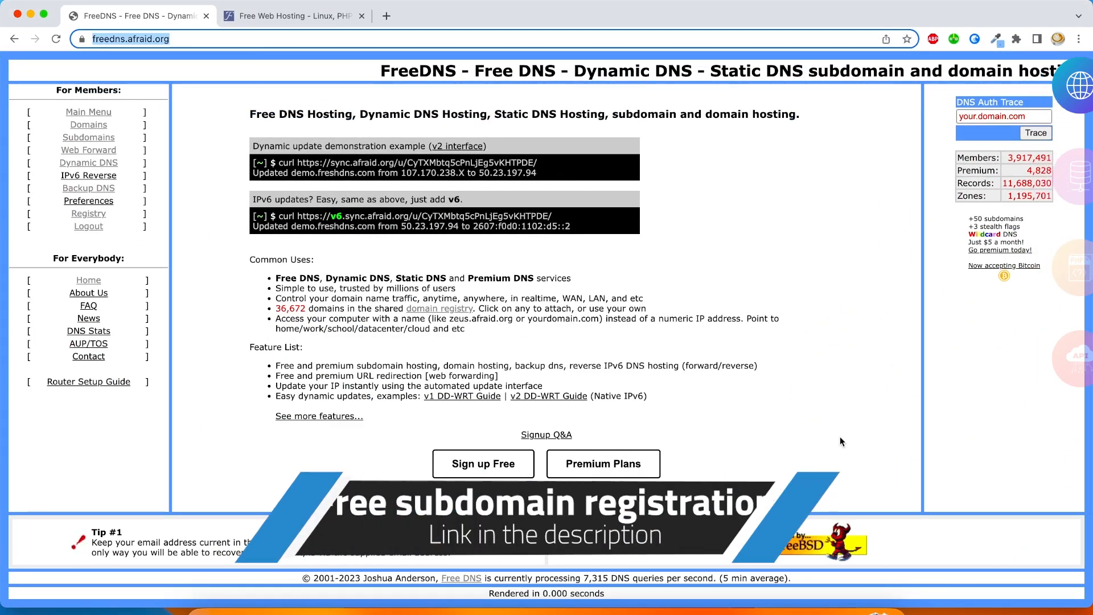
- View the FreeDNS sign-up form, then log in to the FreeDNS account
{"action": "left_click", "coordinate": [483, 463]}
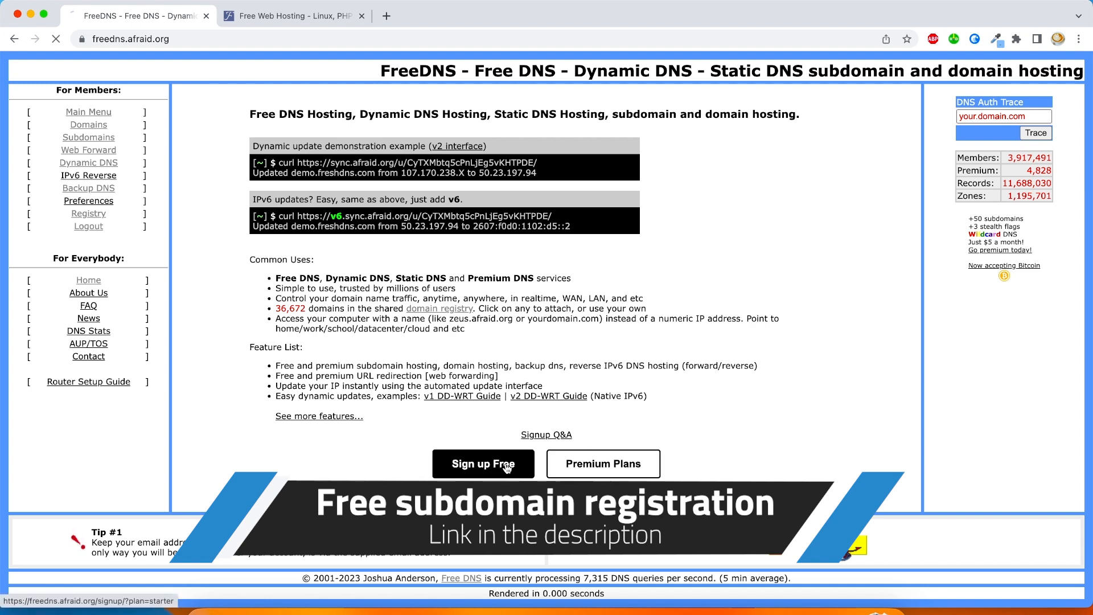
{"action": "left_click", "coordinate": [482, 464]}
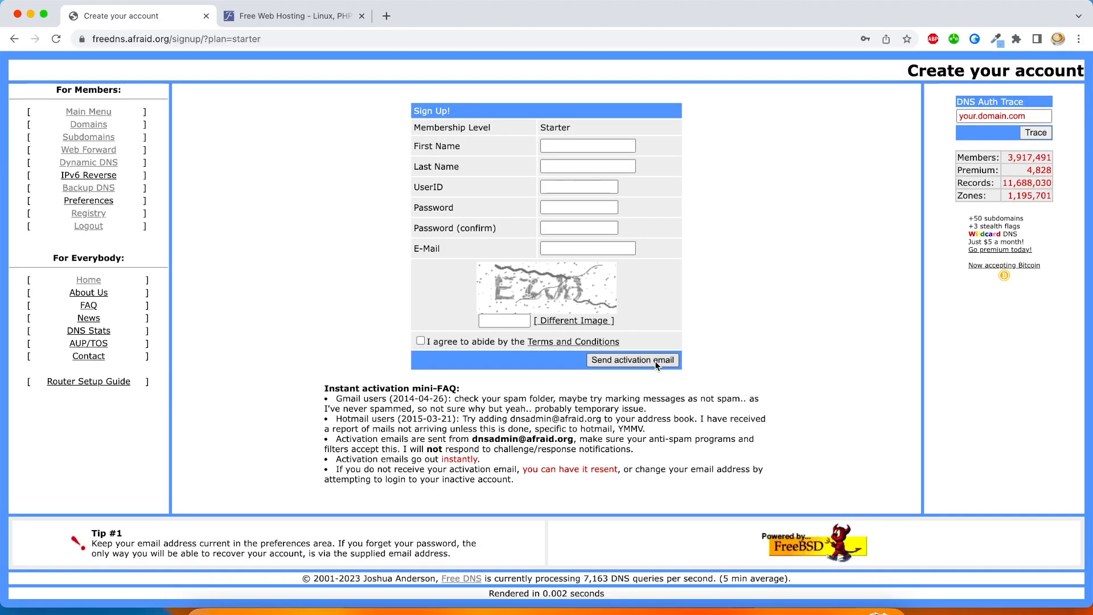
{"action": "left_click", "coordinate": [87, 111]}
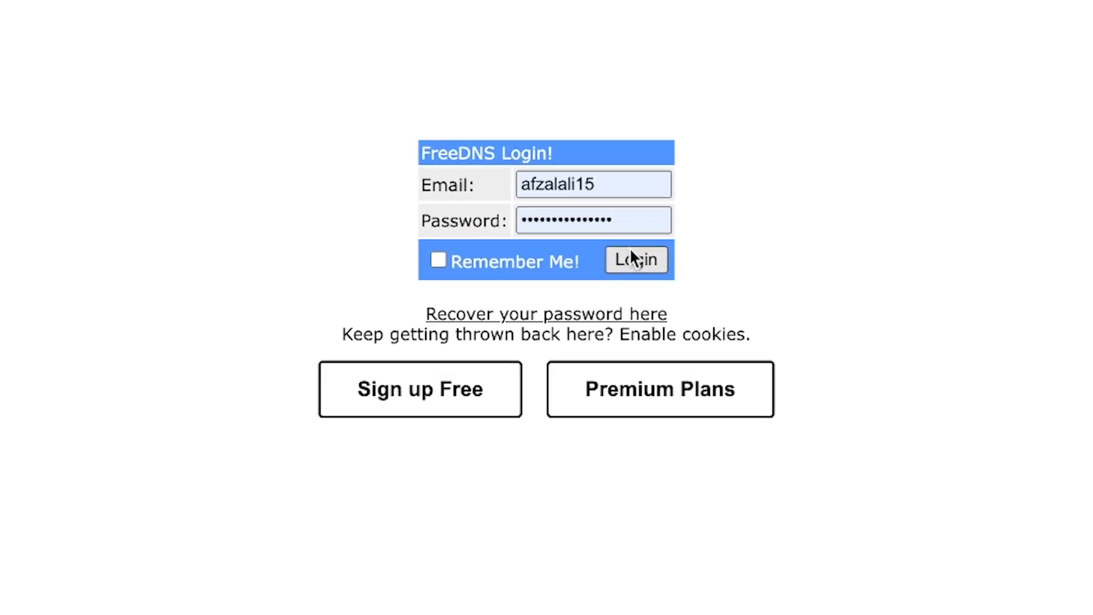
{"action": "left_click", "coordinate": [635, 260]}
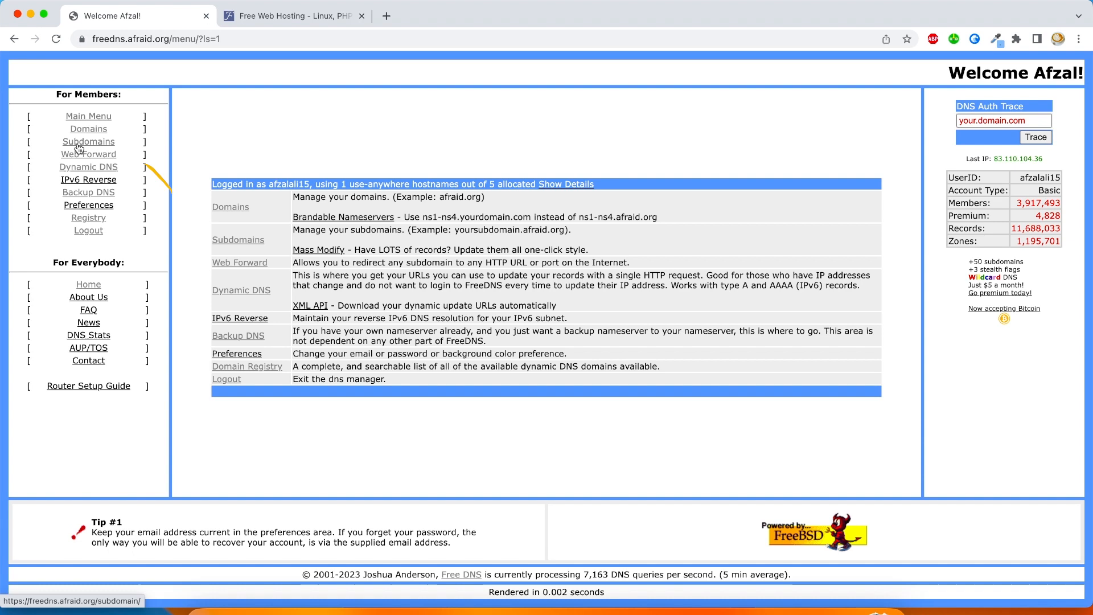
- Start a new FreeDNS subdomain with mooo.com as the parent domain
{"action": "left_click", "coordinate": [89, 142]}
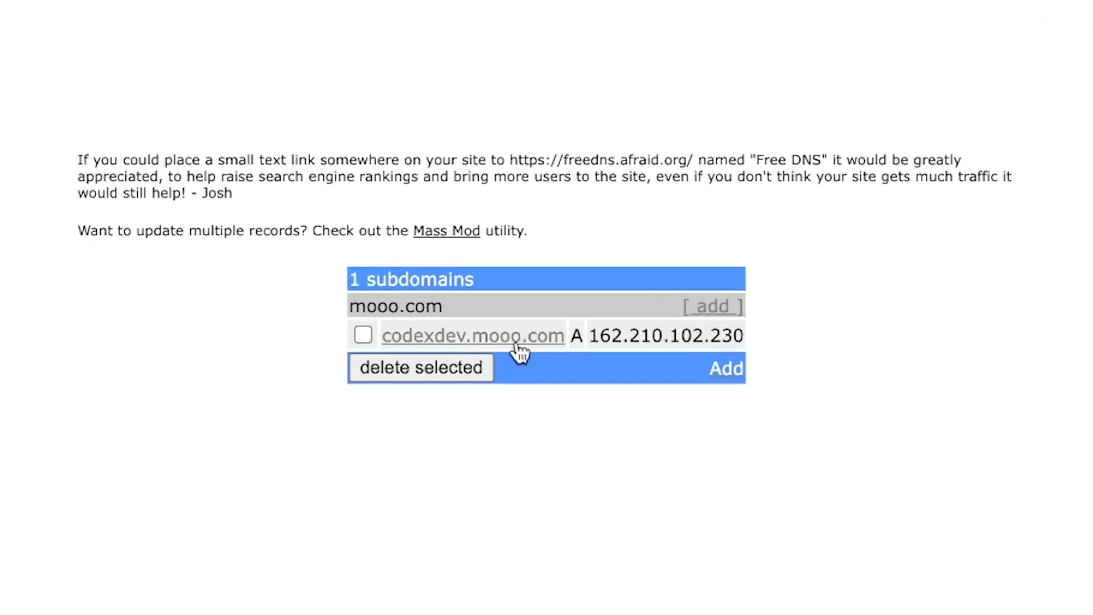
{"action": "mouse_move", "coordinate": [763, 391]}
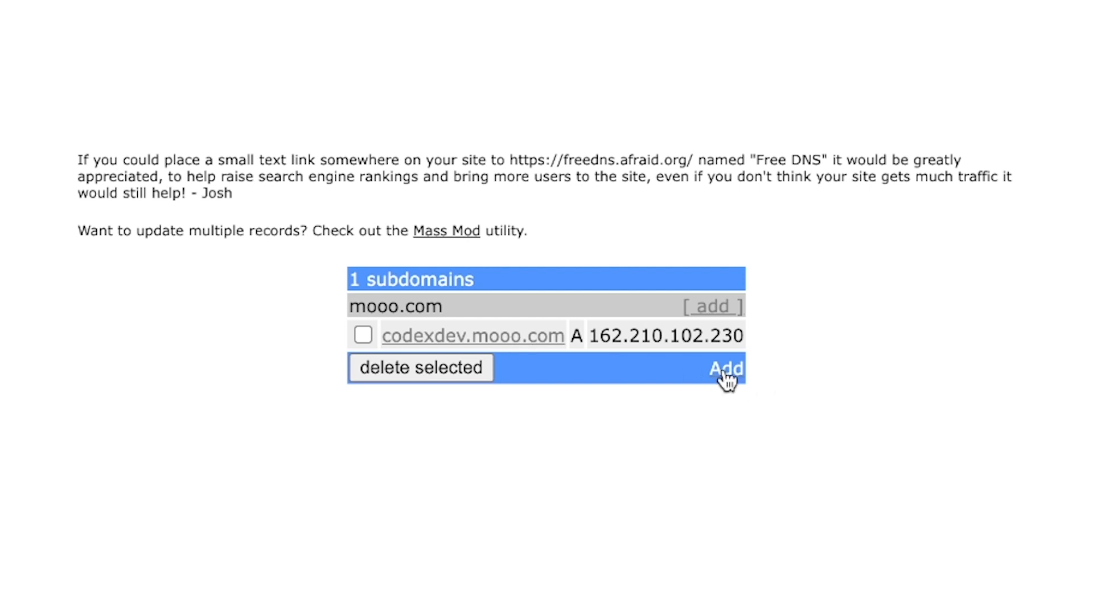
{"action": "left_click", "coordinate": [724, 367]}
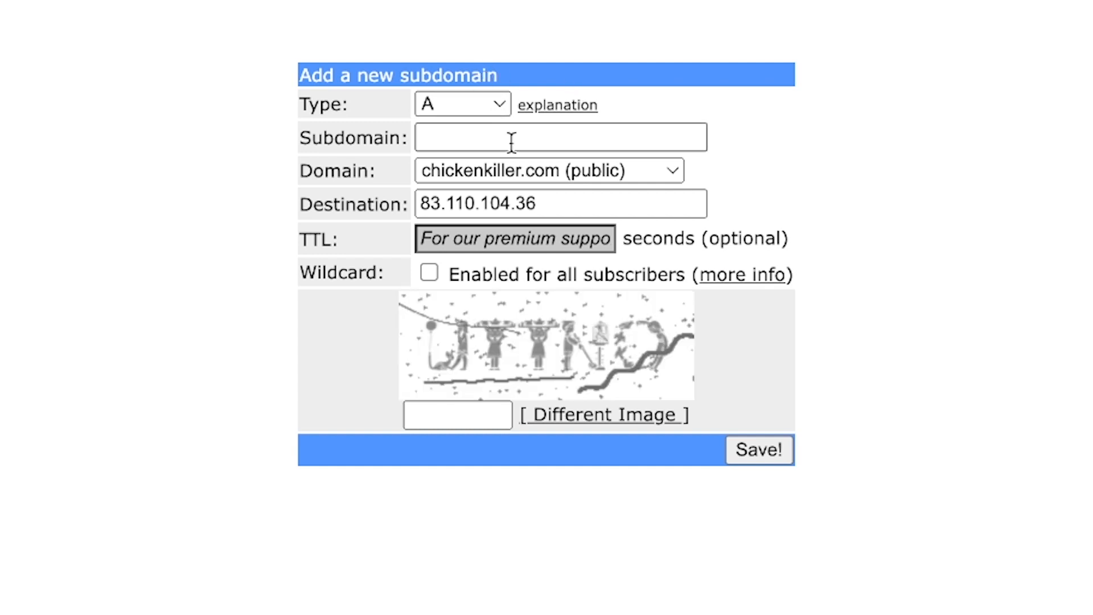
{"action": "left_click", "coordinate": [549, 170]}
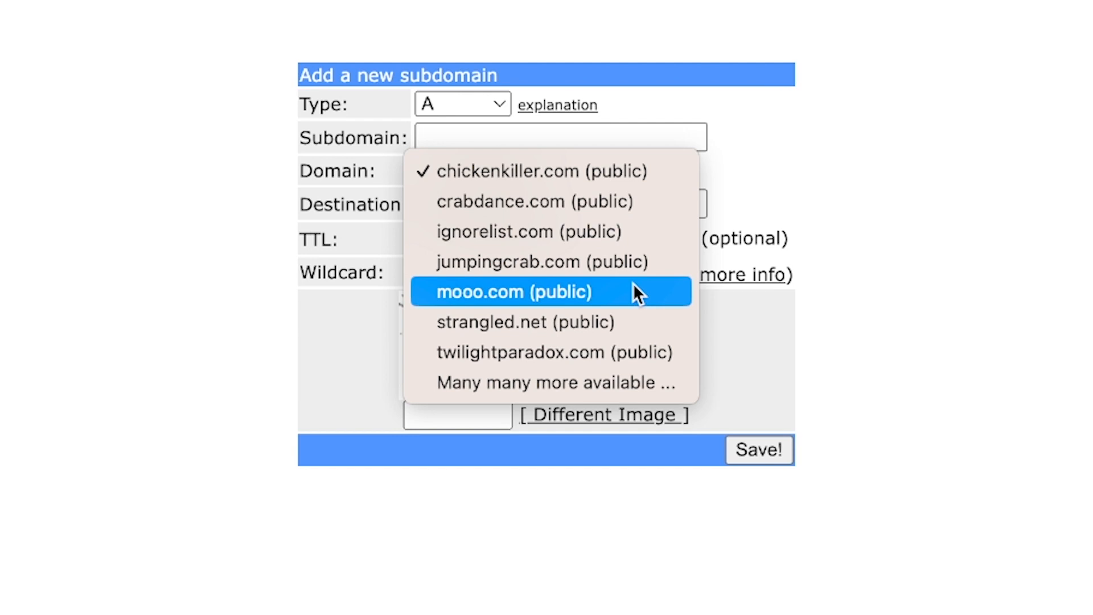
{"action": "mouse_move", "coordinate": [645, 290]}
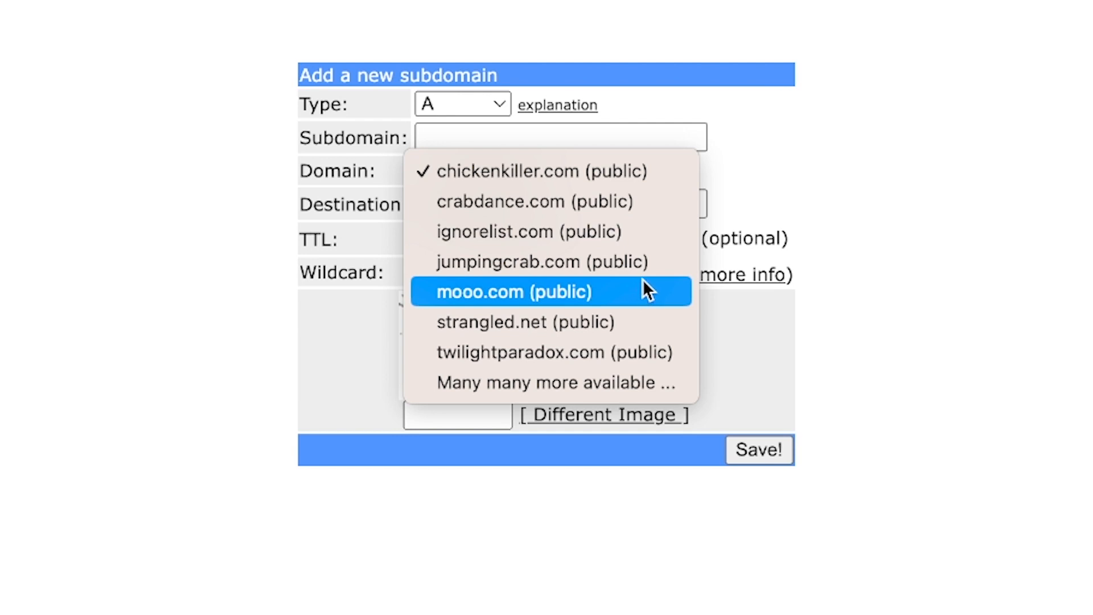
{"action": "mouse_move", "coordinate": [635, 383]}
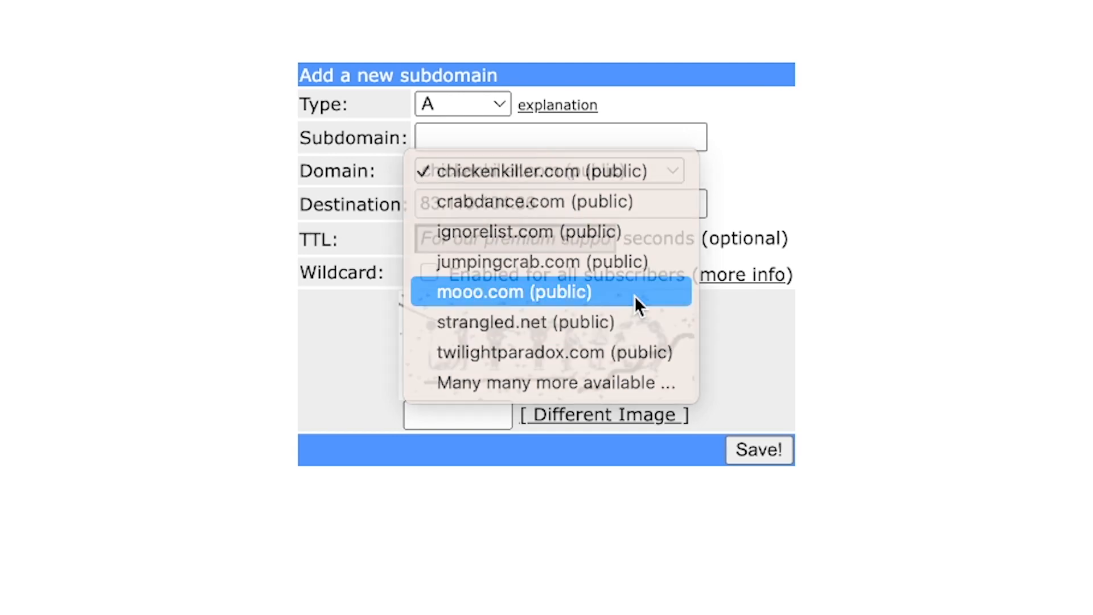
{"action": "left_click", "coordinate": [515, 292]}
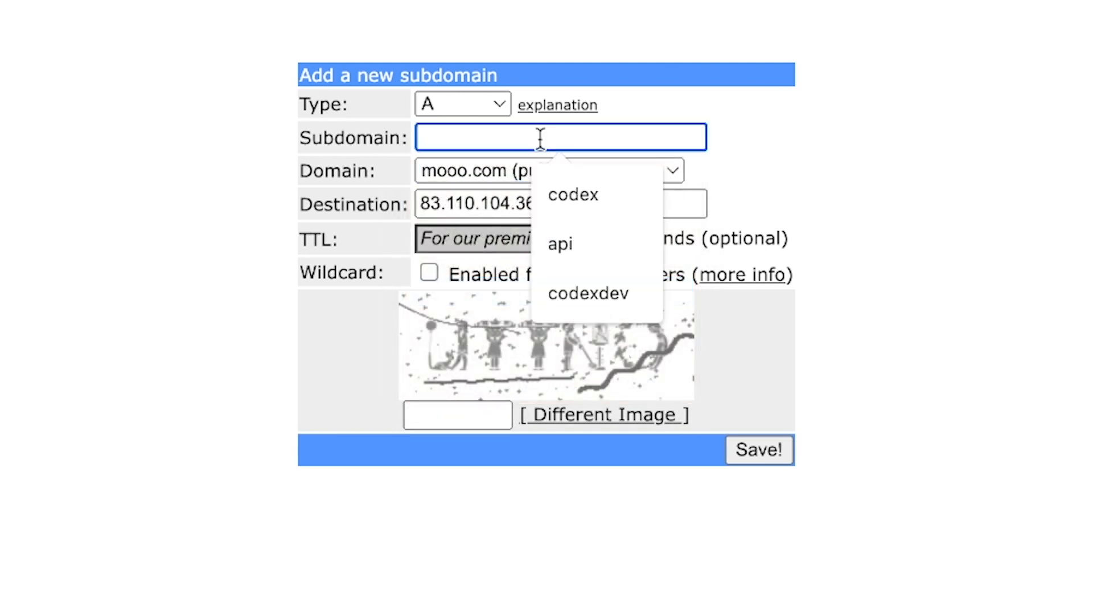
{"action": "type", "text": "a"}
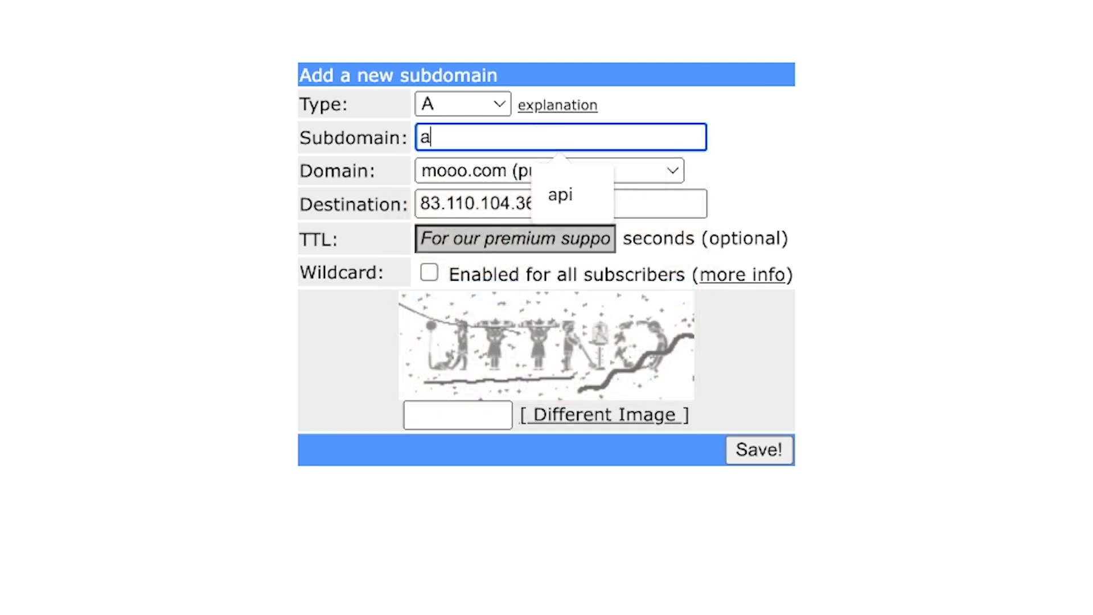
{"action": "left_click", "coordinate": [560, 194]}
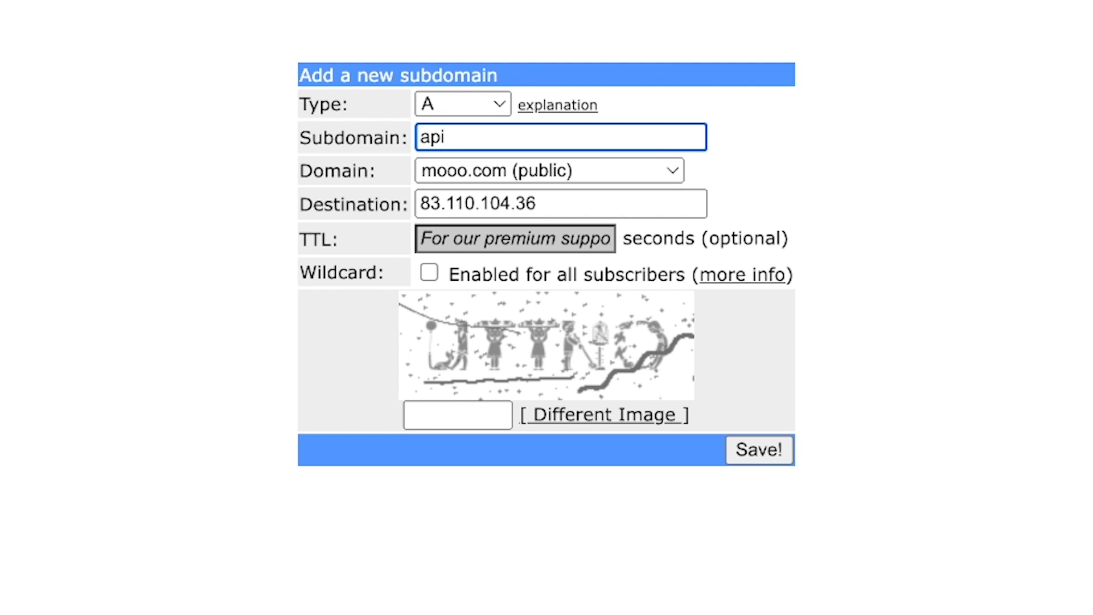
{"action": "type", "text": "codexdev"}
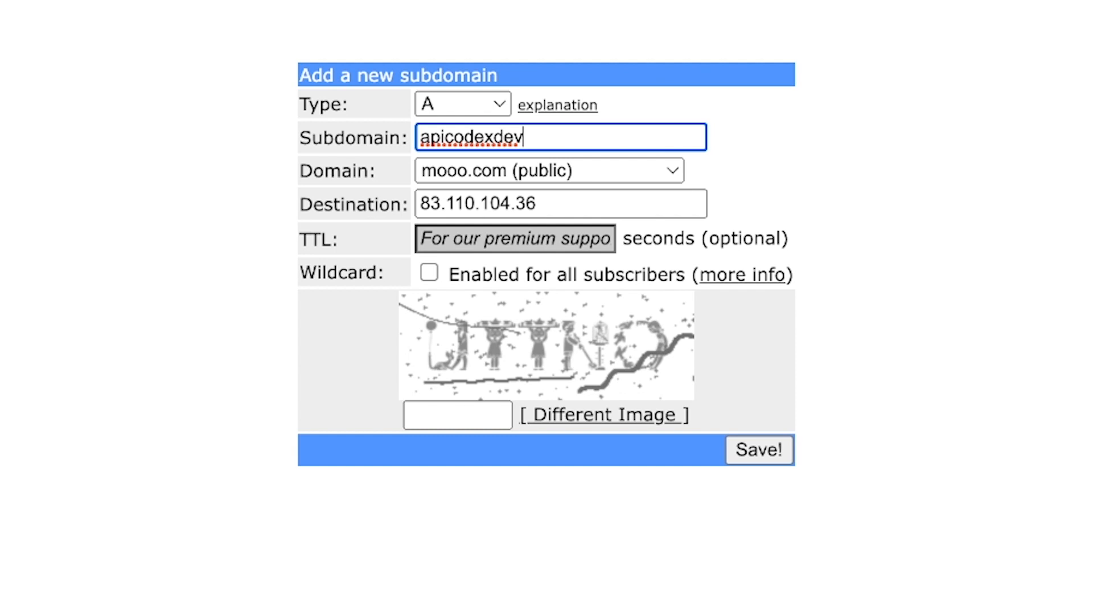
{"action": "mouse_move", "coordinate": [495, 356]}
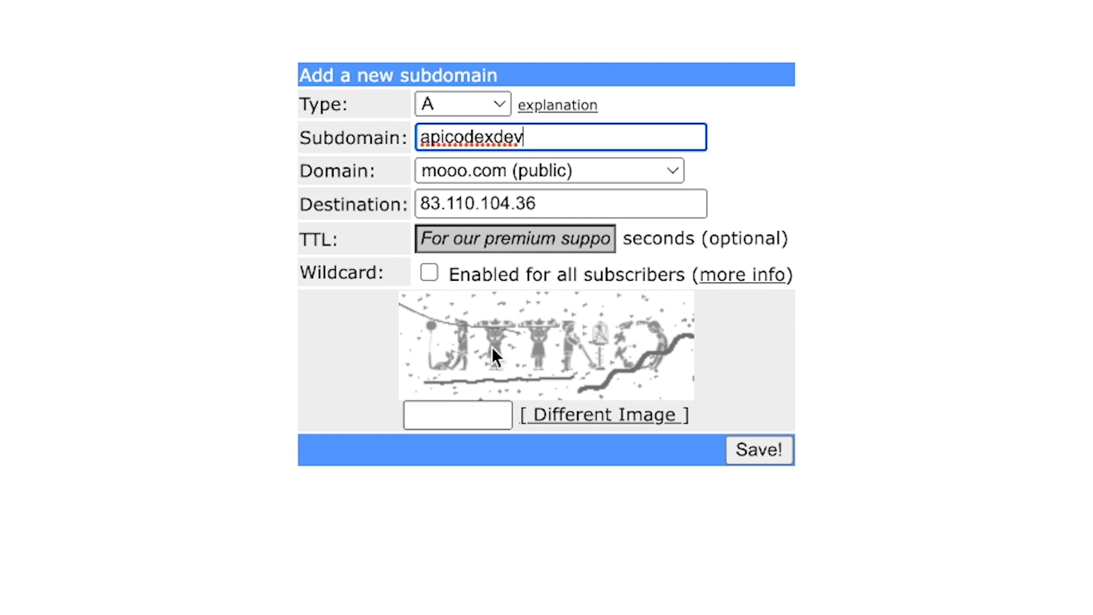
{"action": "type", "text": "DGMG"}
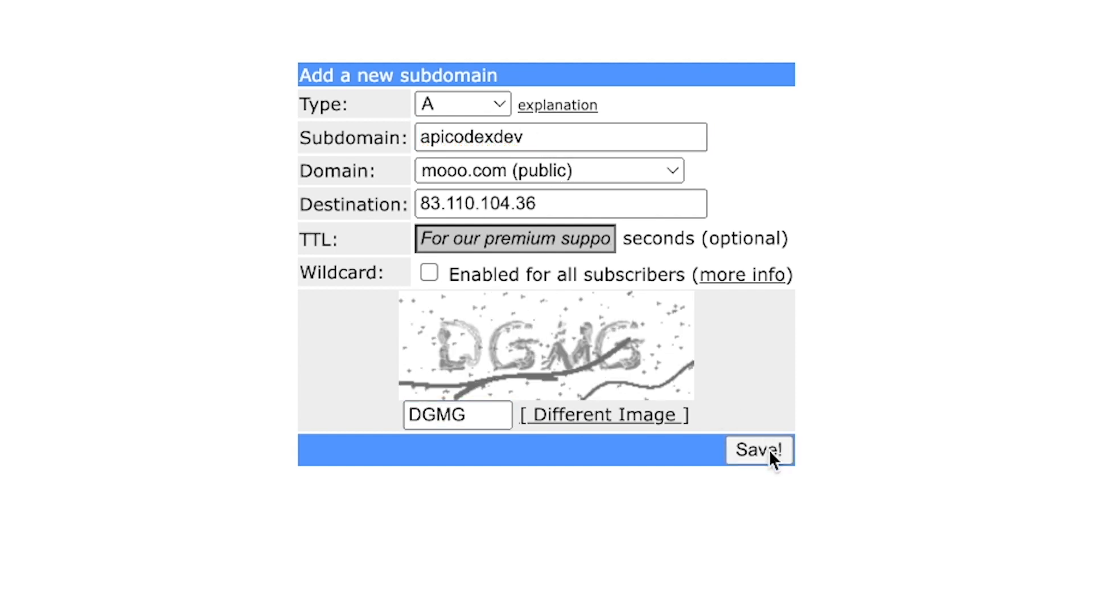
- Save the apicodexdev record, delete it, then open codexdev.mooo.com for editing
{"action": "left_click", "coordinate": [758, 450]}
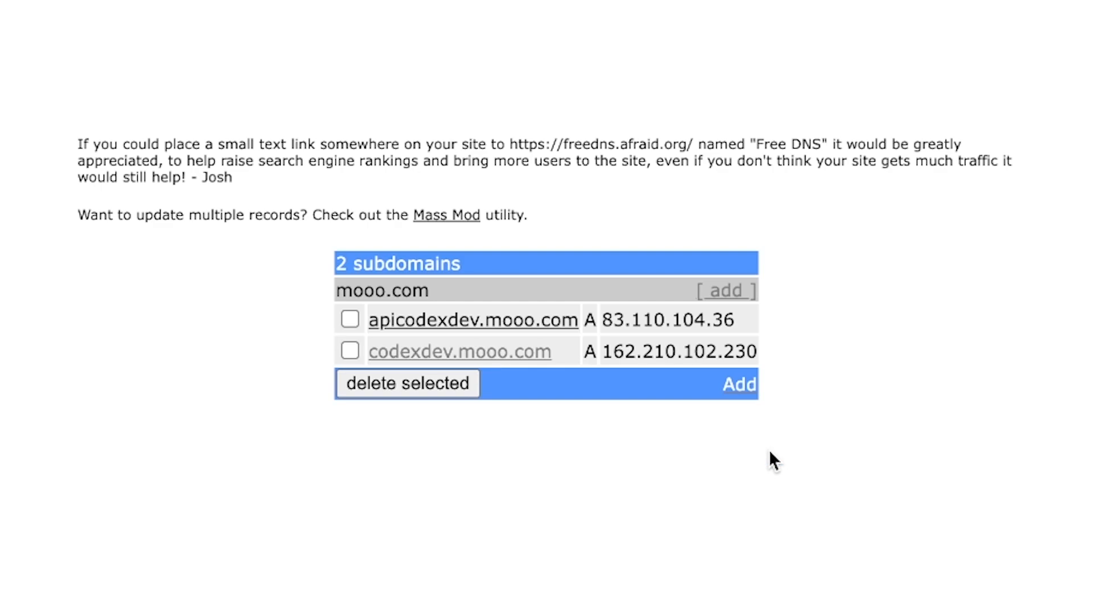
{"action": "mouse_move", "coordinate": [543, 333]}
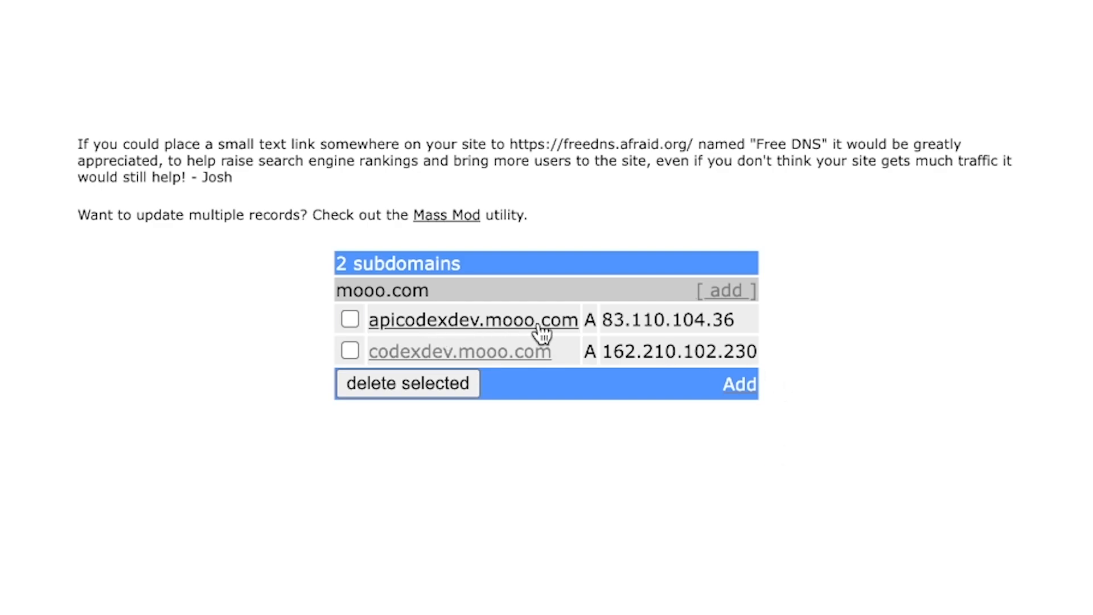
{"action": "left_click", "coordinate": [349, 319]}
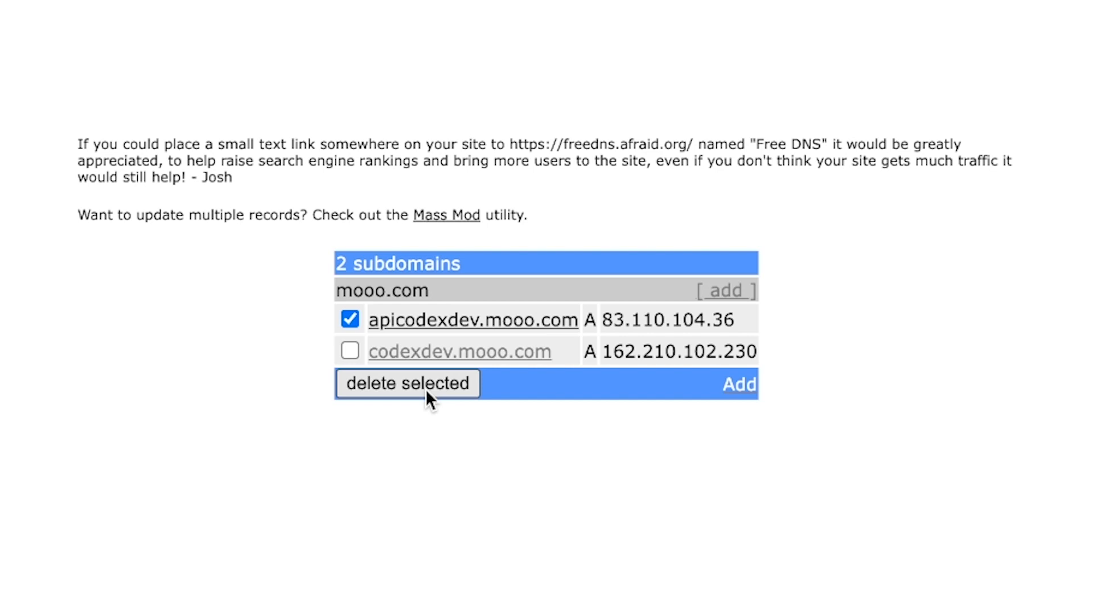
{"action": "left_click", "coordinate": [407, 383]}
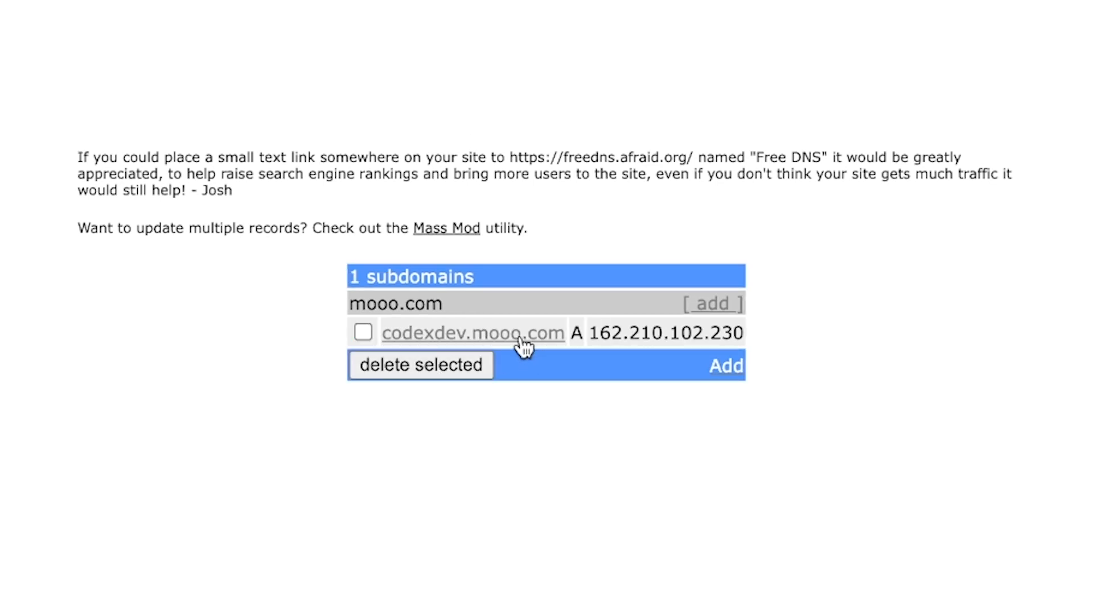
{"action": "left_click", "coordinate": [473, 333]}
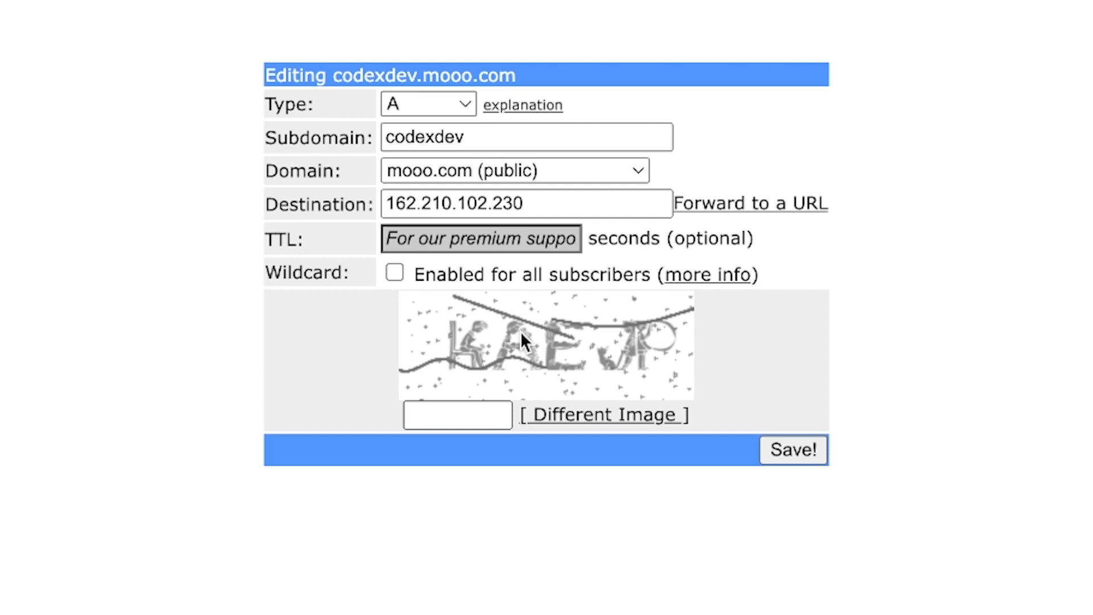
{"action": "mouse_move", "coordinate": [627, 69]}
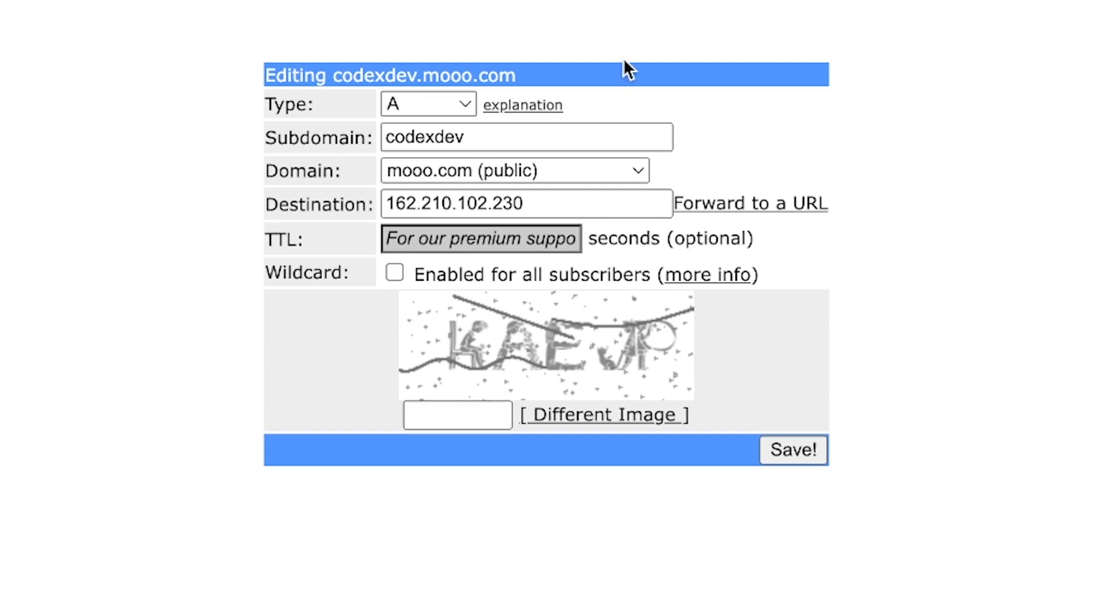
{"action": "mouse_move", "coordinate": [630, 31]}
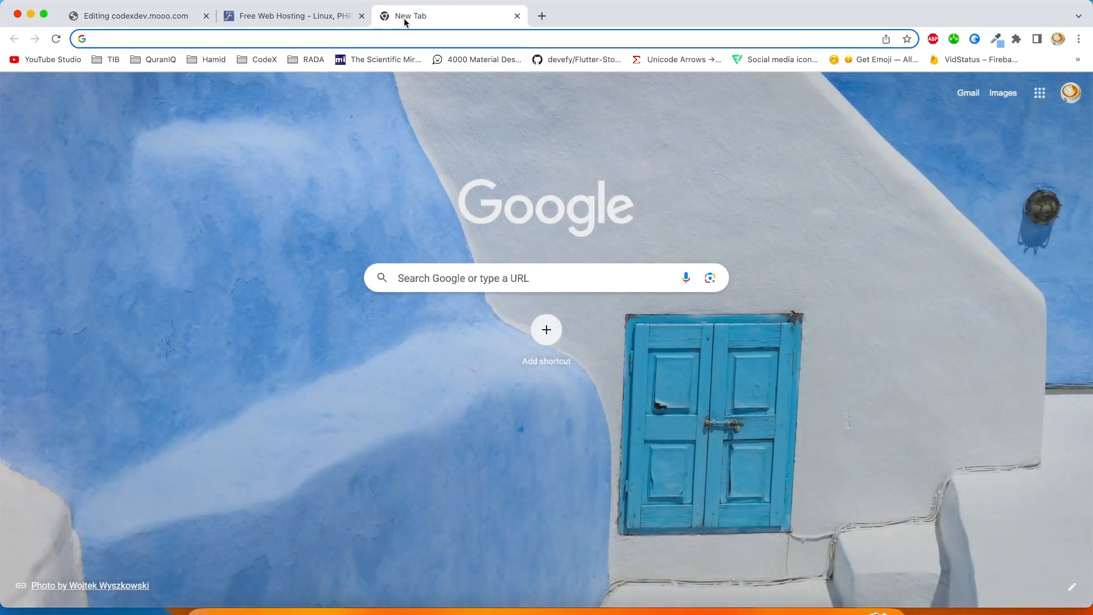
- Load codexdev.mooo.com in the new tab, then close that tab
{"action": "type", "text": "codexdev.mooo.com"}
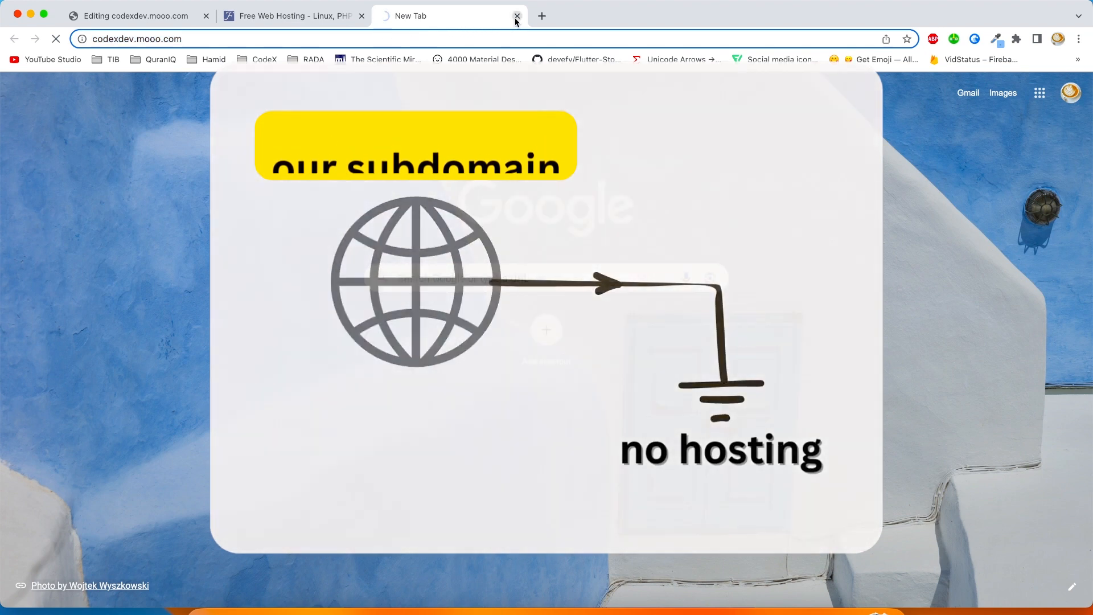
{"action": "left_click", "coordinate": [292, 16]}
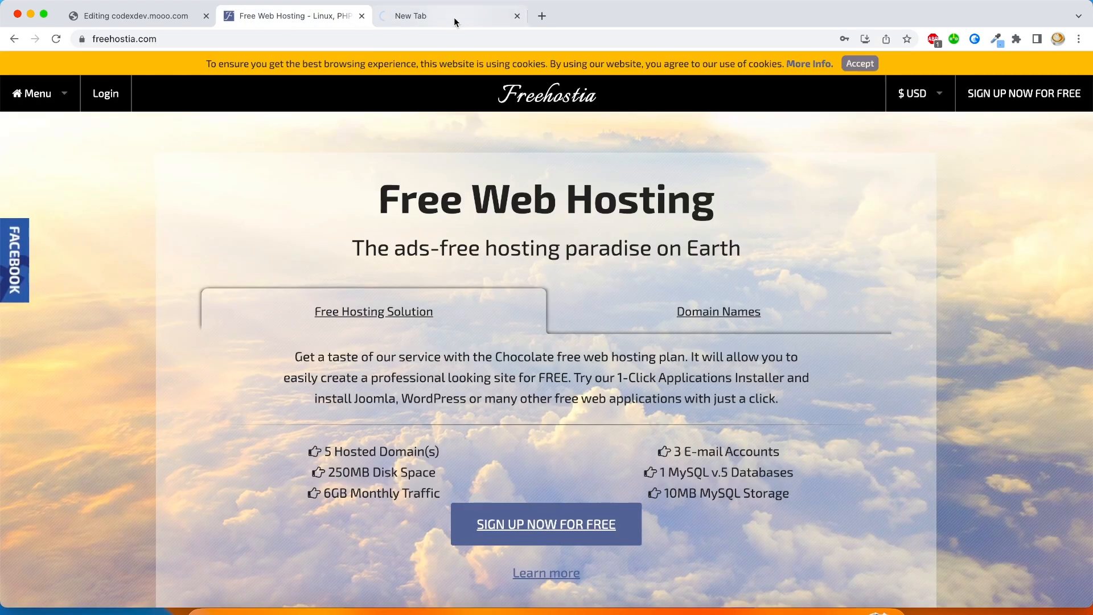
- Enter afzalcodex.com as the domain in Freehostia's free hosting form
{"action": "left_click", "coordinate": [516, 15]}
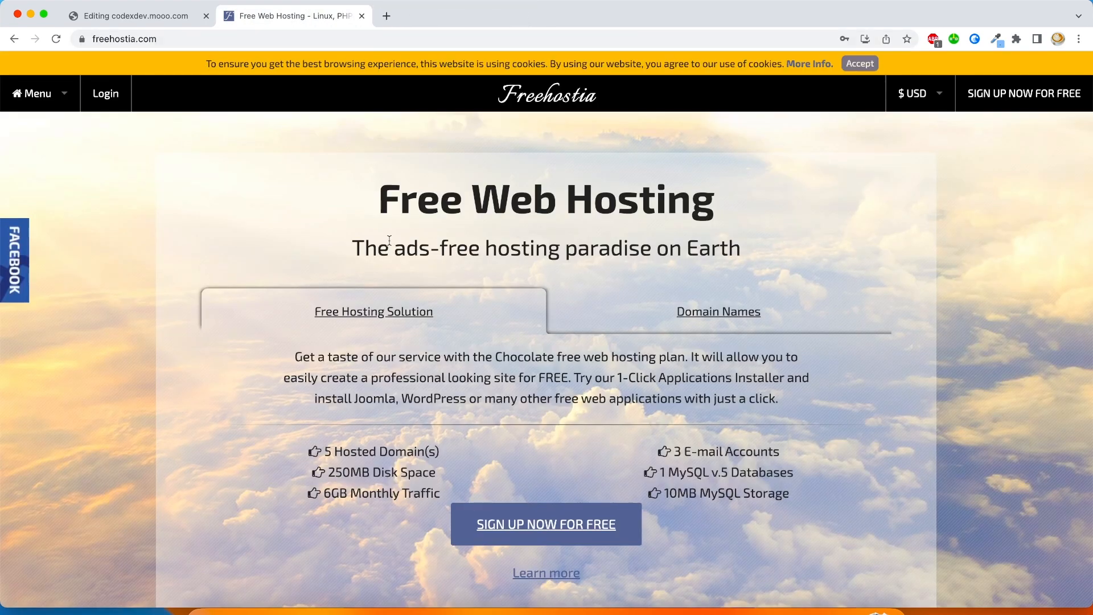
{"action": "mouse_move", "coordinate": [479, 506]}
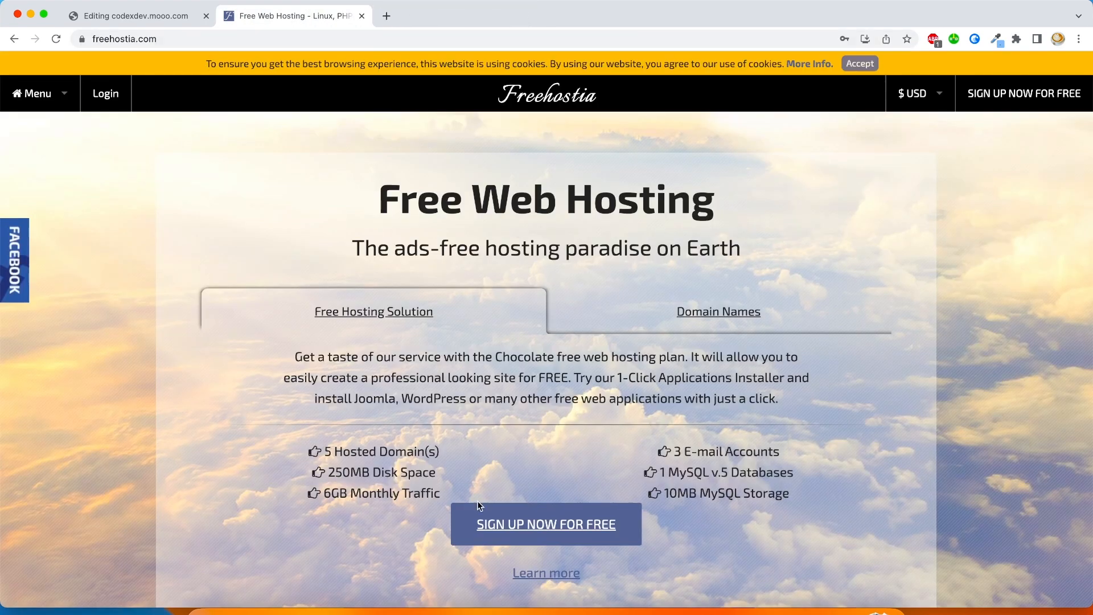
{"action": "left_click", "coordinate": [545, 523]}
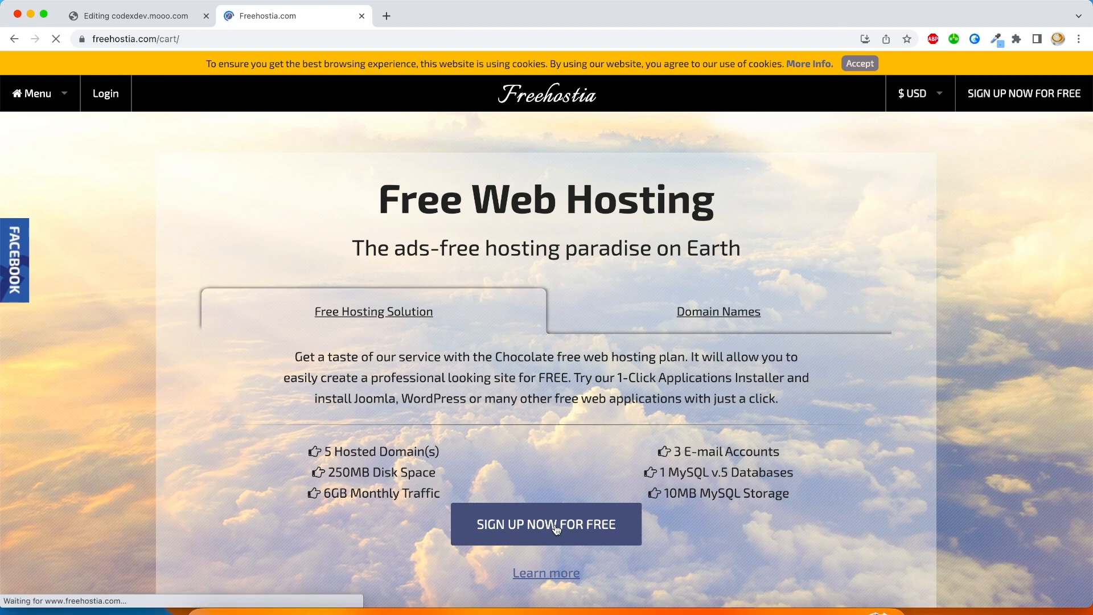
{"action": "left_click", "coordinate": [546, 524]}
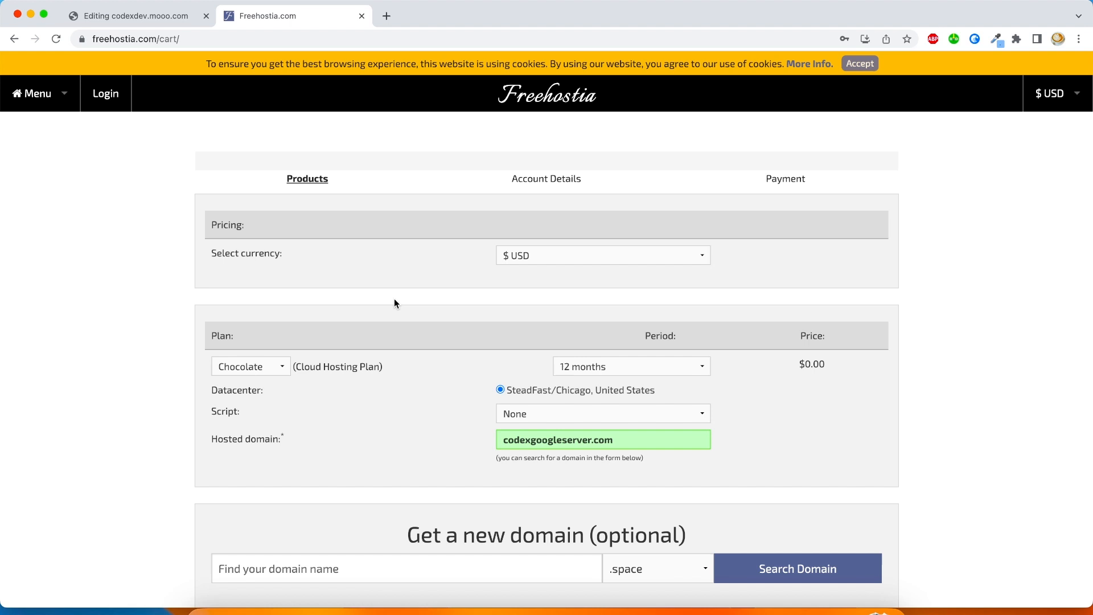
{"action": "type", "text": "afzal"}
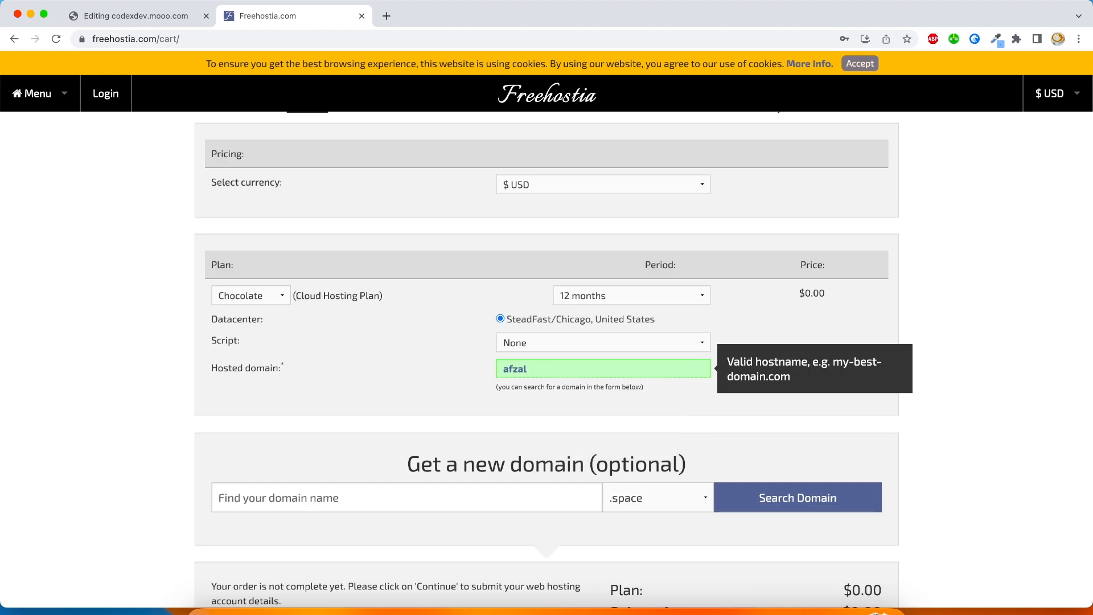
{"action": "type", "text": "codex.com"}
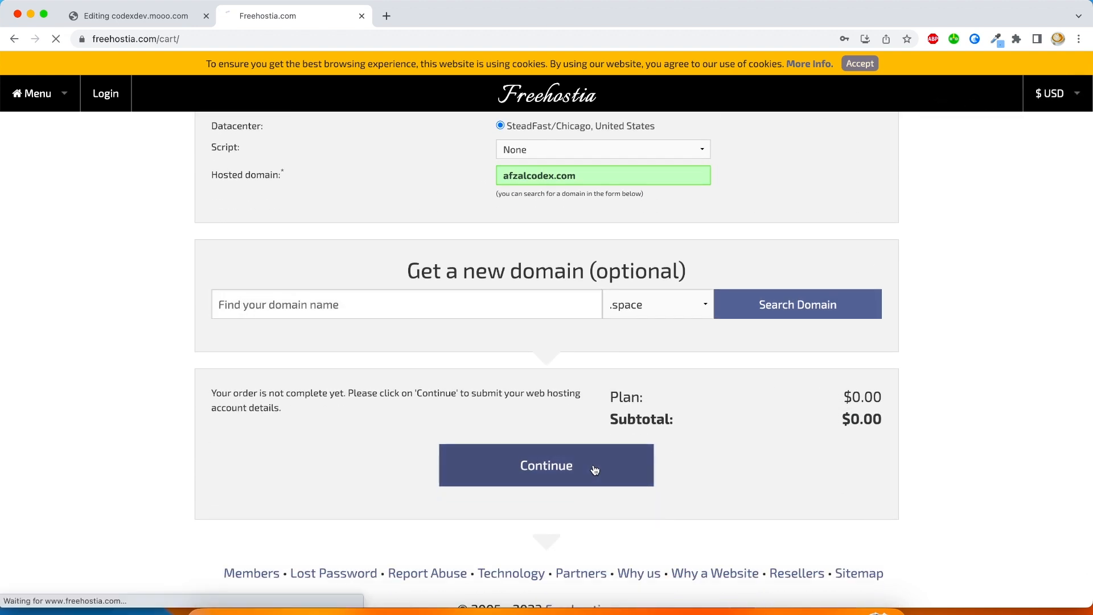
- Sign in to the Freehostia account to reach the control panel
{"action": "left_click", "coordinate": [546, 465]}
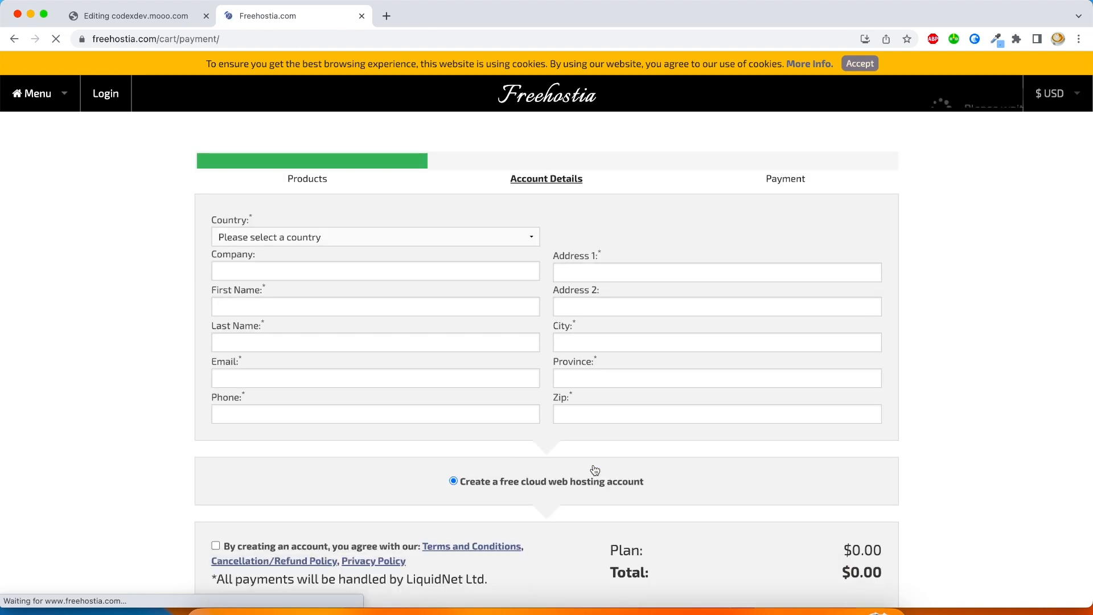
{"action": "scroll", "scroll_direction": "down", "scroll_amount": 3}
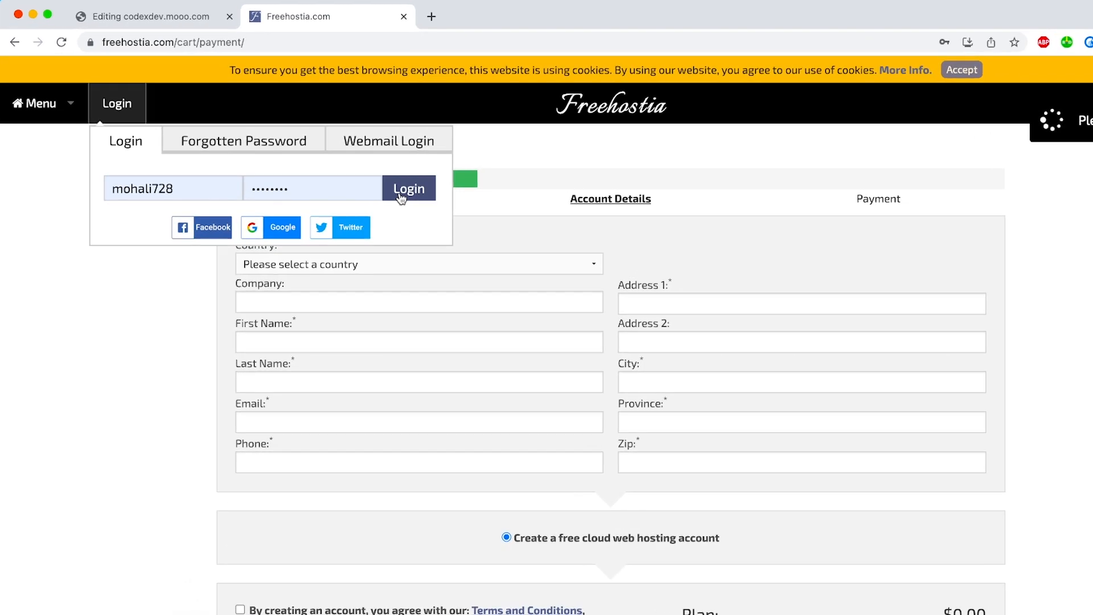
{"action": "left_click", "coordinate": [409, 189]}
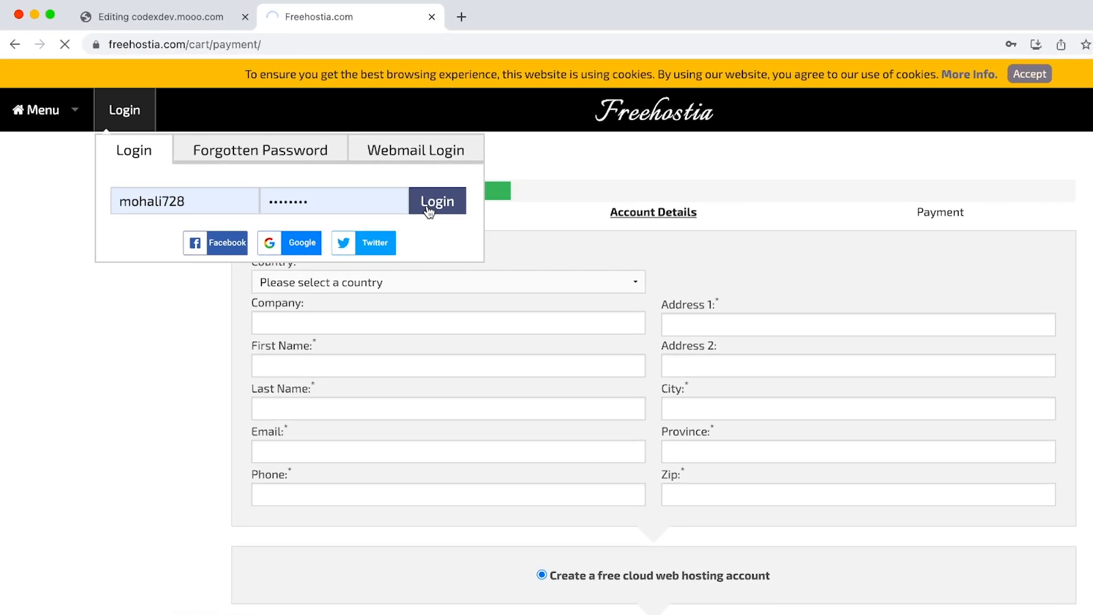
{"action": "left_click", "coordinate": [437, 200]}
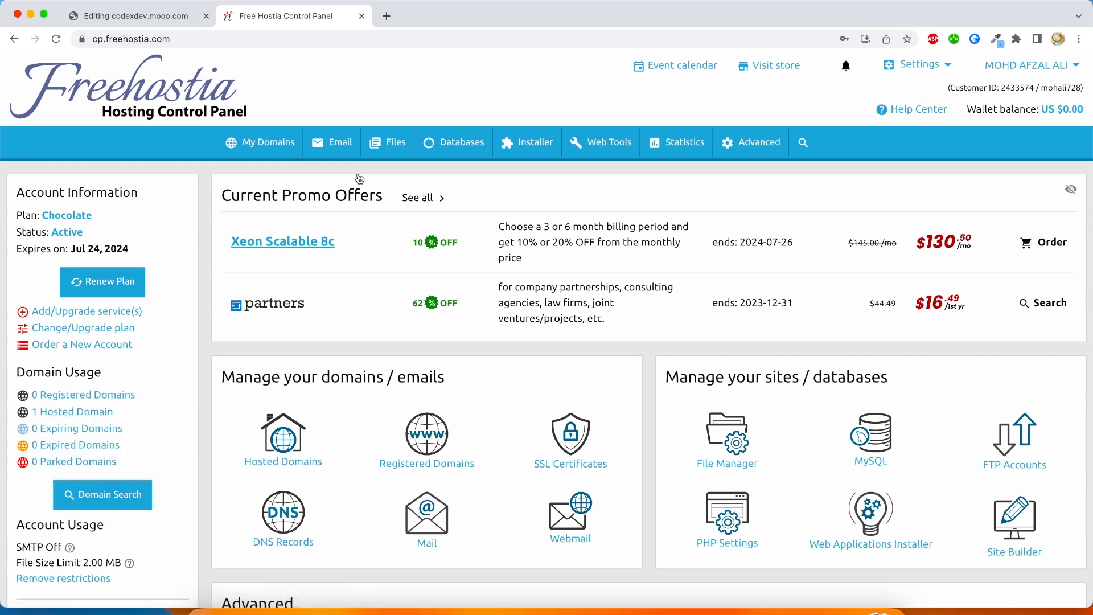
- Open My Domains > Hosted Domains and scroll through the domain table
{"action": "left_click", "coordinate": [267, 142]}
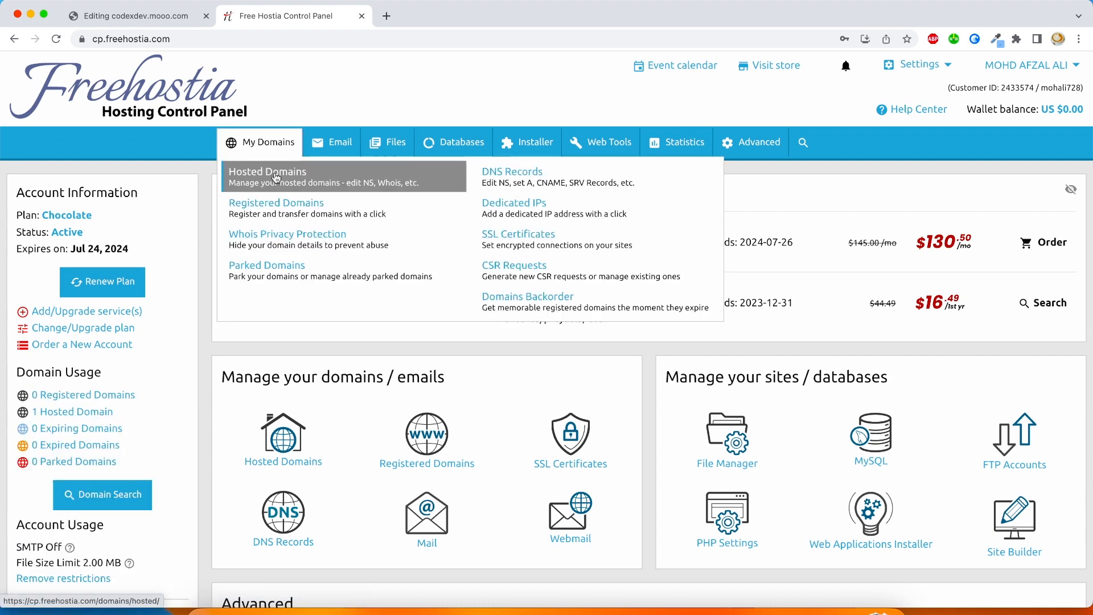
{"action": "left_click", "coordinate": [267, 172]}
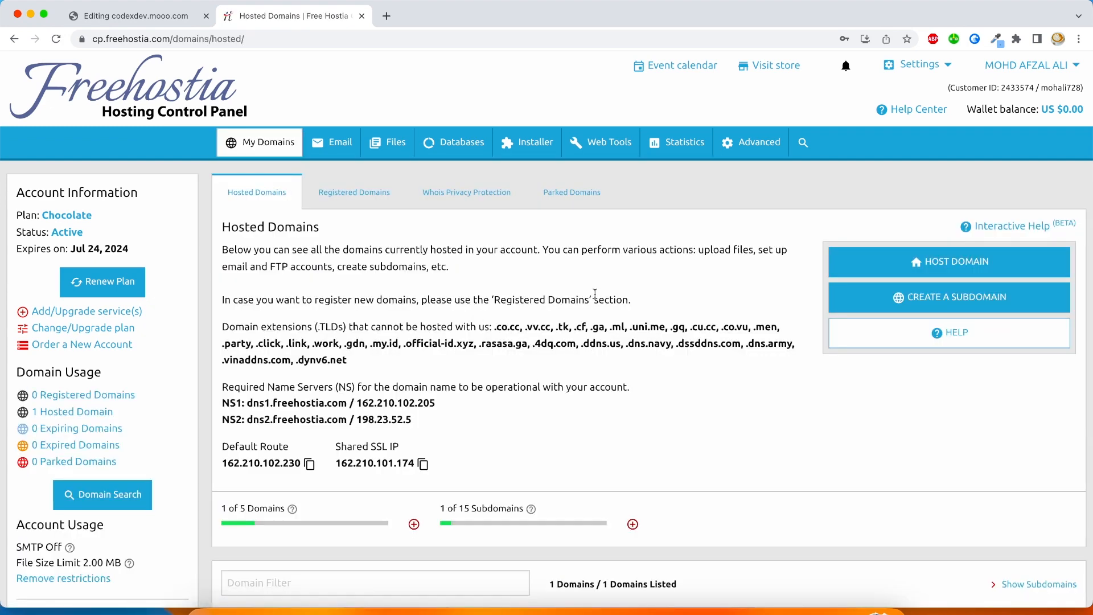
{"action": "scroll", "scroll_direction": "down", "scroll_amount": 3}
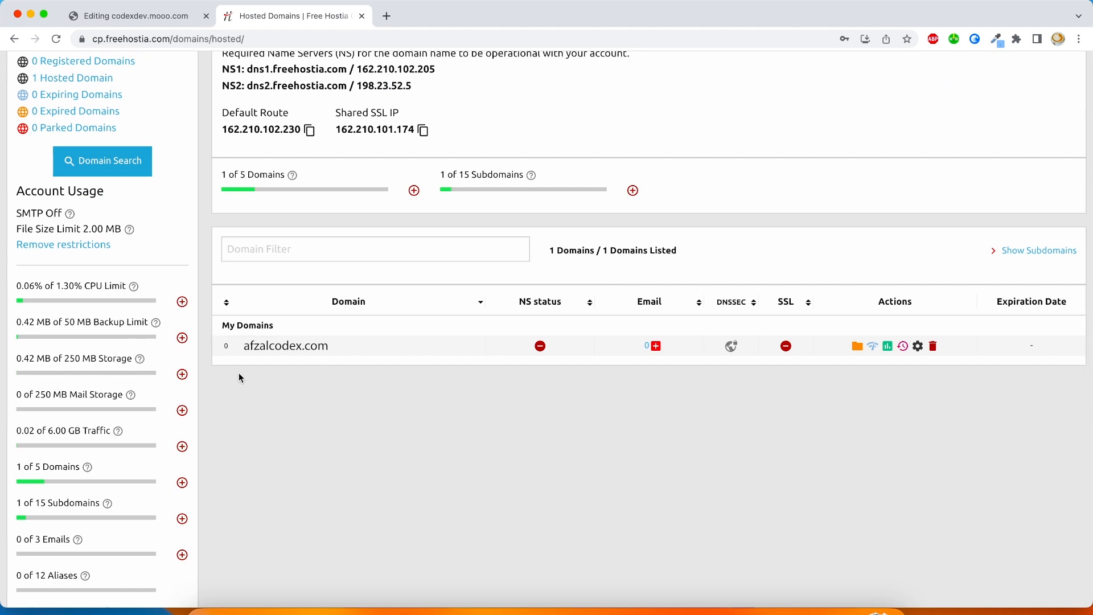
{"action": "mouse_move", "coordinate": [309, 368]}
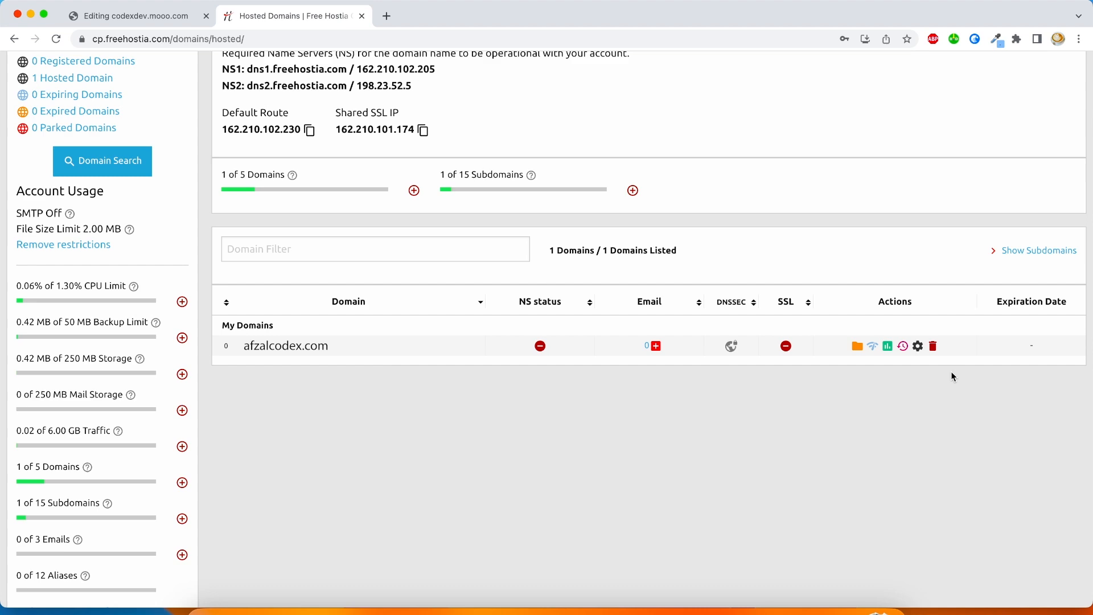
{"action": "mouse_move", "coordinate": [936, 363]}
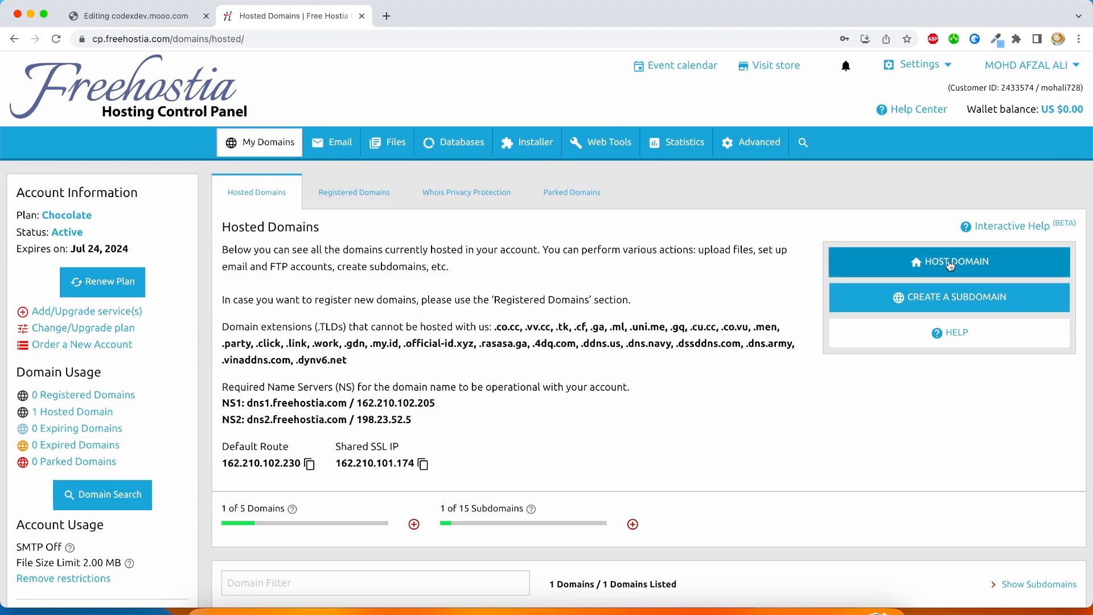
- Add codexdev.mooo.com as a hosted domain through HOST DOMAIN
{"action": "left_click", "coordinate": [948, 261]}
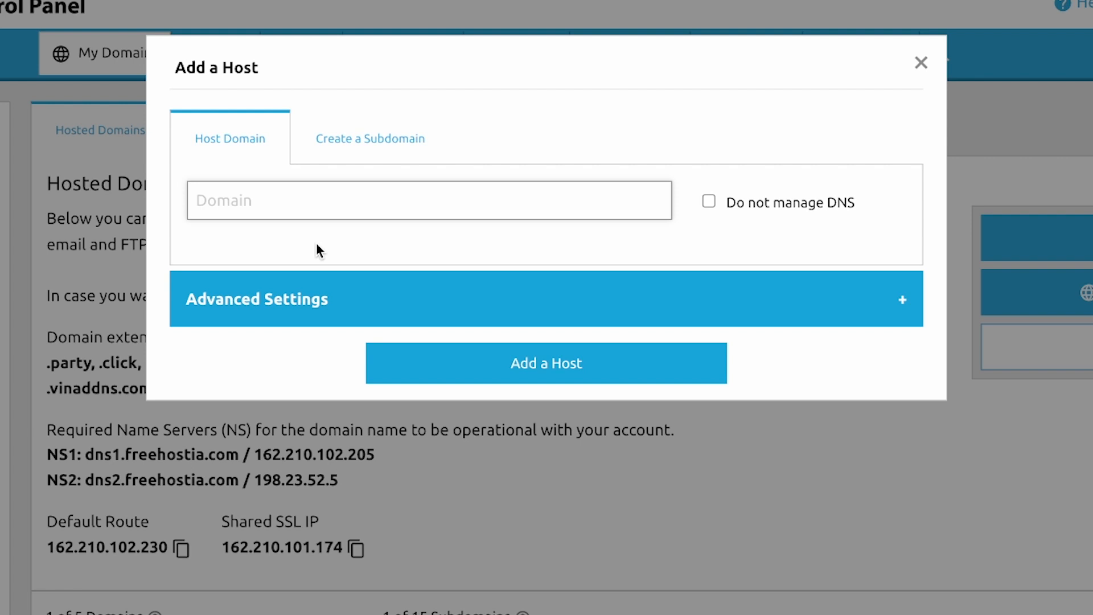
{"action": "type", "text": "codexdev."}
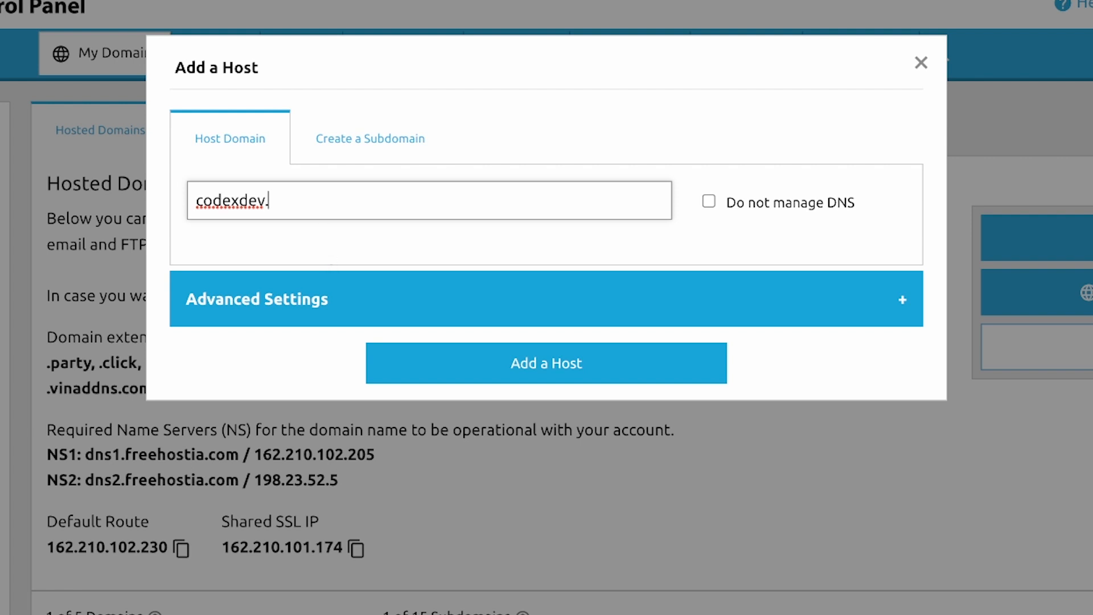
{"action": "type", "text": "mooo.com"}
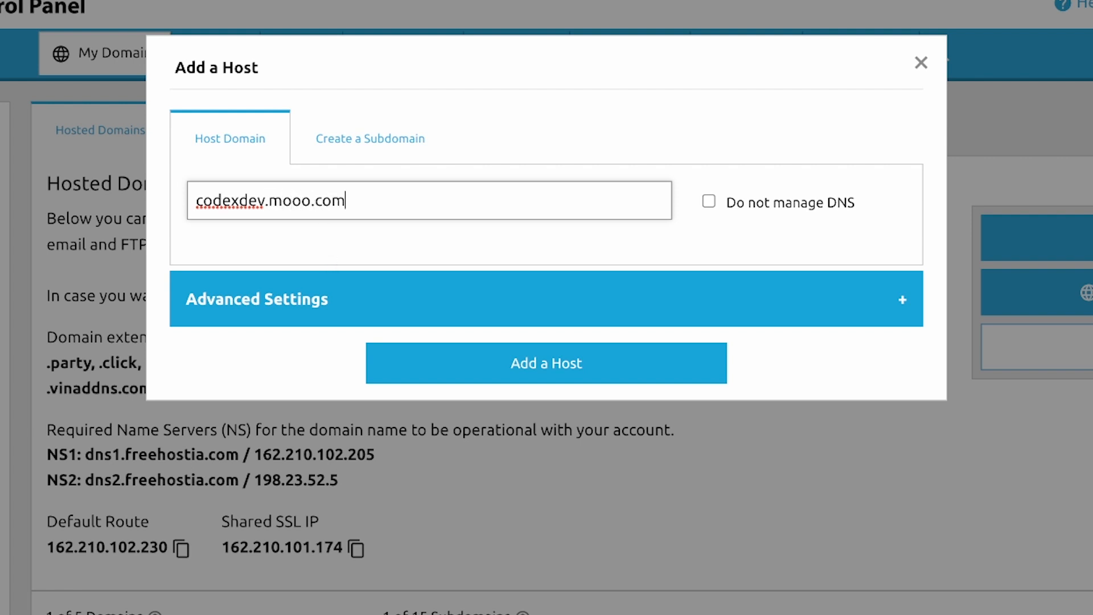
{"action": "mouse_move", "coordinate": [507, 316]}
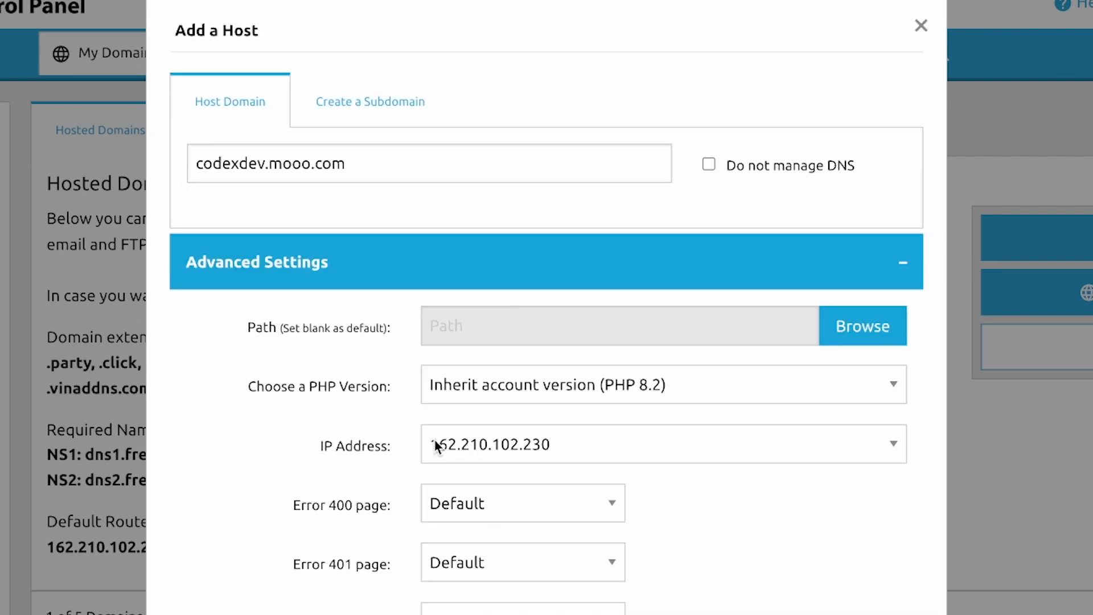
{"action": "right_click", "coordinate": [492, 444]}
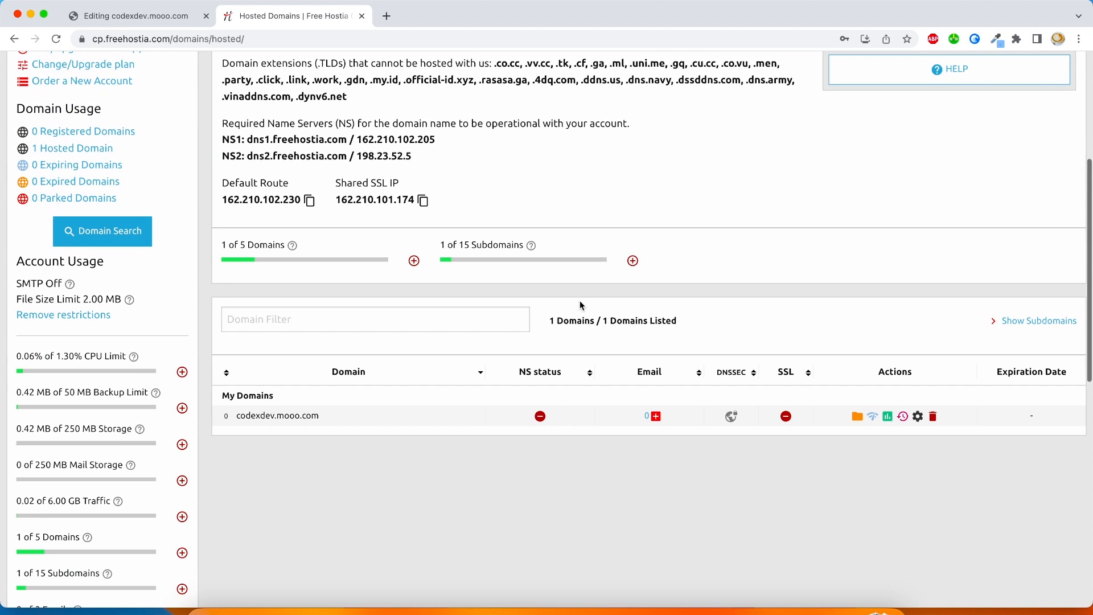
{"action": "scroll", "scroll_direction": "down", "scroll_amount": 3}
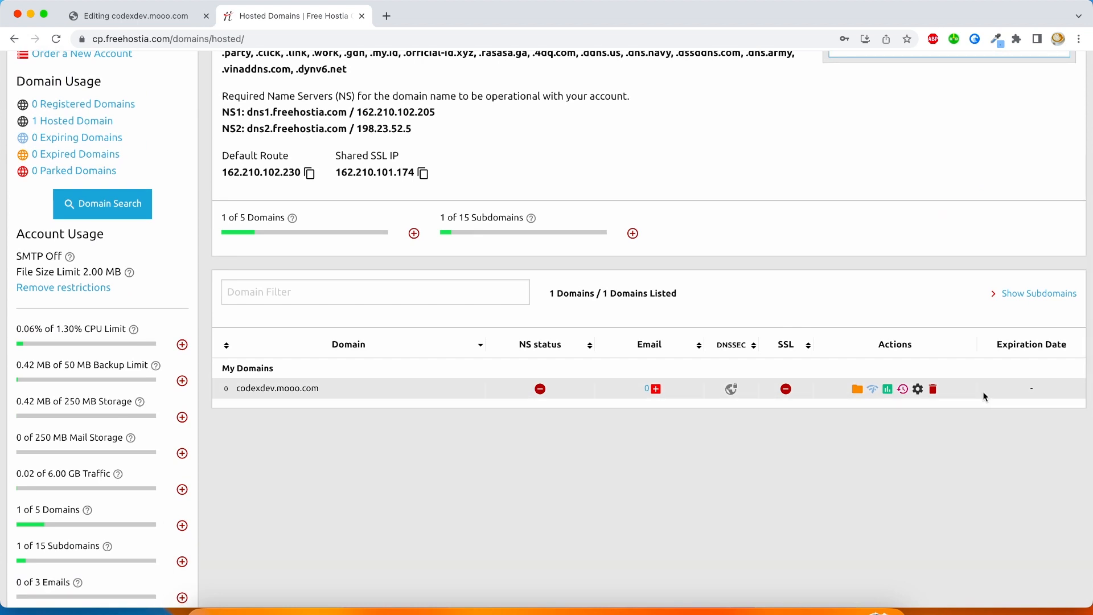
- Check codexdev.mooo.com points to 162.210.102.230, save it, and reopen Subdomains
{"action": "left_click", "coordinate": [133, 15]}
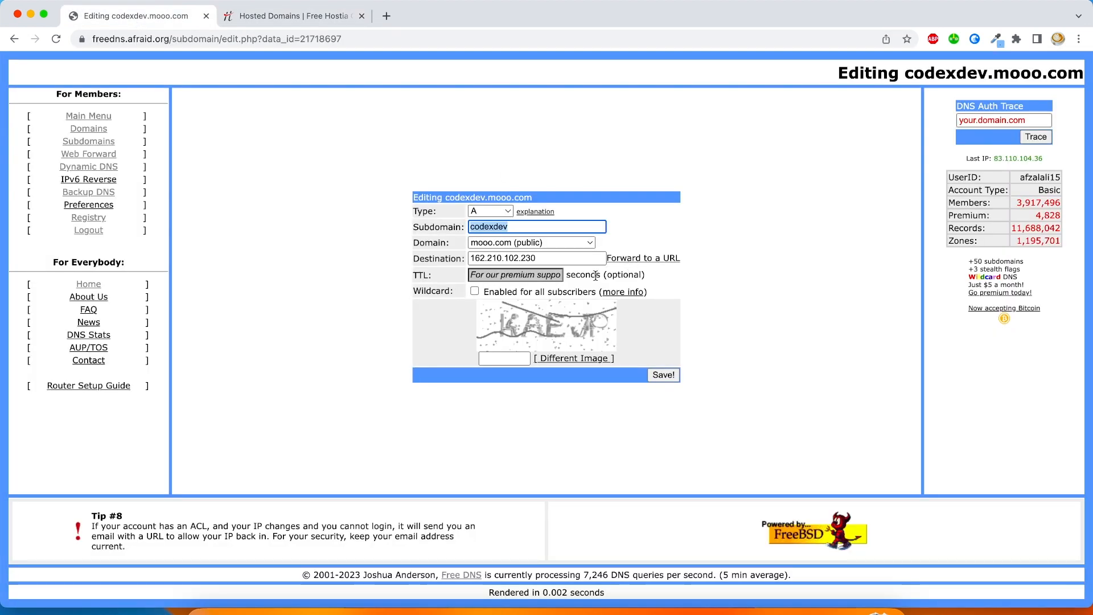
{"action": "left_click", "coordinate": [537, 258]}
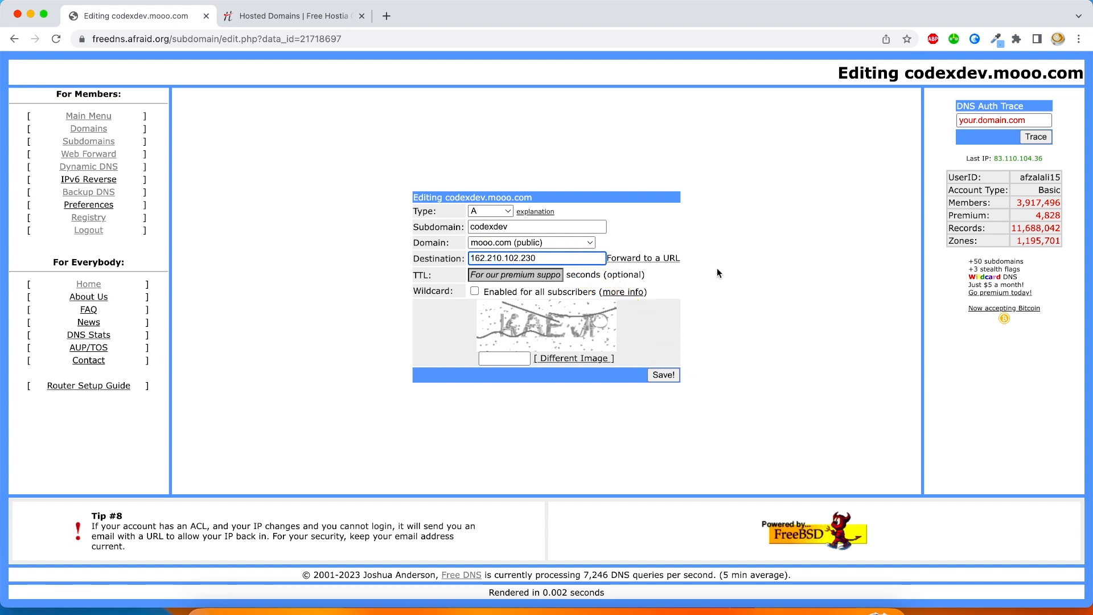
{"action": "left_click", "coordinate": [503, 358]}
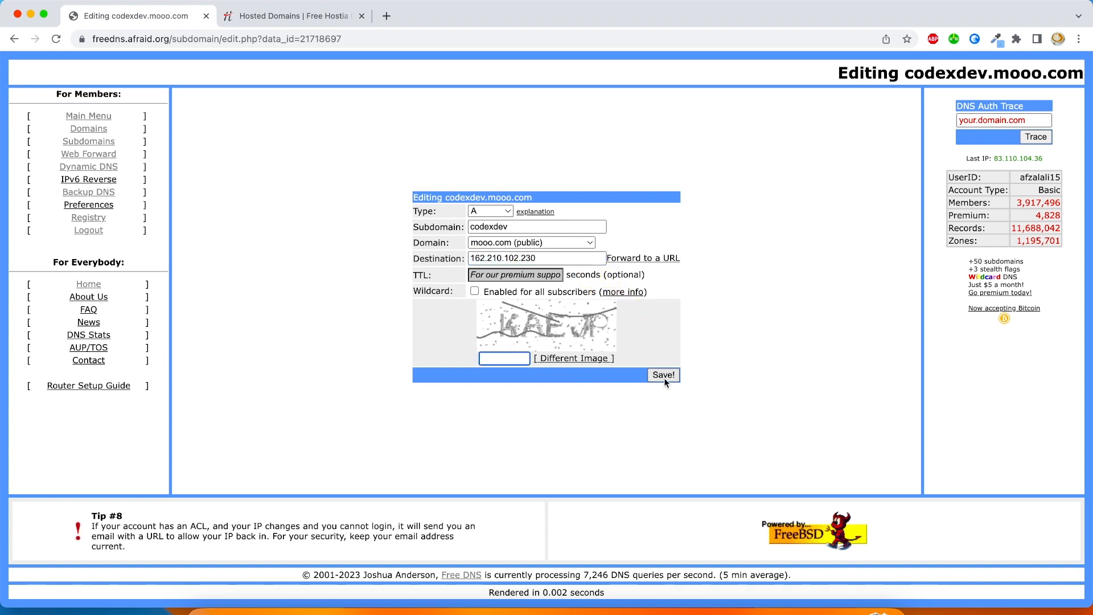
{"action": "left_click", "coordinate": [662, 374]}
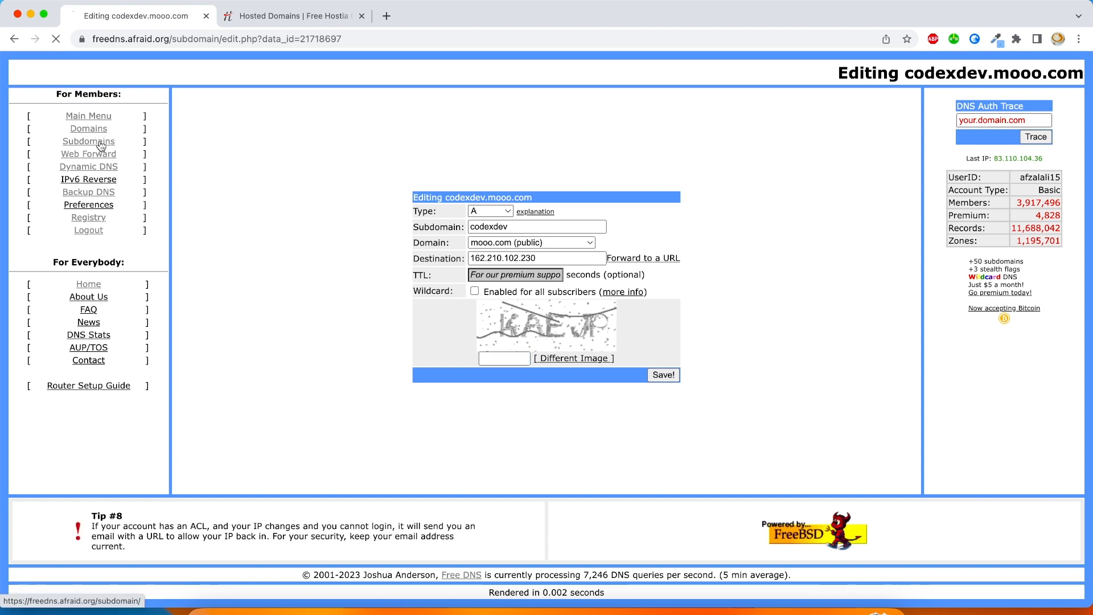
{"action": "left_click", "coordinate": [88, 142]}
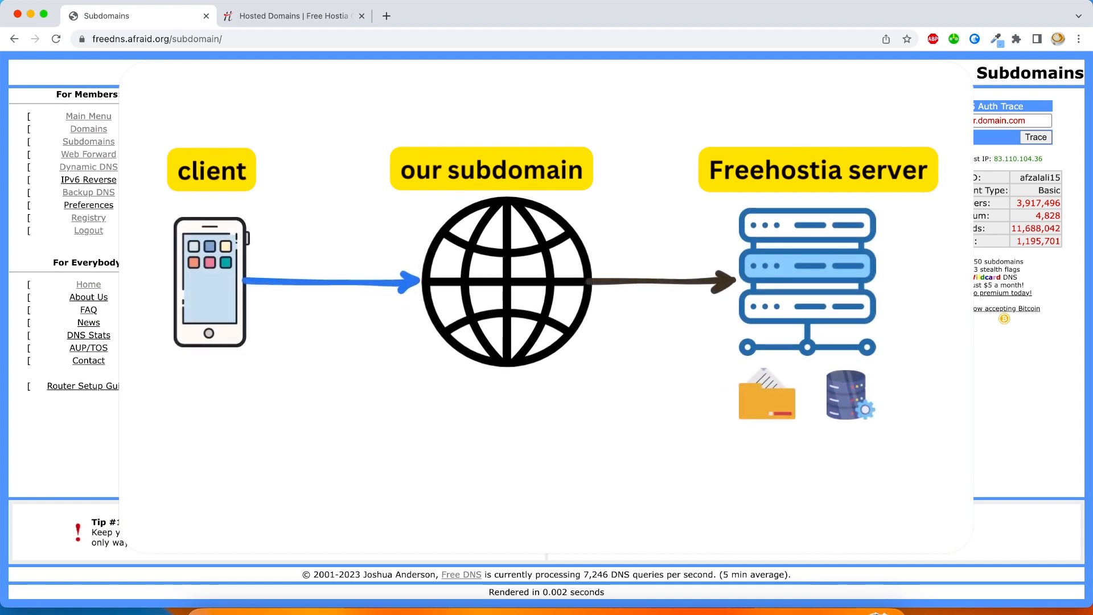
- Visit codexdev.mooo.com to see its empty index, then return to Hosted Domains
{"action": "left_click", "coordinate": [292, 16]}
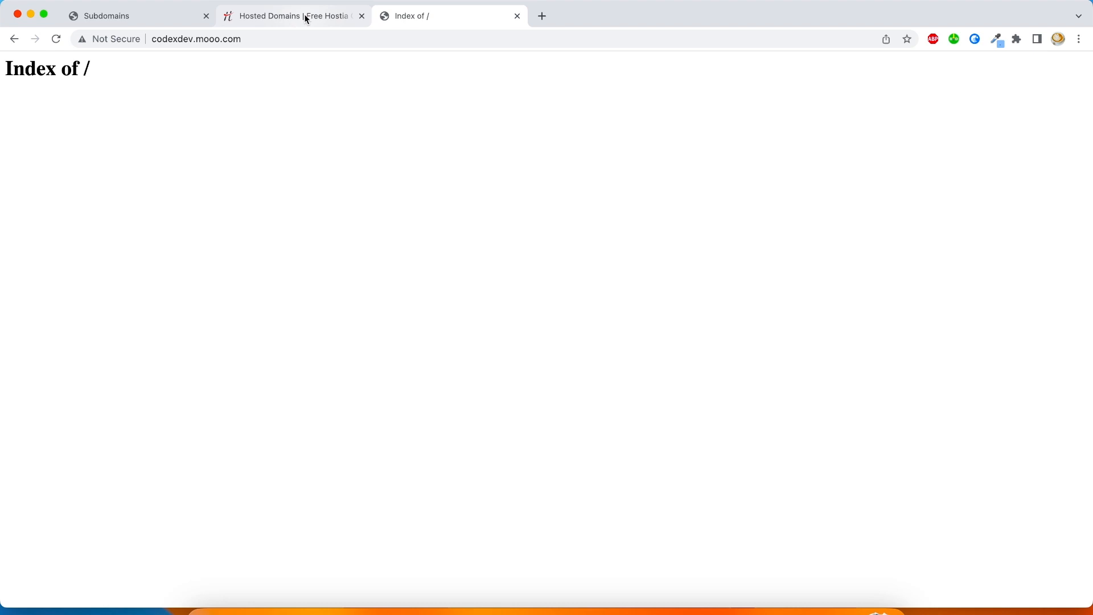
{"action": "left_click", "coordinate": [347, 89]}
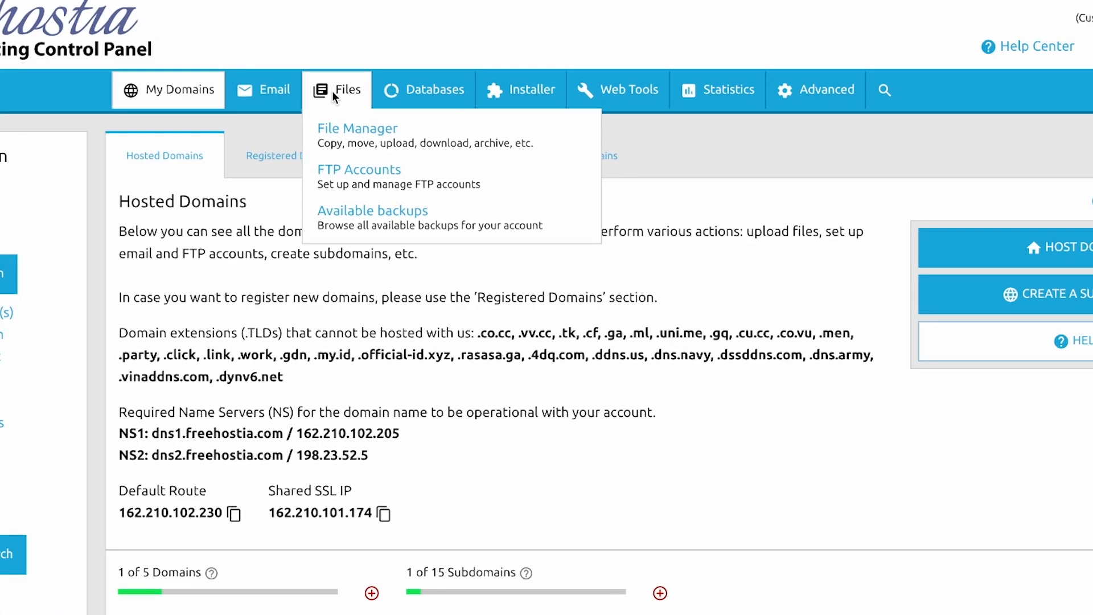
- Create an empty index.html in /www/codexdev.mooo.com using the File Manager
{"action": "left_click", "coordinate": [356, 128]}
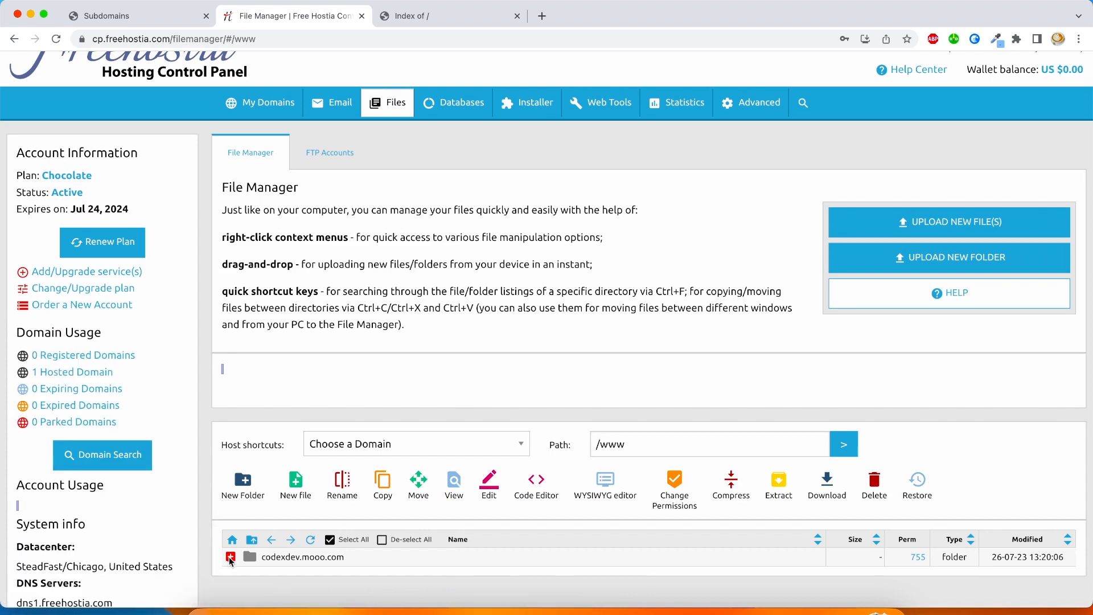
{"action": "scroll", "scroll_direction": "down", "scroll_amount": 3}
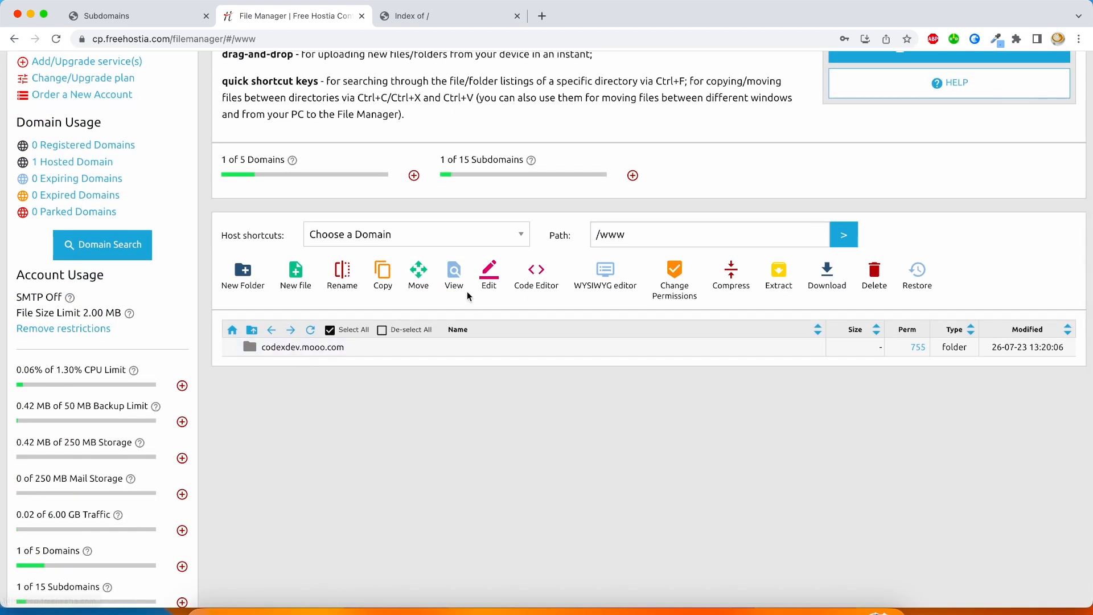
{"action": "left_click", "coordinate": [295, 276]}
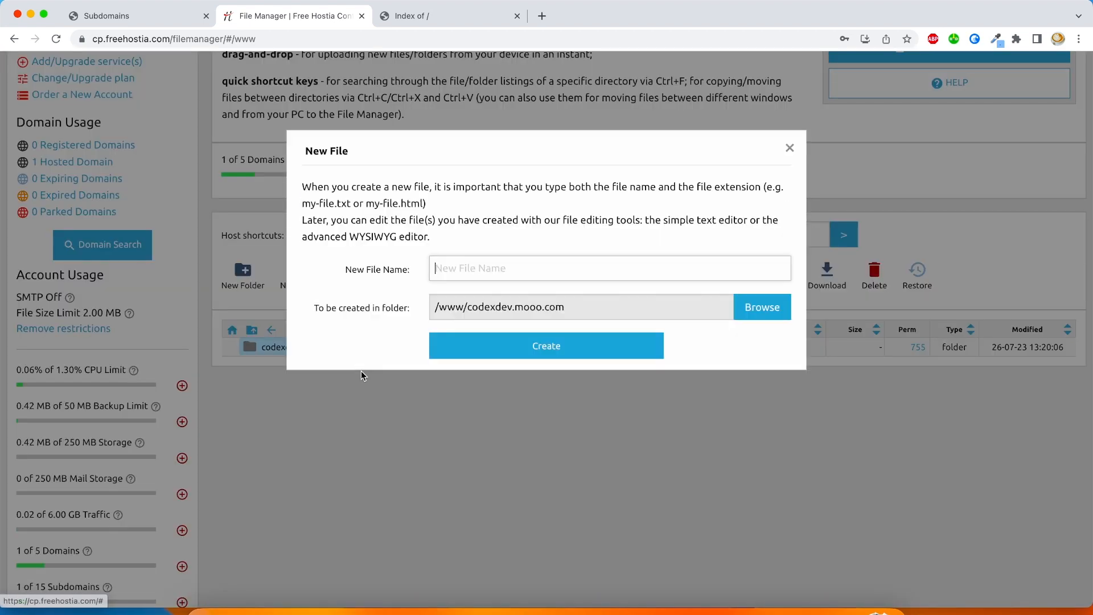
{"action": "type", "text": "index"}
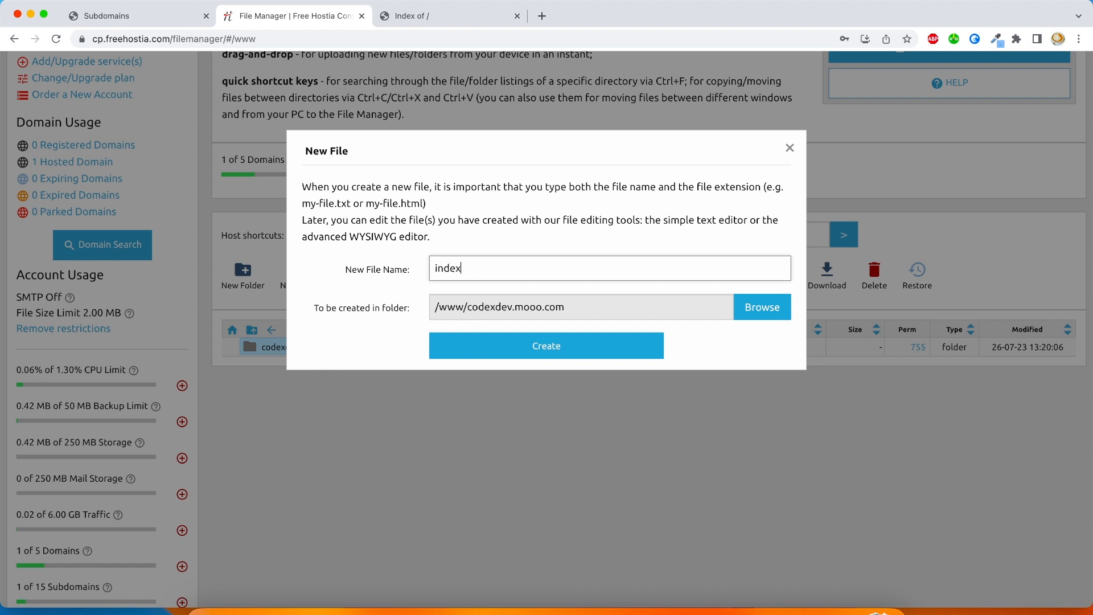
{"action": "left_click", "coordinate": [546, 345]}
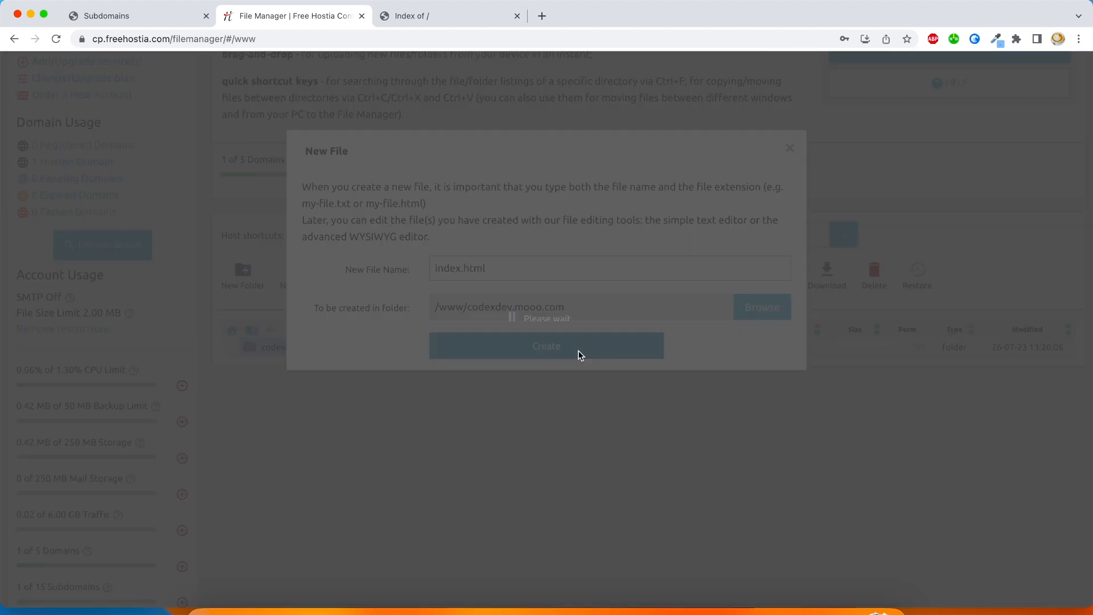
{"action": "left_click", "coordinate": [546, 346]}
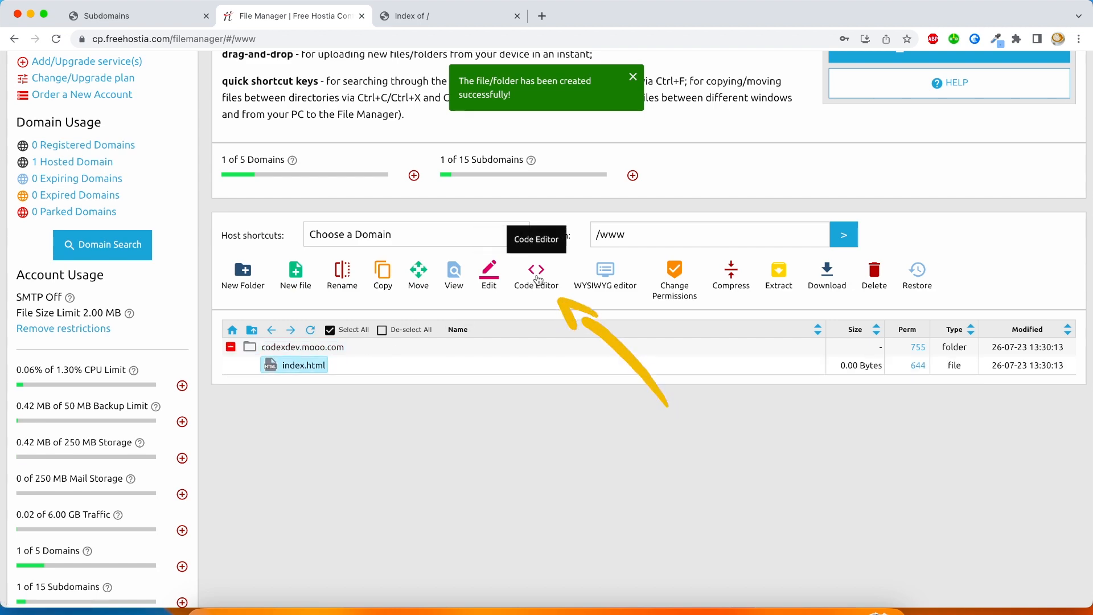
- Write a Hello World! HTML page into index.html, save it, and close the editor
{"action": "left_click", "coordinate": [536, 274]}
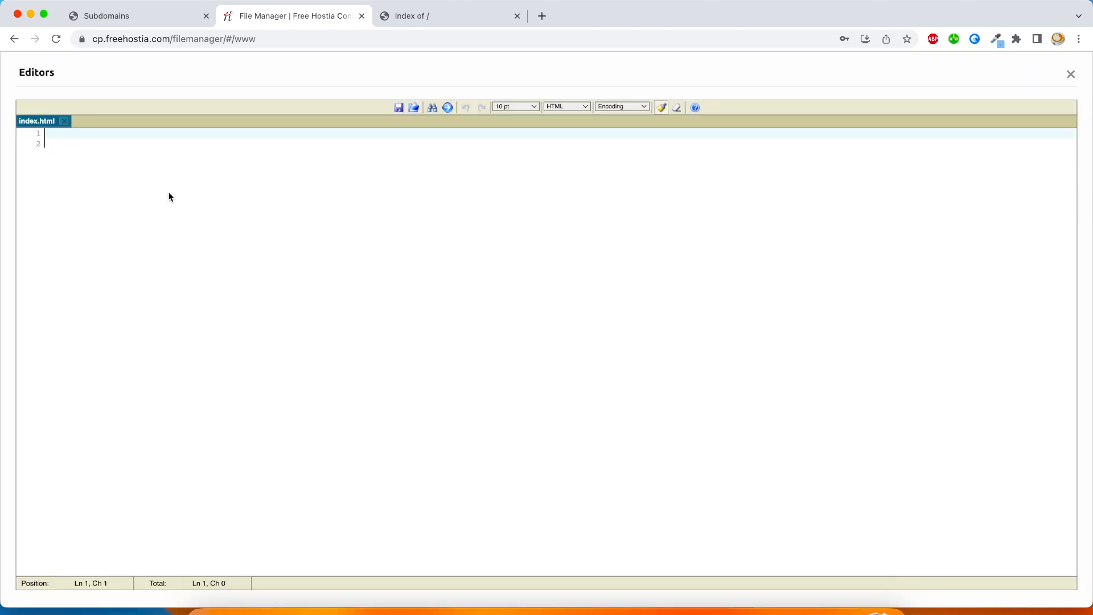
{"action": "type", "text": "<html>"}
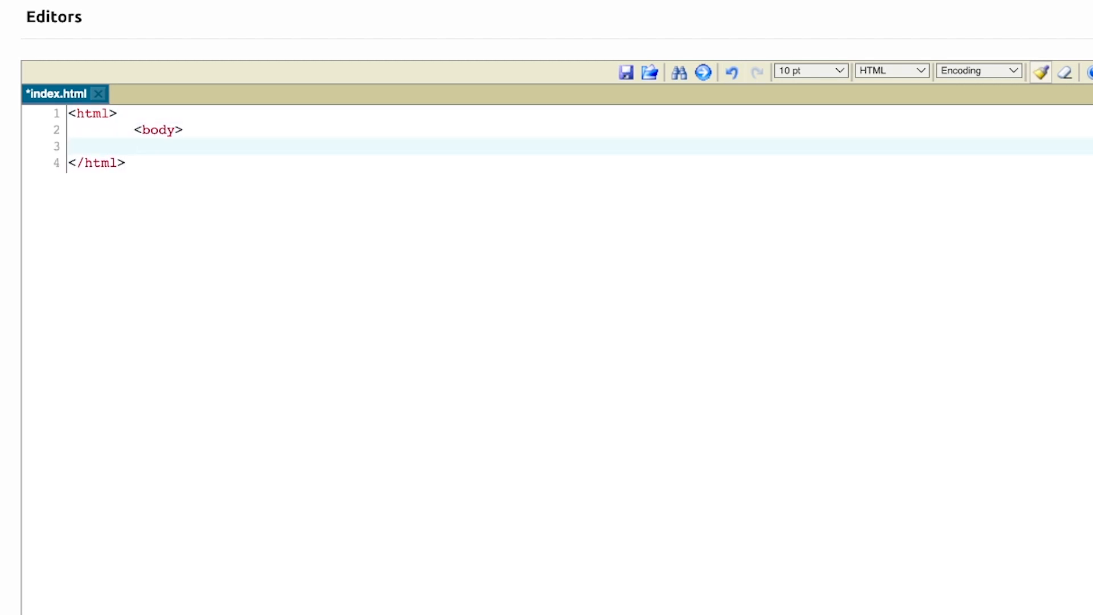
{"action": "type", "text": "<p>Hello"}
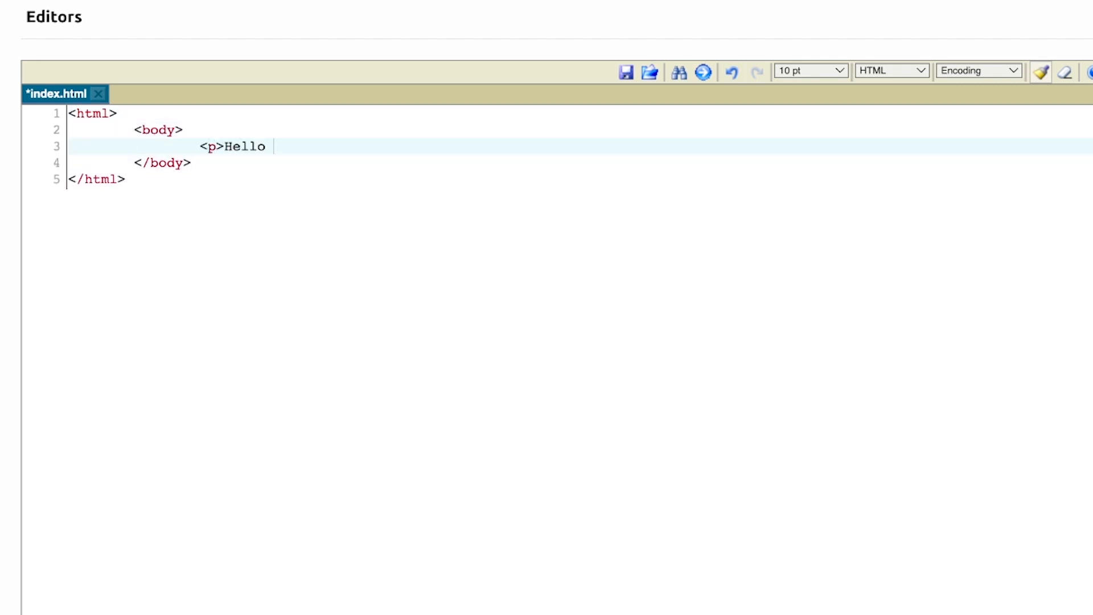
{"action": "type", "text": "World!</p>"}
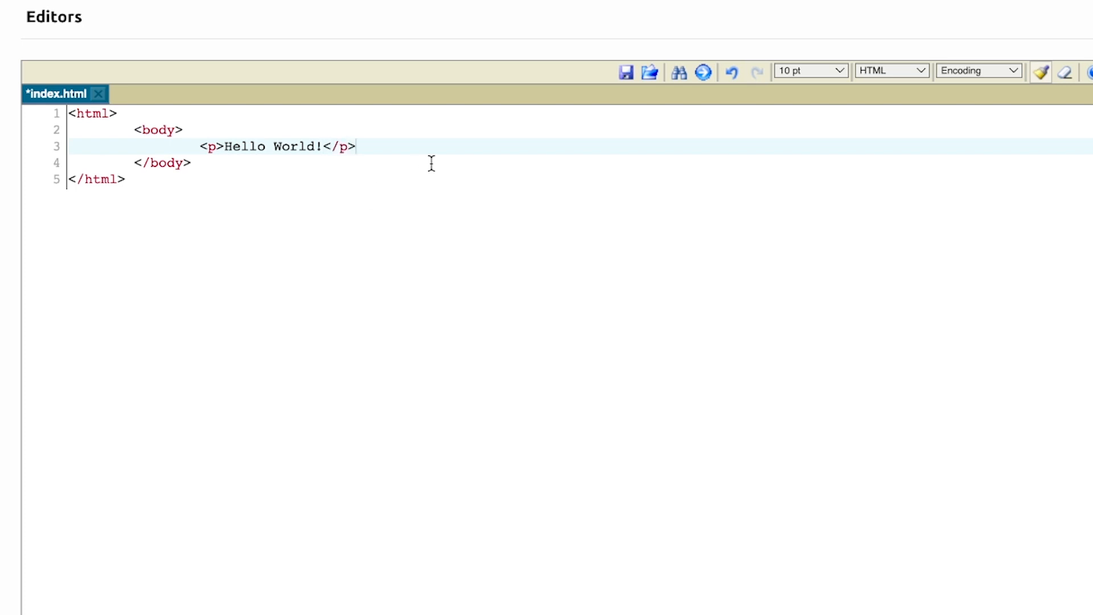
{"action": "left_click", "coordinate": [625, 71]}
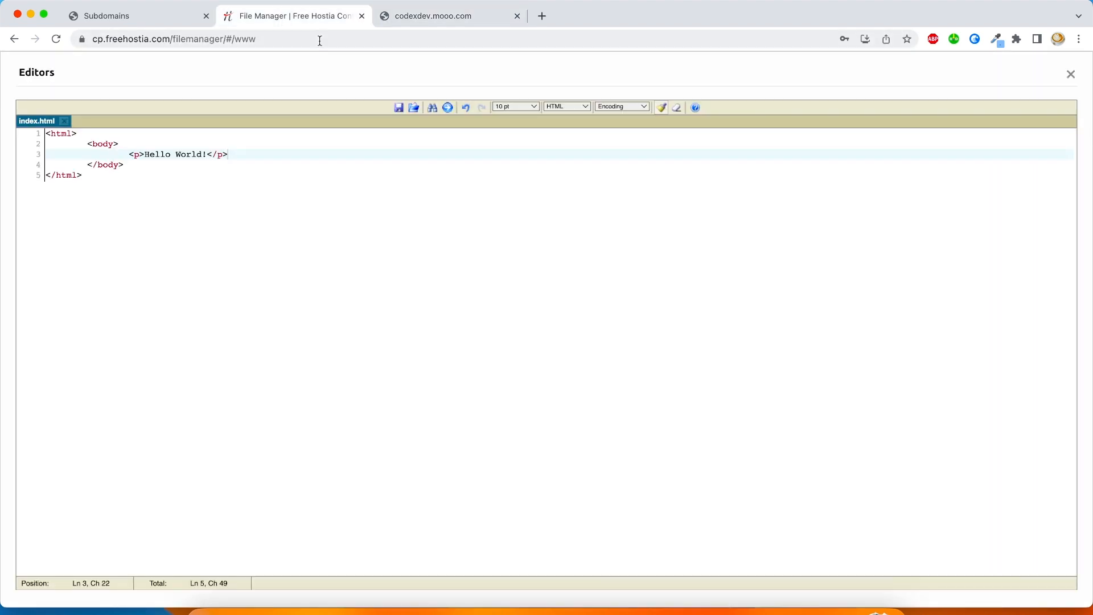
{"action": "left_click", "coordinate": [1071, 74]}
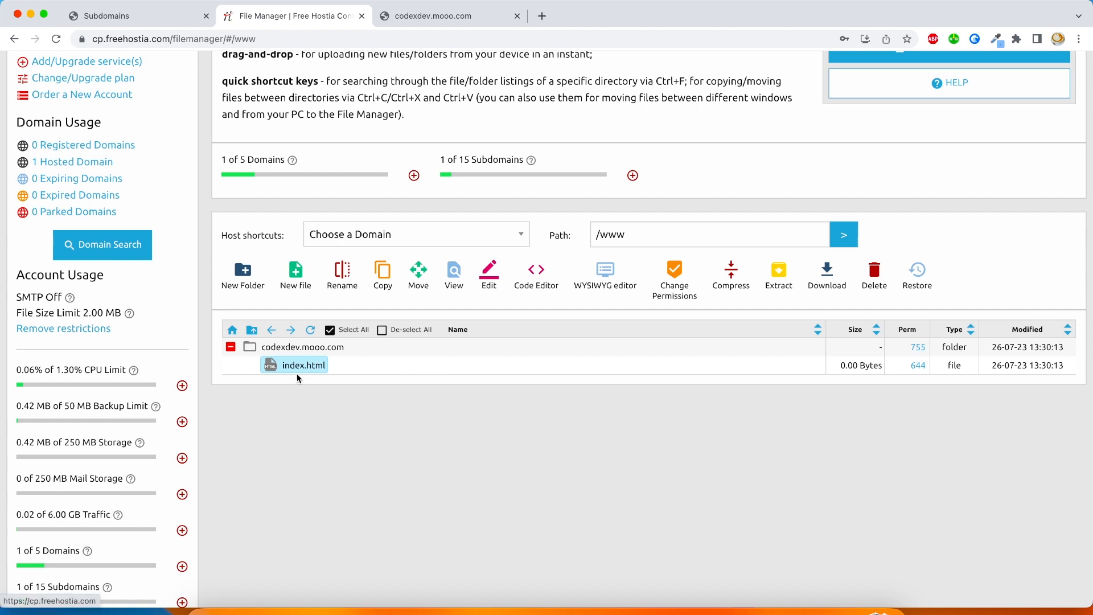
{"action": "mouse_move", "coordinate": [389, 416]}
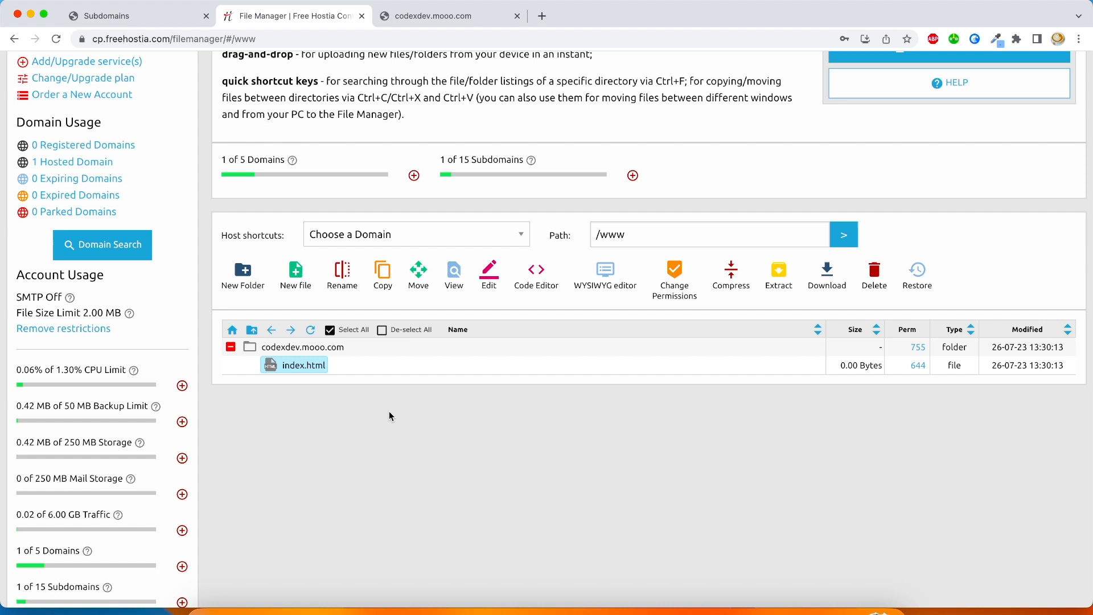
{"action": "mouse_move", "coordinate": [379, 416]}
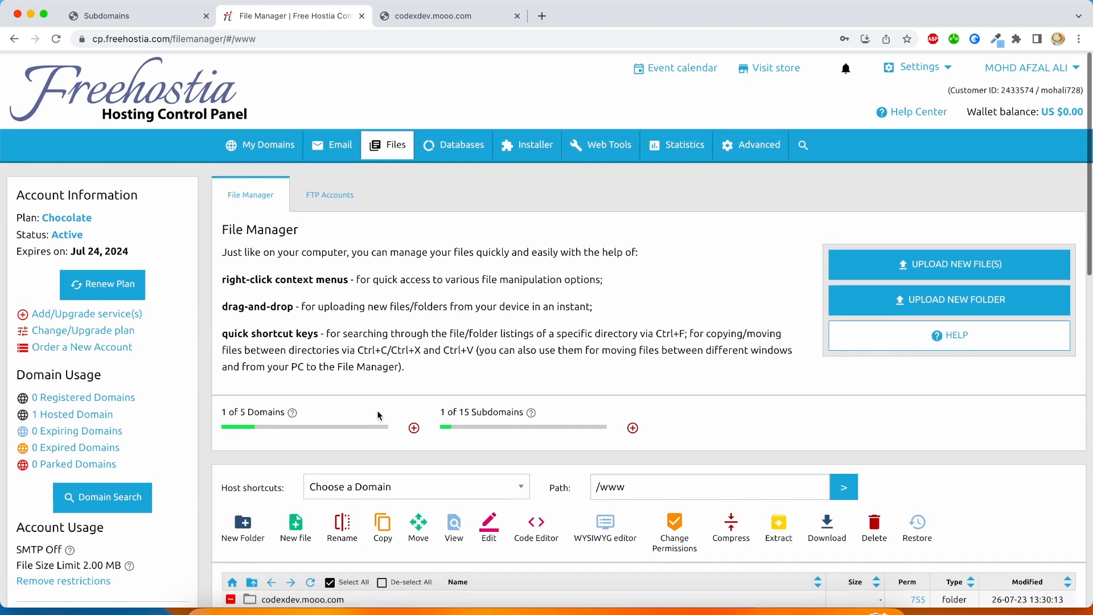
- Review the single FTP account rooted at /www, then return to File Manager and Databases
{"action": "scroll", "scroll_direction": "down", "scroll_amount": 3}
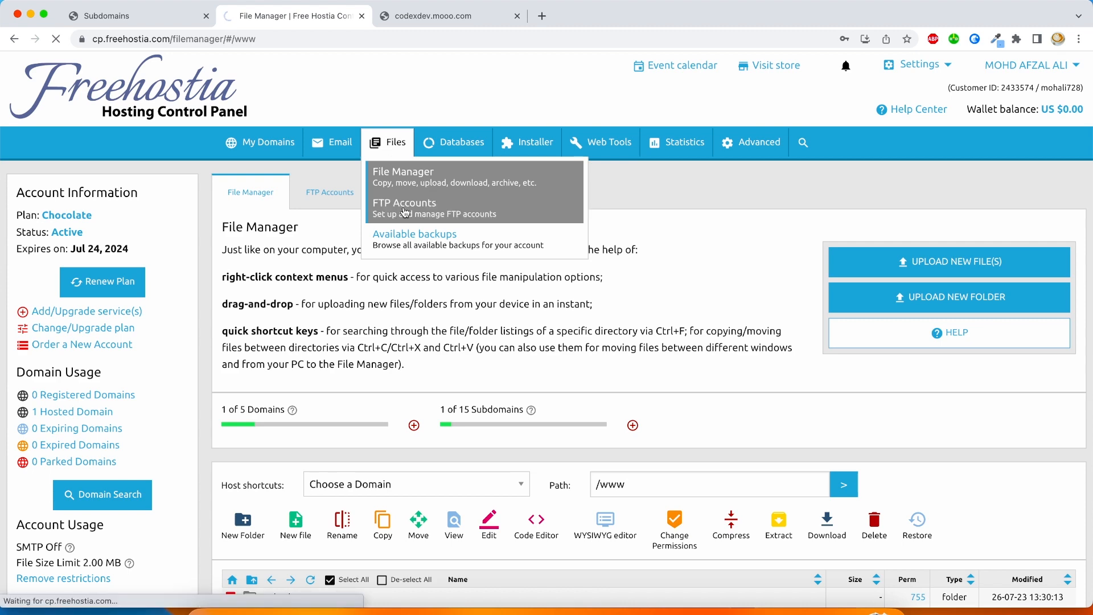
{"action": "left_click", "coordinate": [404, 203]}
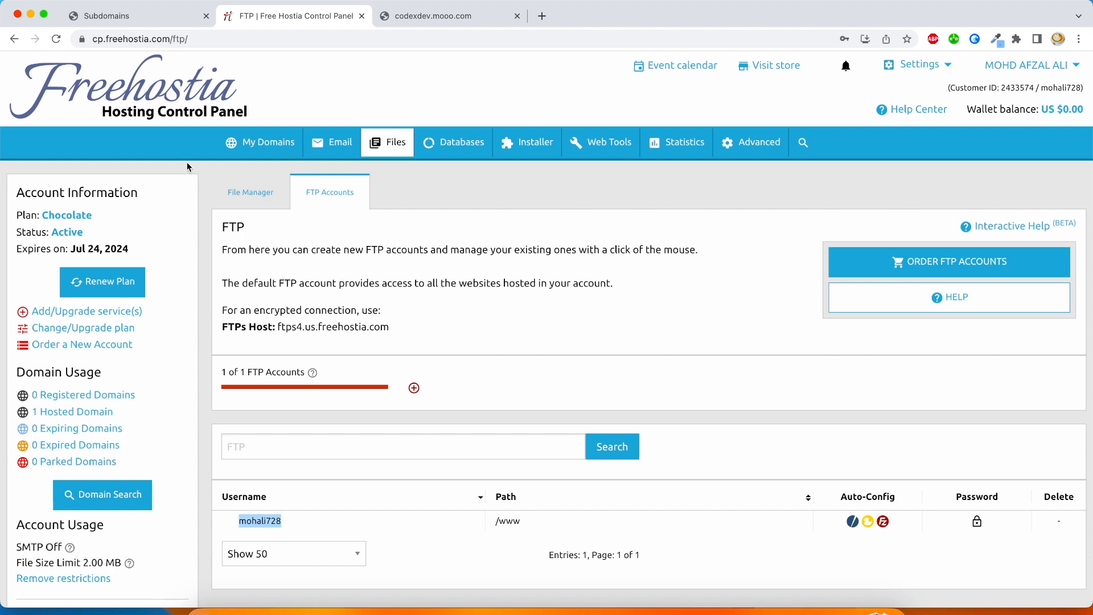
{"action": "left_click", "coordinate": [249, 192]}
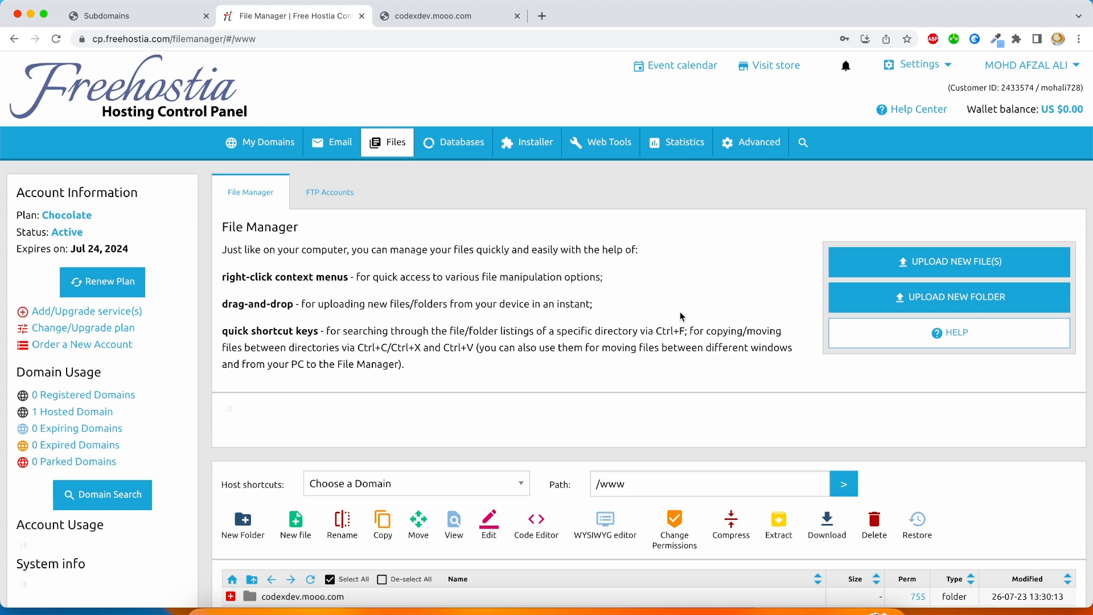
{"action": "left_click", "coordinate": [461, 142]}
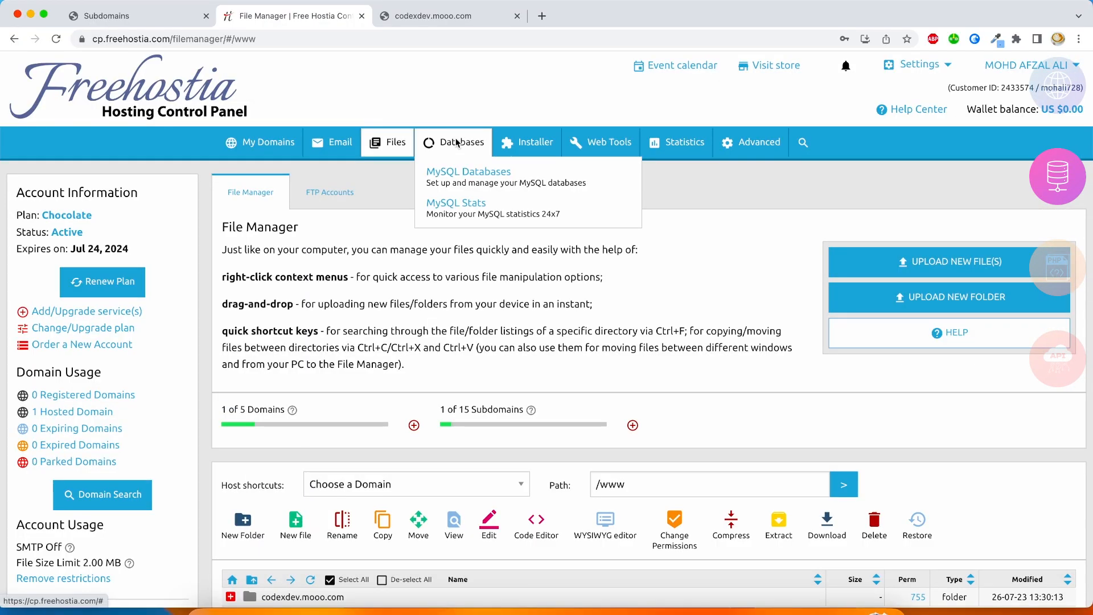
- Add the MySQL database mohali728_codex and launch phpMyAdmin for it
{"action": "left_click", "coordinate": [468, 176]}
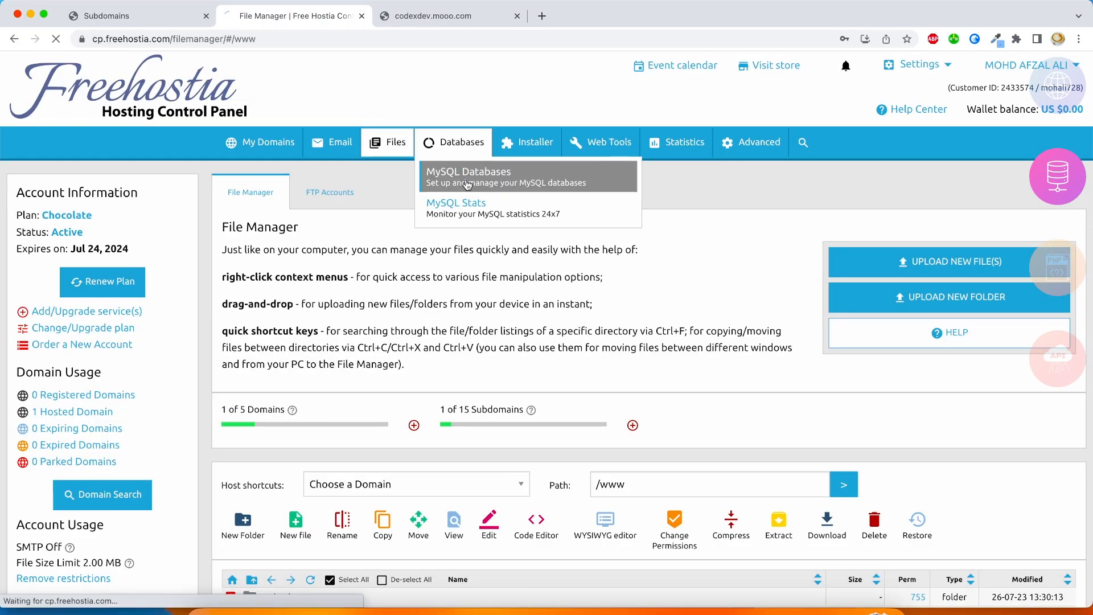
{"action": "left_click", "coordinate": [469, 172]}
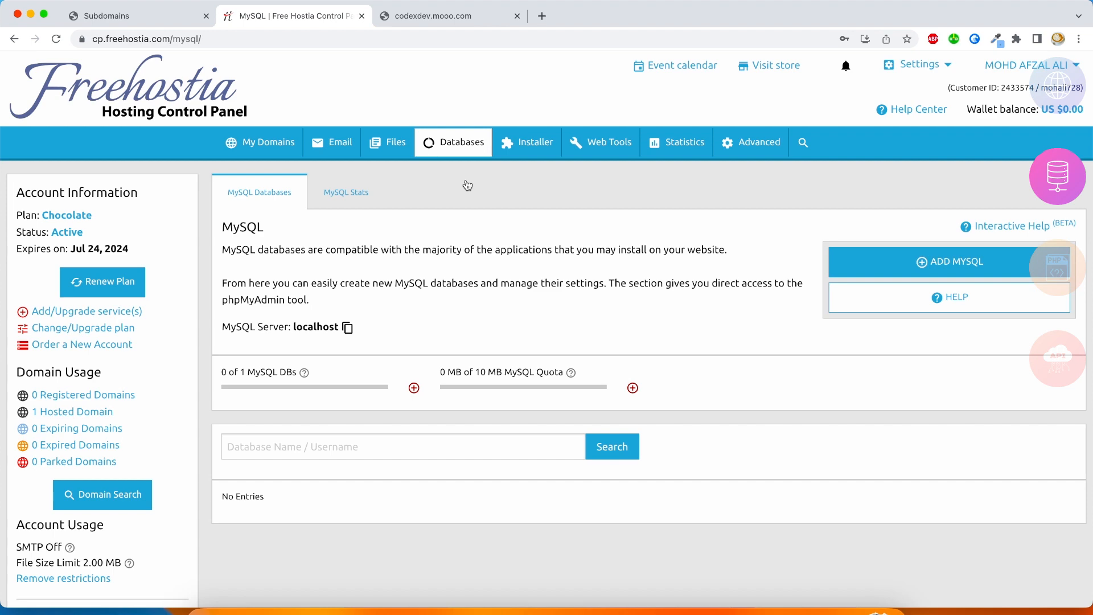
{"action": "mouse_move", "coordinate": [491, 305]}
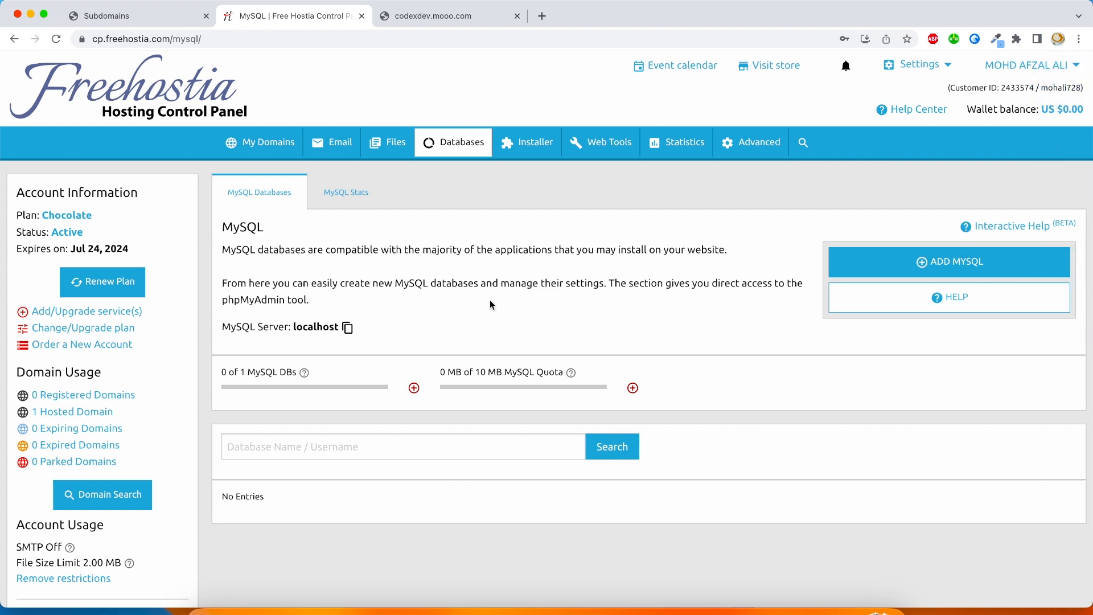
{"action": "left_click", "coordinate": [947, 261]}
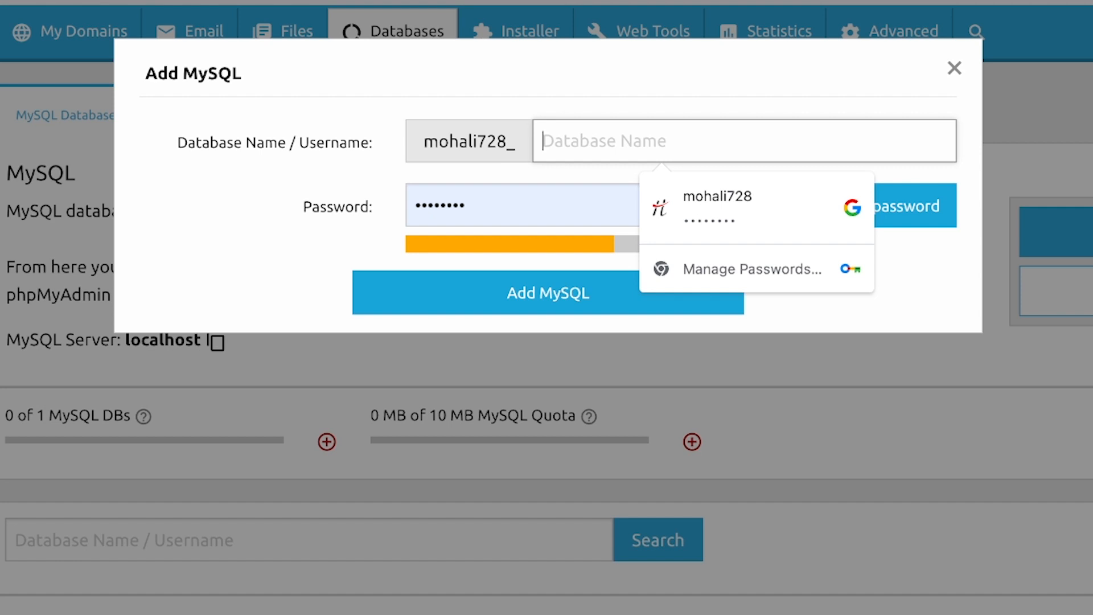
{"action": "type", "text": "emp"}
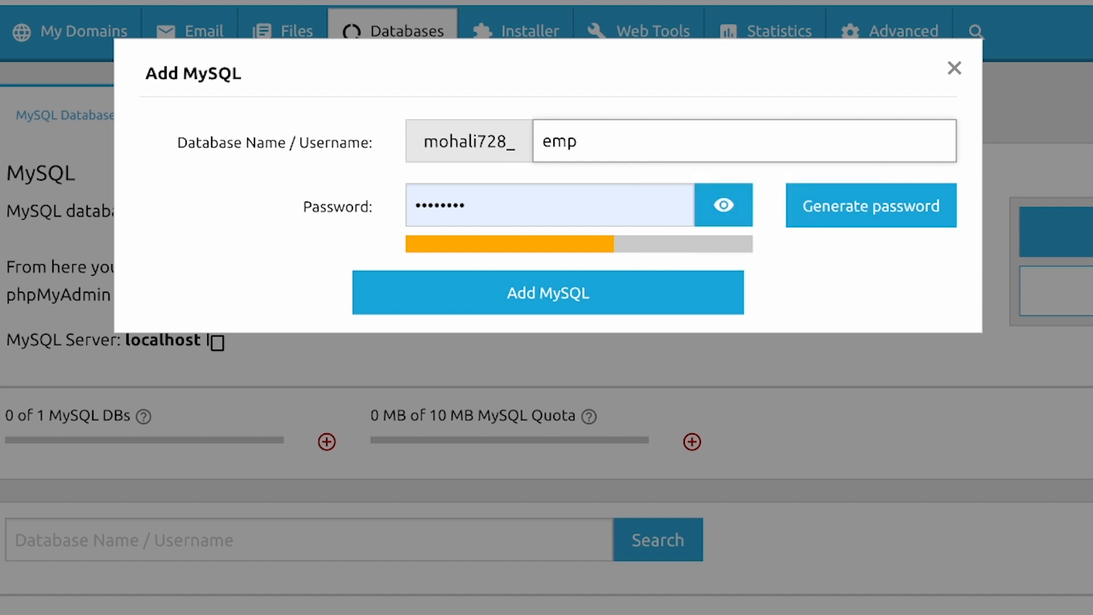
{"action": "left_click", "coordinate": [742, 140]}
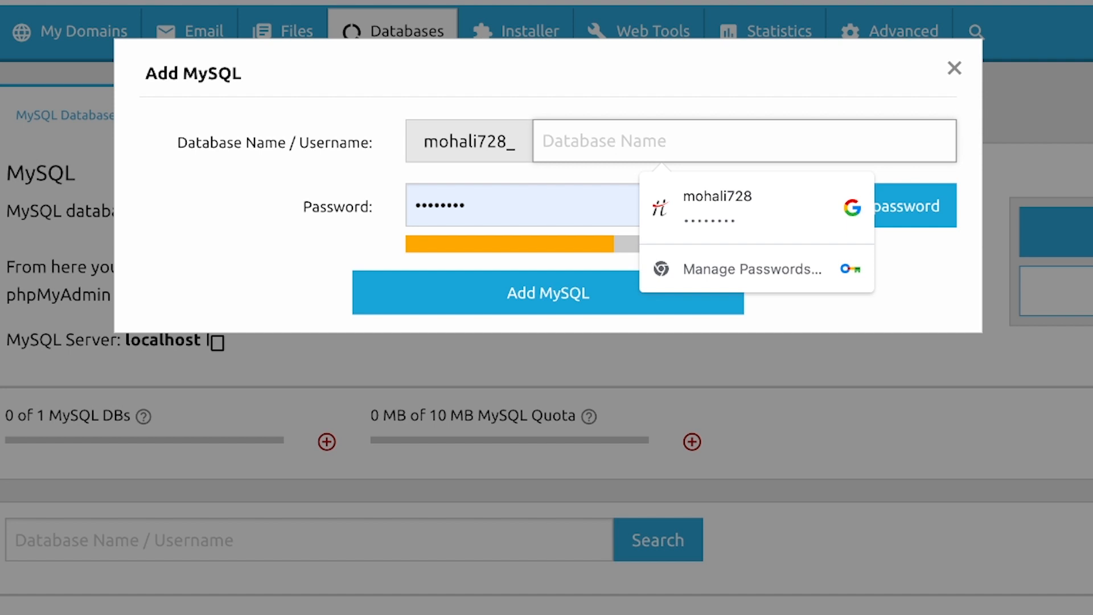
{"action": "type", "text": "codex"}
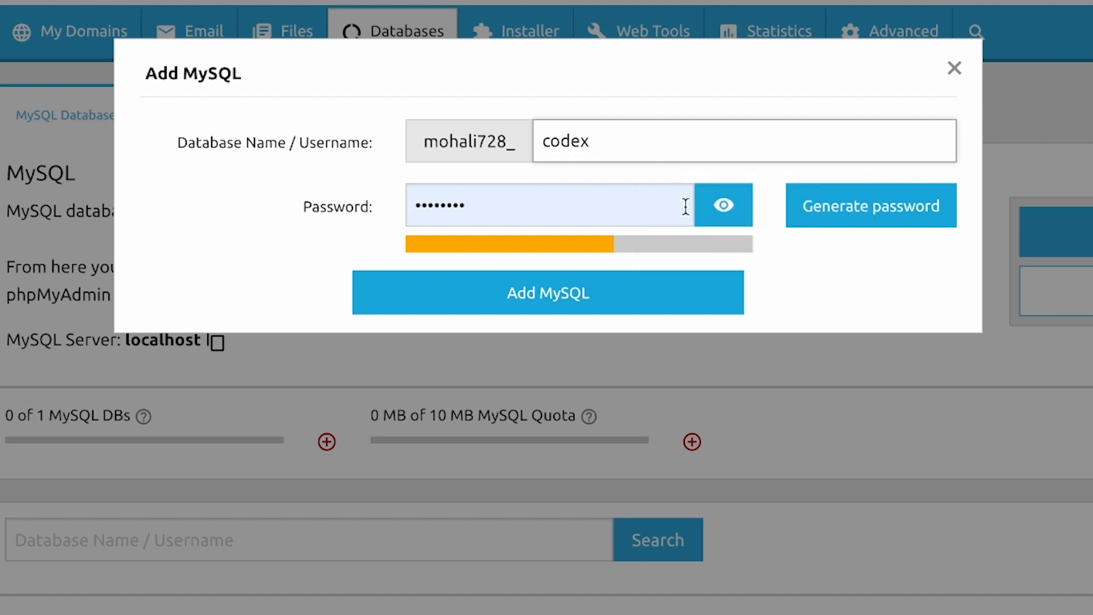
{"action": "left_click", "coordinate": [547, 292]}
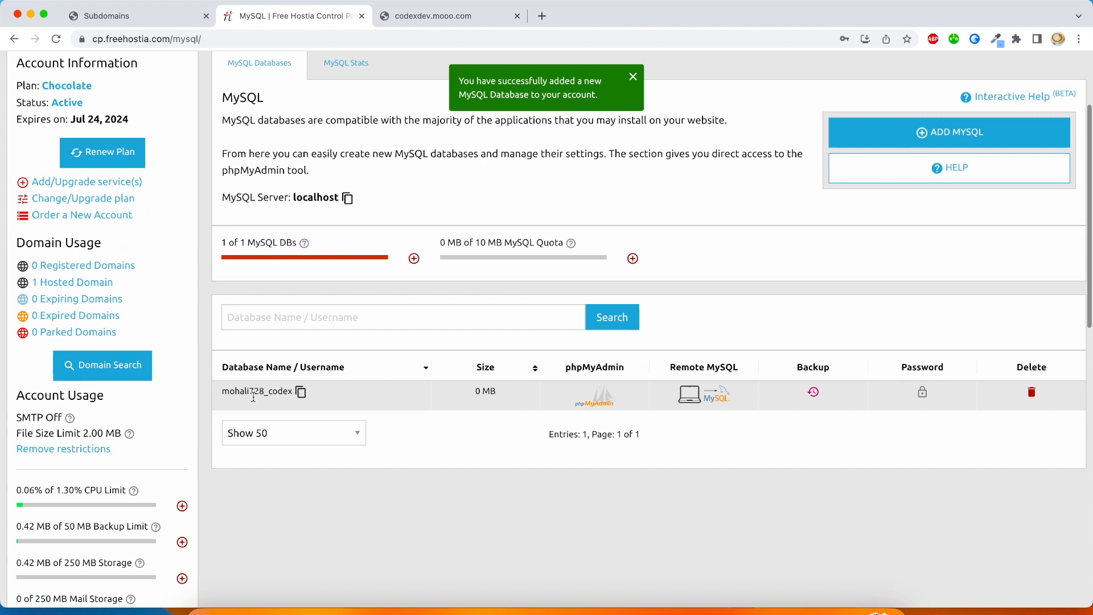
{"action": "left_click", "coordinate": [631, 75]}
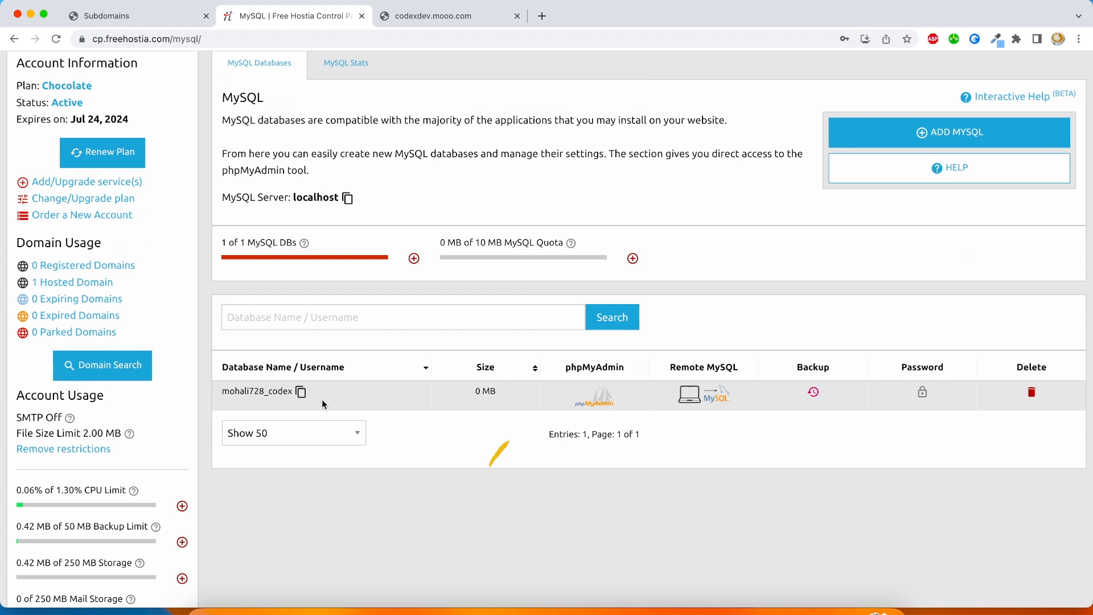
{"action": "left_click", "coordinate": [594, 394]}
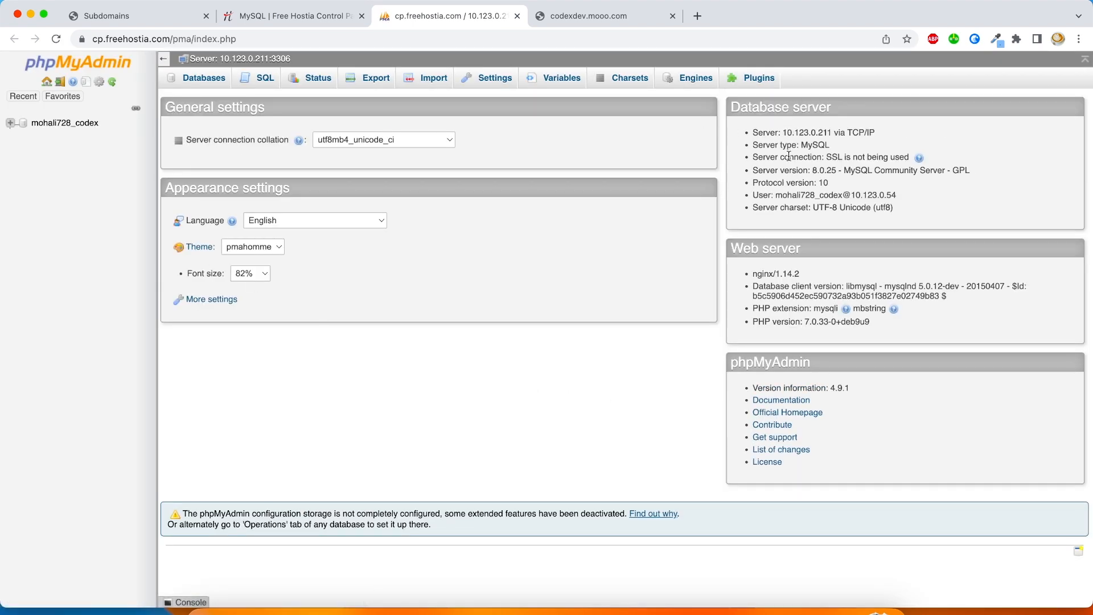
- Select mohali728_codex in the navigation tree to show its empty Structure page
{"action": "double_click", "coordinate": [799, 195]}
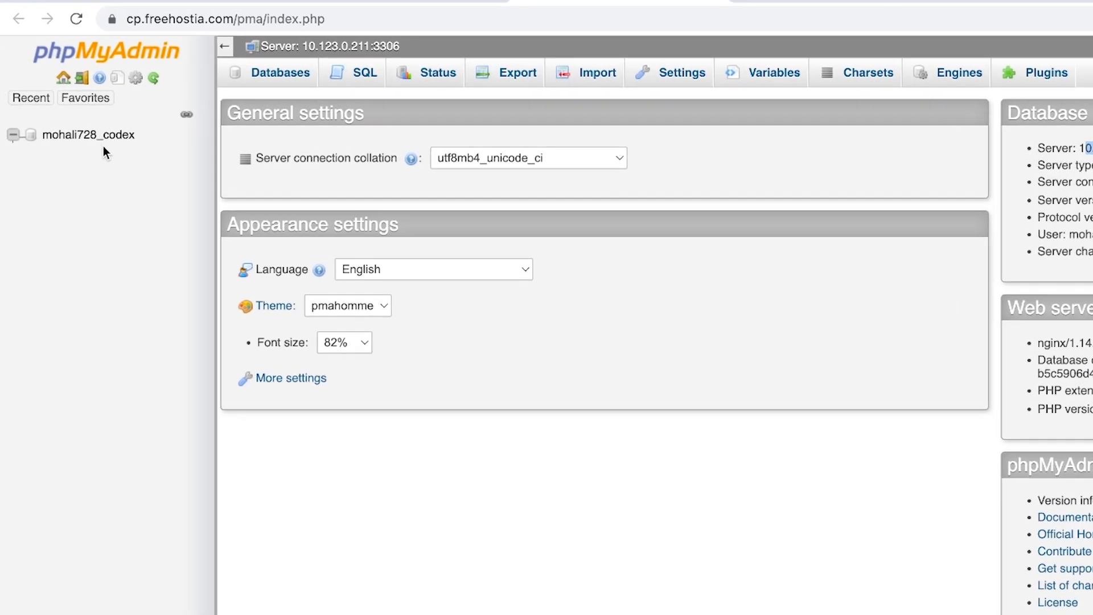
{"action": "left_click", "coordinate": [88, 135]}
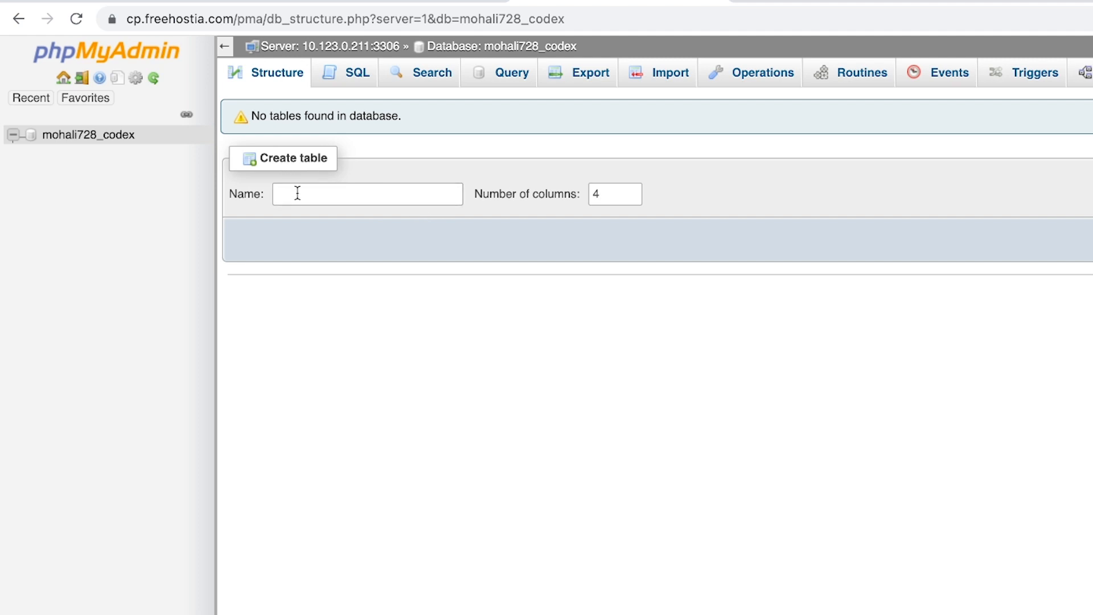
- Enter employees as the table name with 4 columns in the Create table form
{"action": "left_click", "coordinate": [367, 194]}
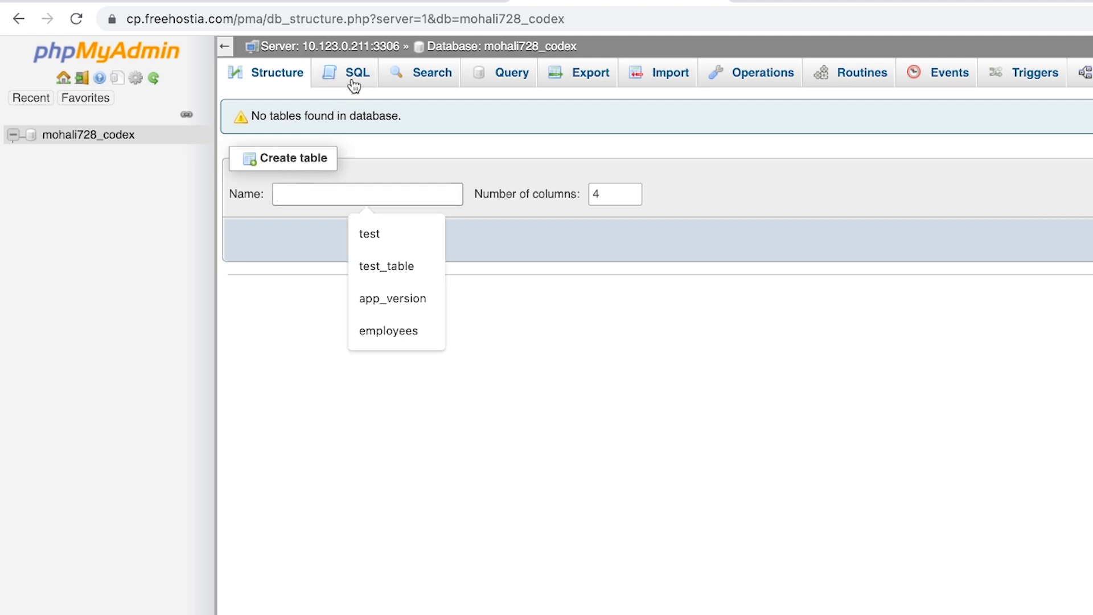
{"action": "left_click", "coordinate": [357, 73]}
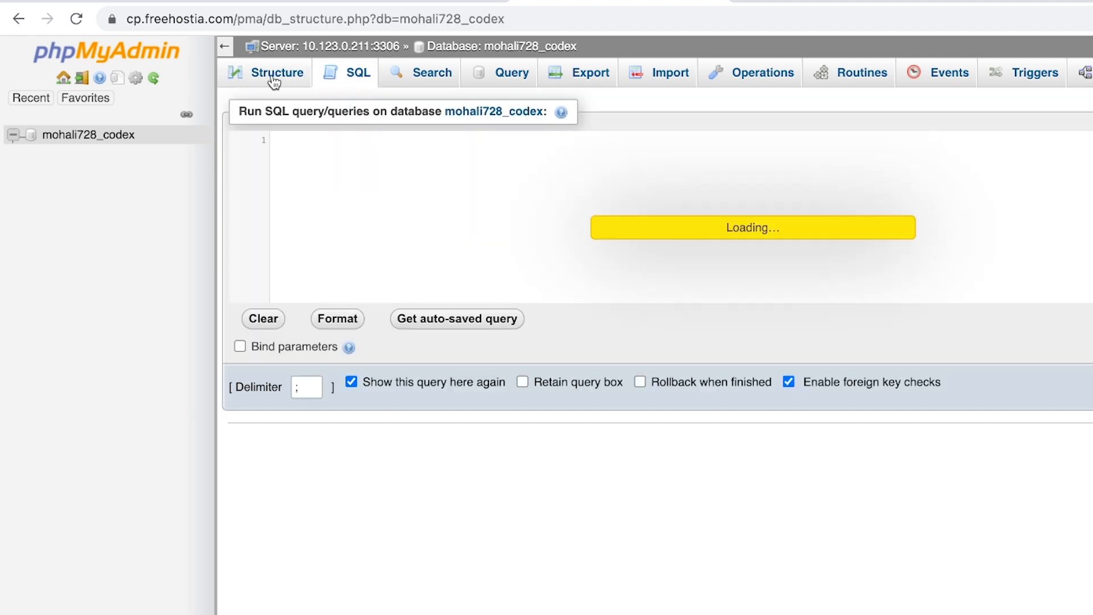
{"action": "left_click", "coordinate": [276, 72]}
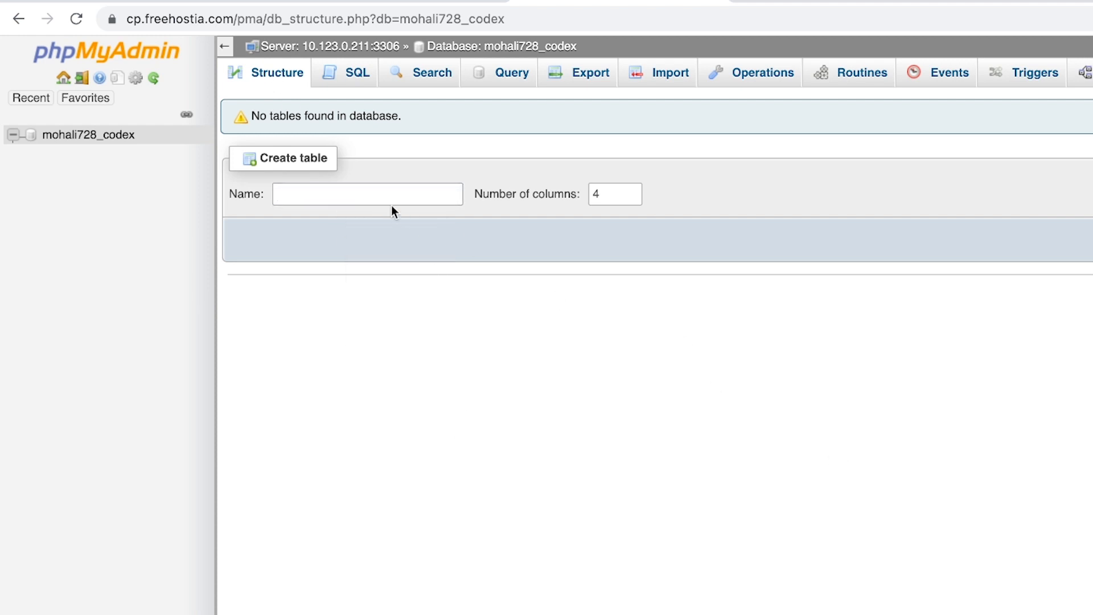
{"action": "left_click", "coordinate": [367, 194]}
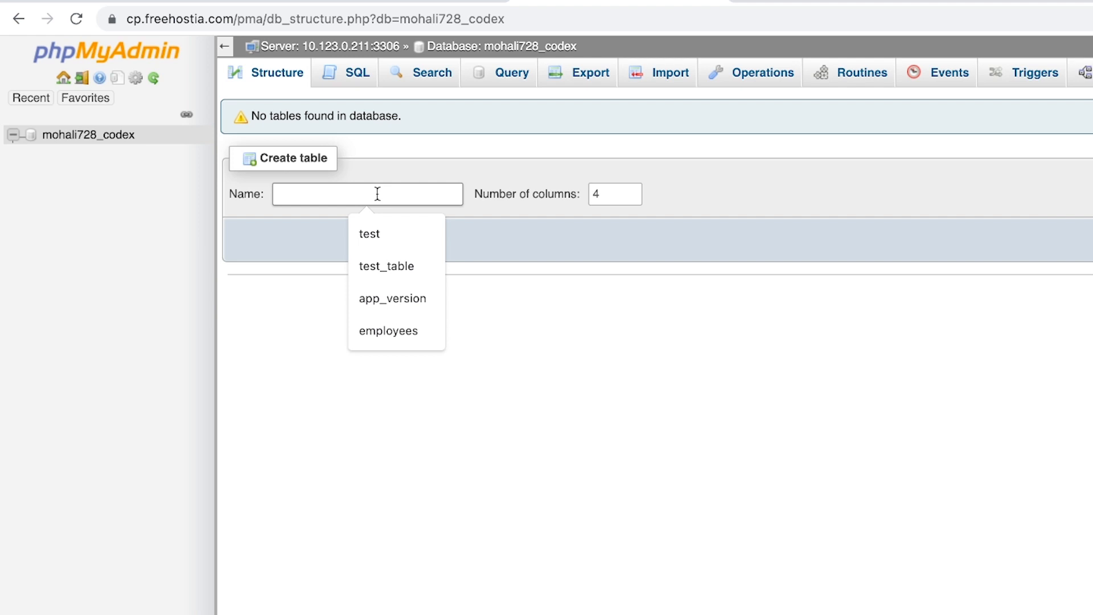
{"action": "left_click", "coordinate": [388, 330]}
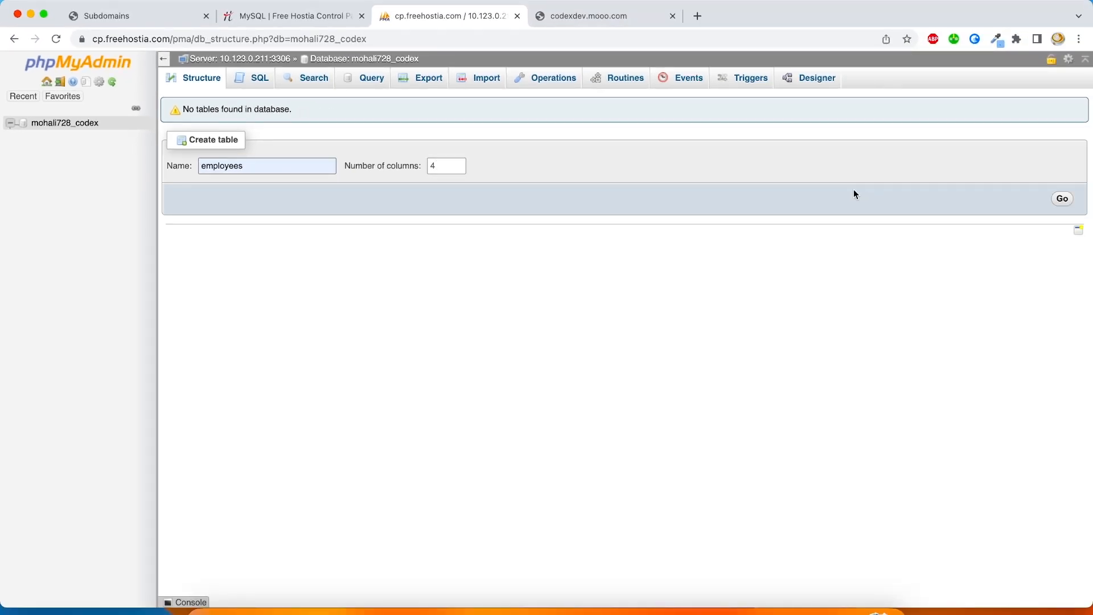
- Name the columns id, name, email, profile_pic; id auto-increment primary key, name length 250
{"action": "left_click", "coordinate": [1062, 198]}
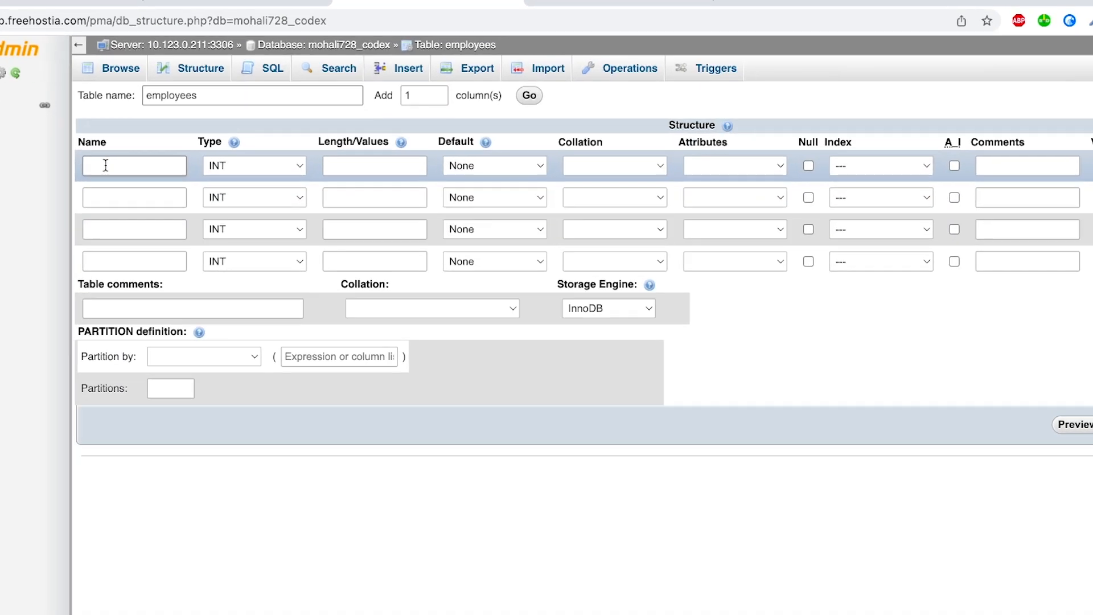
{"action": "type", "text": "name"}
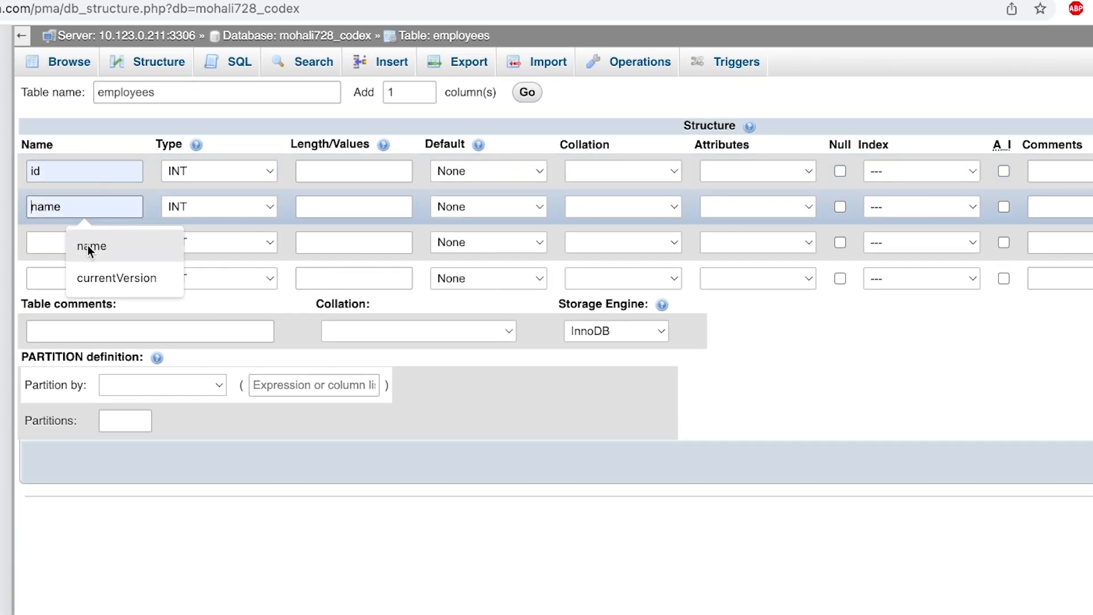
{"action": "type", "text": "profile_pic"}
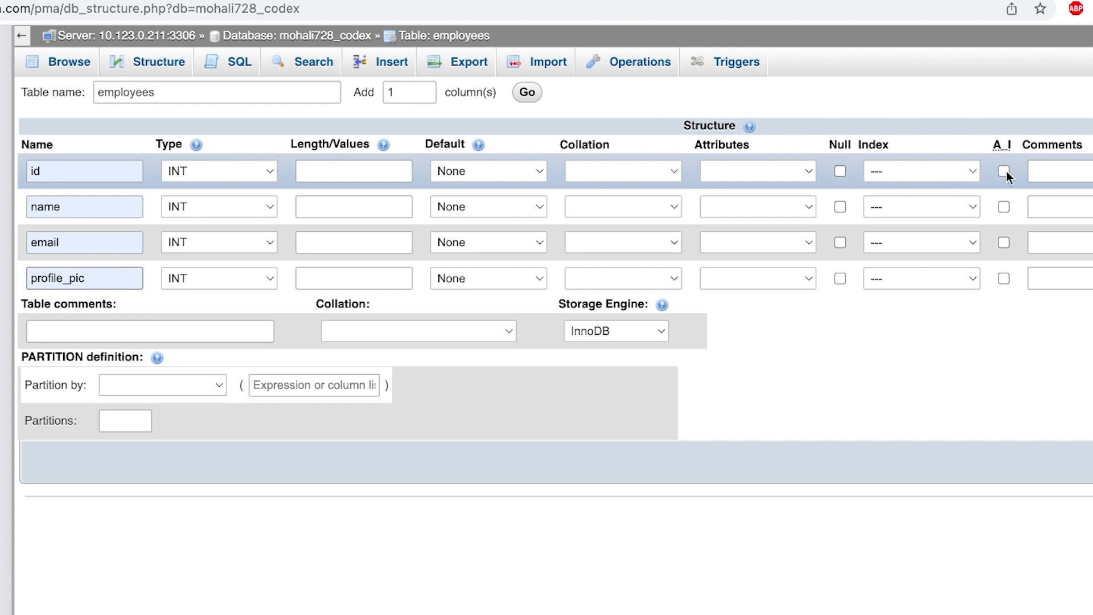
{"action": "left_click", "coordinate": [1003, 171]}
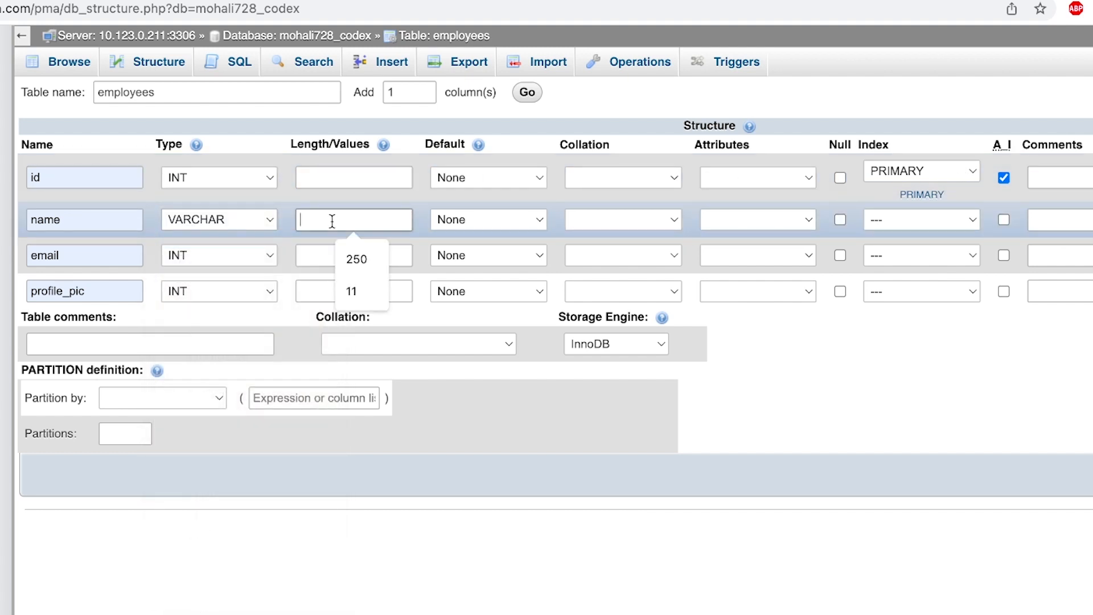
{"action": "left_click", "coordinate": [355, 258]}
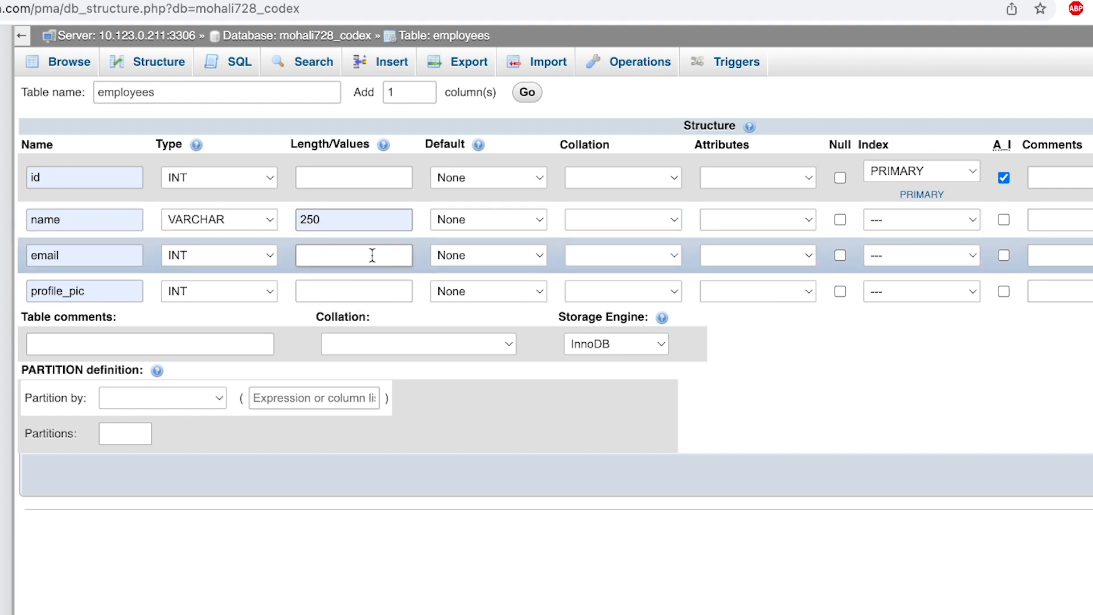
- Make email and profile_pic VARCHAR columns, profile_pic length 1000, and save the table
{"action": "left_click", "coordinate": [218, 254]}
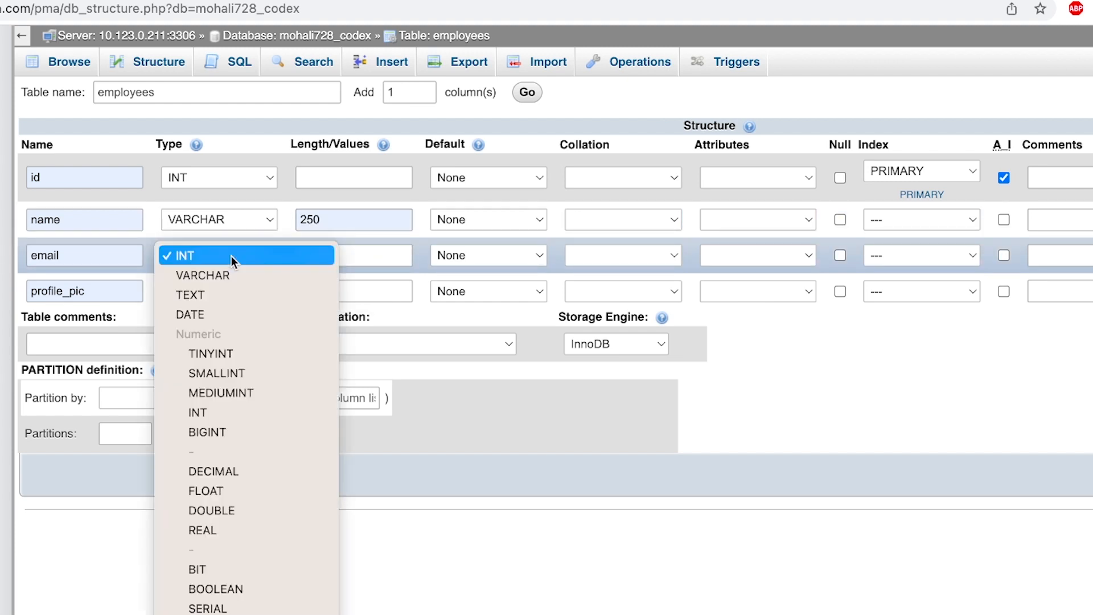
{"action": "left_click", "coordinate": [202, 276]}
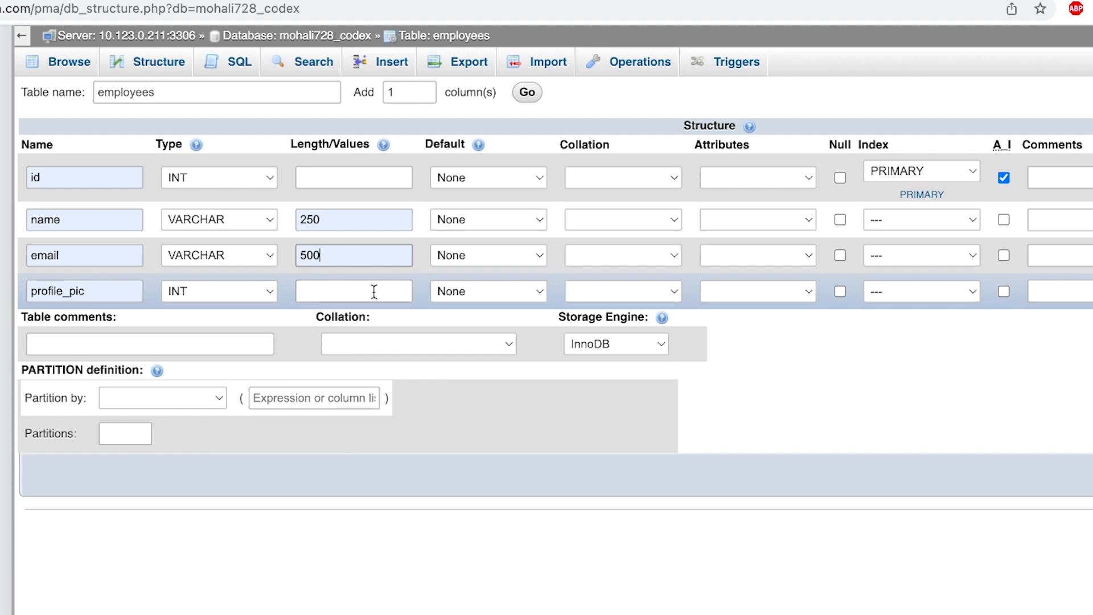
{"action": "left_click", "coordinate": [218, 291]}
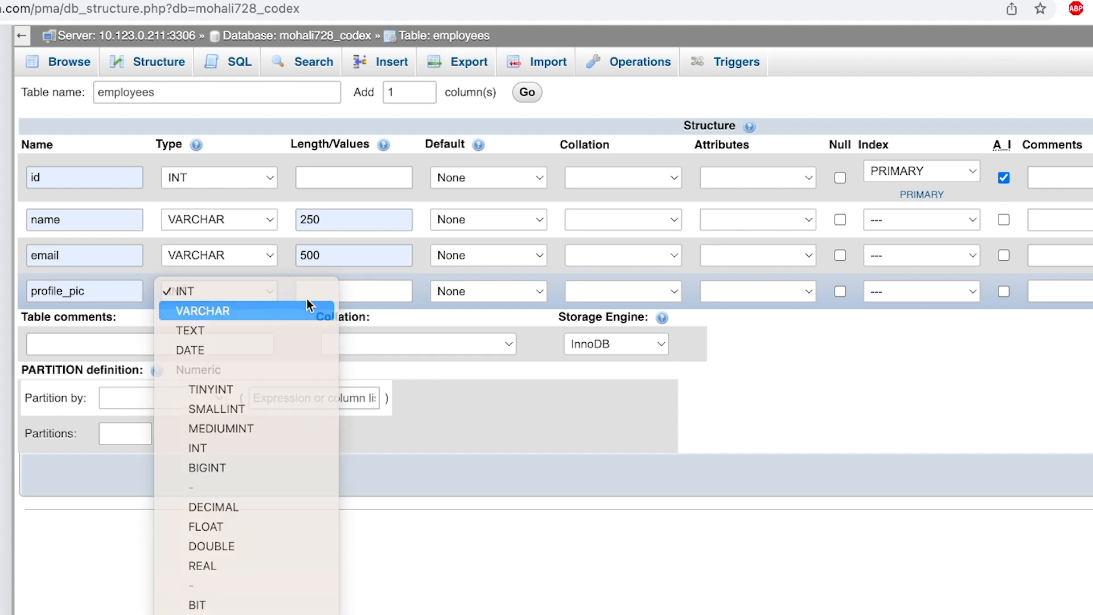
{"action": "left_click", "coordinate": [202, 311]}
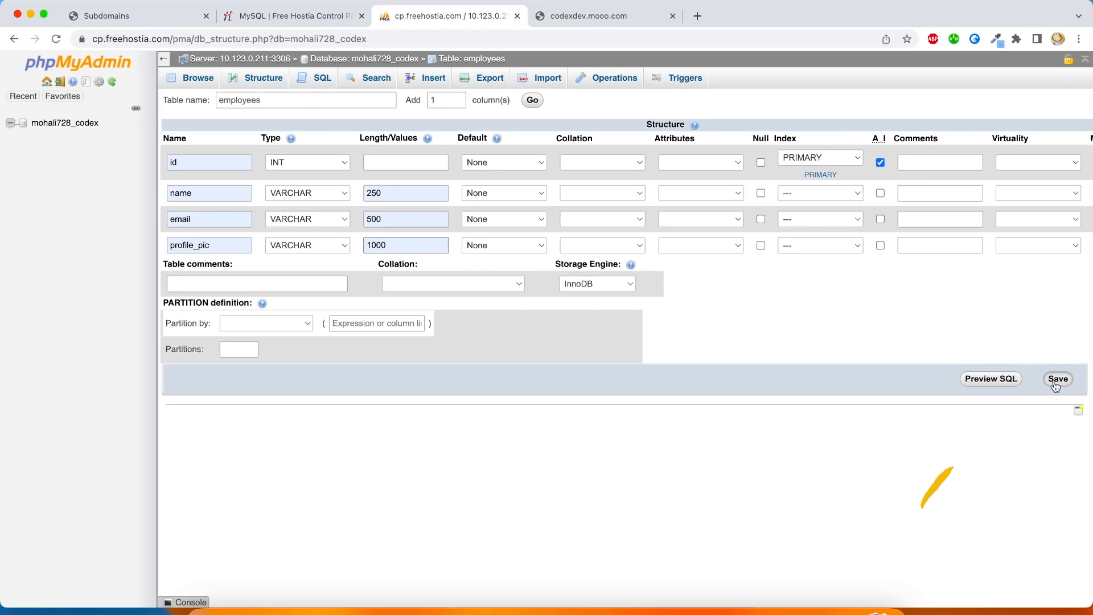
{"action": "left_click", "coordinate": [1057, 379]}
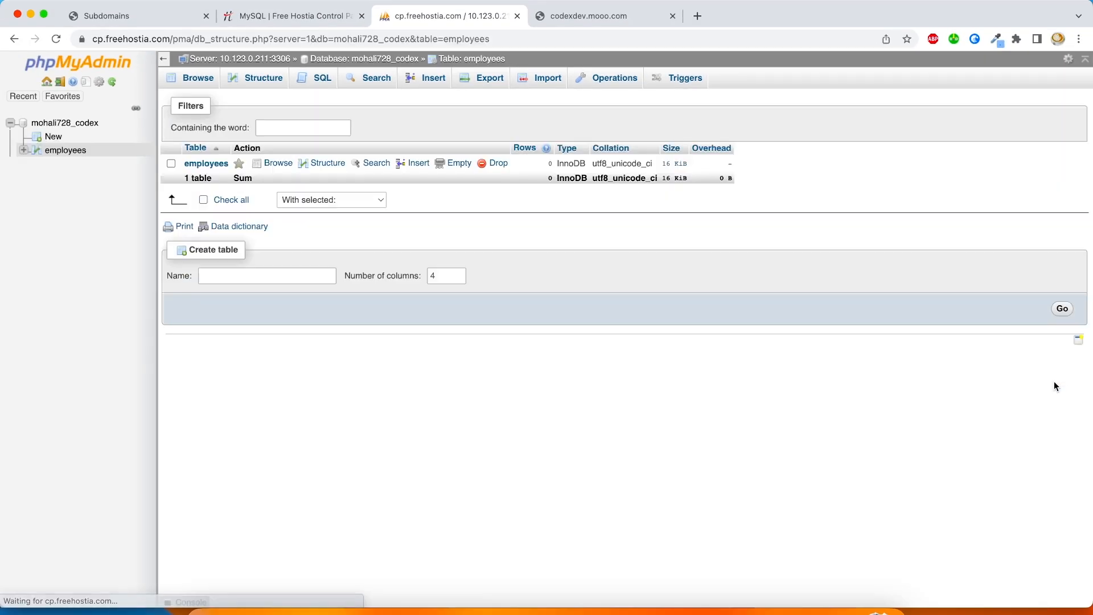
- Browse the employees table, confirming an empty result with id, name, email, profile_pic
{"action": "left_click", "coordinate": [263, 78]}
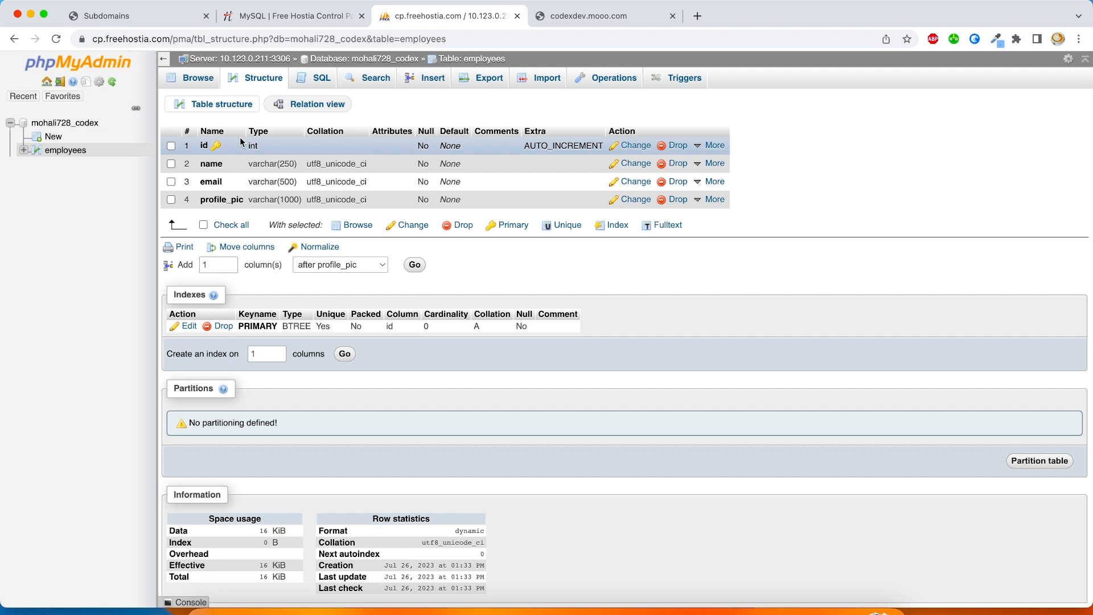
{"action": "left_click", "coordinate": [198, 78]}
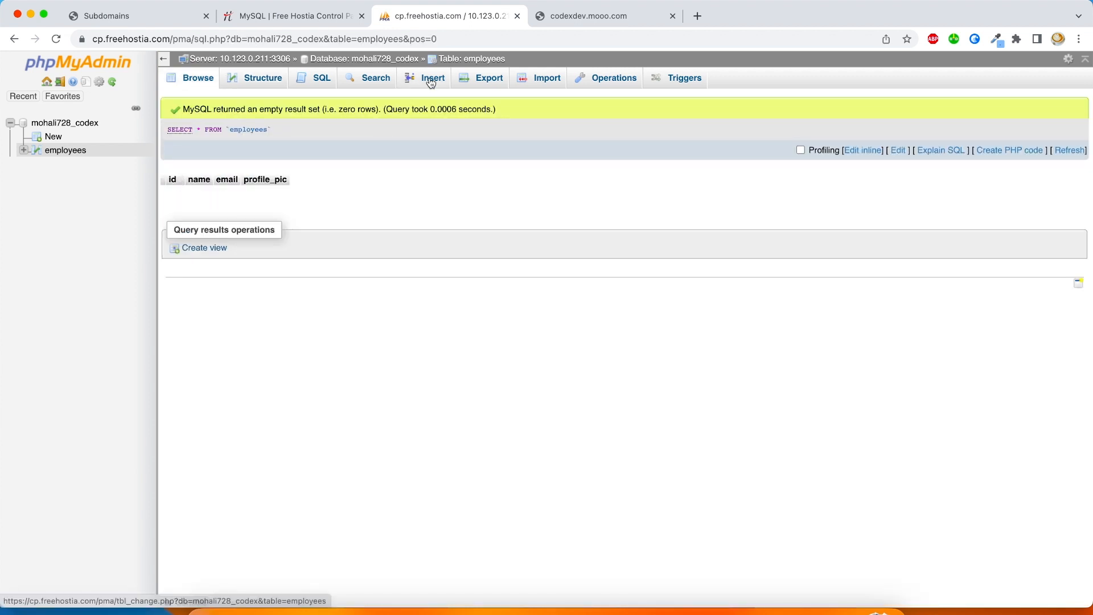
- Fill the employees insert form with name Afzal and an email starting afzal…mail.com
{"action": "left_click", "coordinate": [432, 78]}
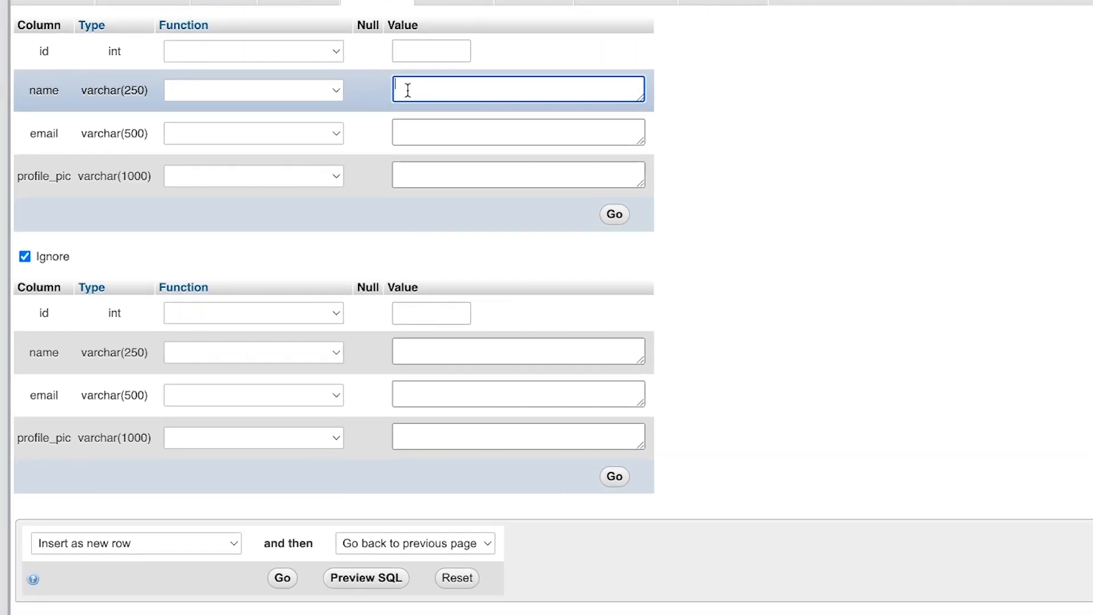
{"action": "type", "text": "Afzal"}
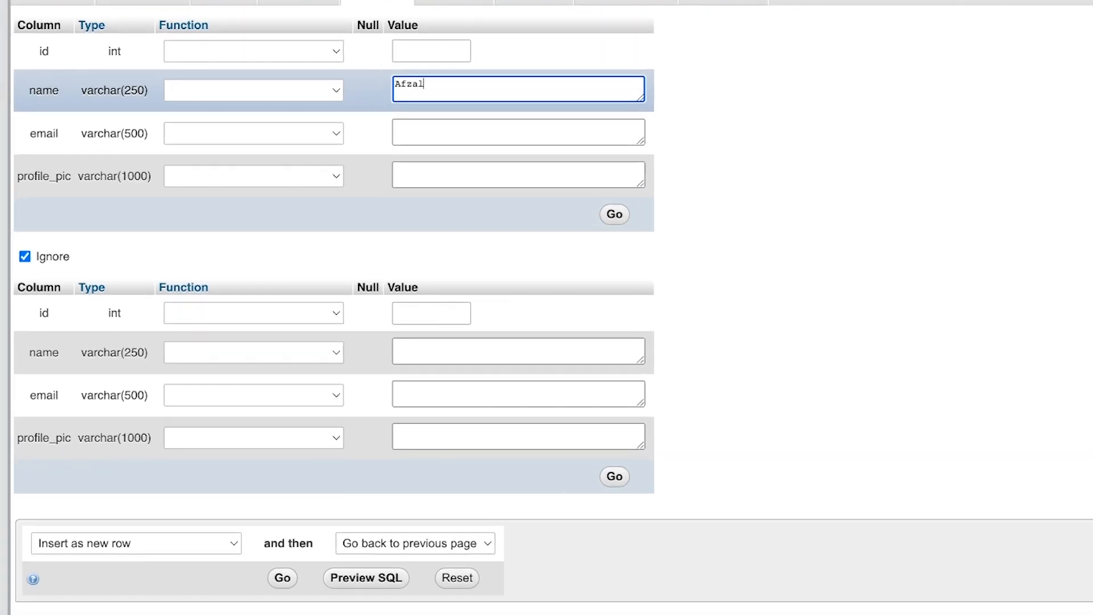
{"action": "left_click", "coordinate": [518, 132]}
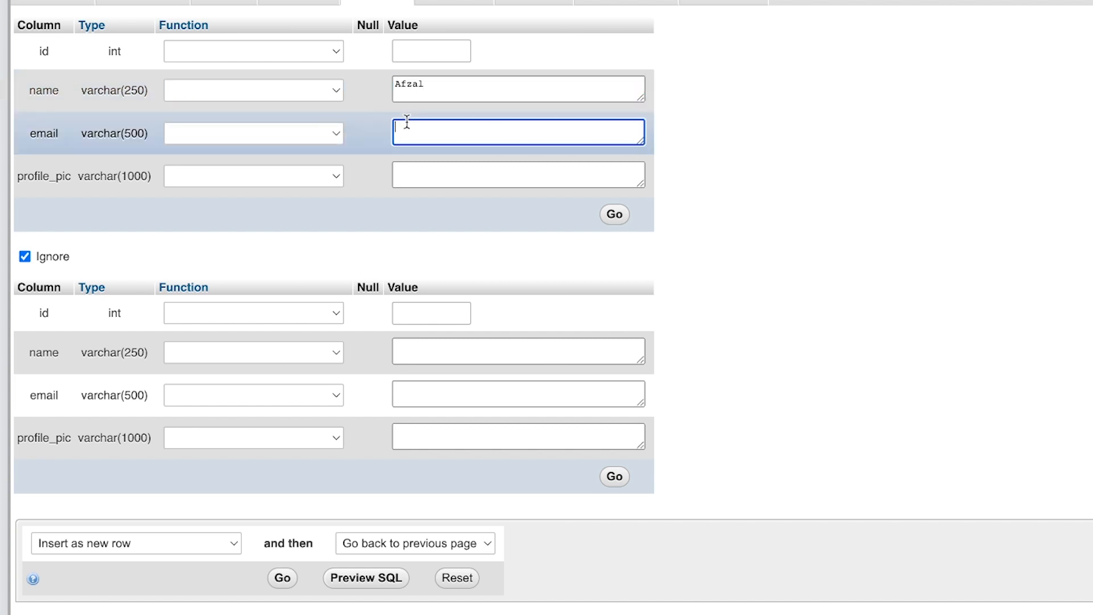
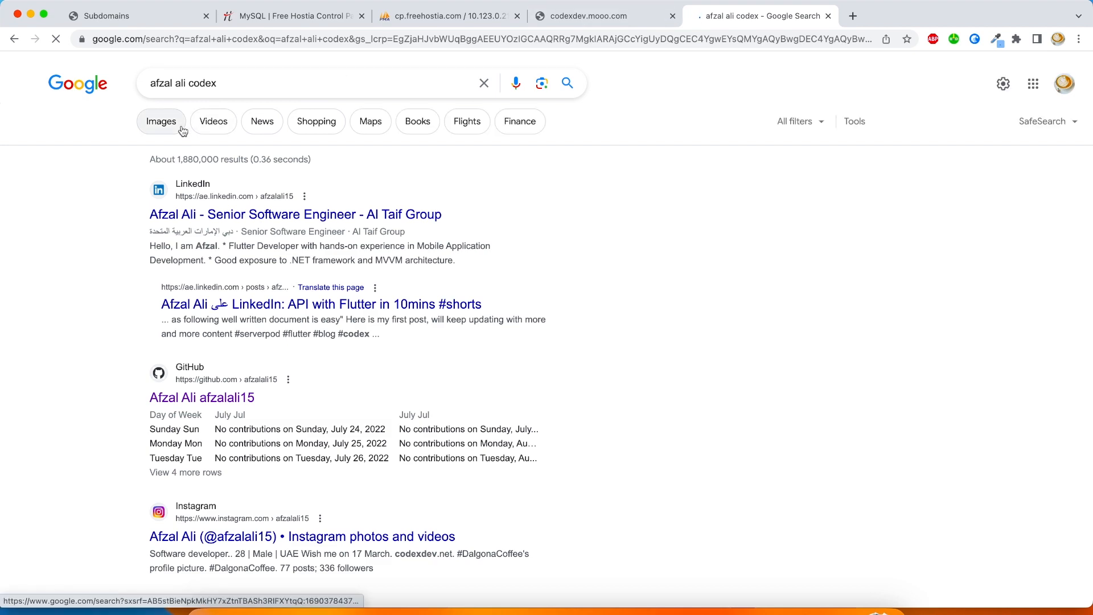
- Copy a profile photo's image address from Google Images and close that tab
{"action": "left_click", "coordinate": [161, 120]}
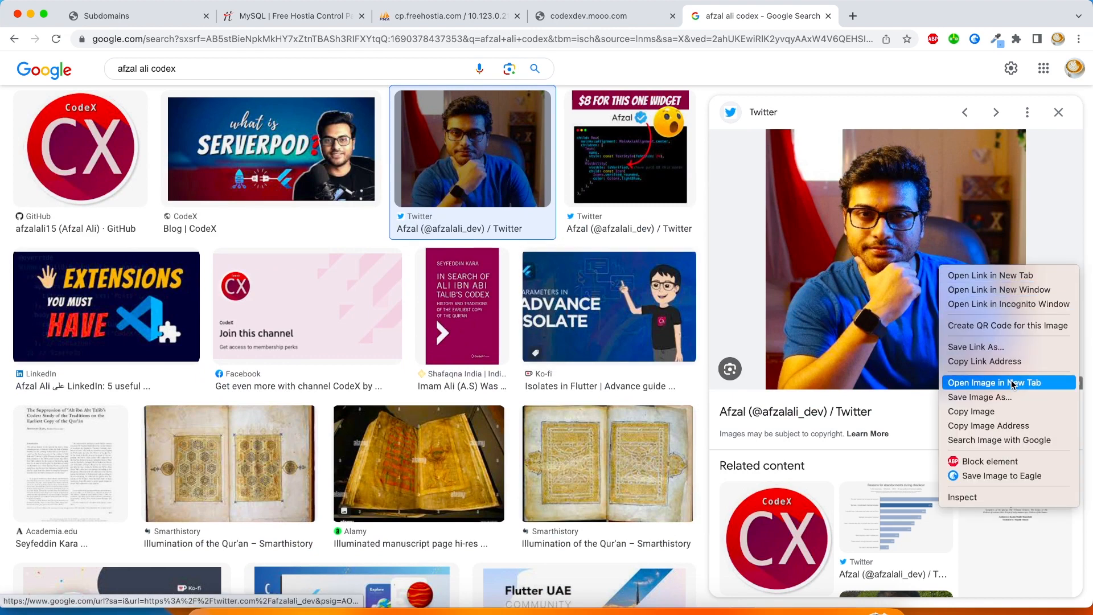
{"action": "left_click", "coordinate": [994, 383]}
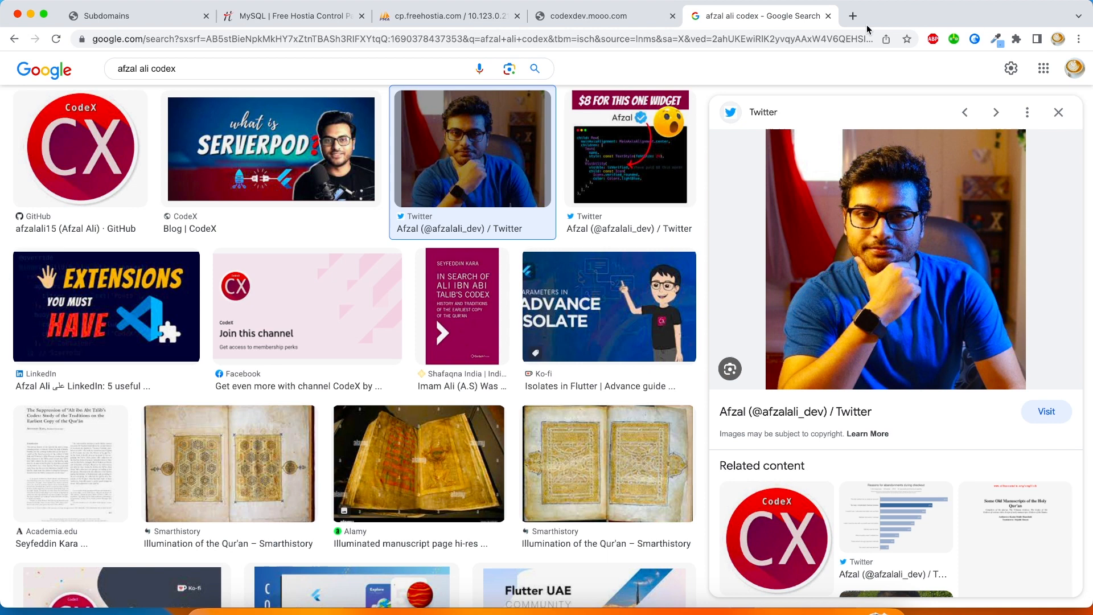
{"action": "left_click", "coordinate": [447, 16]}
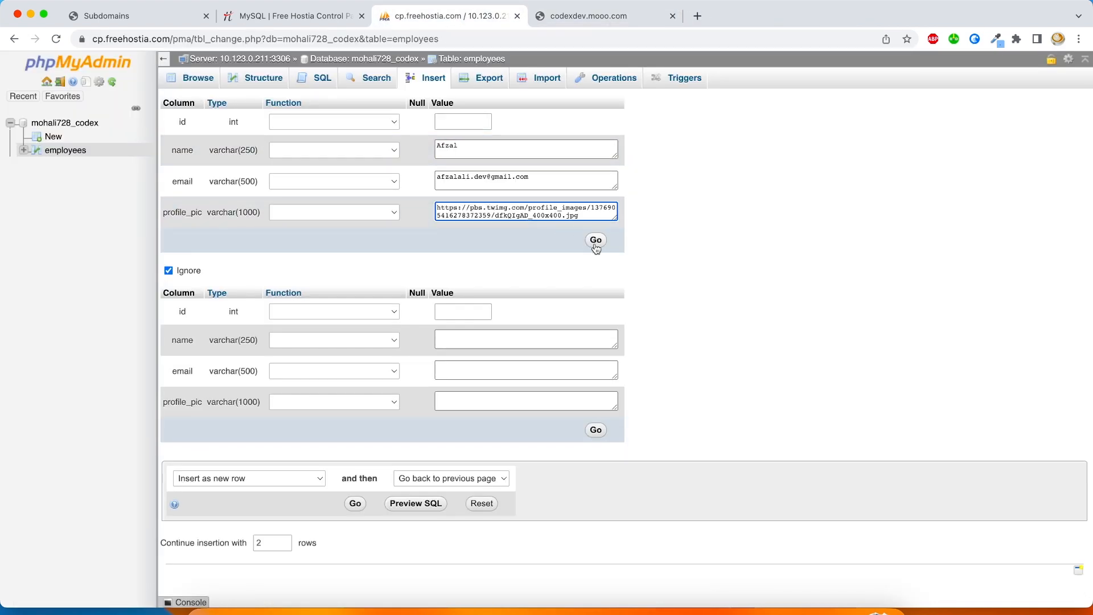
- Insert the rows with pasted photo URLs, browse to confirm two rows, then switch to Freehostia
{"action": "left_click", "coordinate": [594, 240]}
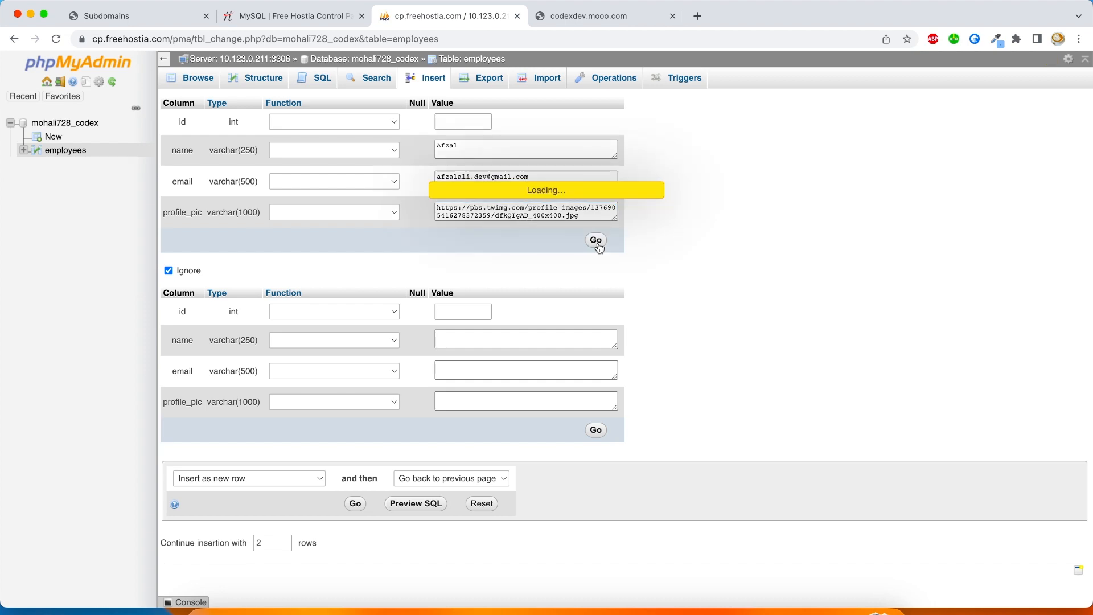
{"action": "left_click", "coordinate": [595, 239]}
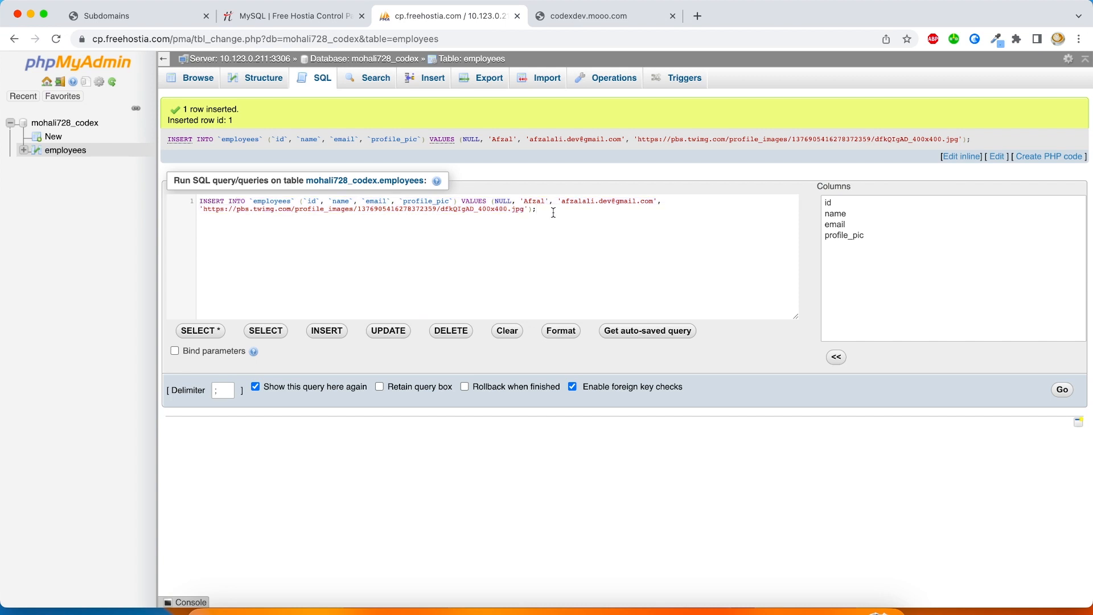
{"action": "left_click", "coordinate": [198, 78]}
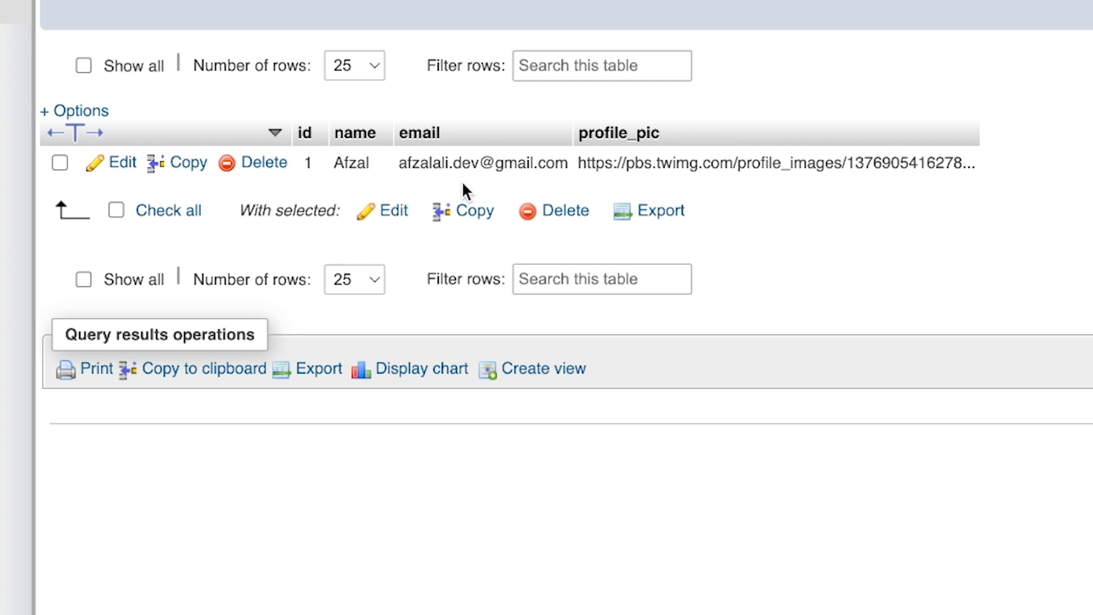
{"action": "mouse_move", "coordinate": [1006, 188]}
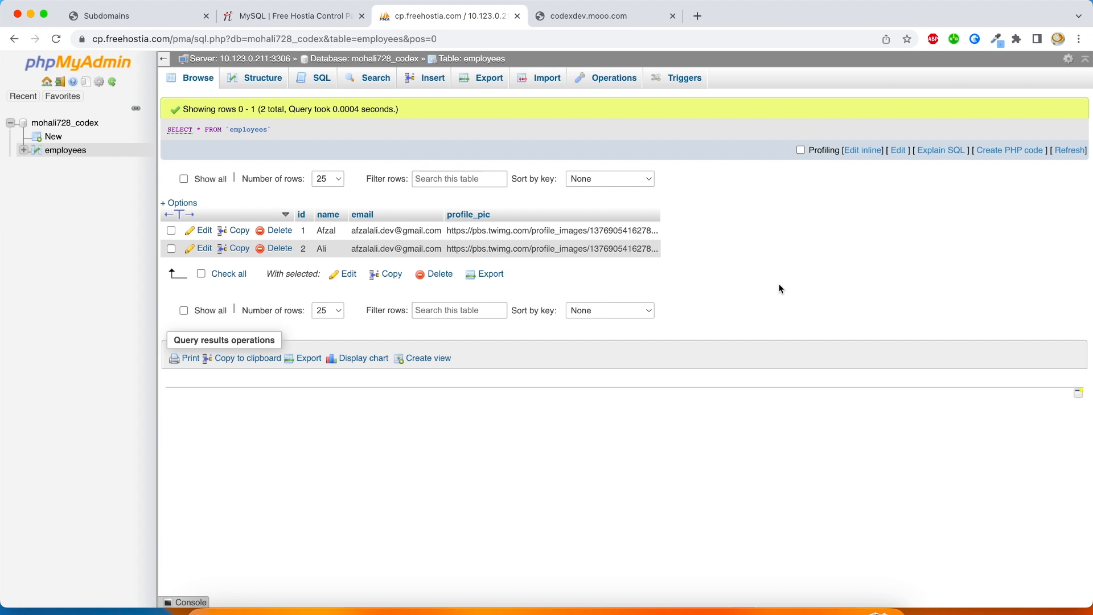
{"action": "mouse_move", "coordinate": [735, 231]}
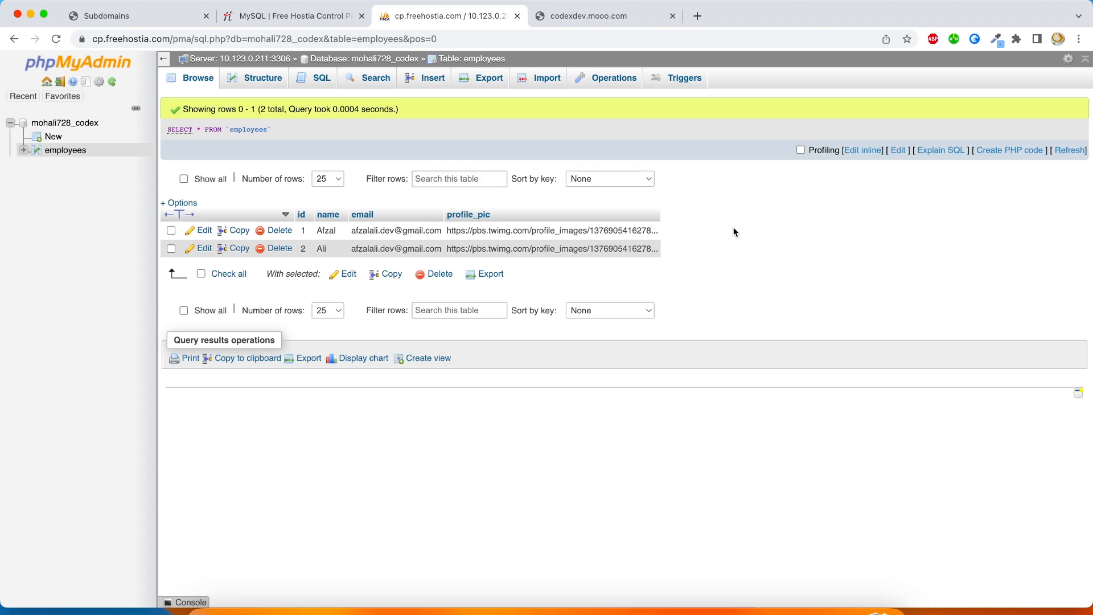
{"action": "left_click", "coordinate": [286, 15]}
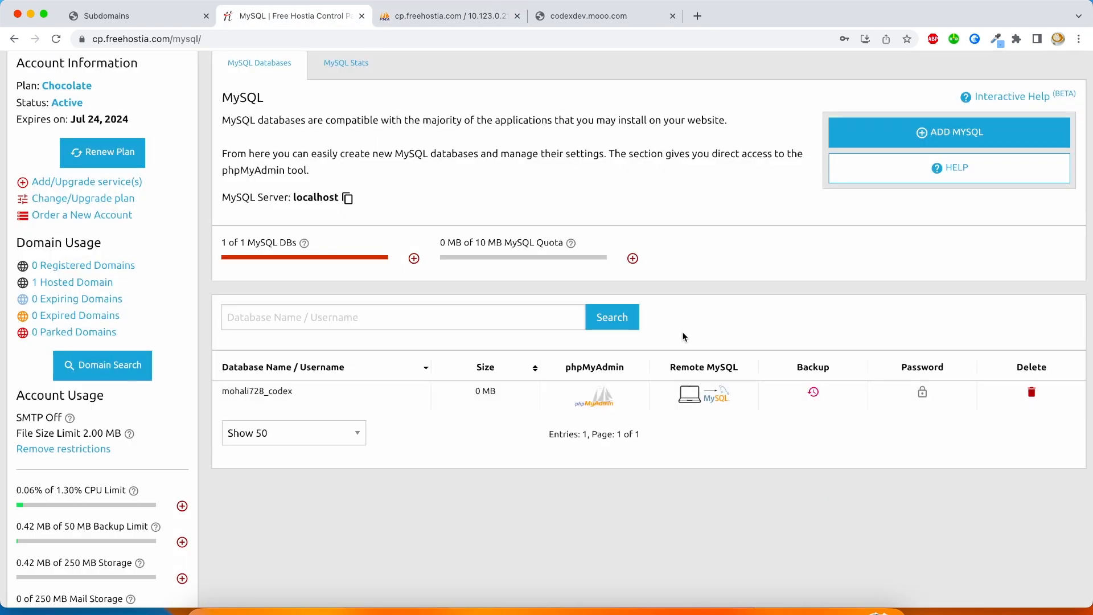
- Open File Manager from the Freehostia control panel home to show the codexdev.mooo.com file list
{"action": "left_click", "coordinate": [396, 143]}
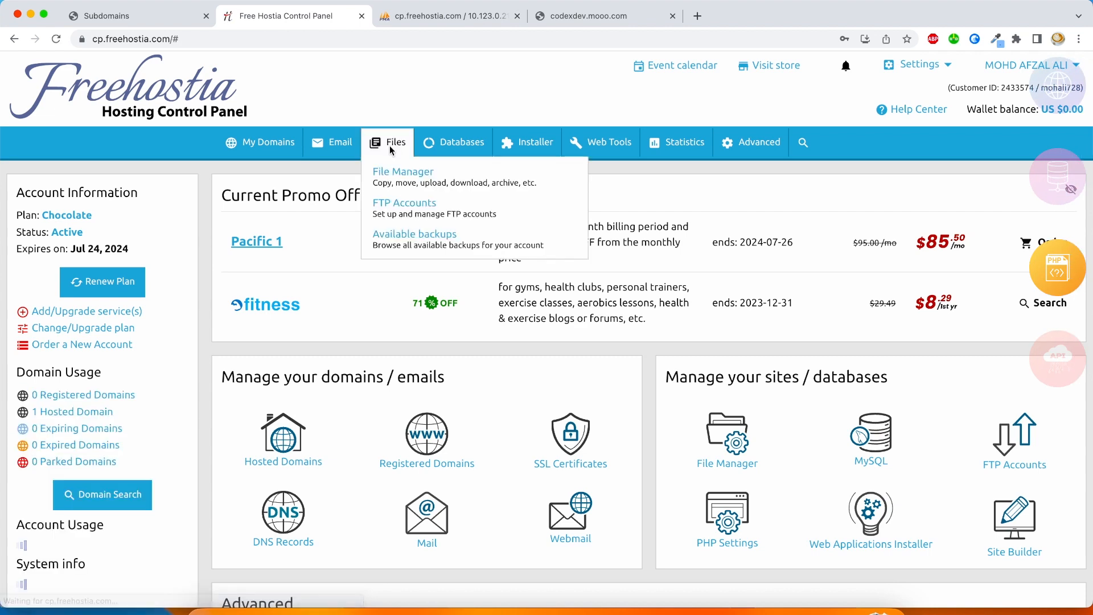
{"action": "left_click", "coordinate": [403, 171]}
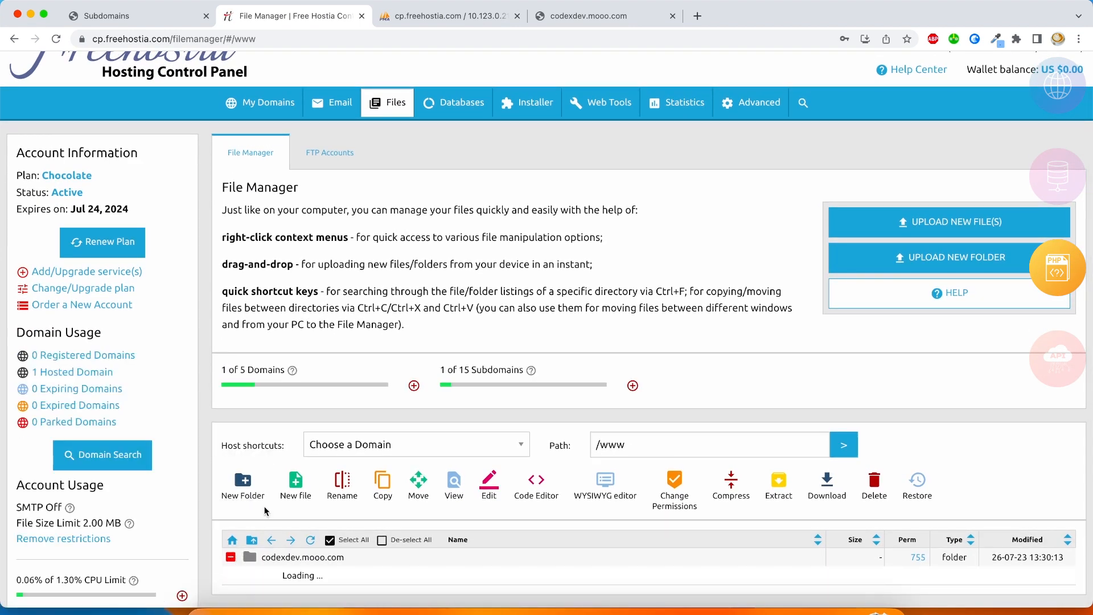
{"action": "scroll", "scroll_direction": "down", "scroll_amount": 3}
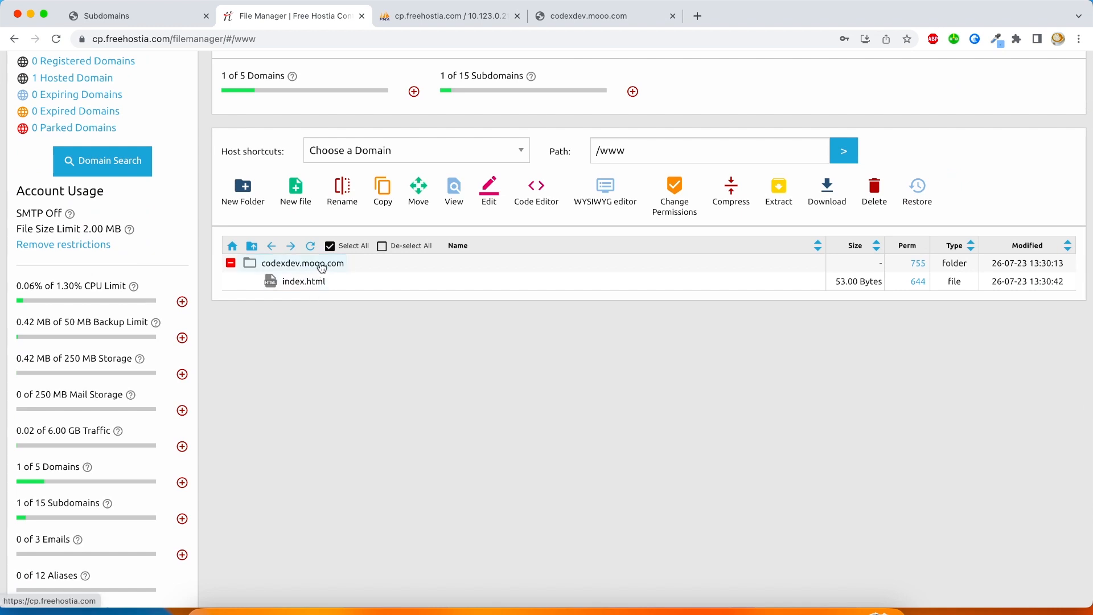
- Create a folder named 'api' inside the codexdev.mooo.com folder
{"action": "left_click", "coordinate": [243, 192]}
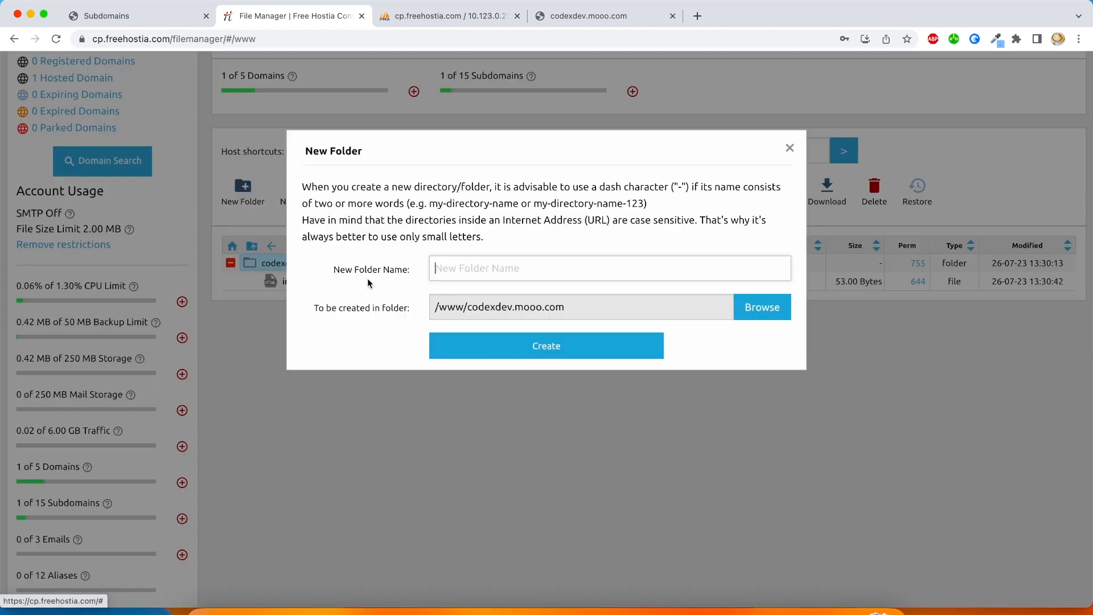
{"action": "type", "text": "api"}
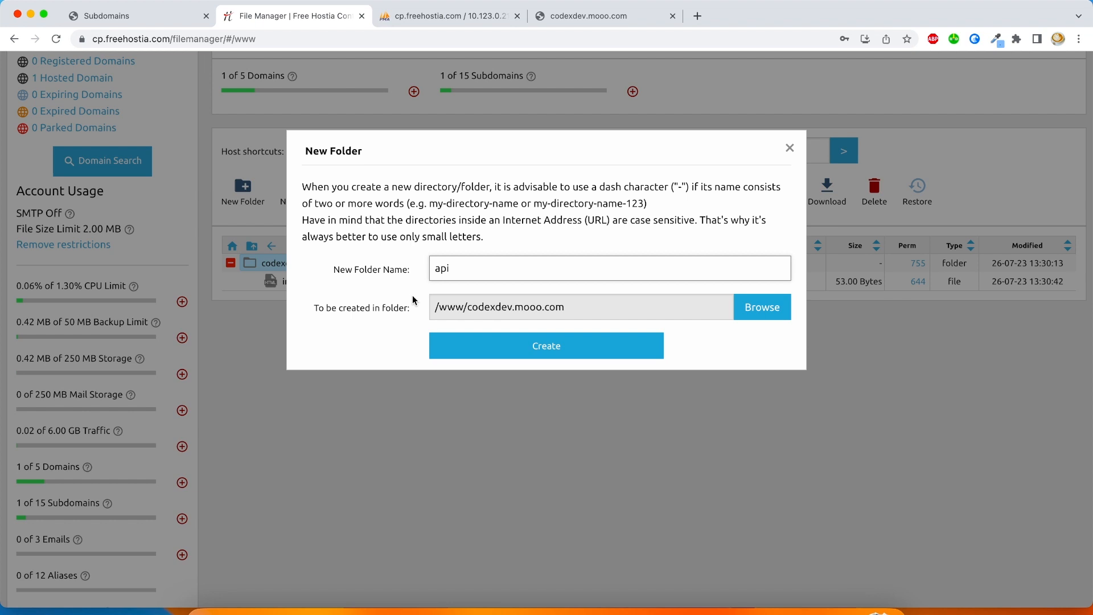
{"action": "left_click", "coordinate": [546, 345]}
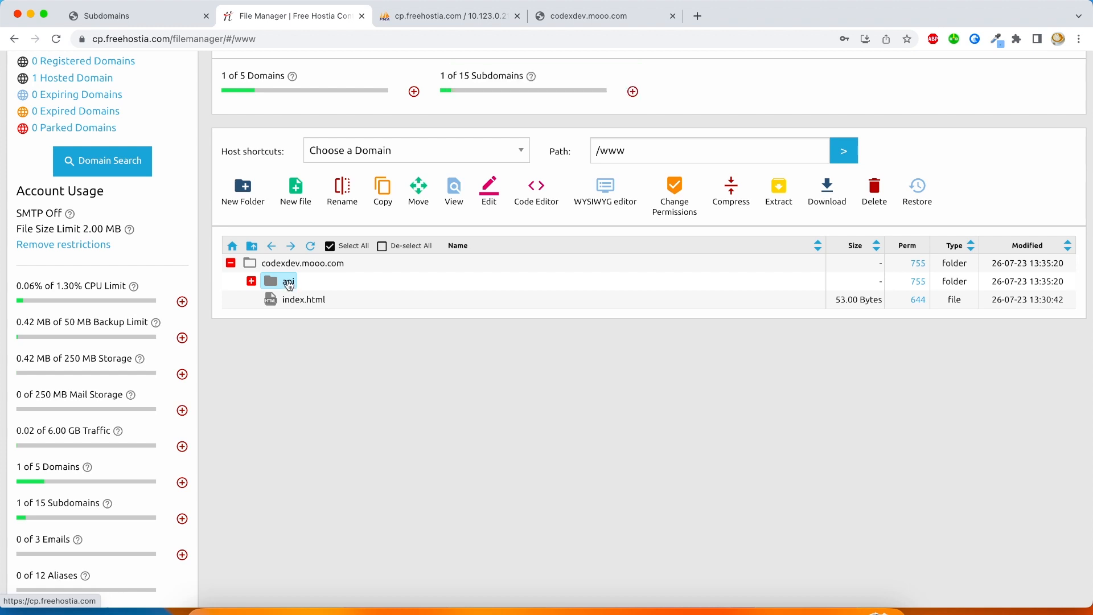
- Create employees.php in the api folder and open it in the Code Editor
{"action": "right_click", "coordinate": [288, 280]}
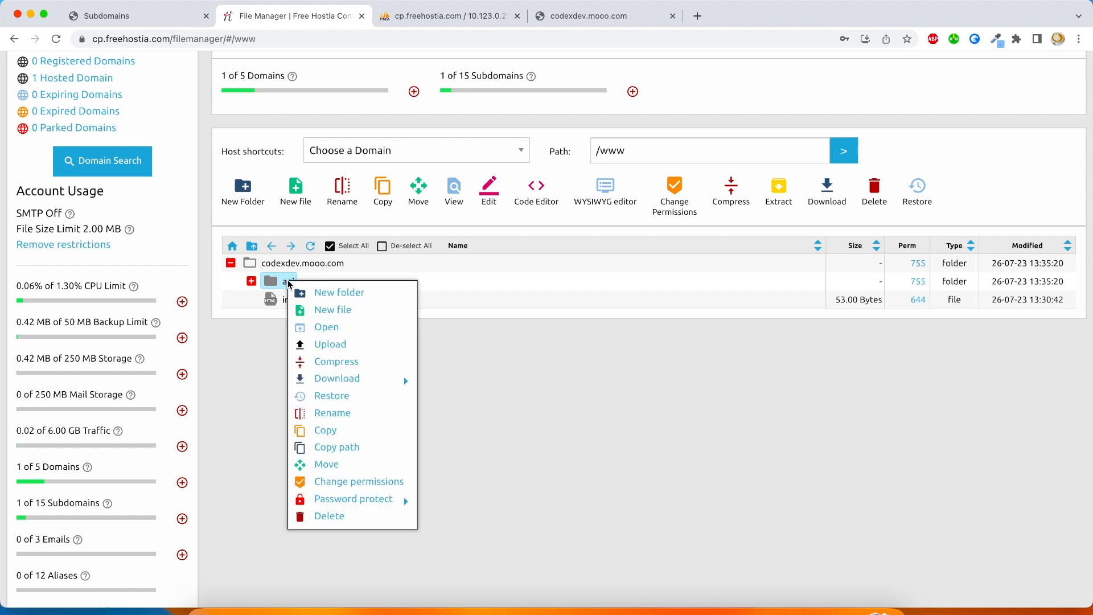
{"action": "left_click", "coordinate": [333, 310]}
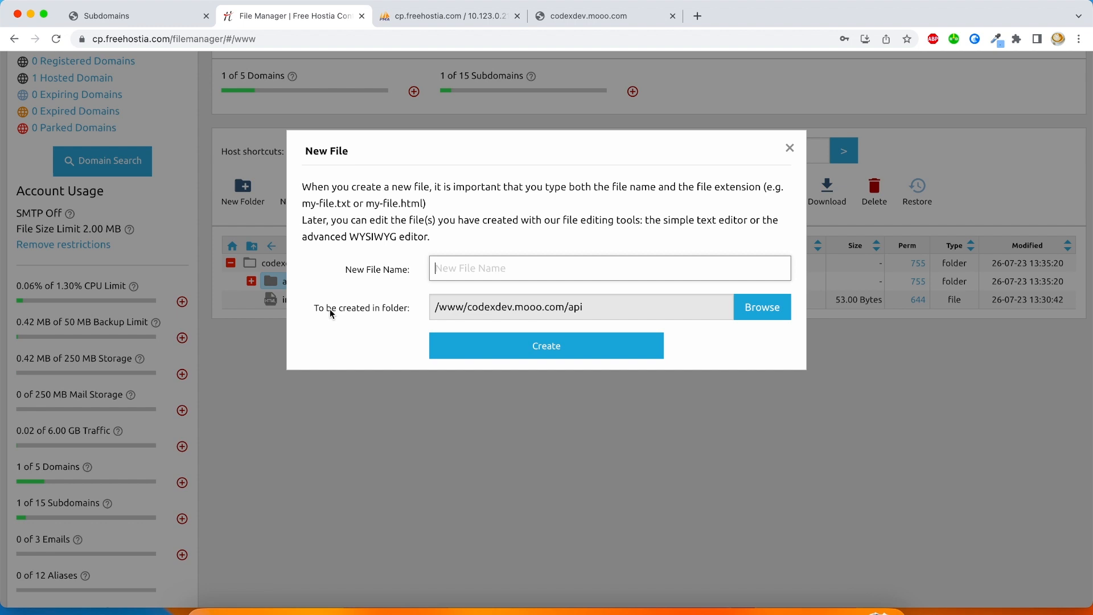
{"action": "type", "text": "employees.ph"}
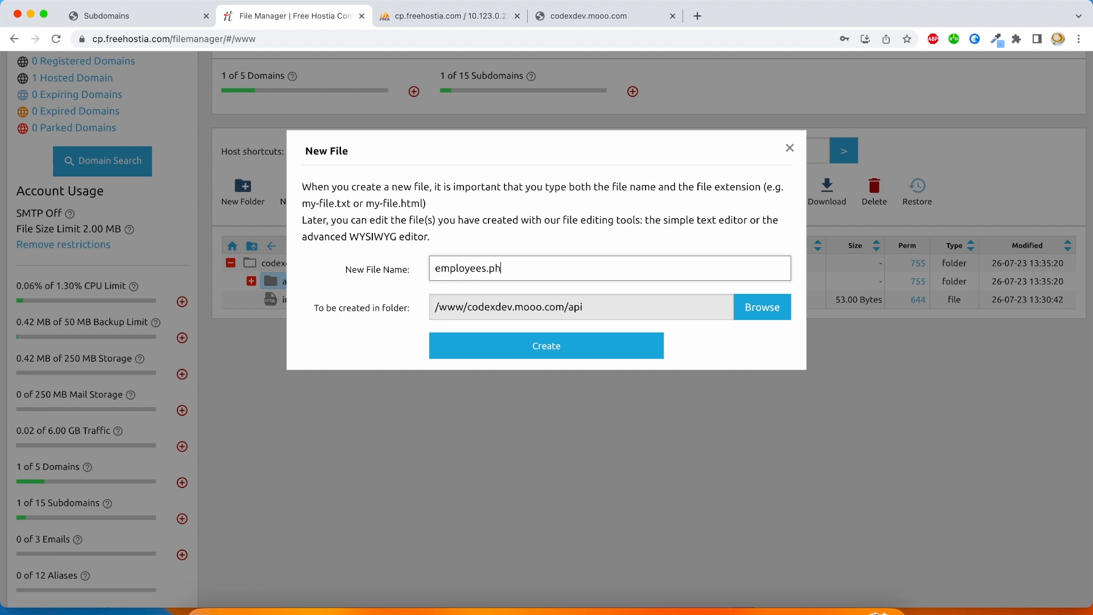
{"action": "type", "text": "p"}
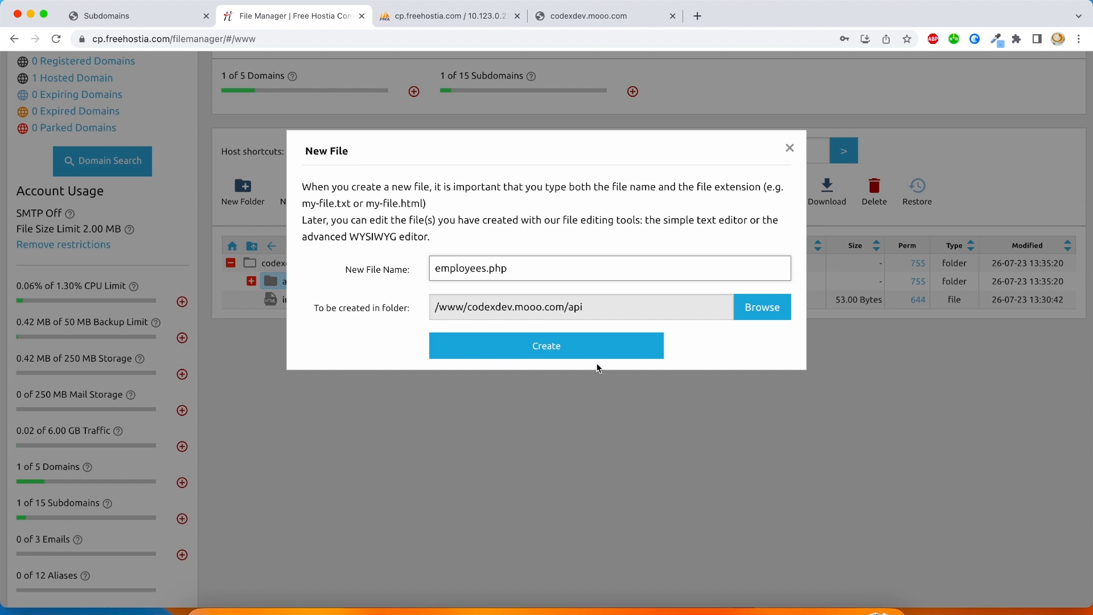
{"action": "left_click", "coordinate": [546, 345]}
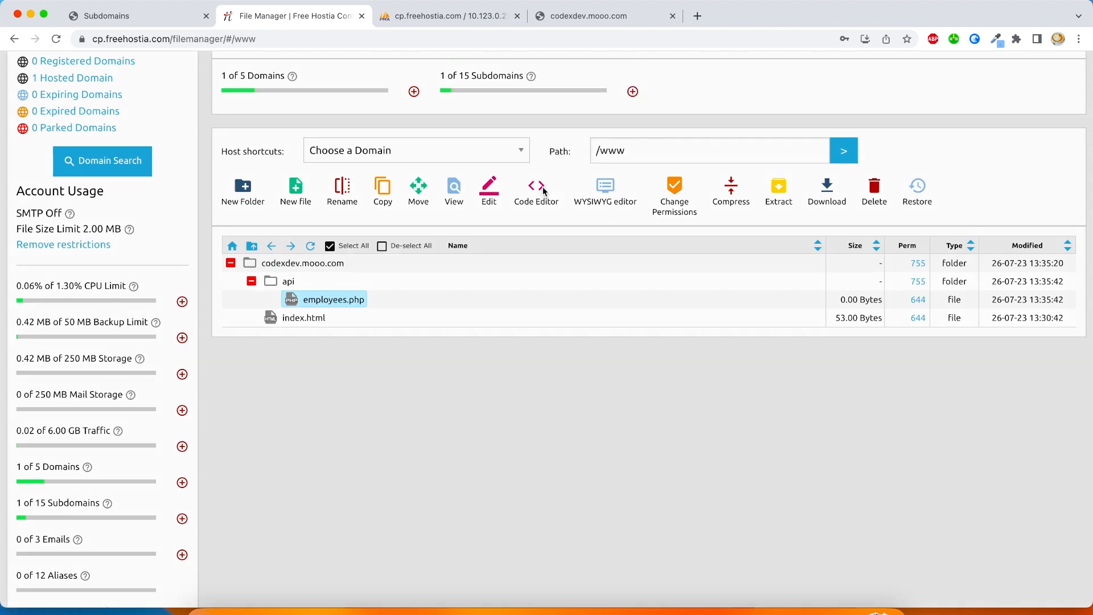
{"action": "left_click", "coordinate": [535, 189]}
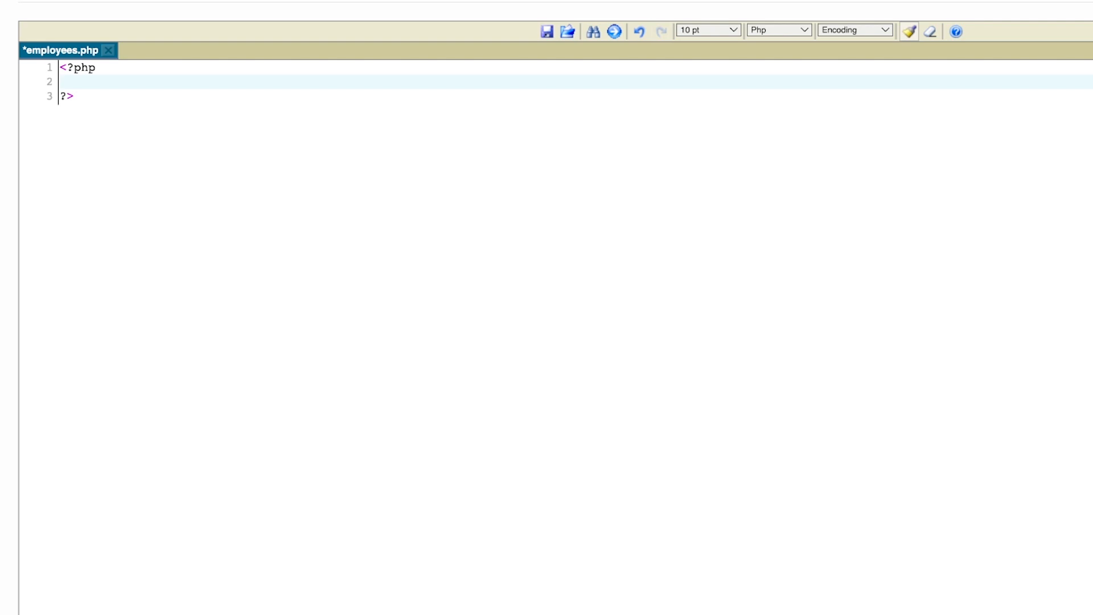
- Write echo "Hello Employee"; in employees.php and save the file
{"action": "type", "text": "echo \""}
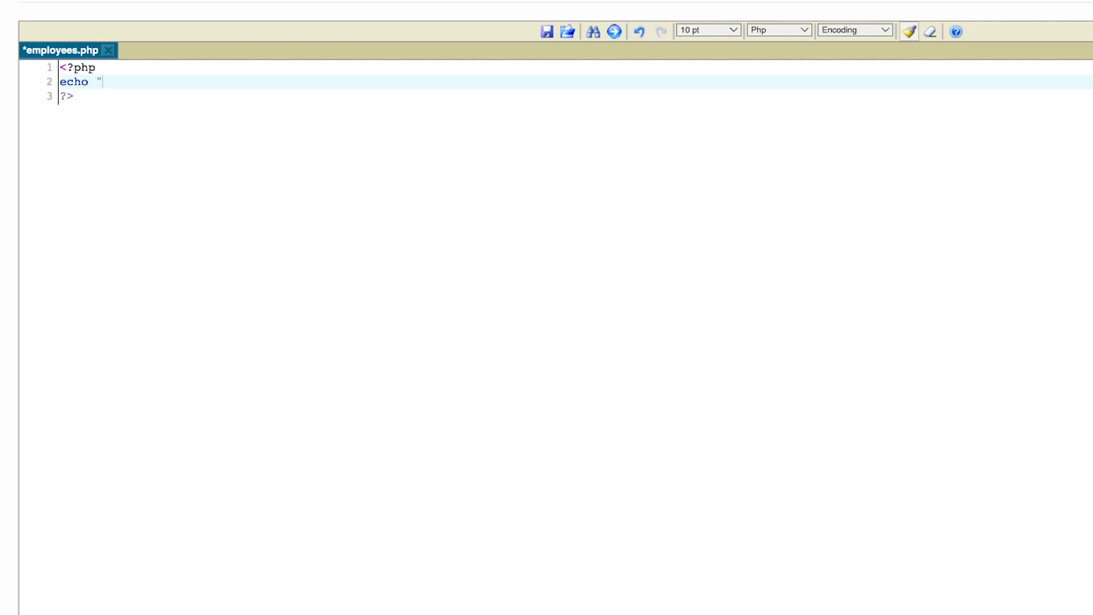
{"action": "type", "text": "Hello Employee"}
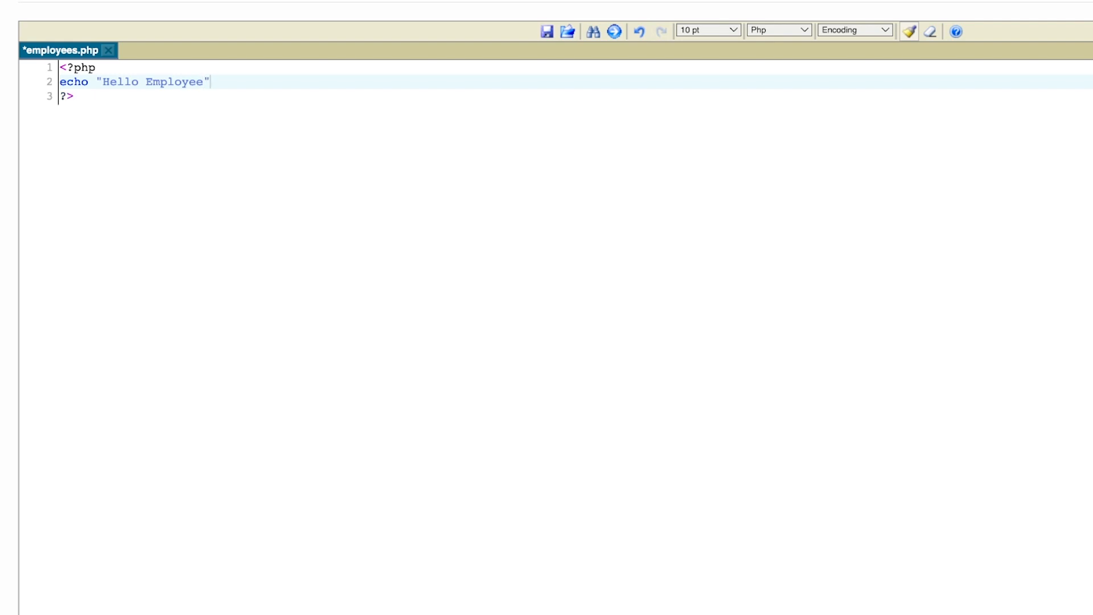
{"action": "type", "text": ";"}
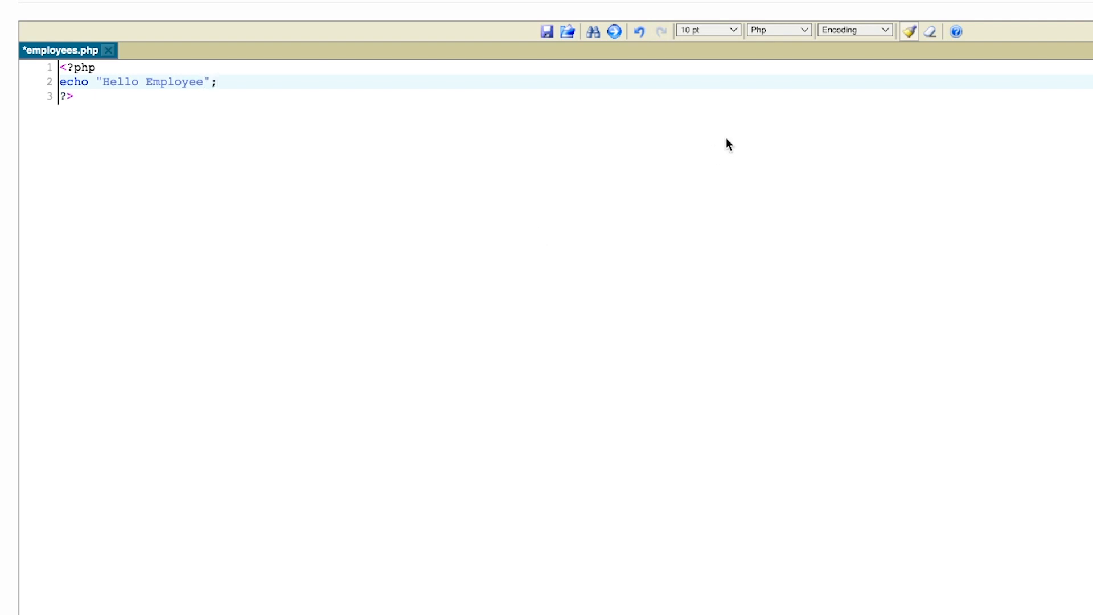
{"action": "left_click", "coordinate": [547, 31]}
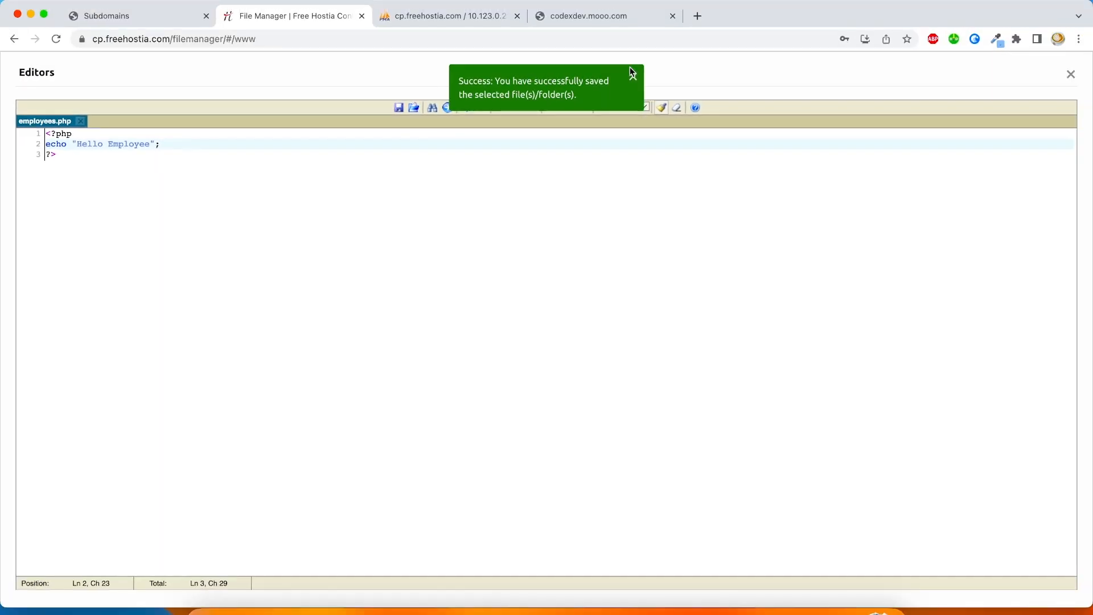
{"action": "left_click", "coordinate": [599, 16]}
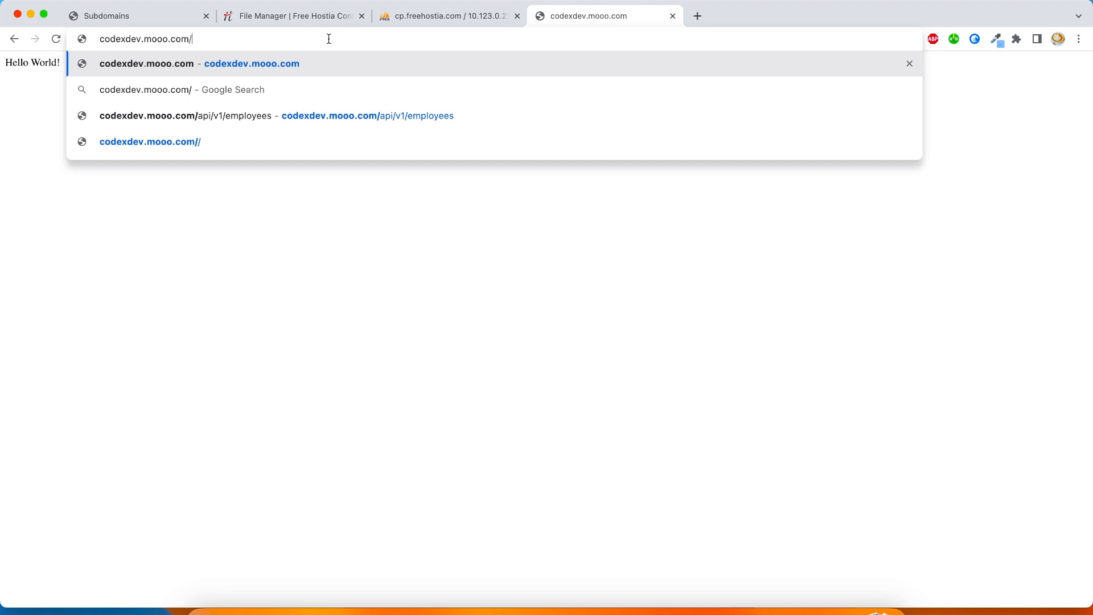
- Load codexdev.mooo.com/api/employees.php in Chrome, reloading past the 404 to see Hello Employee
{"action": "type", "text": "api"}
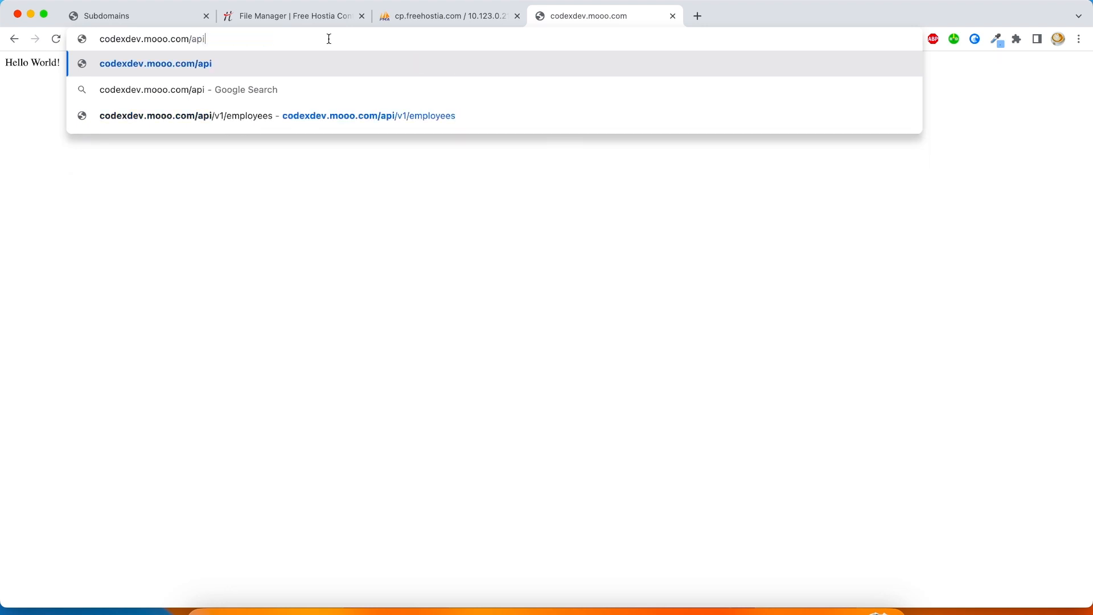
{"action": "type", "text": "/employees.php"}
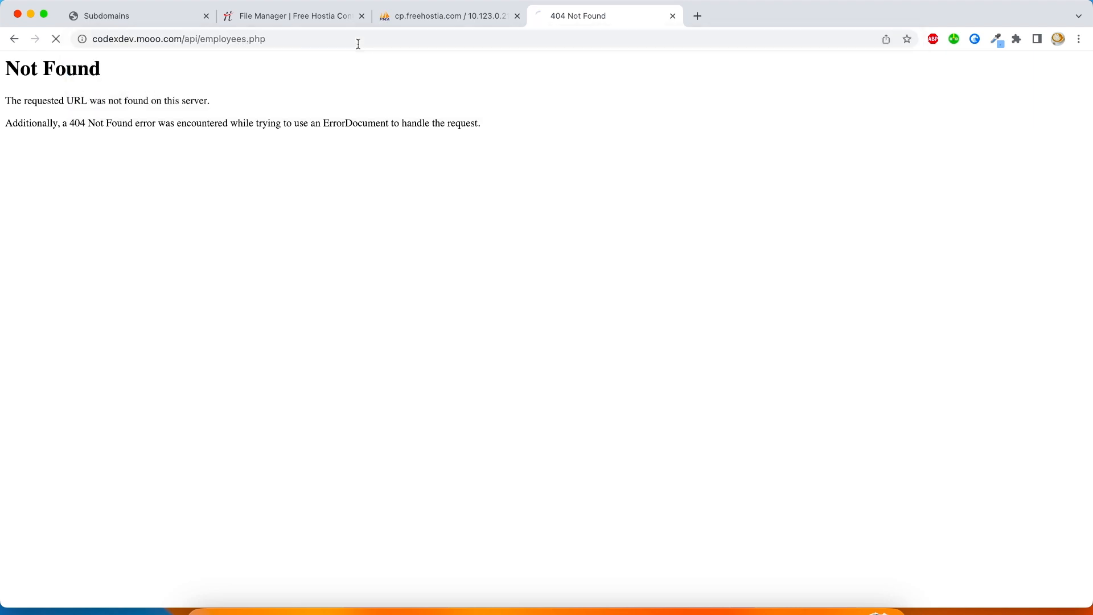
{"action": "left_click", "coordinate": [56, 38]}
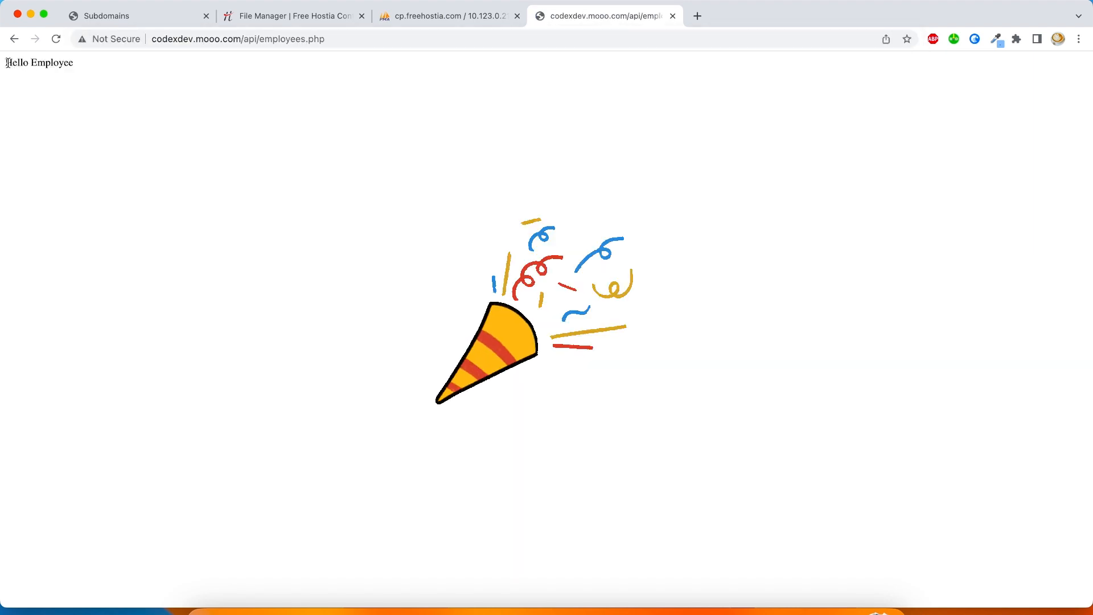
{"action": "left_click", "coordinate": [293, 15]}
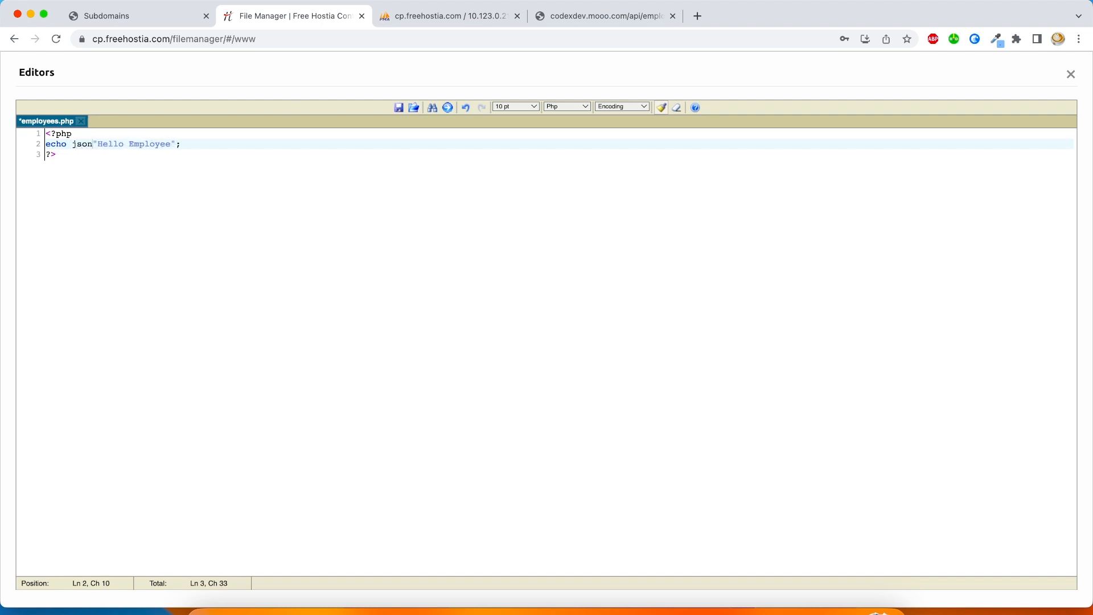
- Change the line to echo json_encode("Hello Employee");, save, and close the editor
{"action": "type", "text": "_encode("}
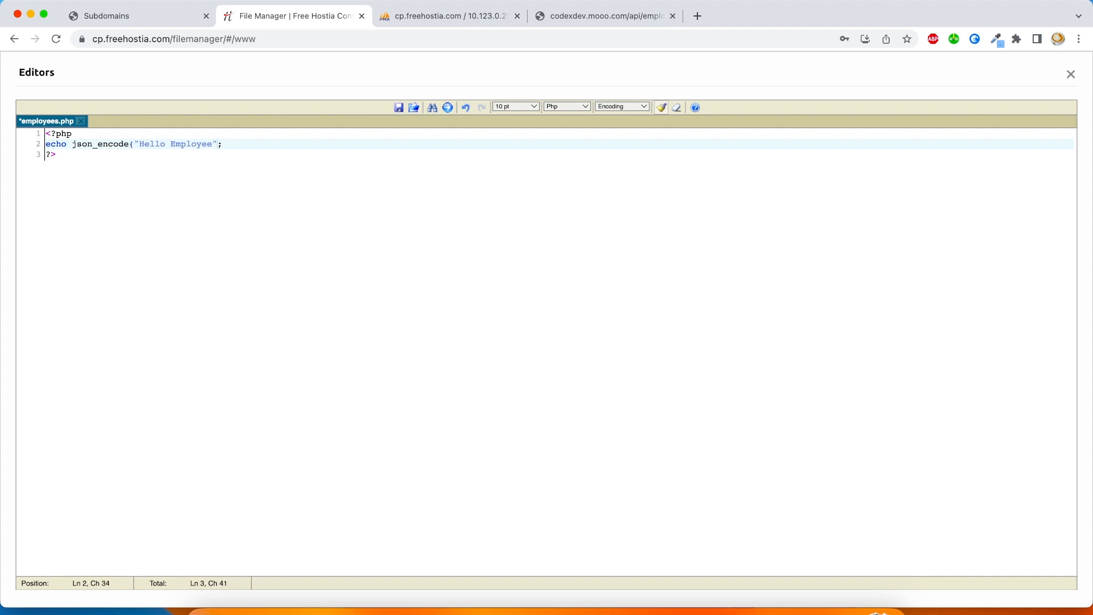
{"action": "type", "text": ")"}
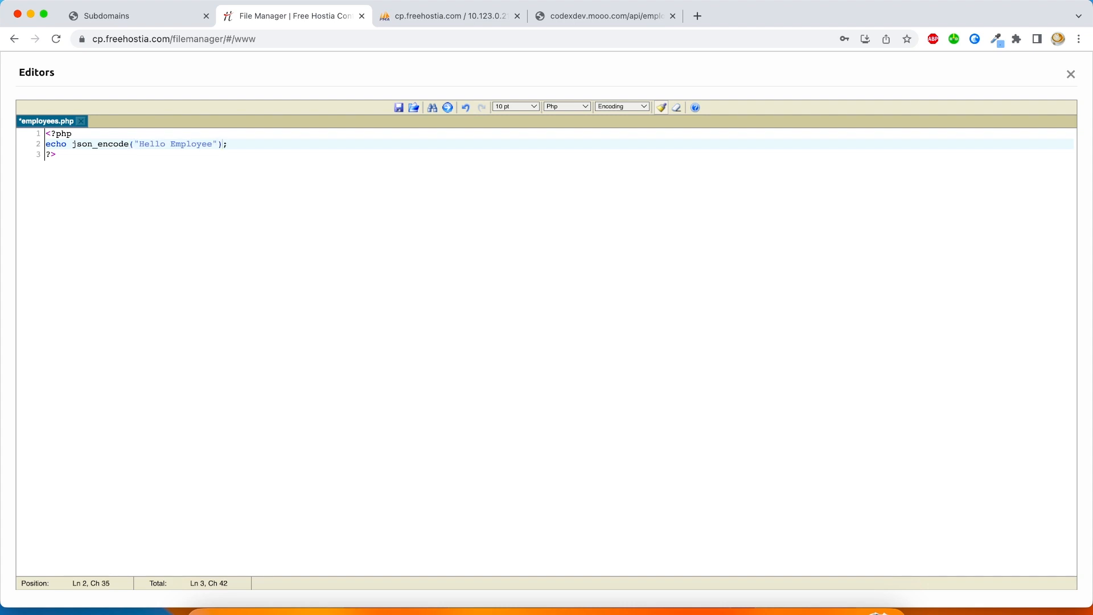
{"action": "left_click", "coordinate": [398, 107]}
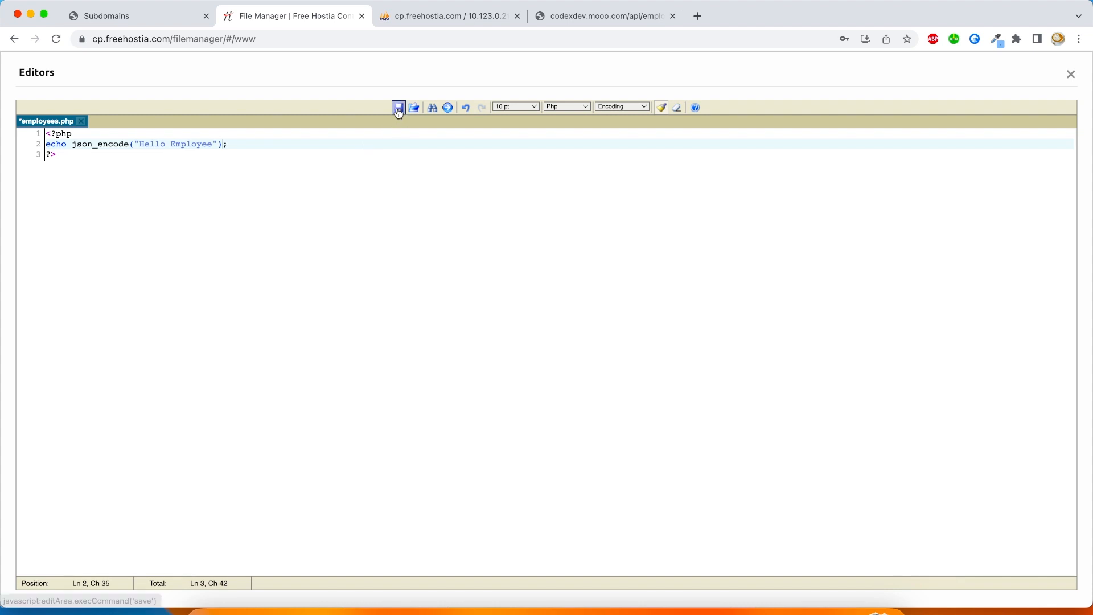
{"action": "left_click", "coordinate": [398, 106]}
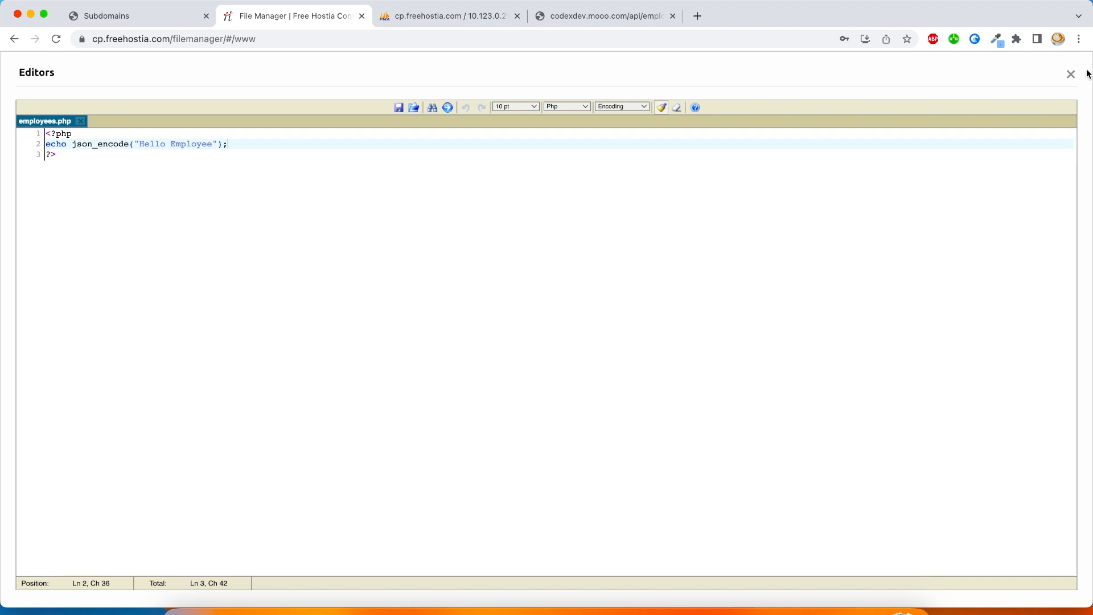
{"action": "left_click", "coordinate": [1072, 74]}
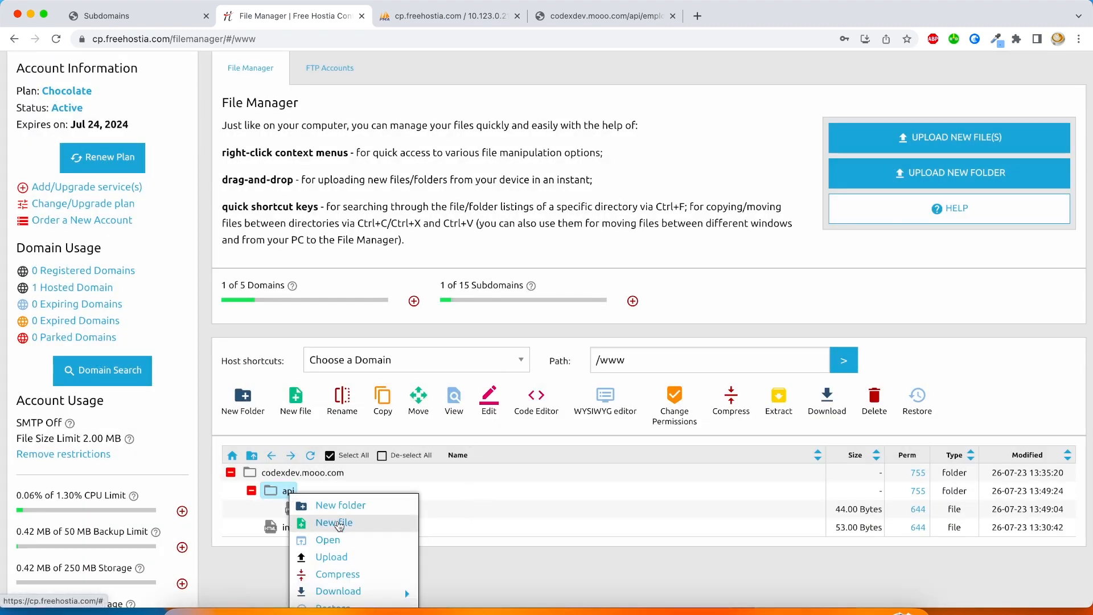
- Create connection.php in the api folder and open it in the Code Editor
{"action": "left_click", "coordinate": [334, 522]}
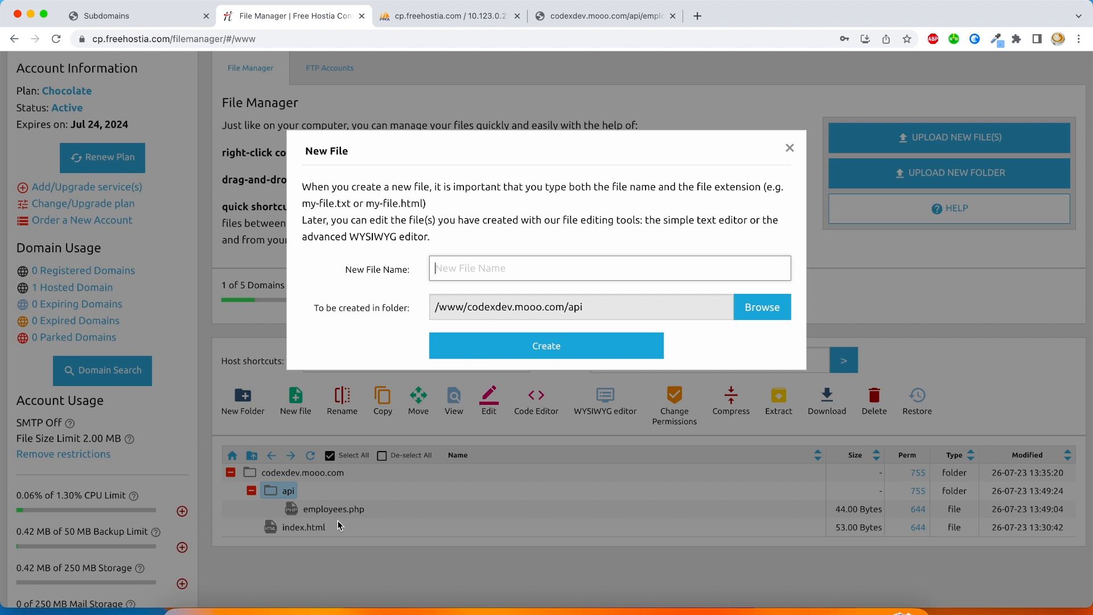
{"action": "type", "text": "connection."}
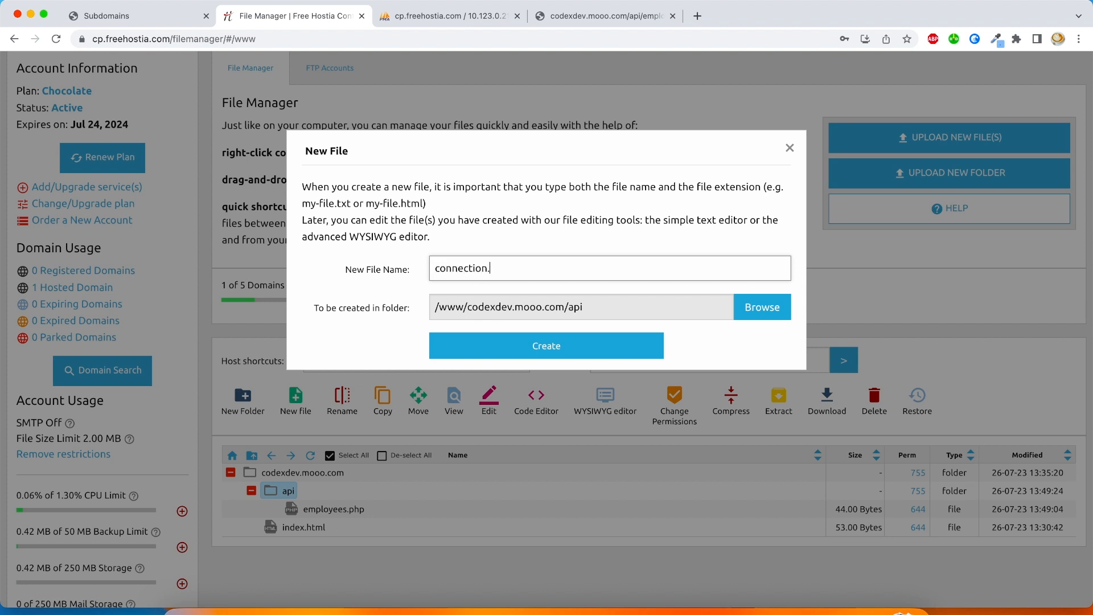
{"action": "type", "text": "php"}
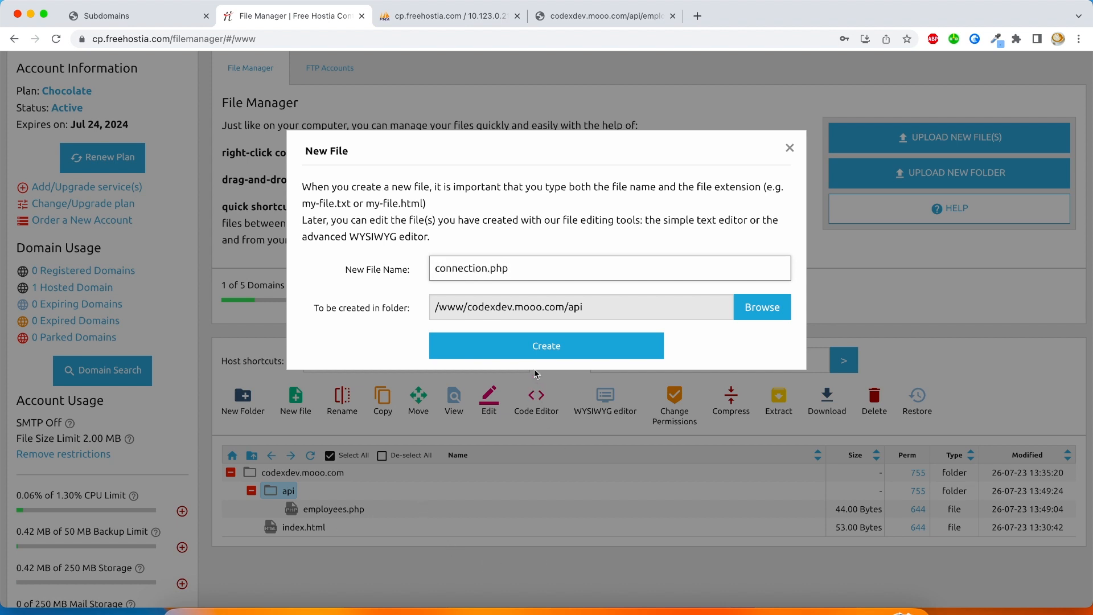
{"action": "left_click", "coordinate": [546, 345]}
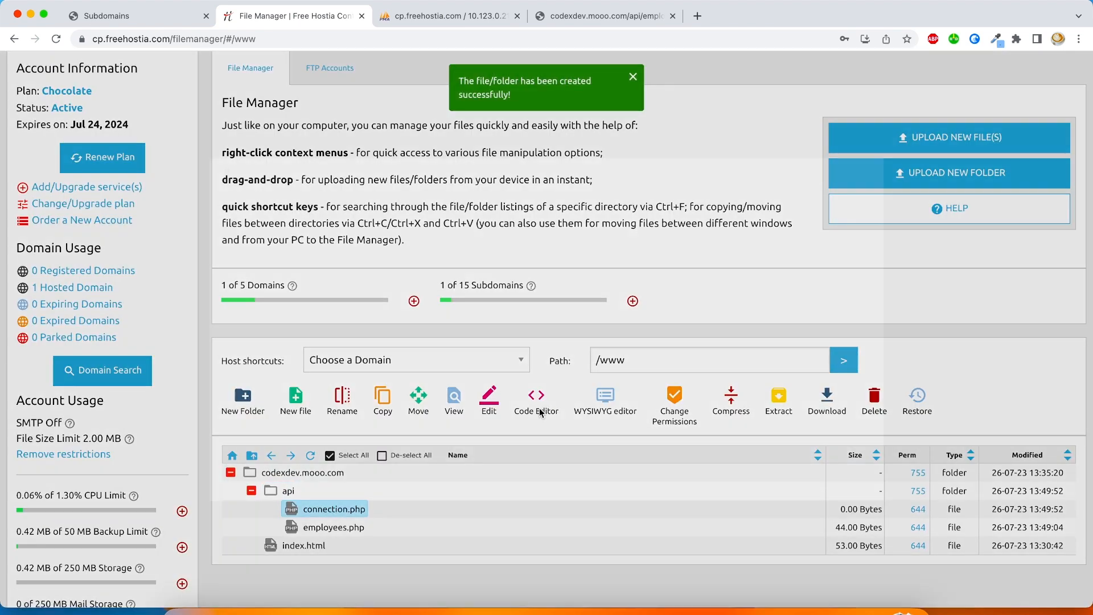
{"action": "left_click", "coordinate": [535, 401]}
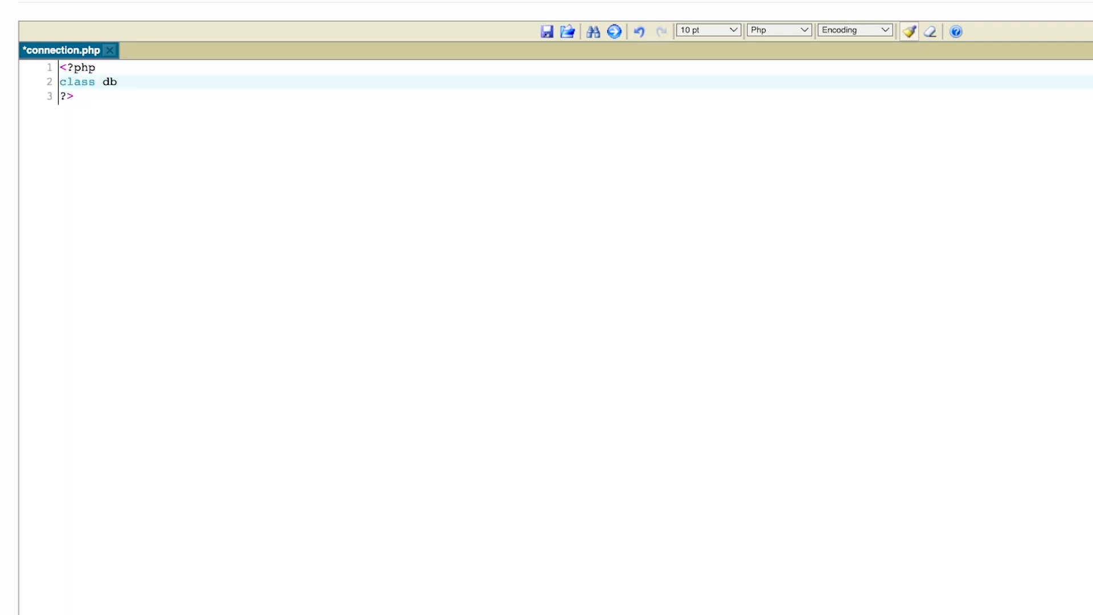
- Start class dbObj with $servername = "localhost" and an empty $username variable
{"action": "type", "text": "Obj"}
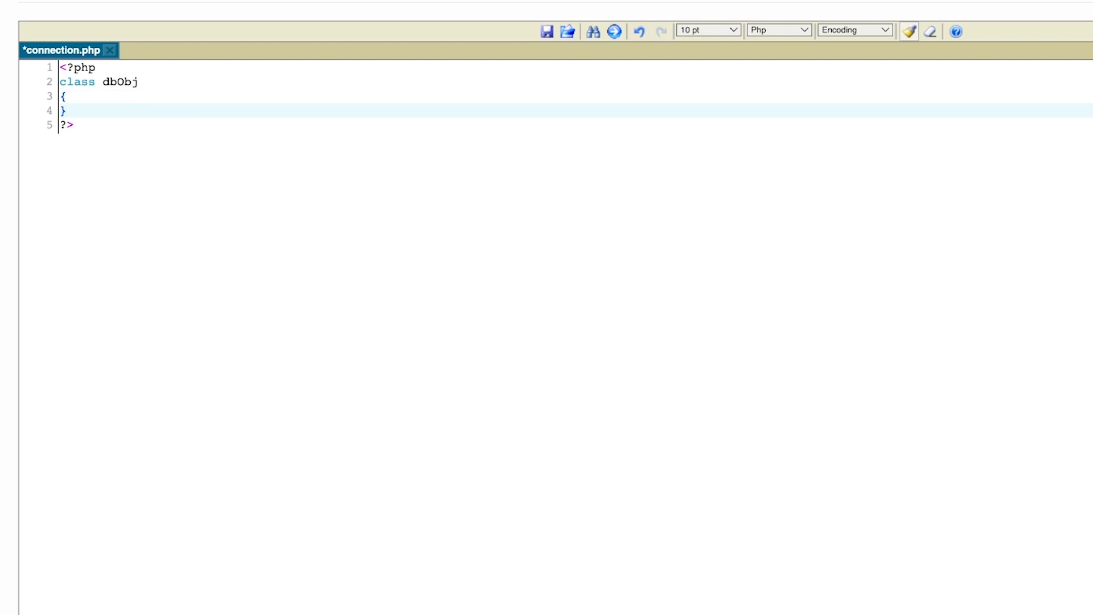
{"action": "type", "text": "var $servername = \"localhost\";"}
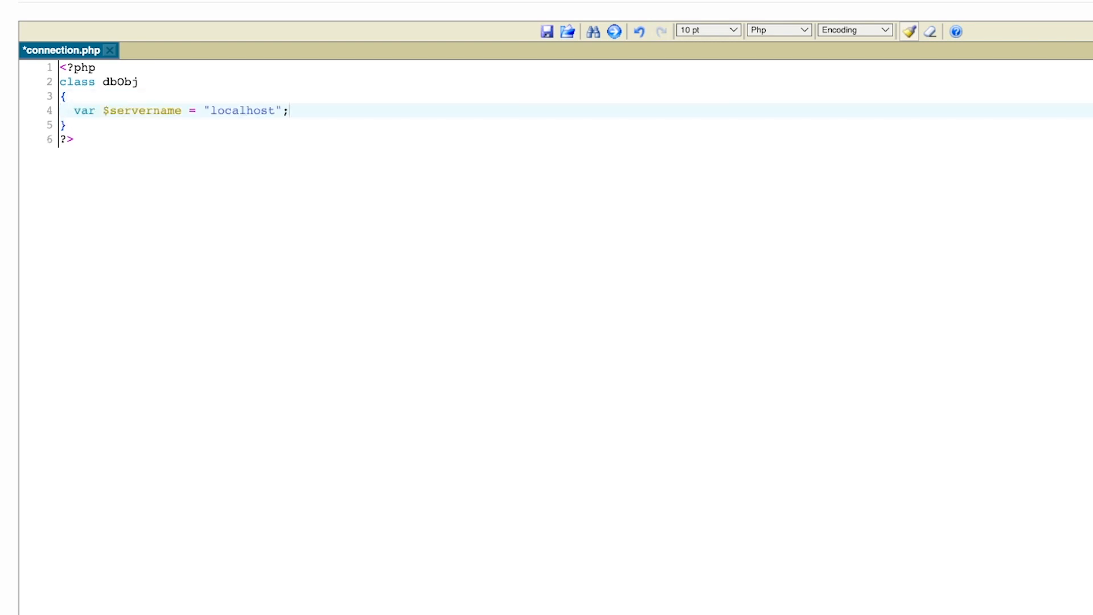
{"action": "type", "text": "var $username"}
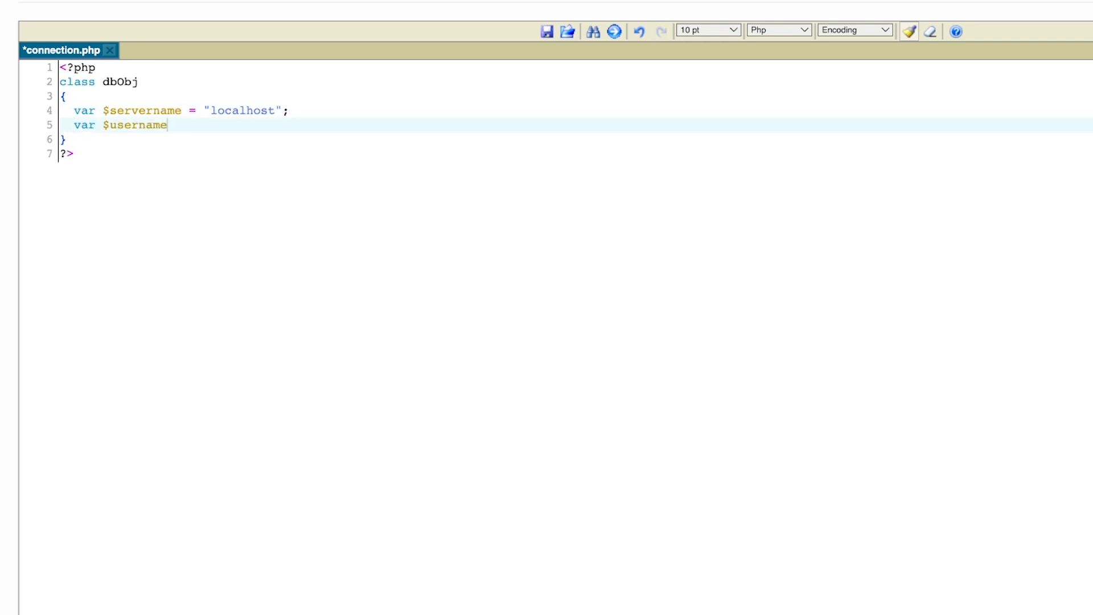
{"action": "type", "text": "= \""}
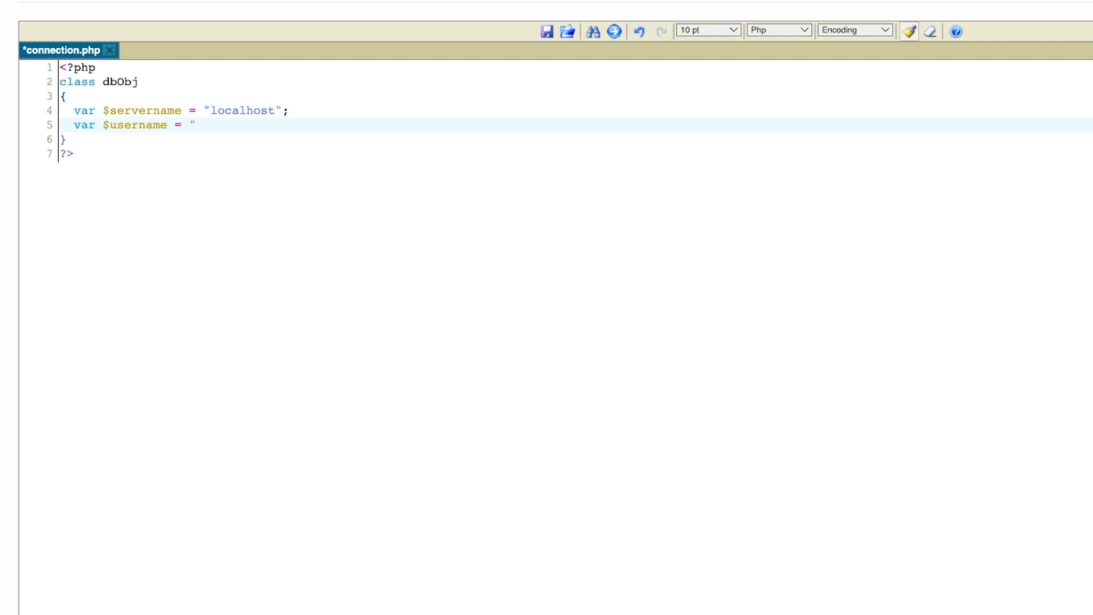
{"action": "type", "text": "\";"}
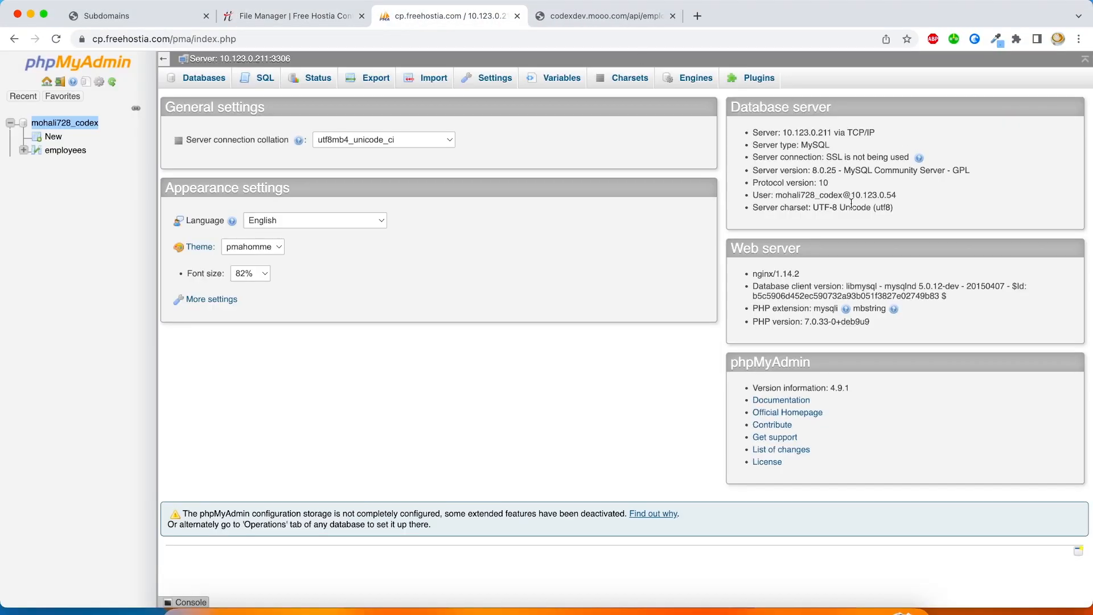
{"action": "double_click", "coordinate": [806, 195]}
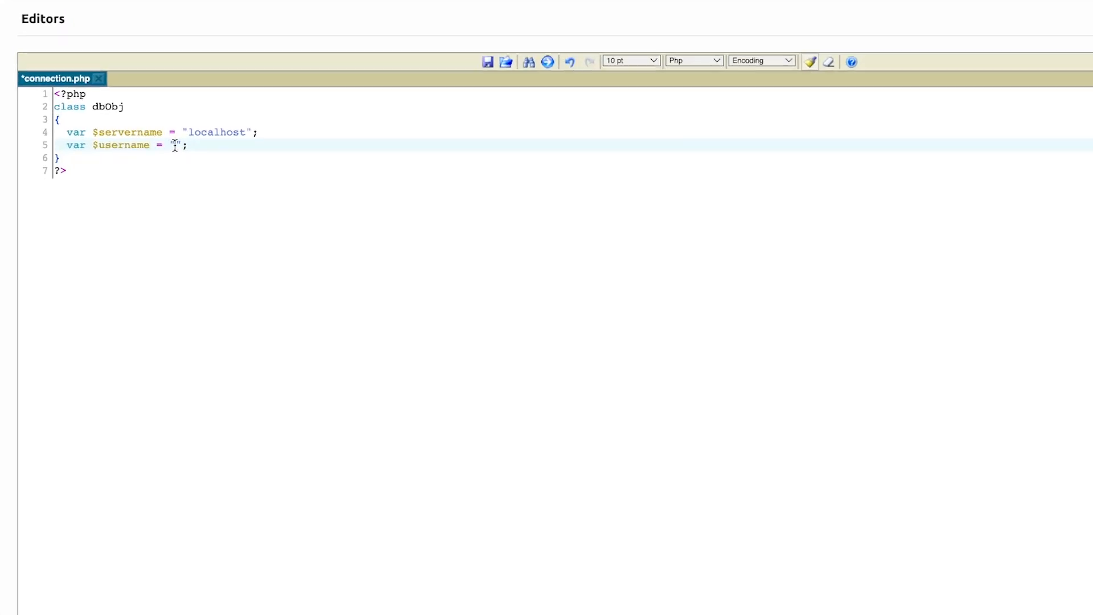
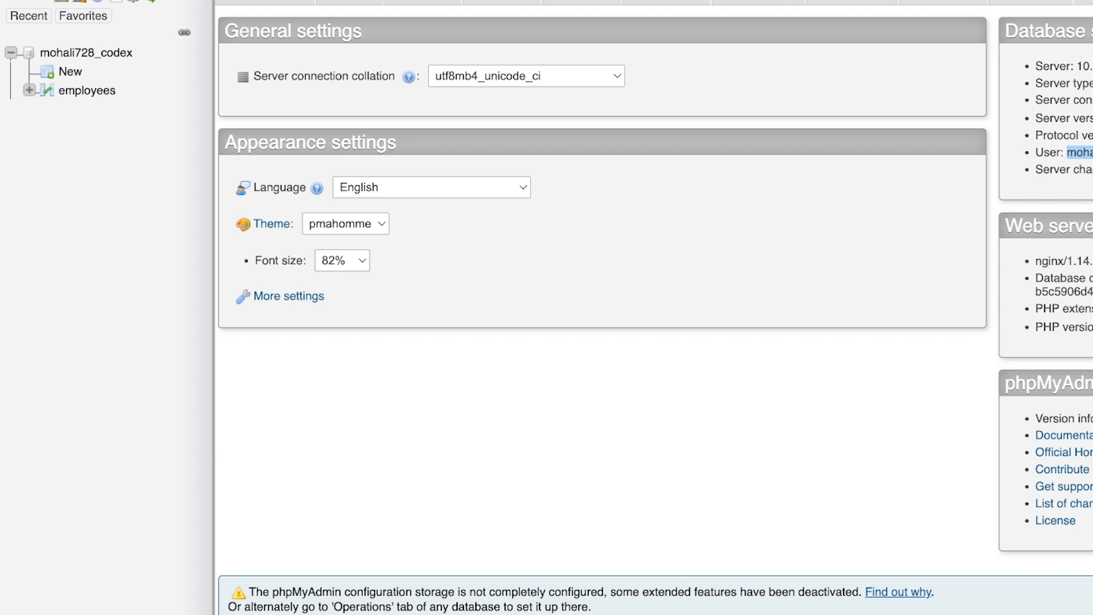
{"action": "right_click", "coordinate": [67, 53]}
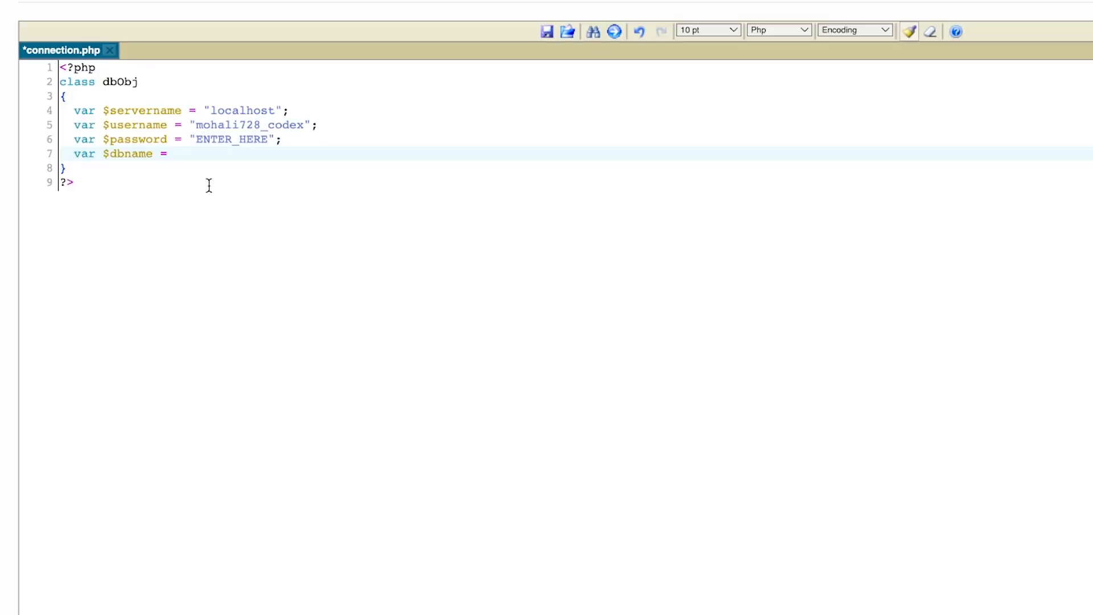
{"action": "type", "text": "\"mohali728_codex\";"}
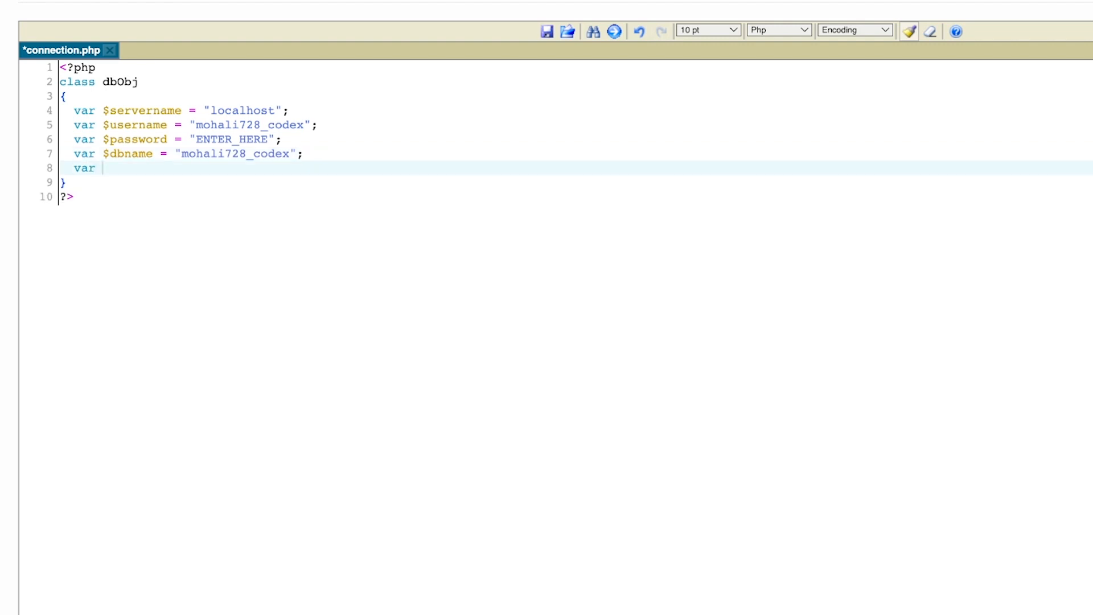
{"action": "type", "text": "$conn;"}
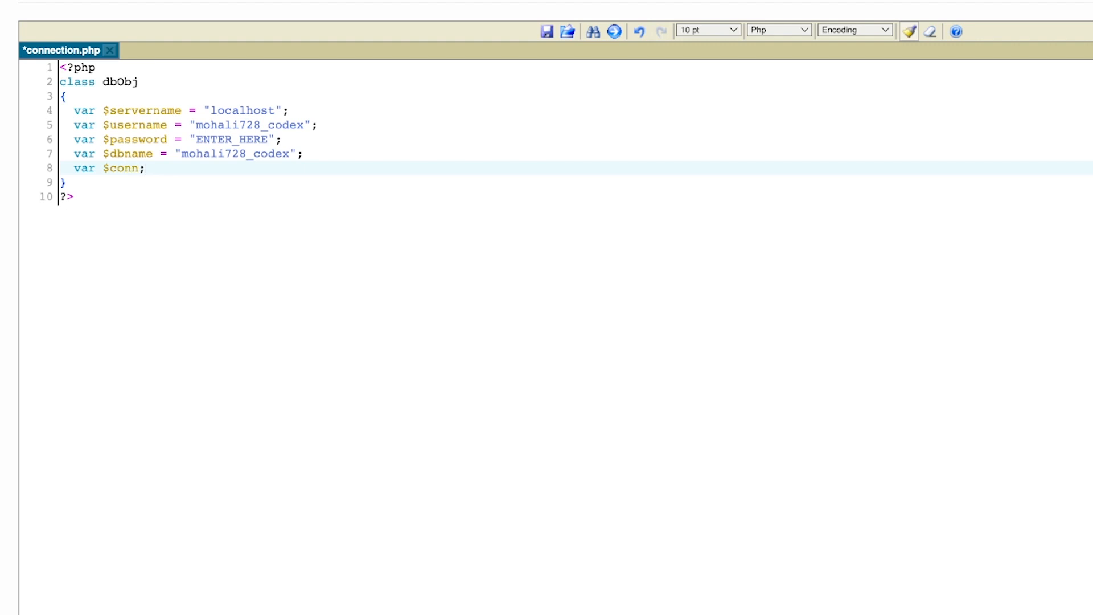
{"action": "key", "text": "enter"}
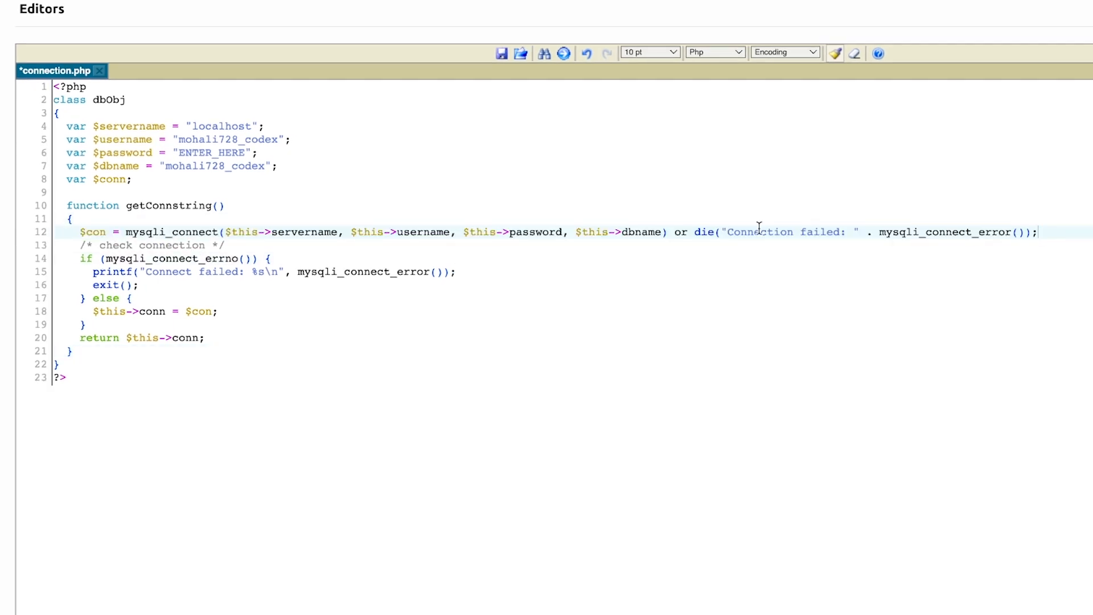
- Check the servername and username arguments in the connect call, then save connection.php
{"action": "double_click", "coordinate": [303, 232]}
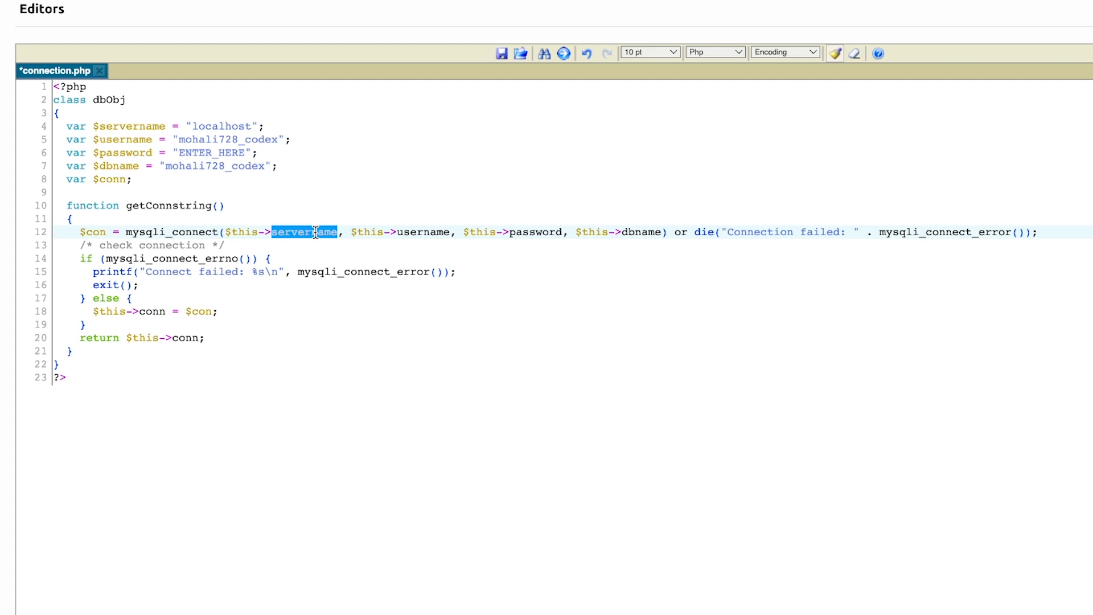
{"action": "double_click", "coordinate": [423, 232]}
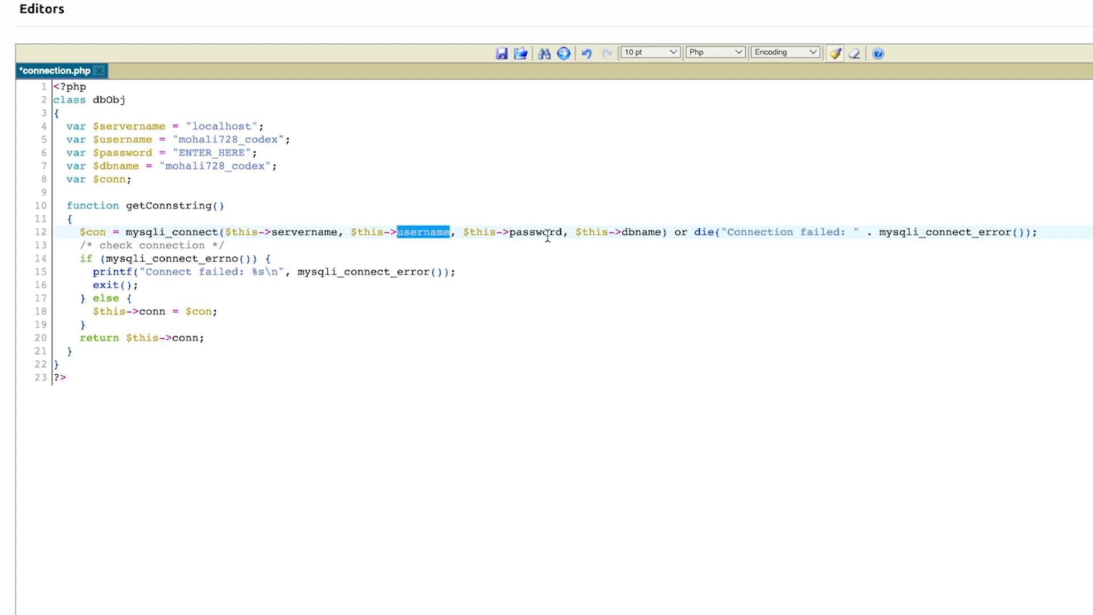
{"action": "left_click", "coordinate": [654, 232]}
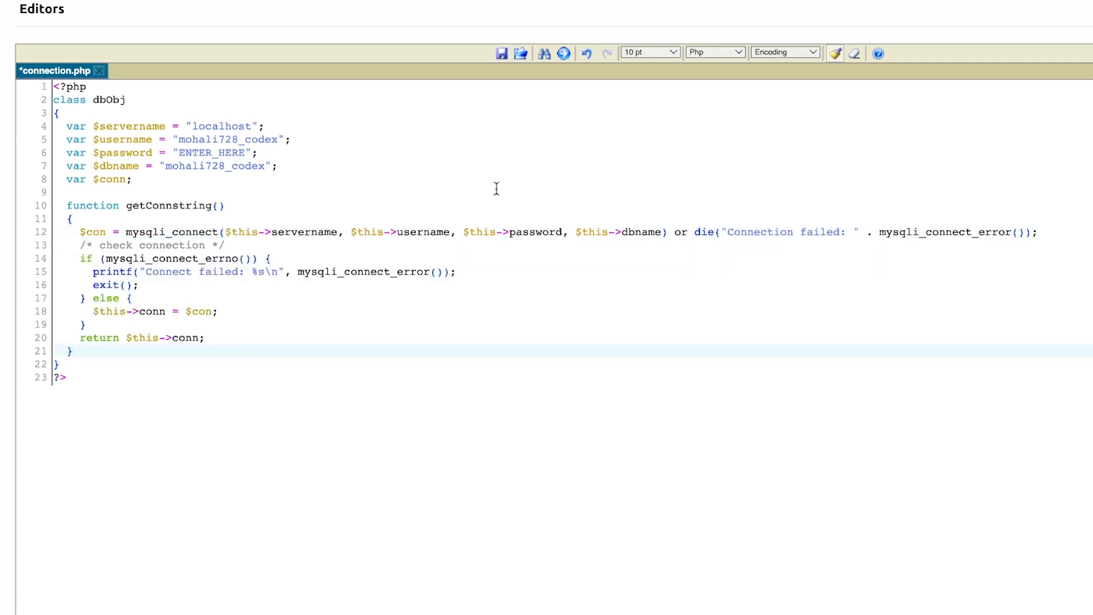
{"action": "left_click", "coordinate": [501, 53]}
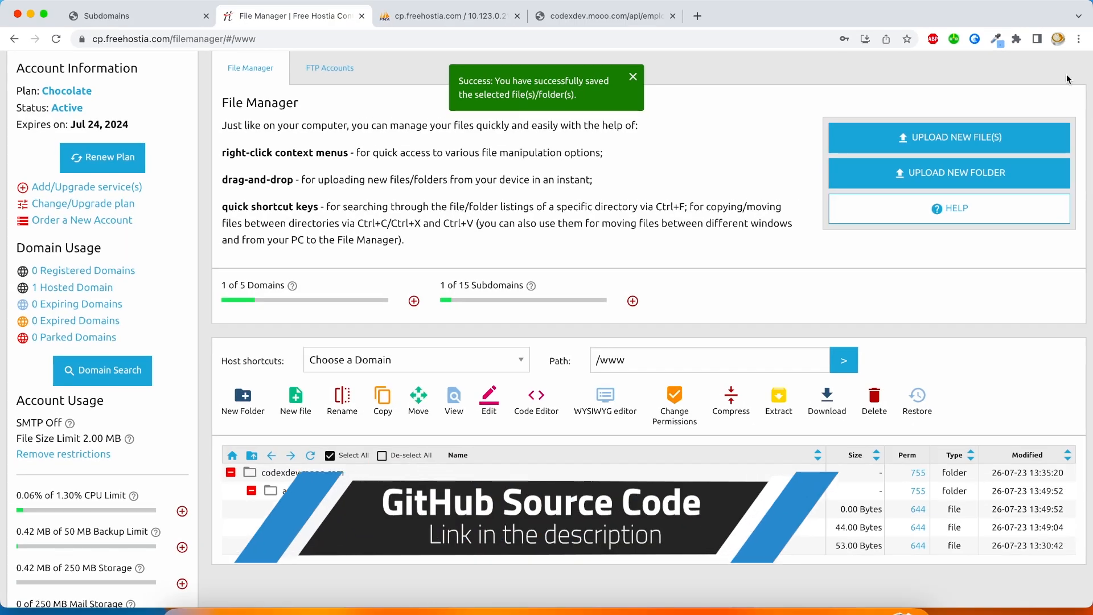
{"action": "mouse_move", "coordinate": [537, 401]}
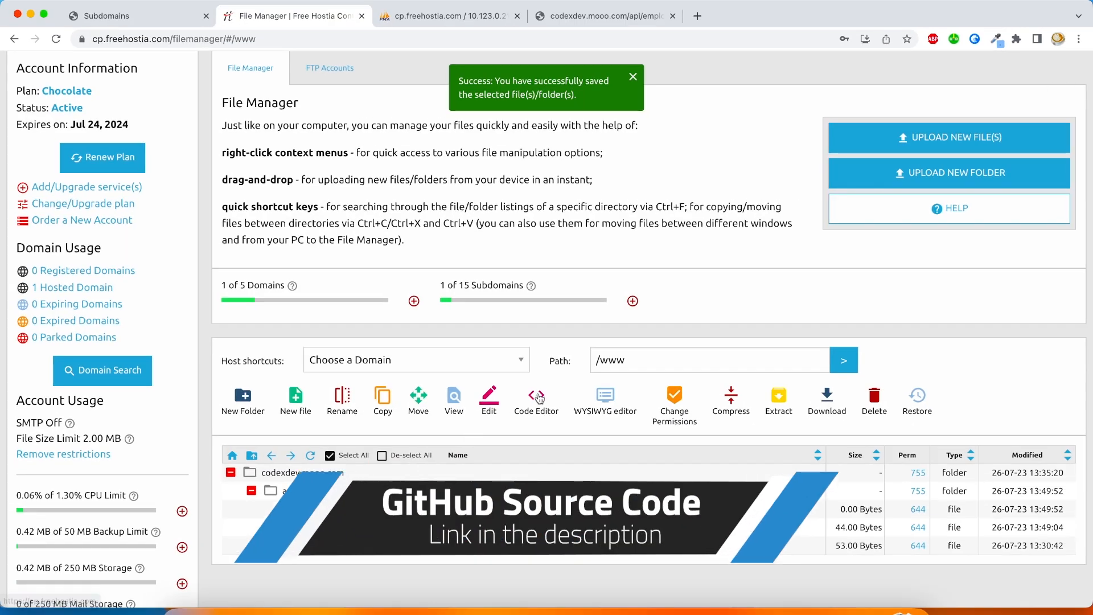
- Open employees.php and add include("connection.php"); at the top
{"action": "left_click", "coordinate": [535, 398]}
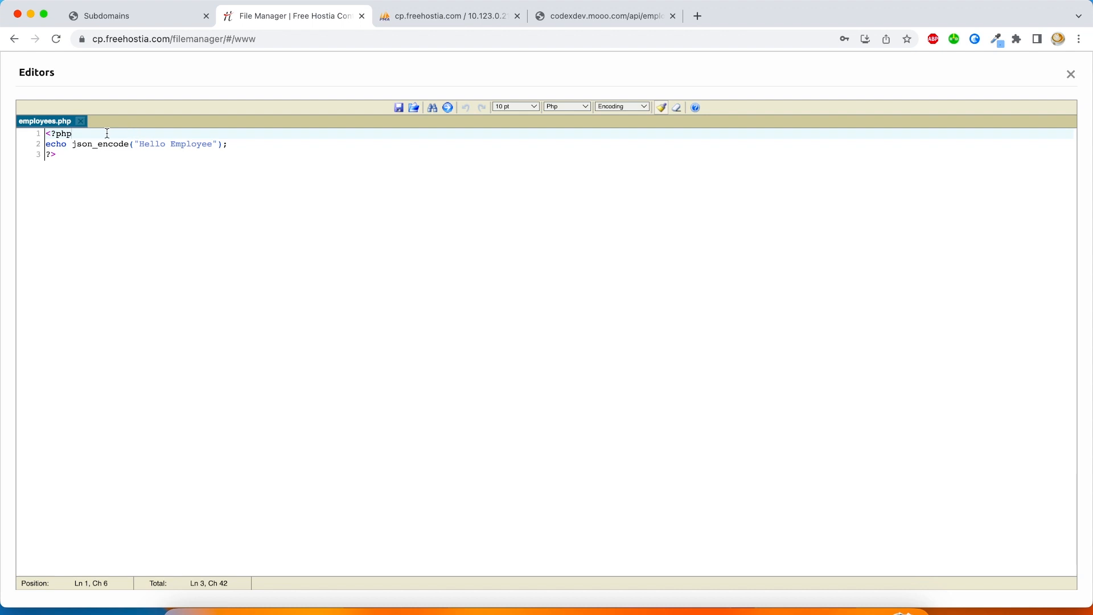
{"action": "type", "text": "includ"}
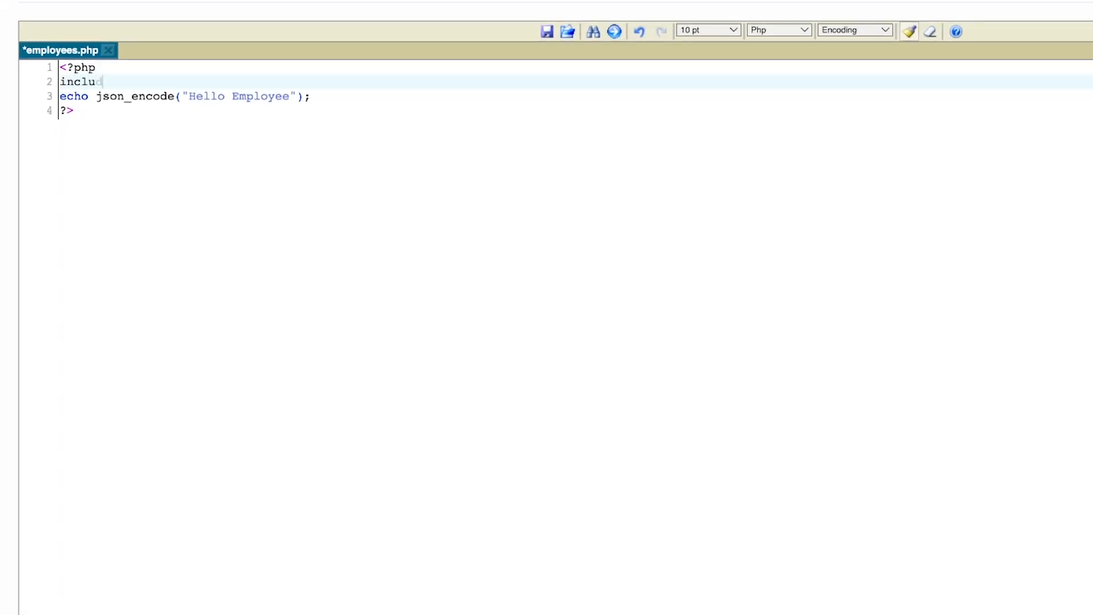
{"action": "type", "text": "e();"}
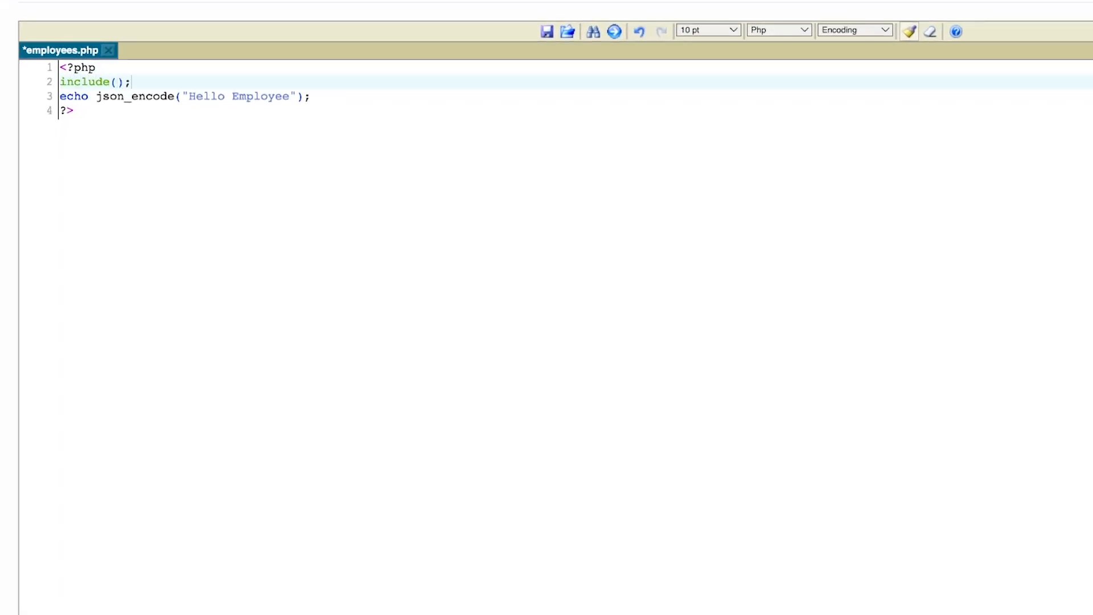
{"action": "type", "text": "\"conne\""}
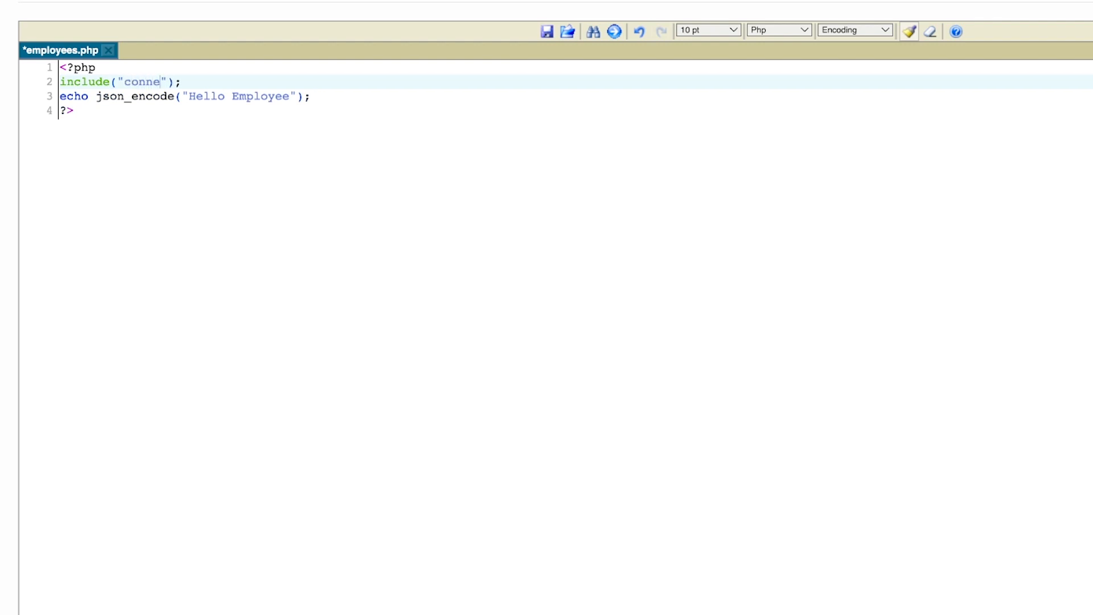
{"action": "type", "text": "ction.php"}
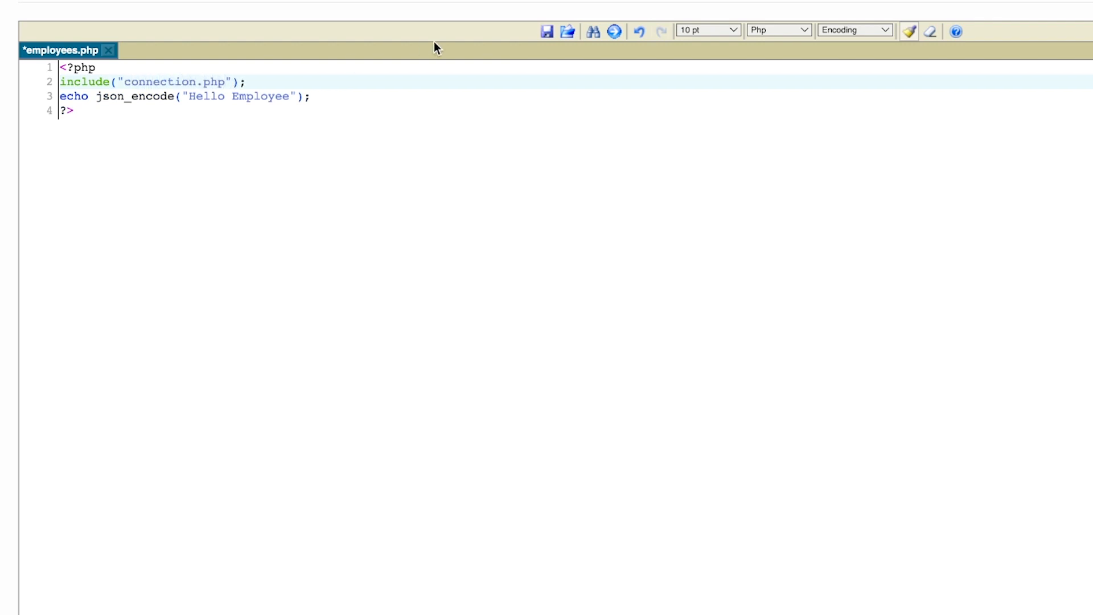
{"action": "left_click", "coordinate": [547, 30]}
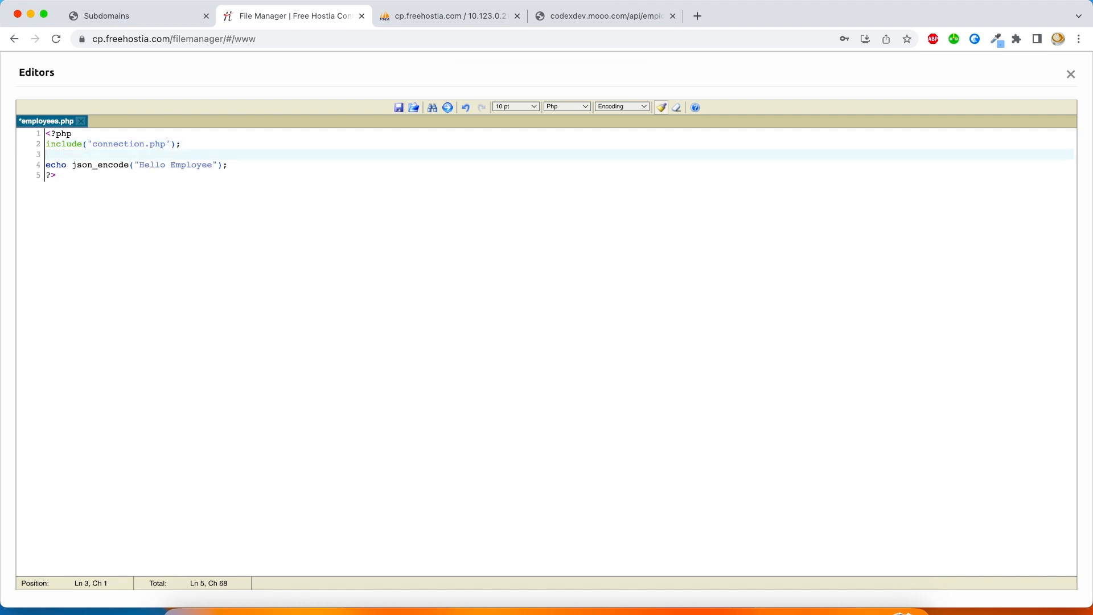
- Add $db = new dbObj(); and $connection = $db->getConnstring();, save, then begin a SELECT query
{"action": "type", "text": "$db = new dbObj();"}
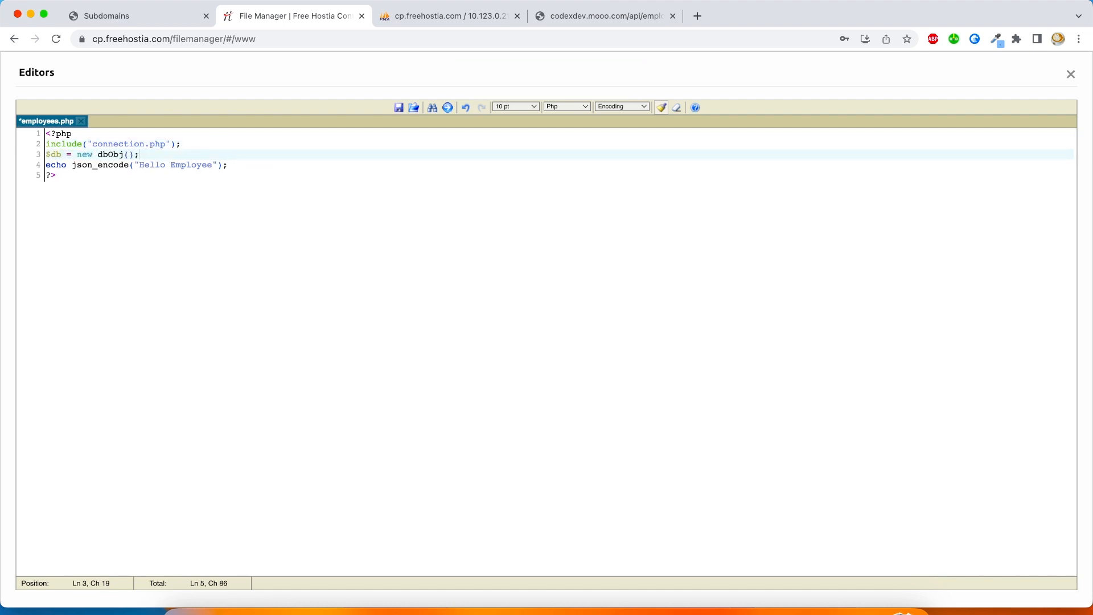
{"action": "type", "text": "$con"}
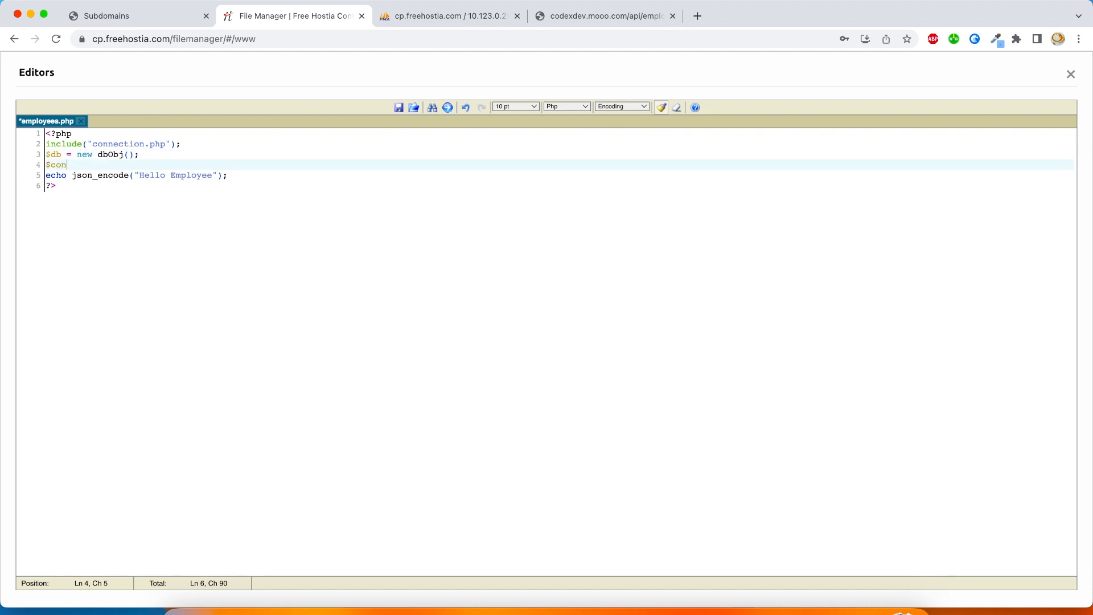
{"action": "type", "text": "nection = $d"}
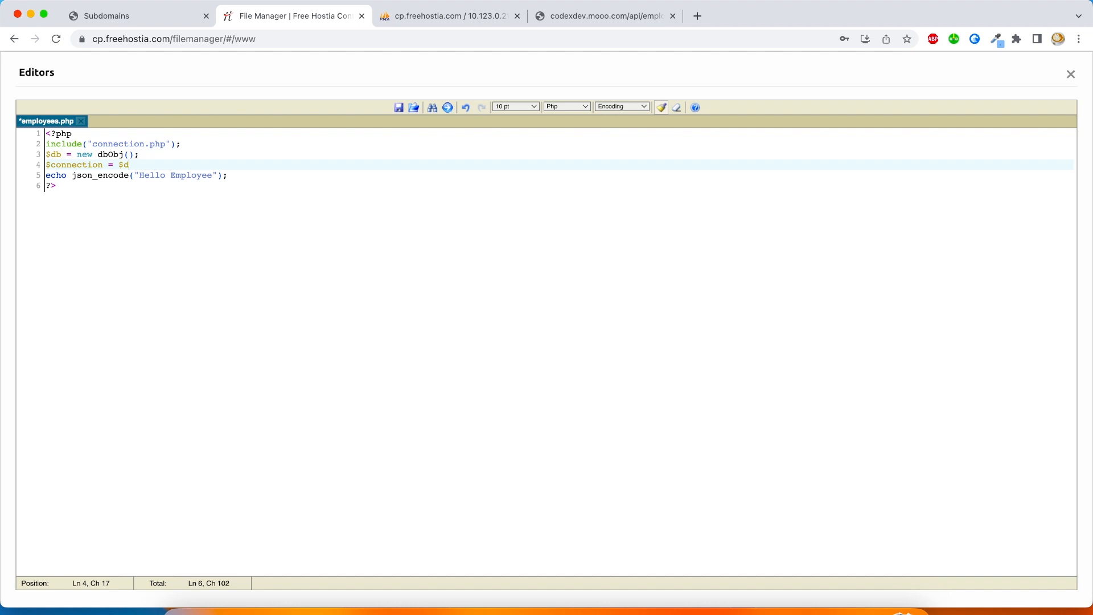
{"action": "type", "text": "b->"}
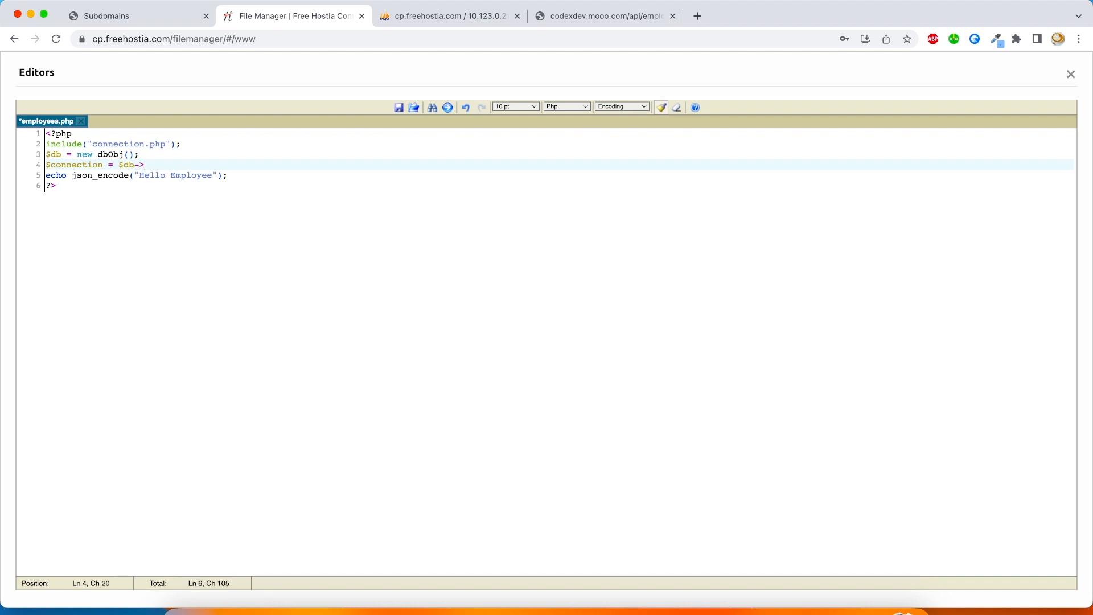
{"action": "type", "text": "getCon"}
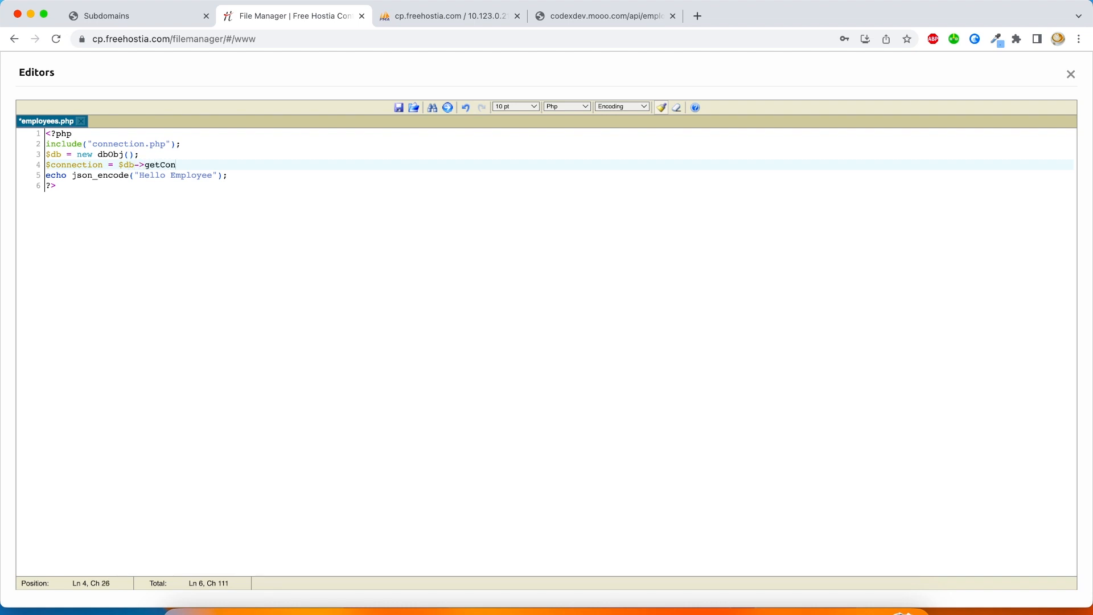
{"action": "type", "text": "nst"}
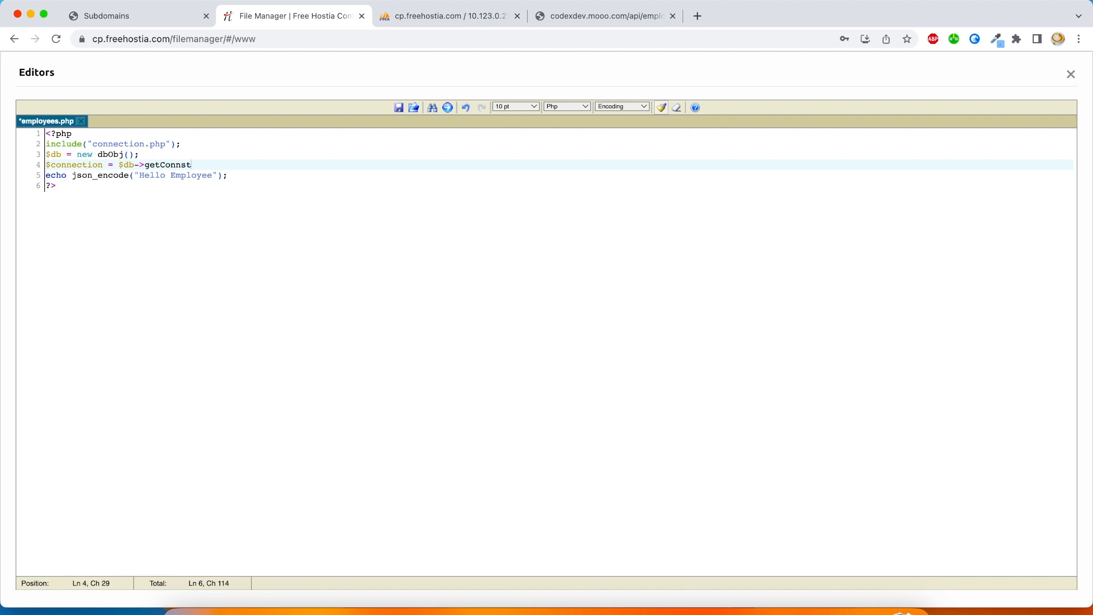
{"action": "type", "text": "ring();"}
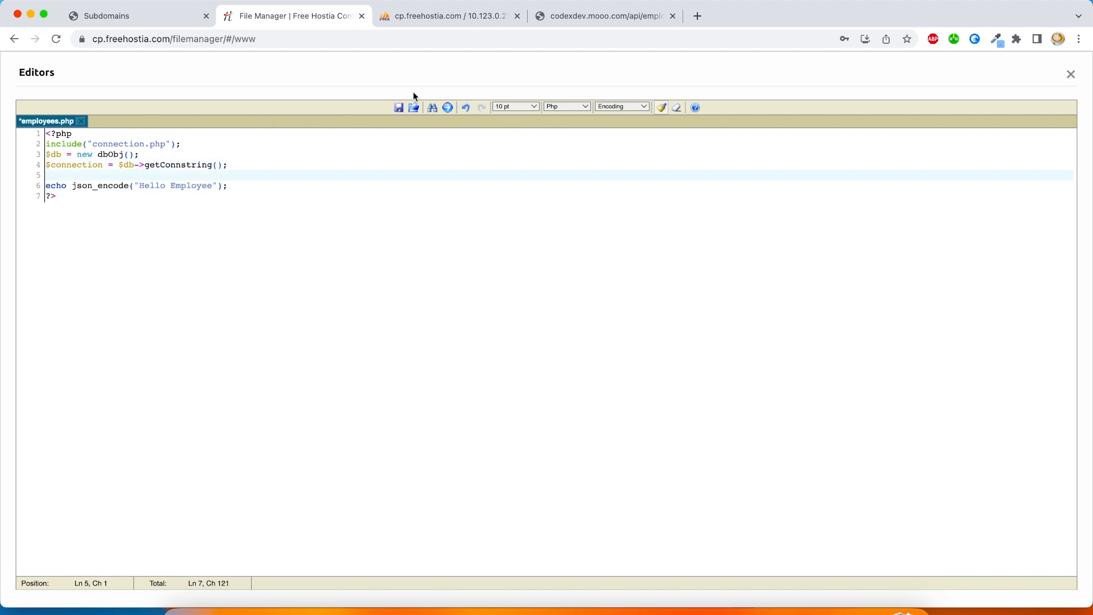
{"action": "left_click", "coordinate": [398, 107]}
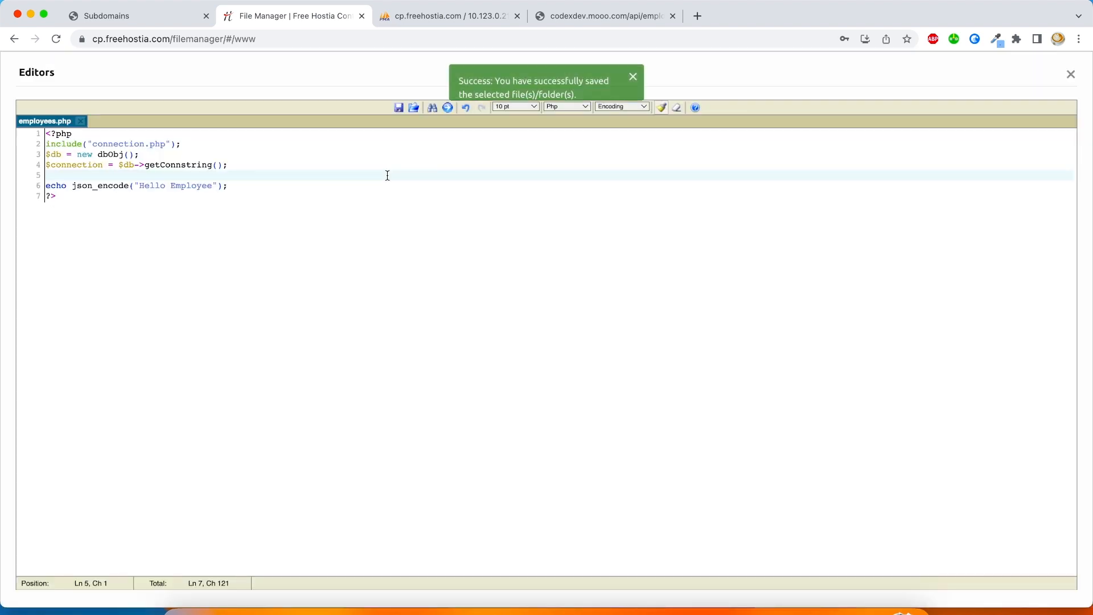
{"action": "type", "text": "$sql = \"SELECT * from employees\";"}
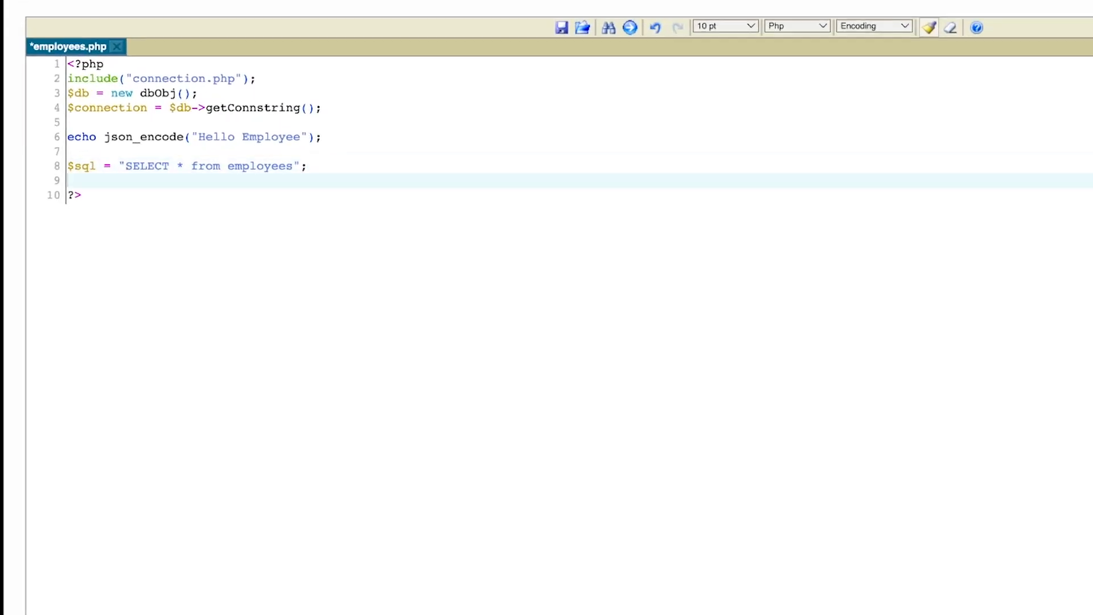
- Query all employees, push each row into $response, echo it via json_encode, and save
{"action": "type", "text": "$result = $connection->query($sql);"}
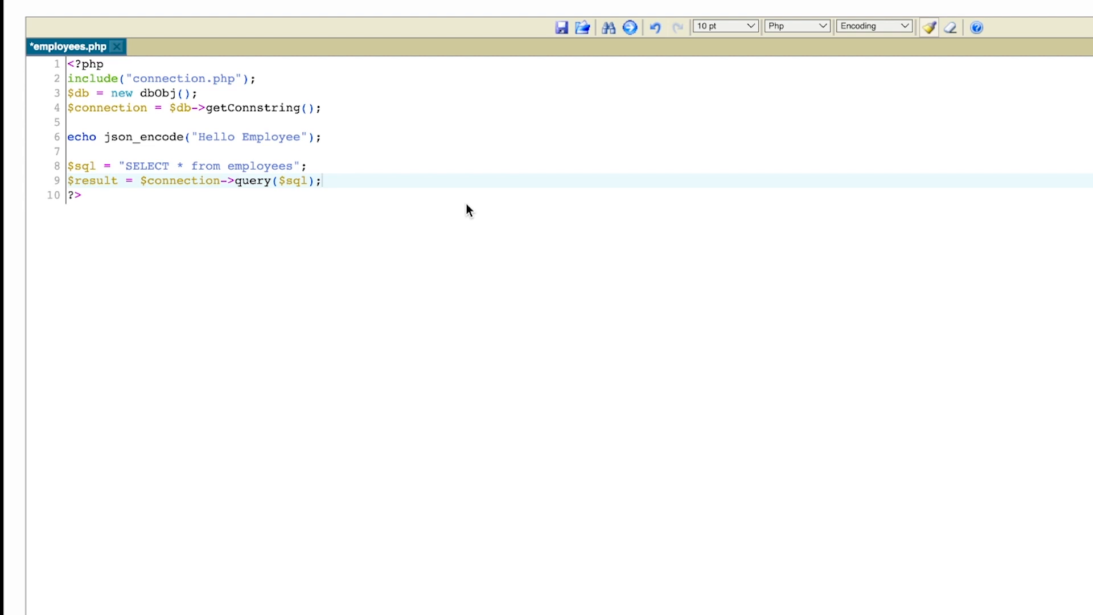
{"action": "type", "text": "$response = array();"}
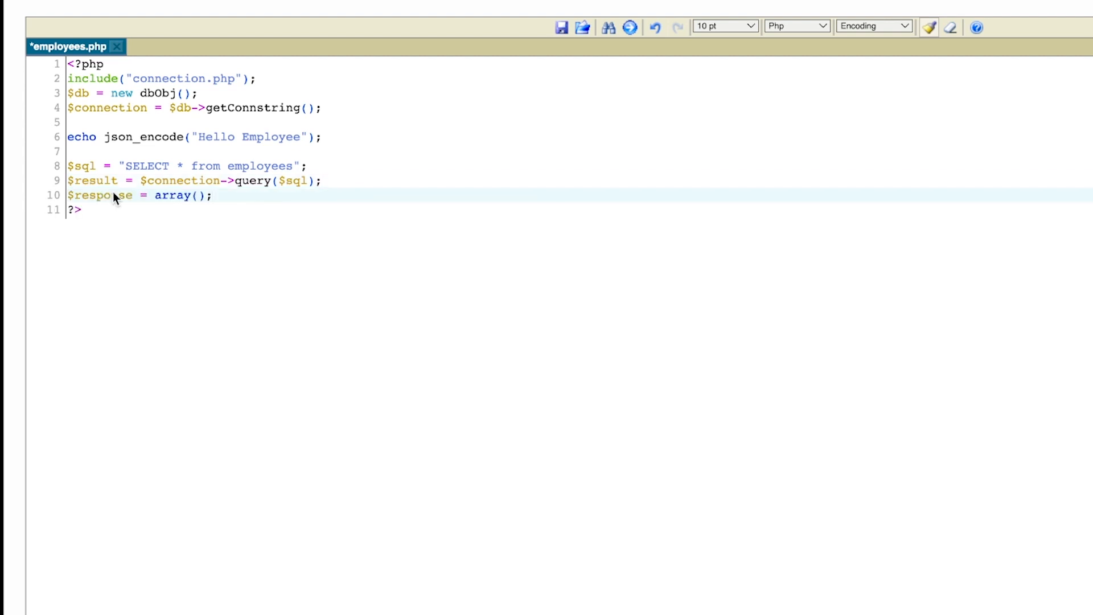
{"action": "type", "text": "if ($result->num_rows > 0) {"}
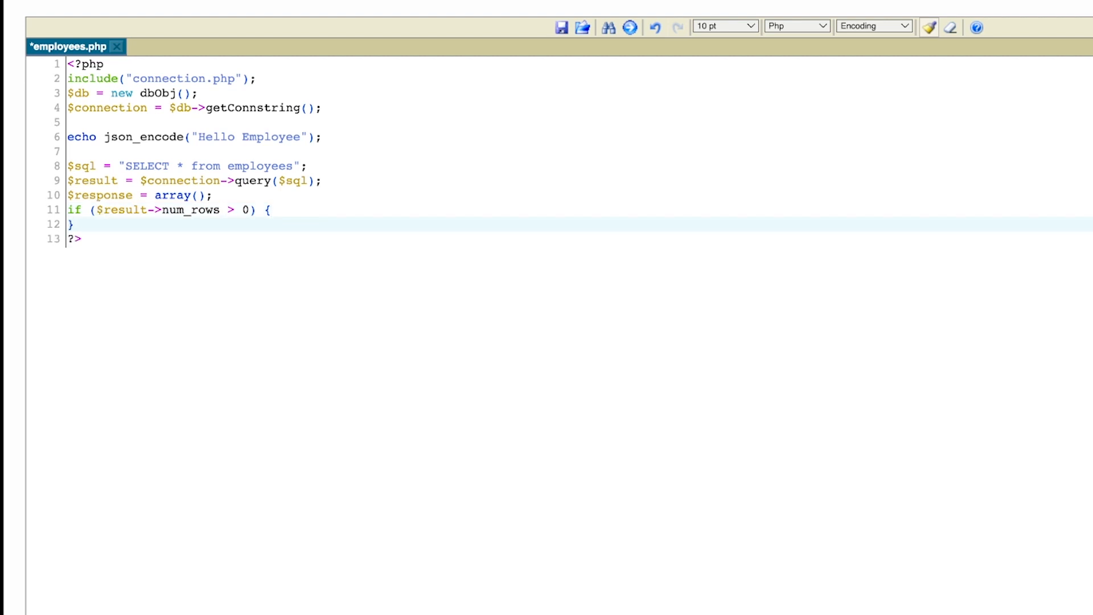
{"action": "type", "text": "while ($row = $result->fetch_assoc()) {"}
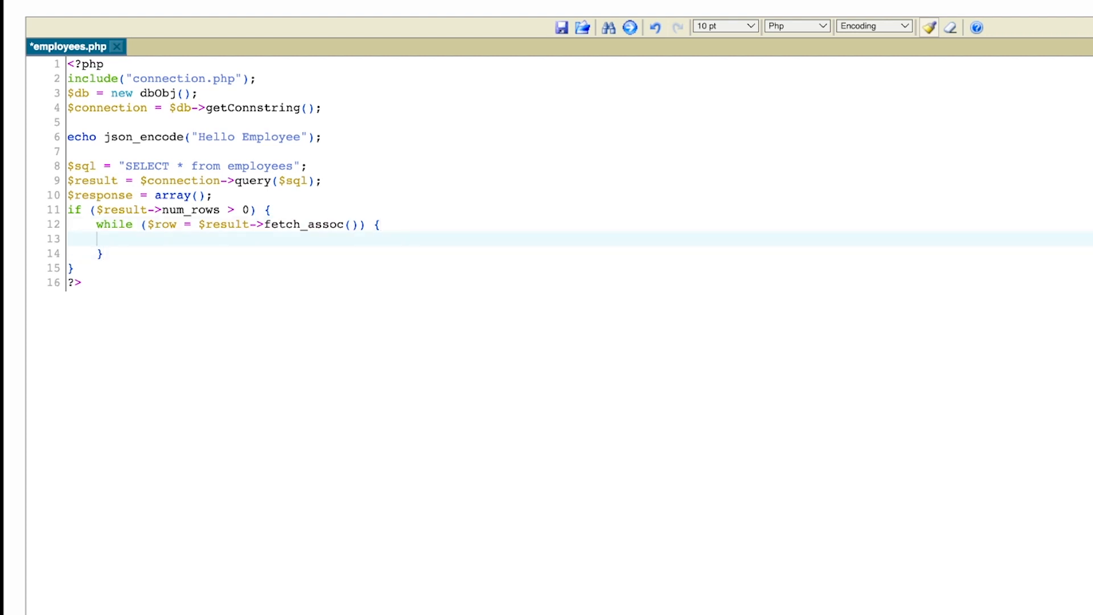
{"action": "type", "text": "array_push($response, $row);"}
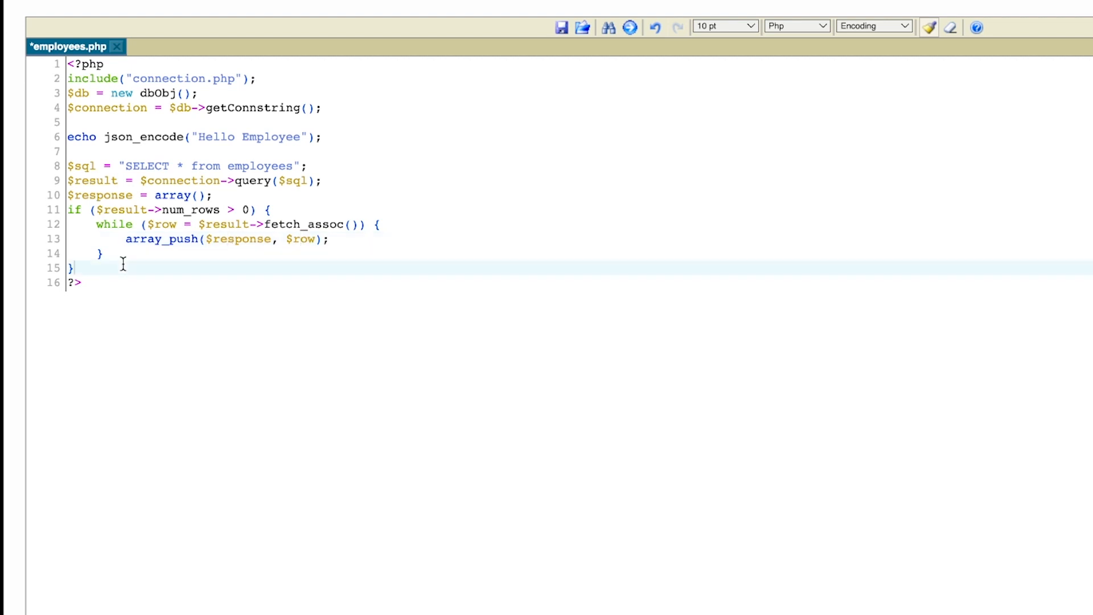
{"action": "type", "text": "echo"}
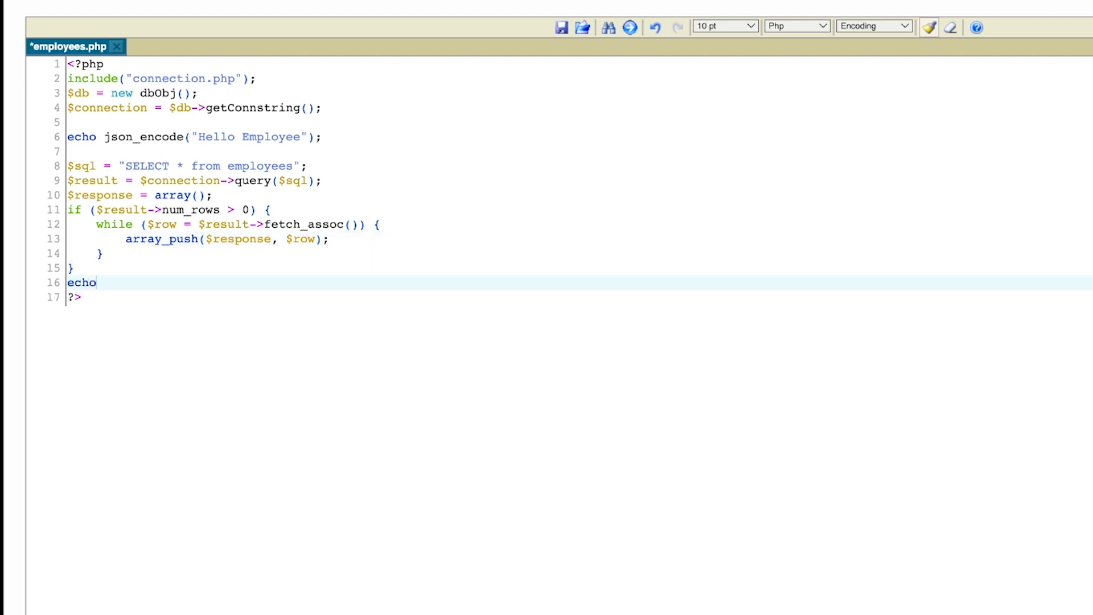
{"action": "type", "text": "json"}
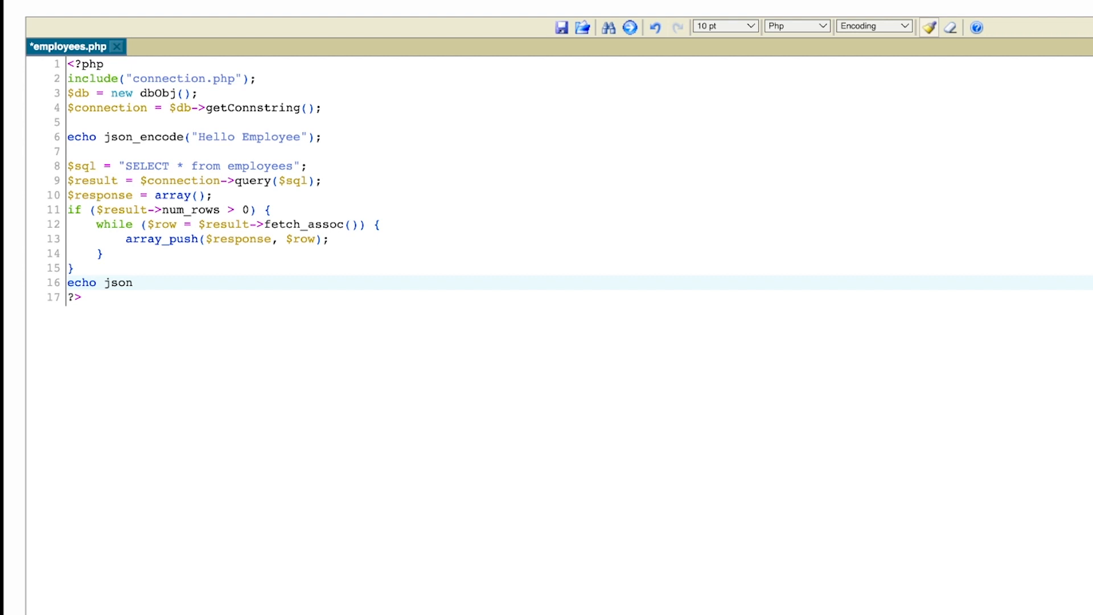
{"action": "type", "text": "_encode($response);"}
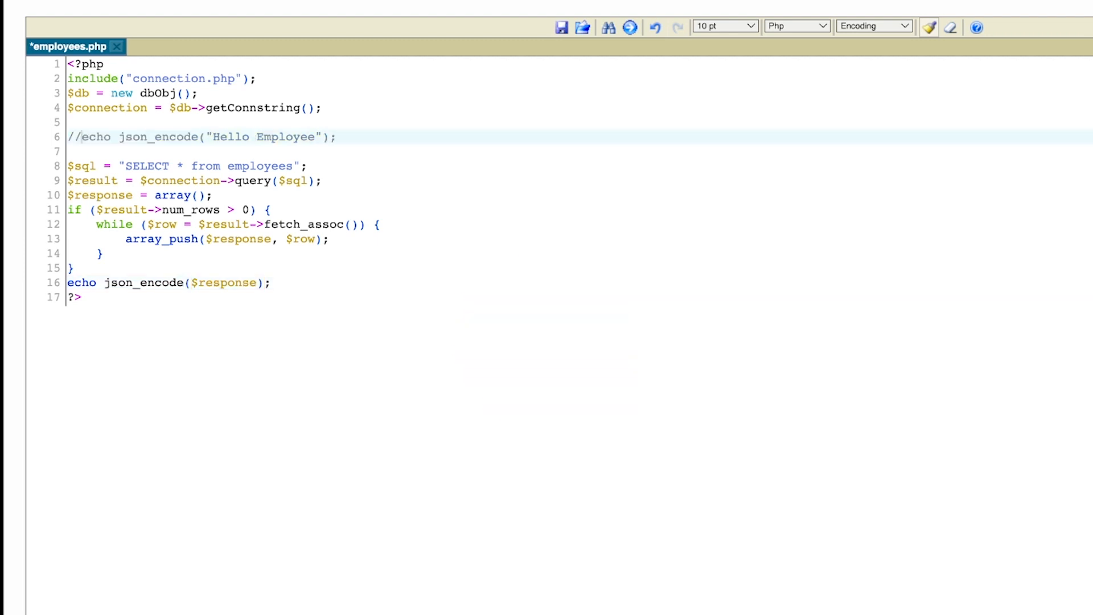
{"action": "left_click", "coordinate": [560, 27]}
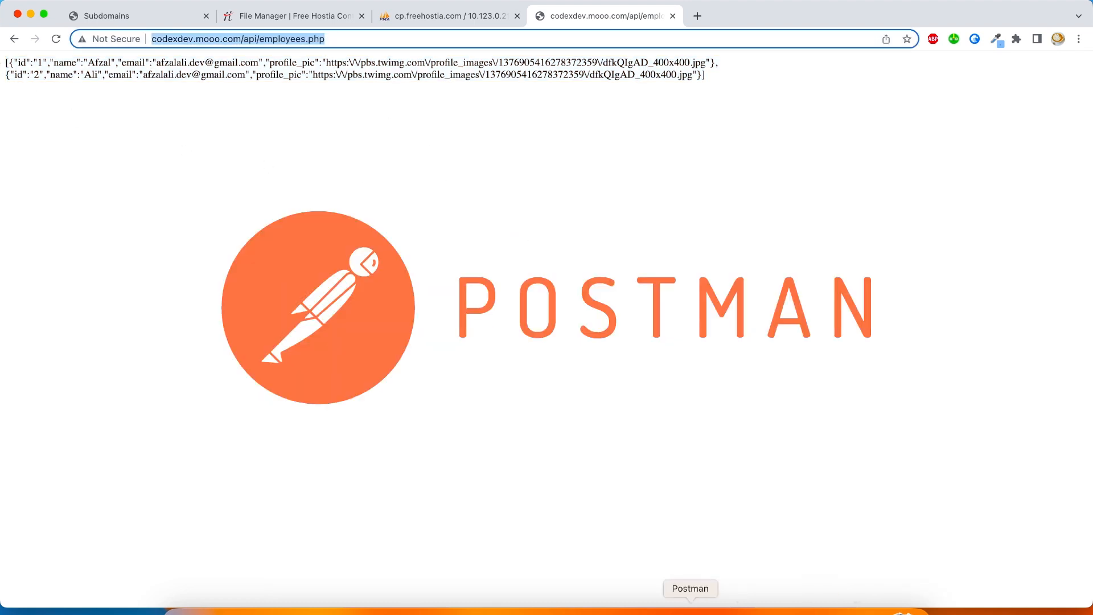
- Leave Chrome's JSON output for the Postman app
{"action": "left_click", "coordinate": [690, 588]}
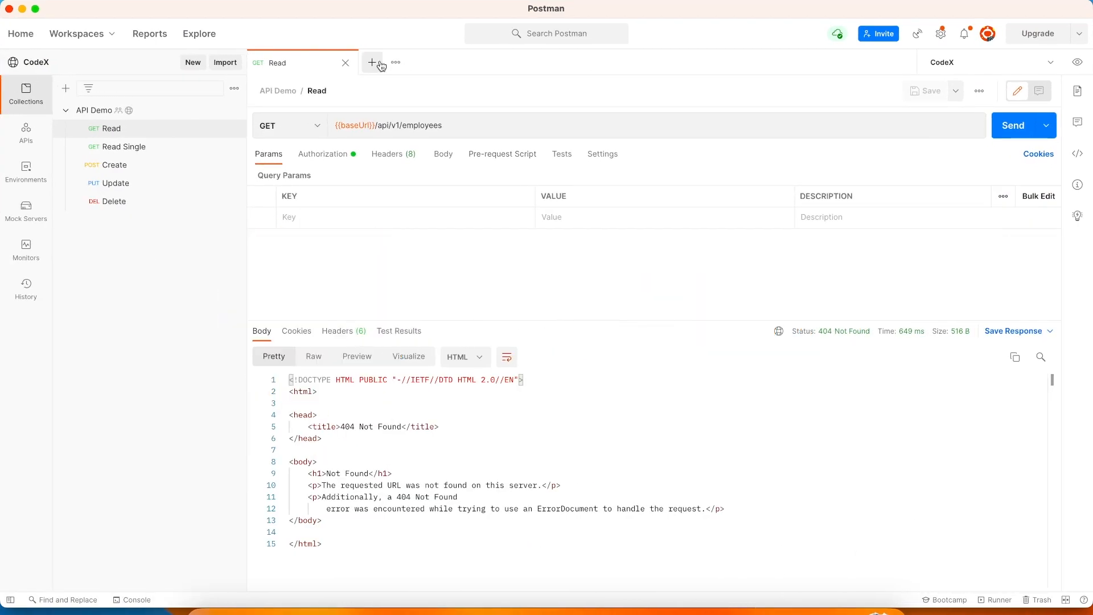
{"action": "left_click", "coordinate": [371, 63]}
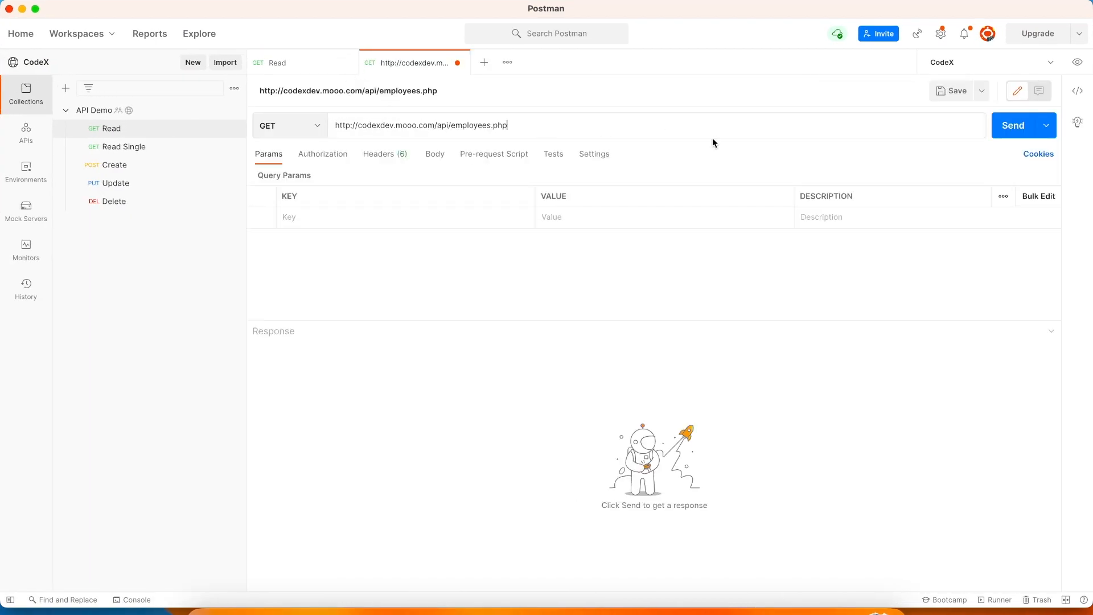
{"action": "left_click", "coordinate": [1012, 125]}
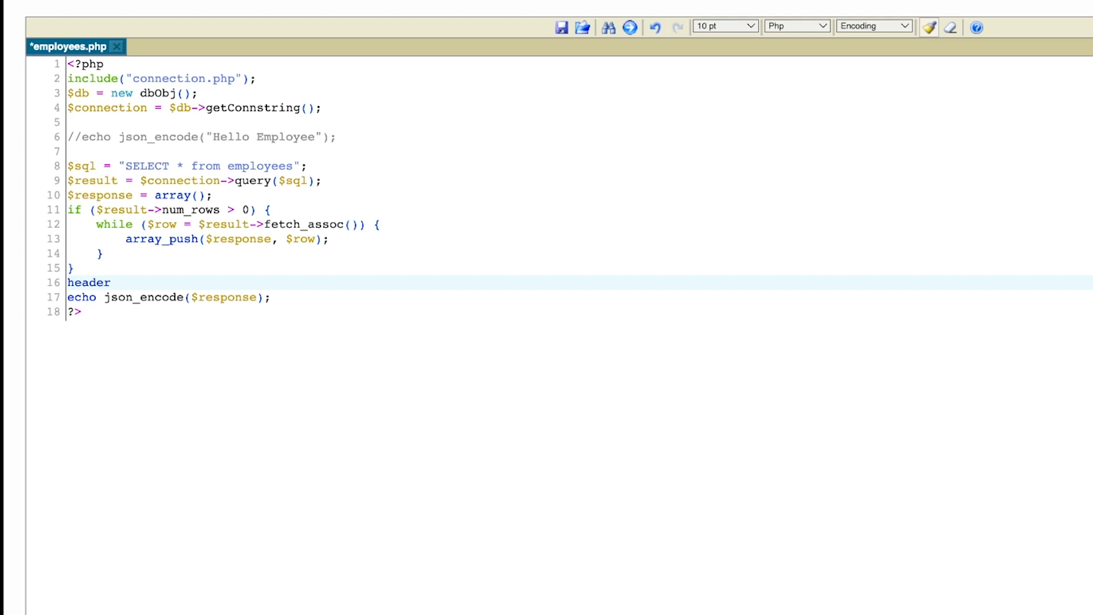
- Complete header('Content-Type: application/json'); in employees.php and save the file
{"action": "type", "text": "();"}
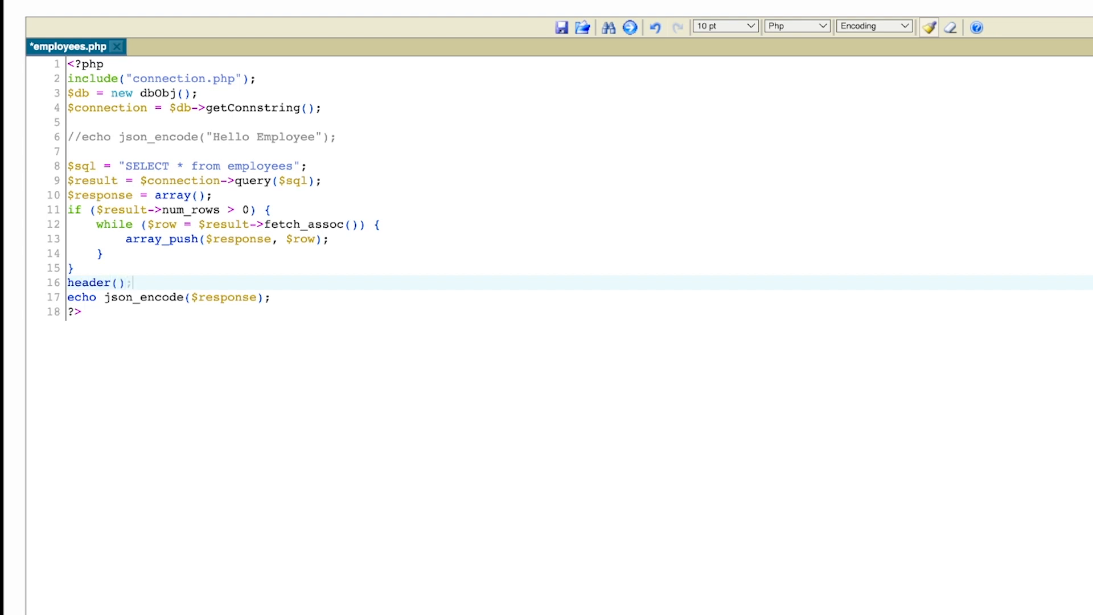
{"action": "type", "text": "'Content'"}
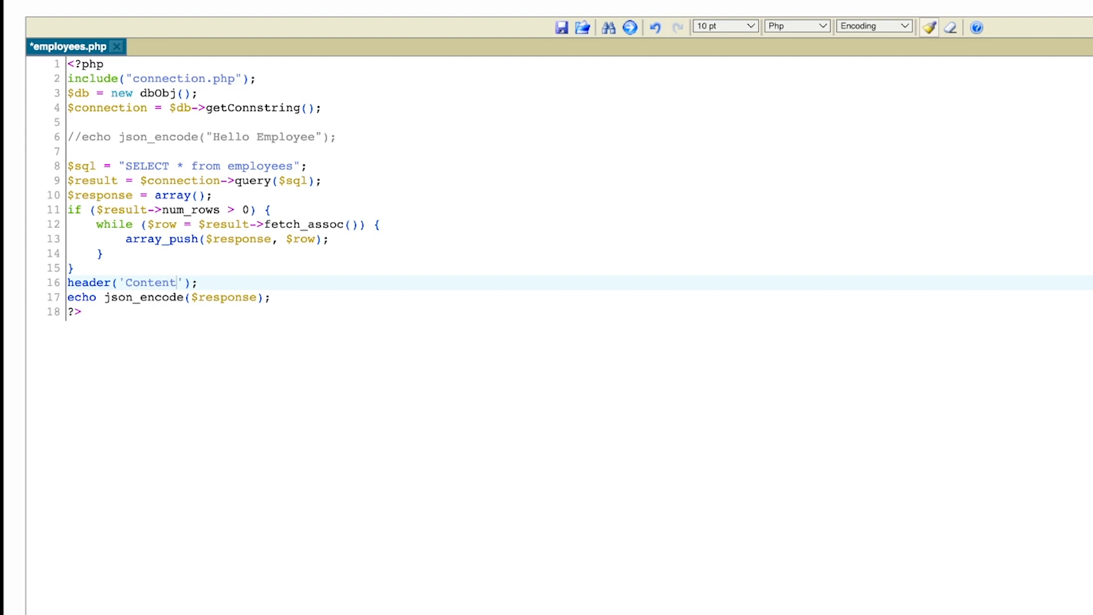
{"action": "type", "text": "-Type: application/json"}
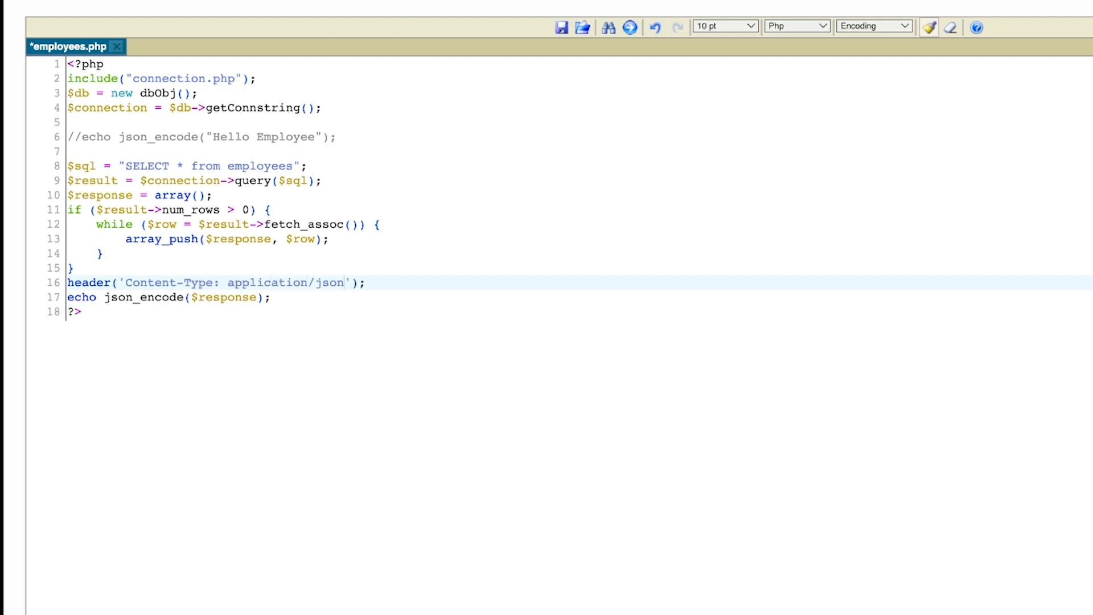
{"action": "left_click", "coordinate": [560, 28]}
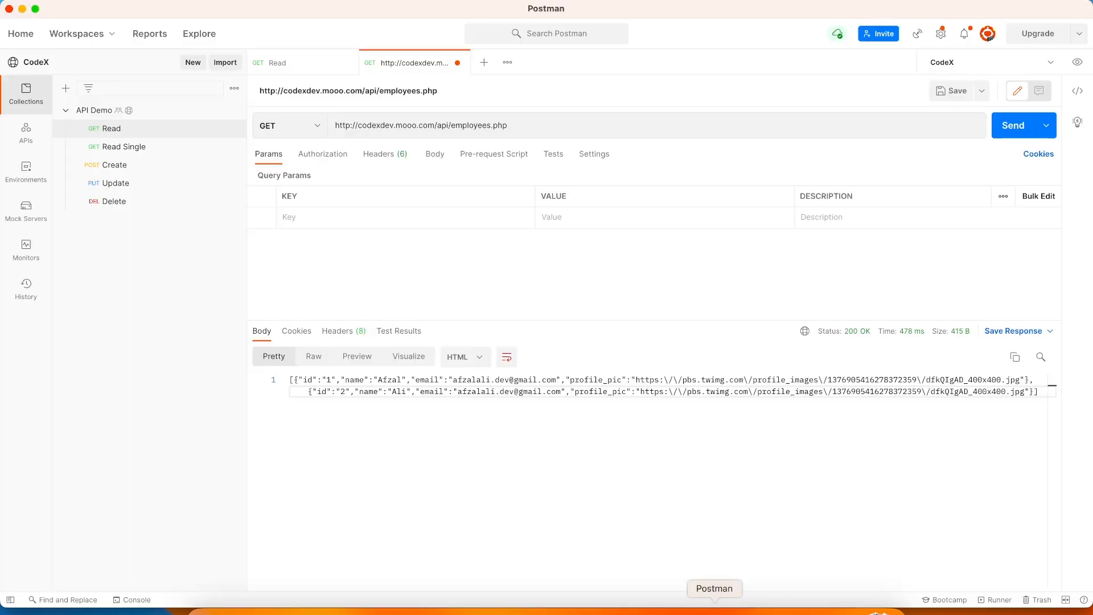
- Resend the employees.php GET request, now returning both employees with 200 OK
{"action": "left_click", "coordinate": [1019, 126]}
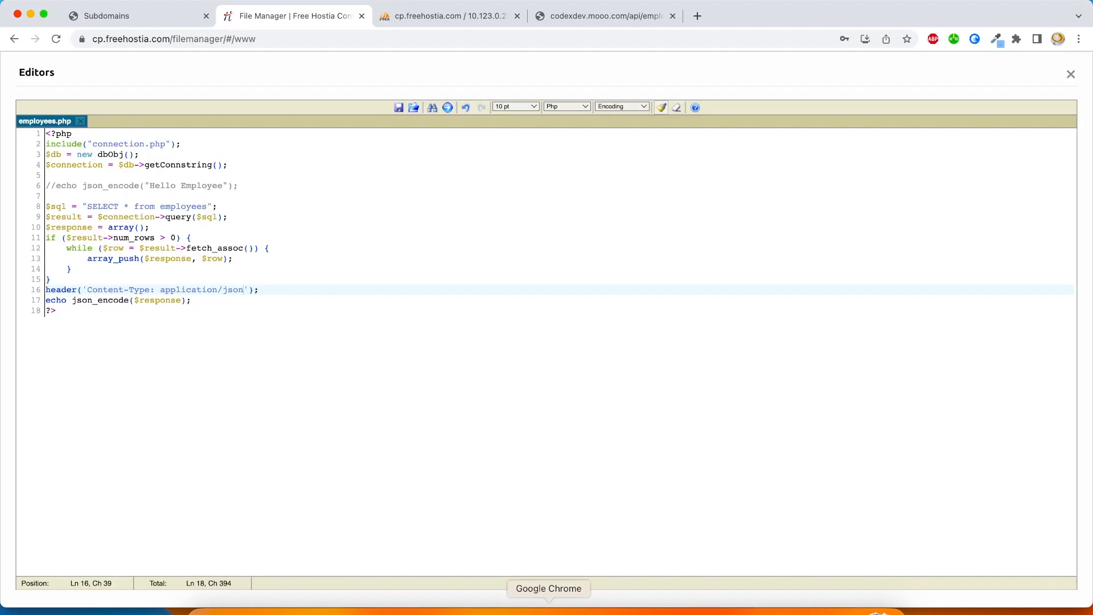
- Replace the commented-out Hello echo with $request_method = $_SERVER["REQUEST_METHOD"];
{"action": "left_click", "coordinate": [327, 300]}
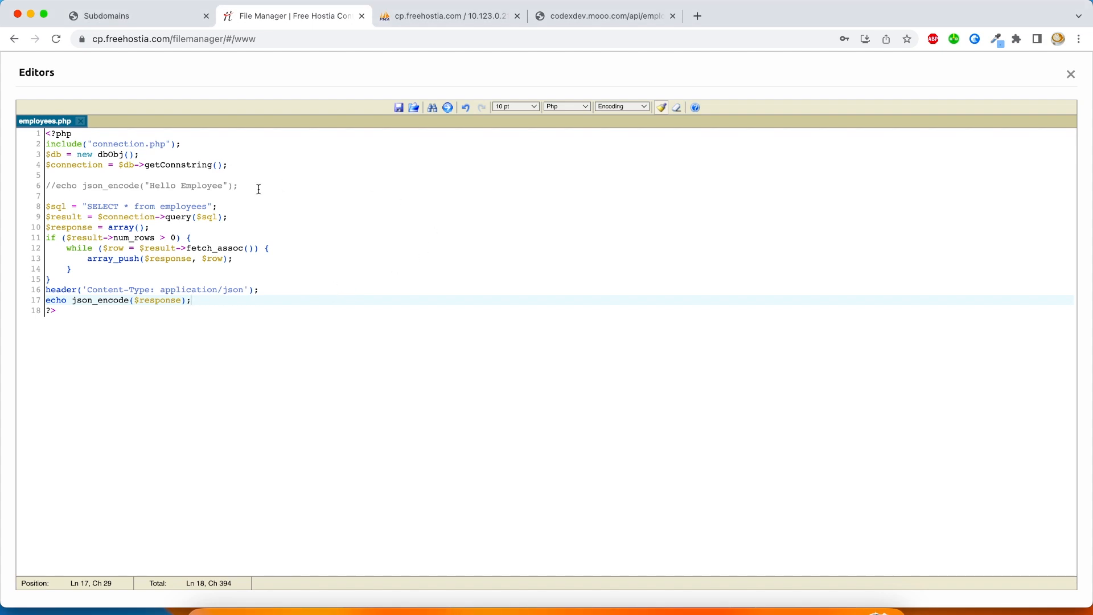
{"action": "left_click", "coordinate": [238, 186]}
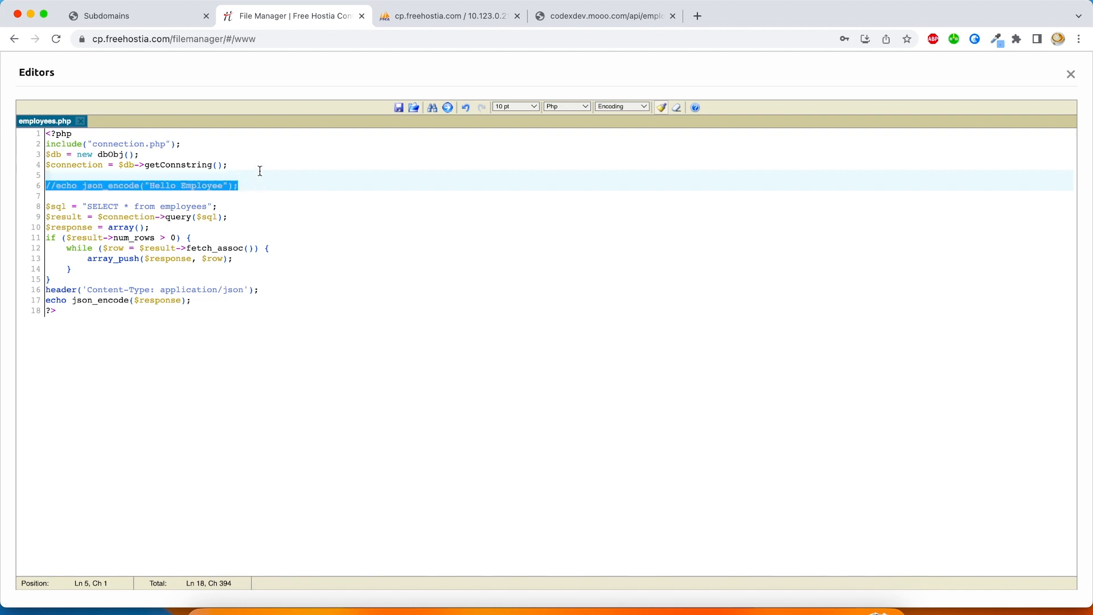
{"action": "key", "text": "Delete"}
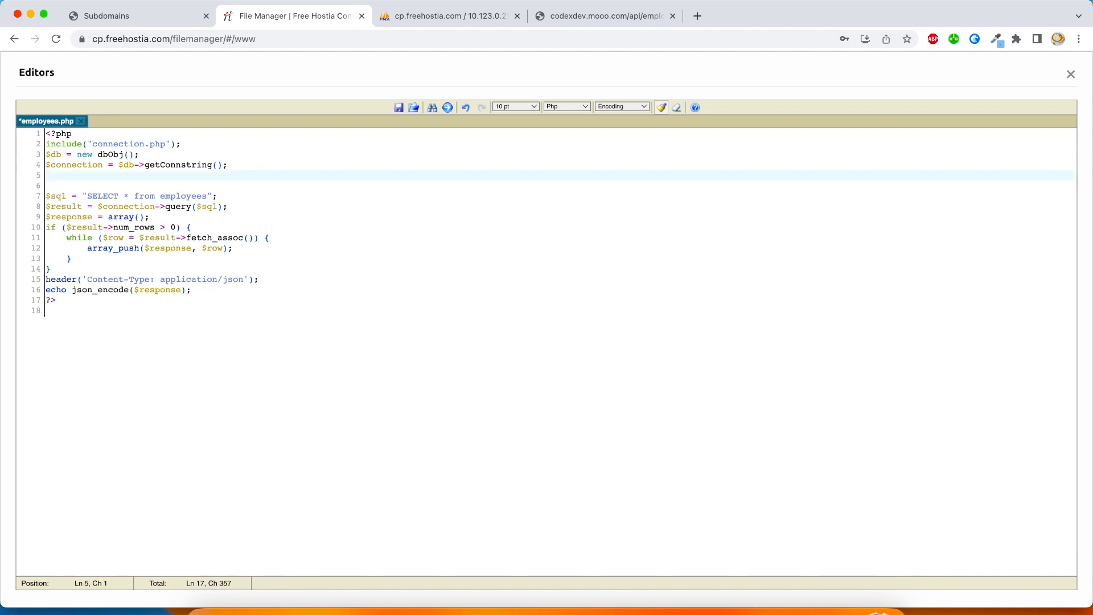
{"action": "type", "text": "$request_method = $_SERVER[];"}
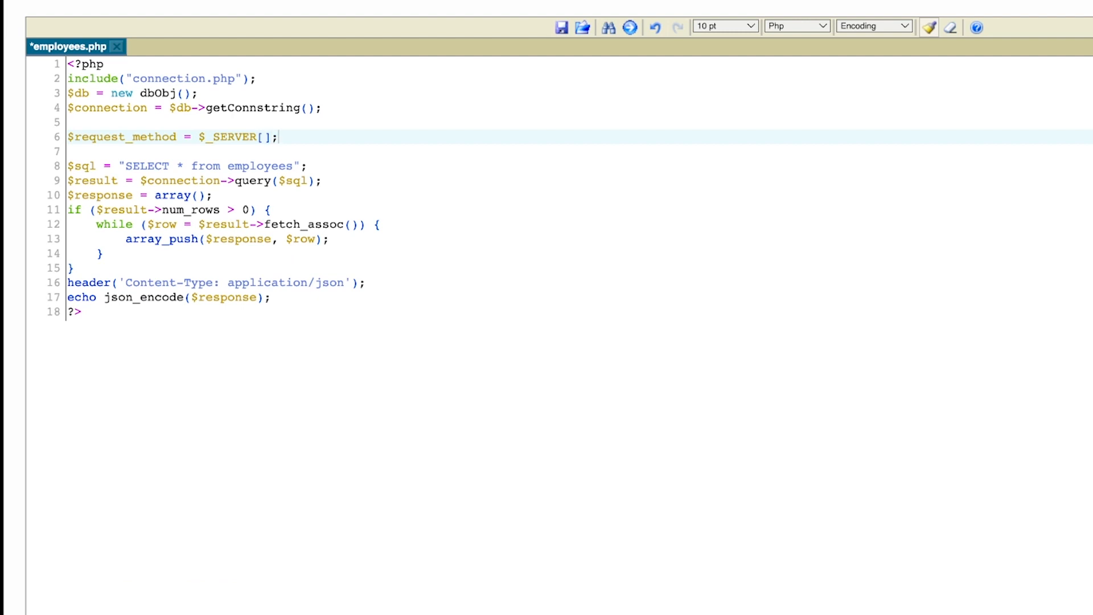
{"action": "type", "text": "\"\""}
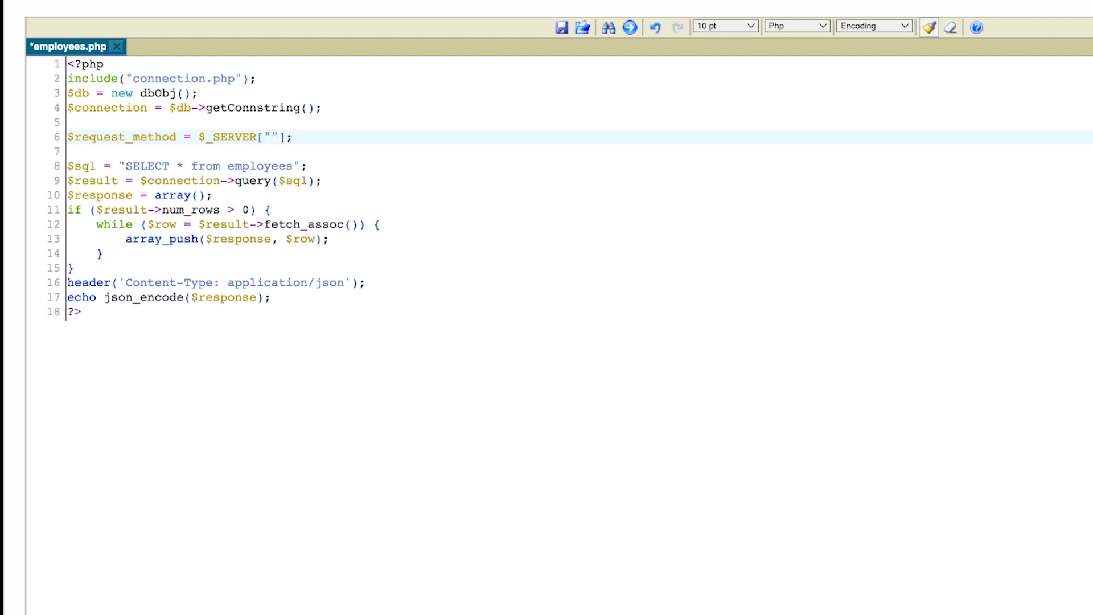
{"action": "type", "text": "REQIE"}
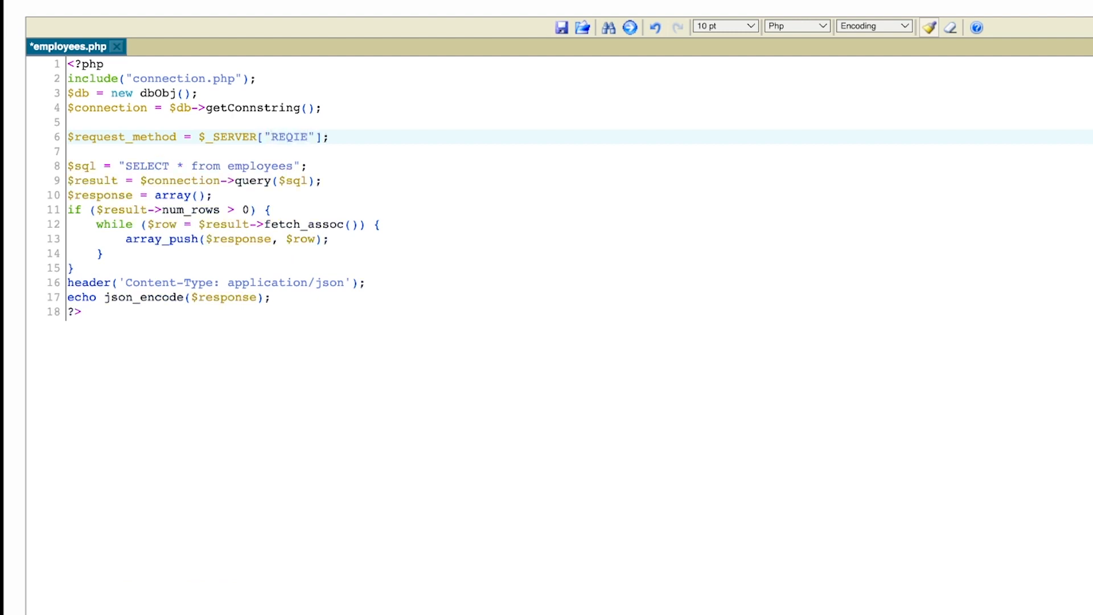
{"action": "type", "text": "REQUEST"}
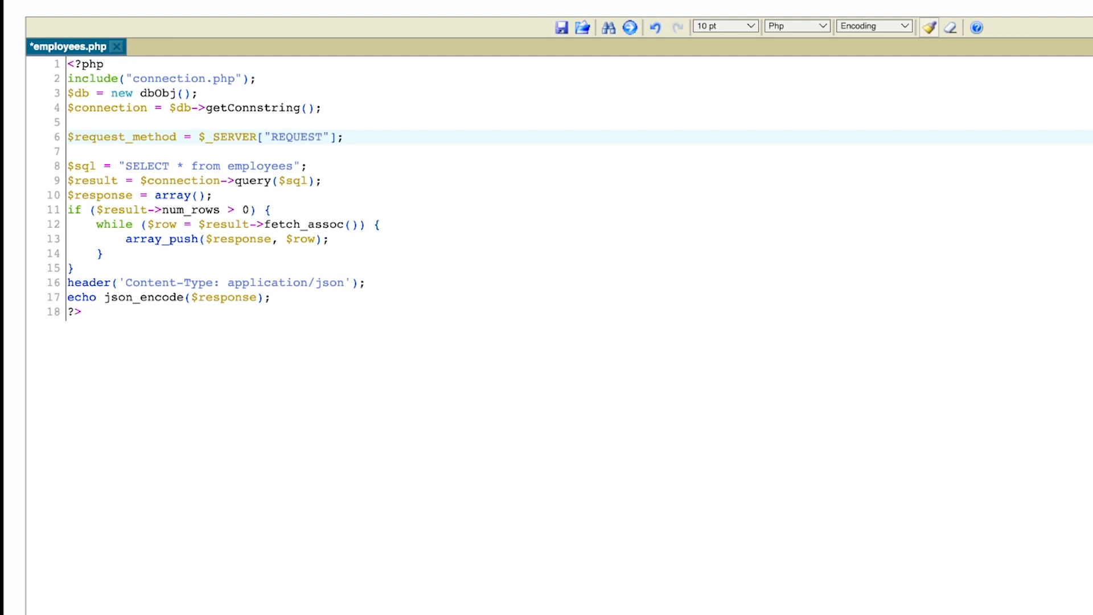
{"action": "type", "text": "_METHOD"}
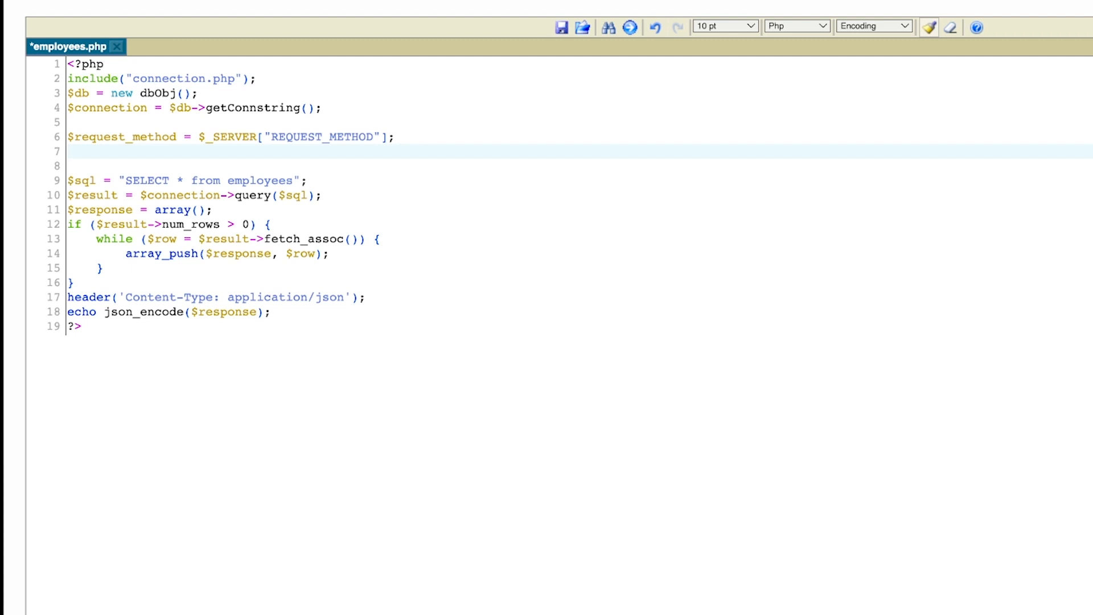
- Add a switch on $request_method with GET and default cases, removing the old query block
{"action": "type", "text": "switch"}
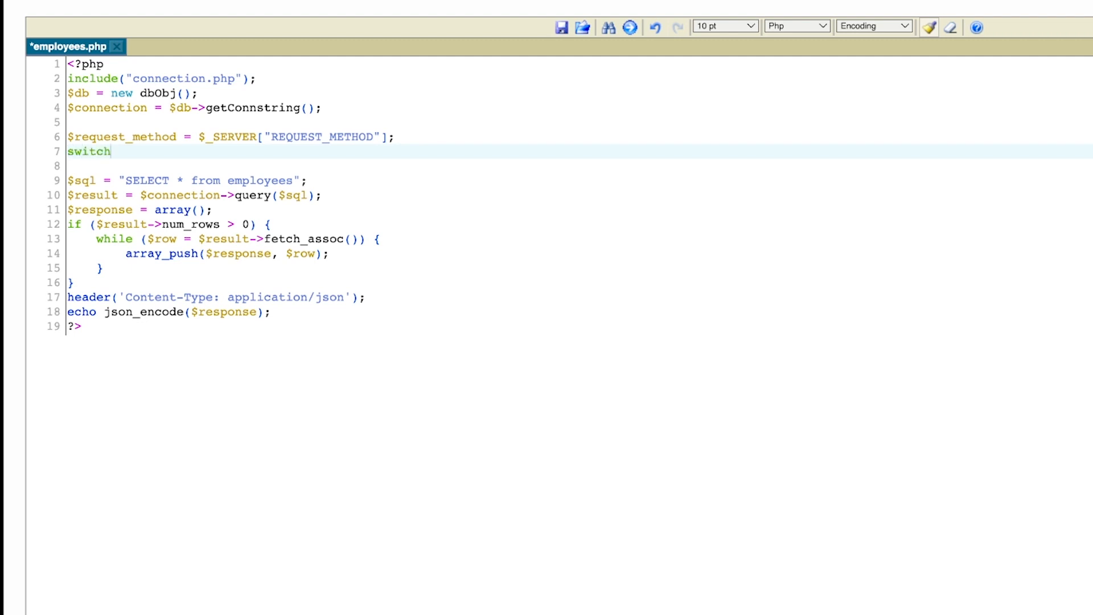
{"action": "type", "text": "()"}
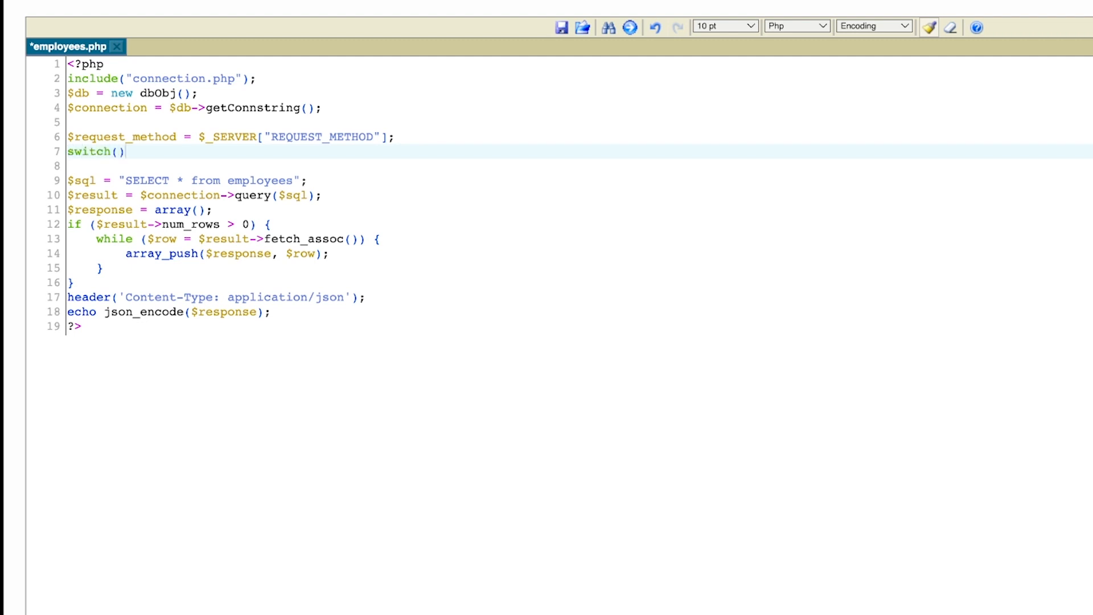
{"action": "left_click", "coordinate": [117, 151]}
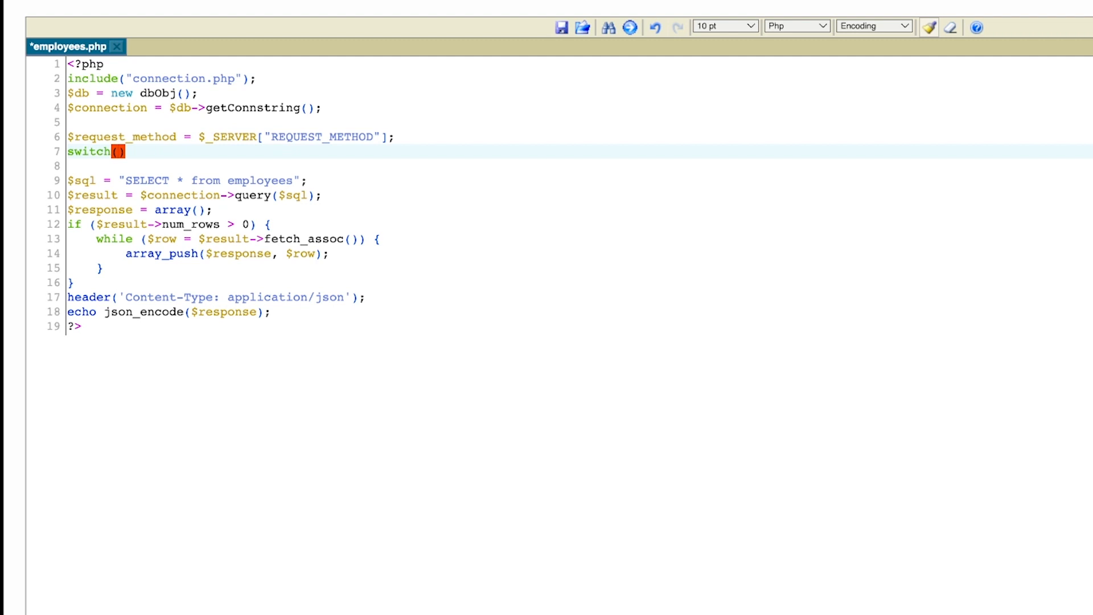
{"action": "type", "text": "$request_method"}
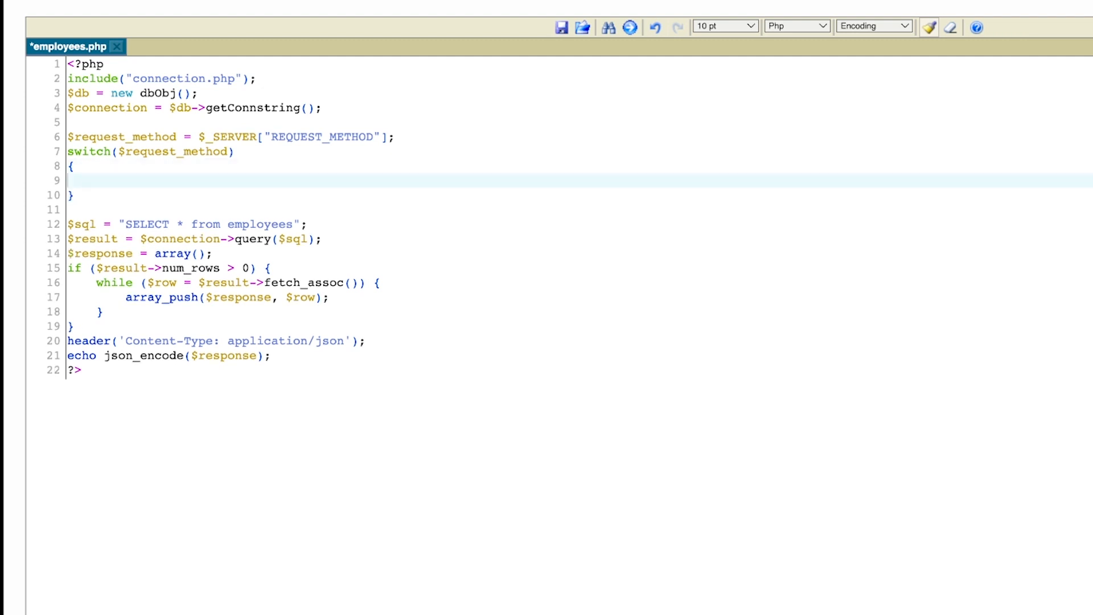
{"action": "type", "text": "case"}
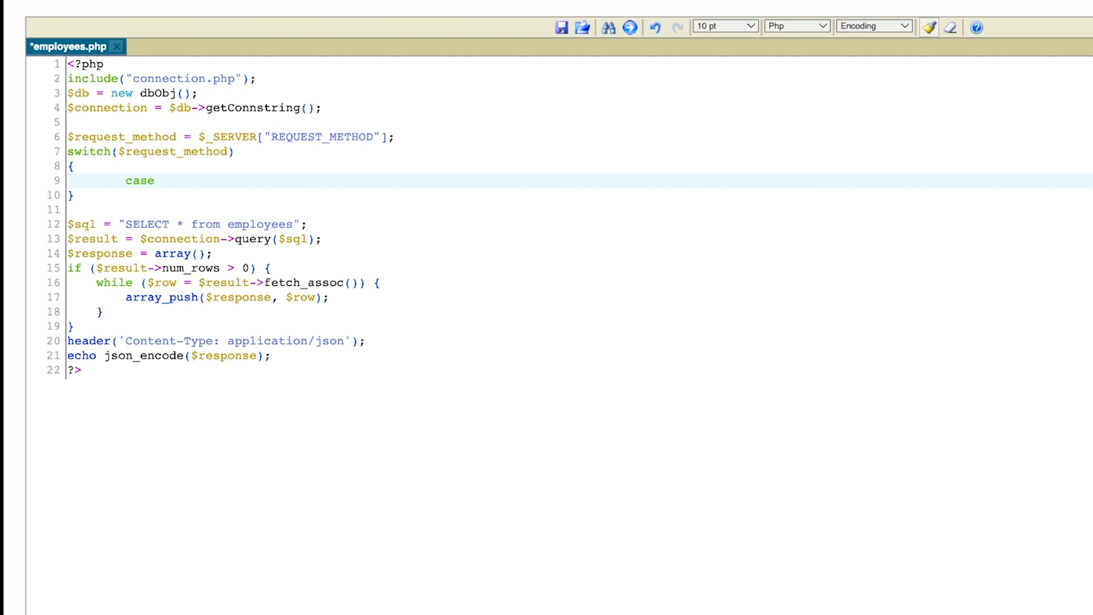
{"action": "type", "text": "'"}
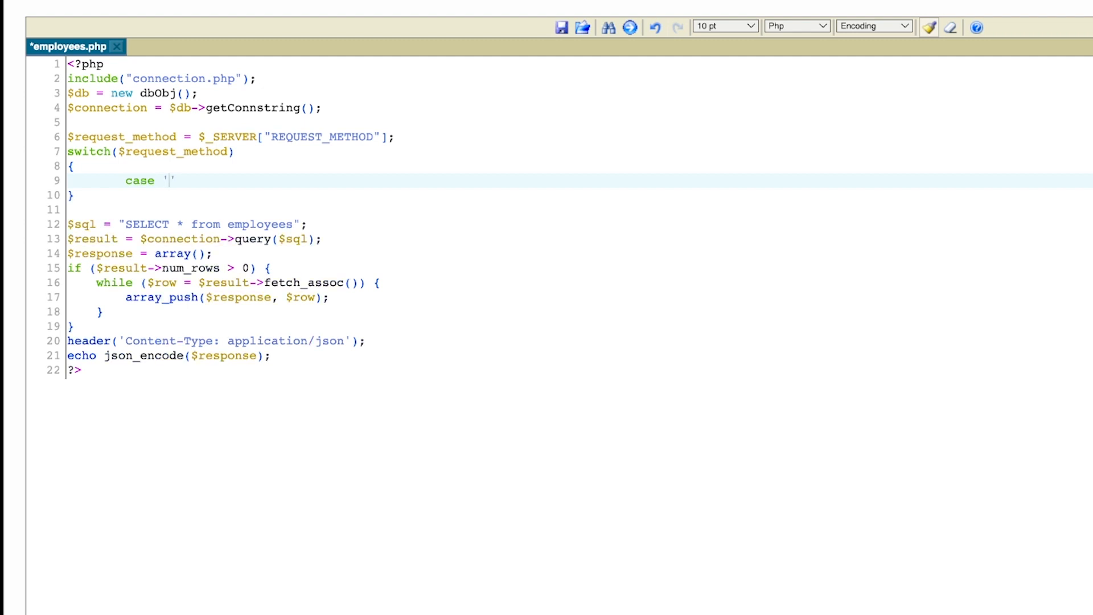
{"action": "type", "text": "GET':"}
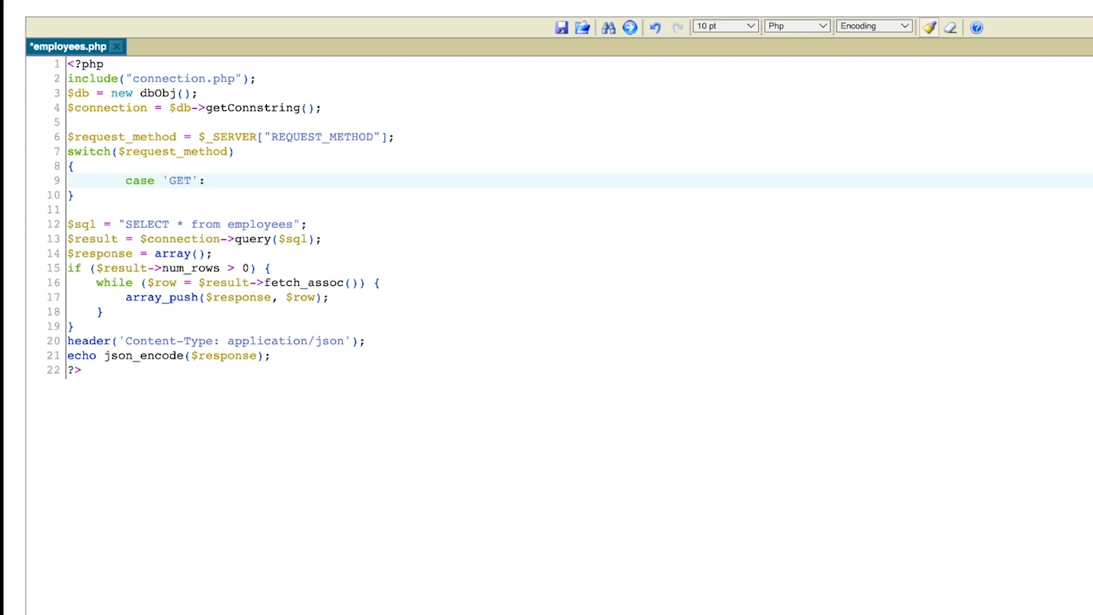
{"action": "type", "text": "b"}
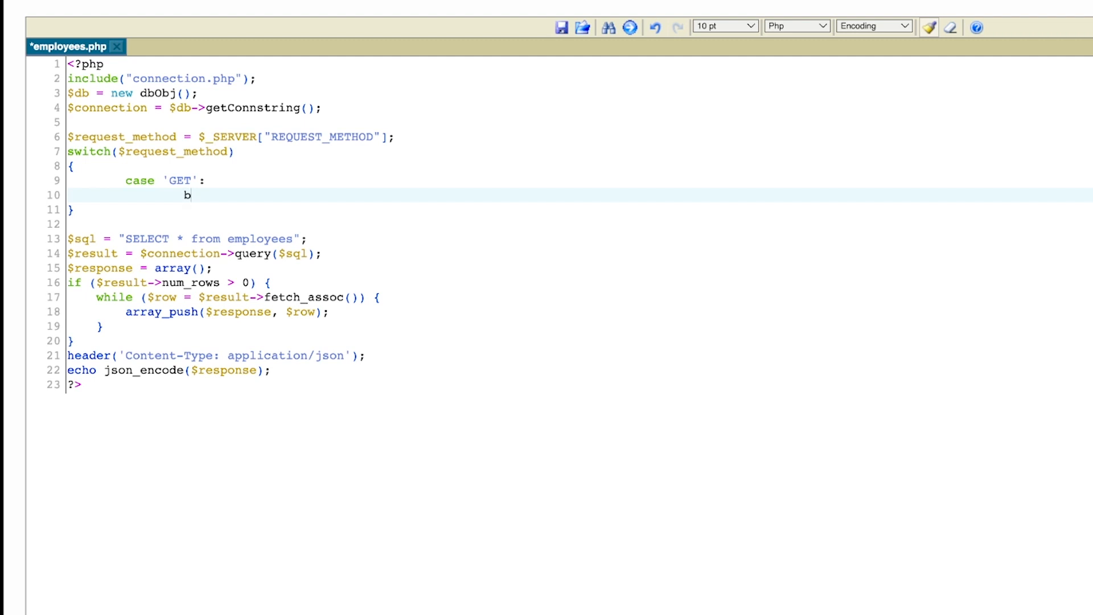
{"action": "type", "text": "reak;"}
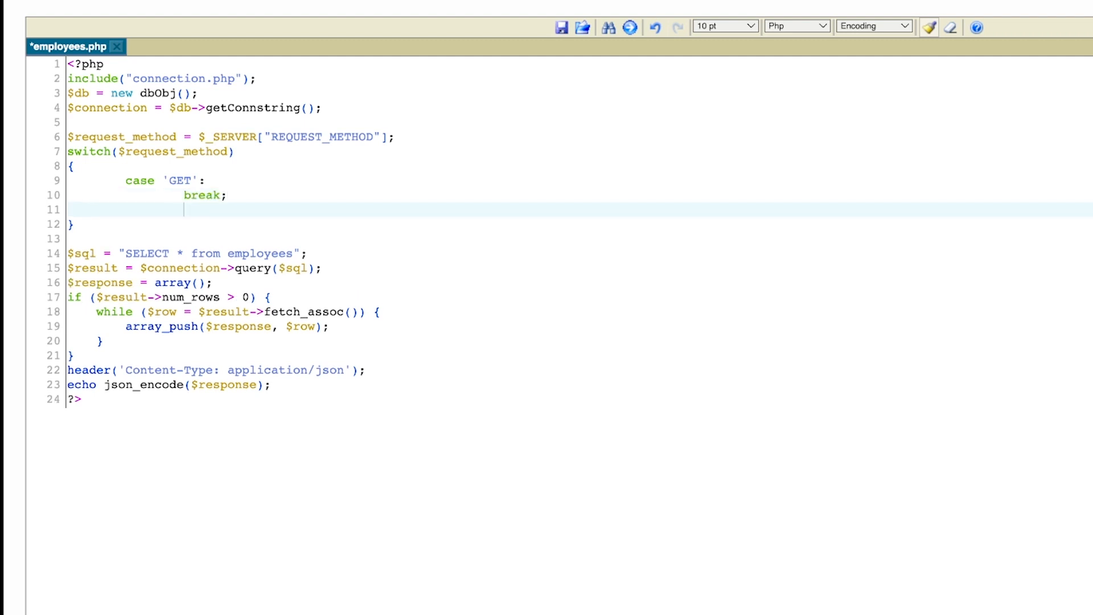
{"action": "type", "text": "default:"}
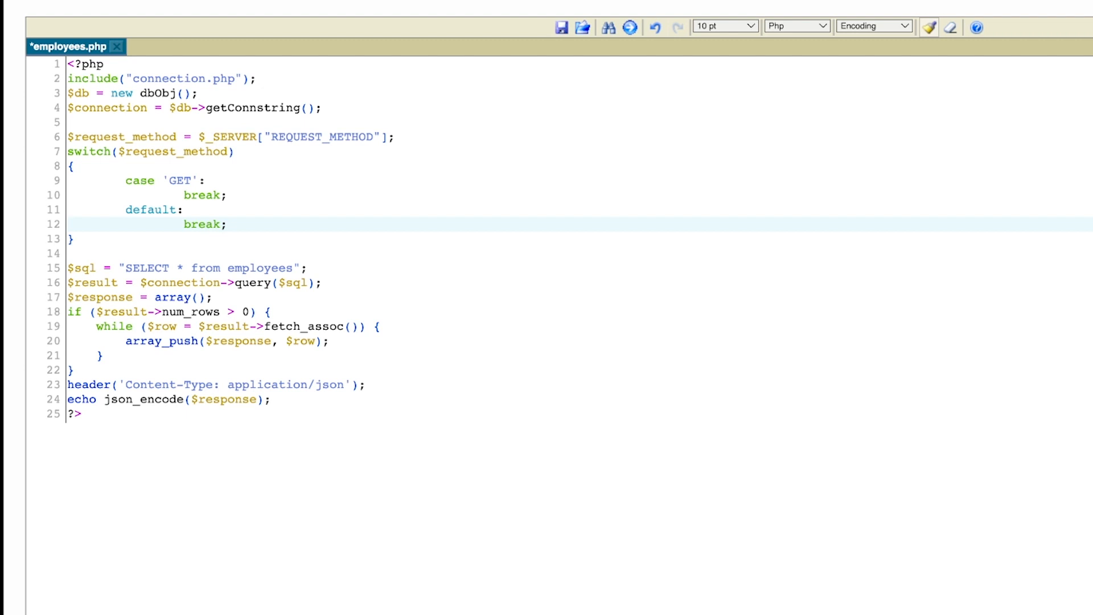
{"action": "mouse_move", "coordinate": [302, 206]}
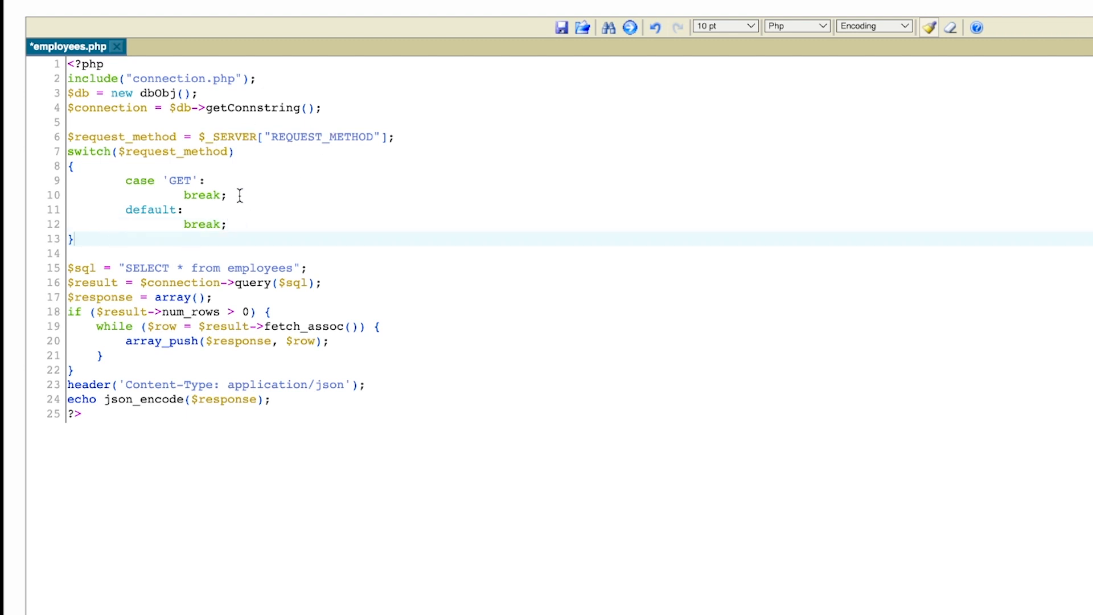
{"action": "left_click_drag", "start_coordinate": [83, 268], "coordinate": [270, 400]}
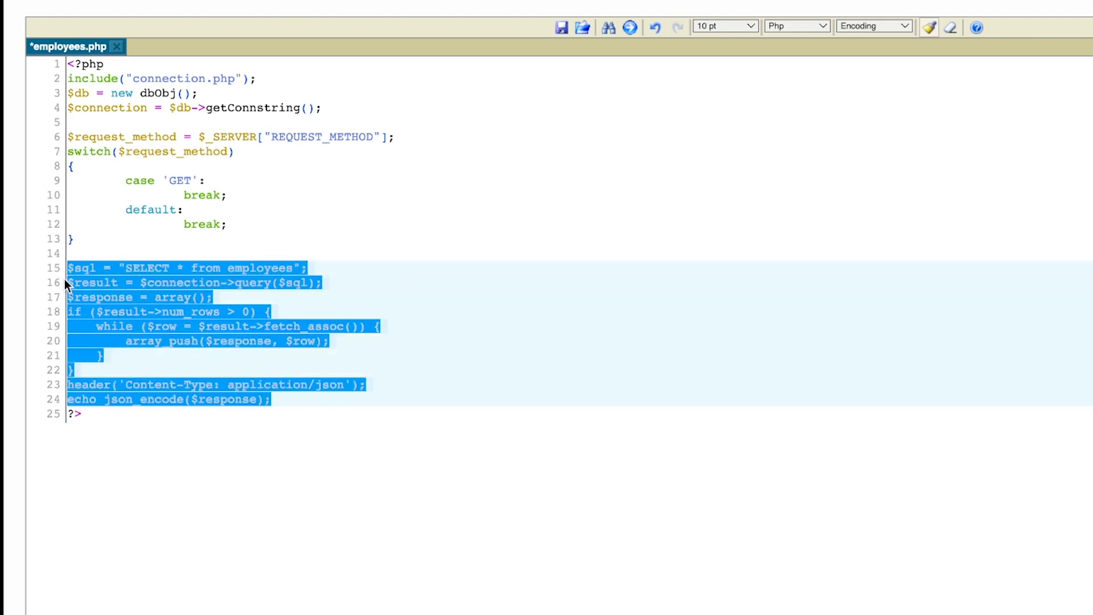
{"action": "key", "text": "Delete"}
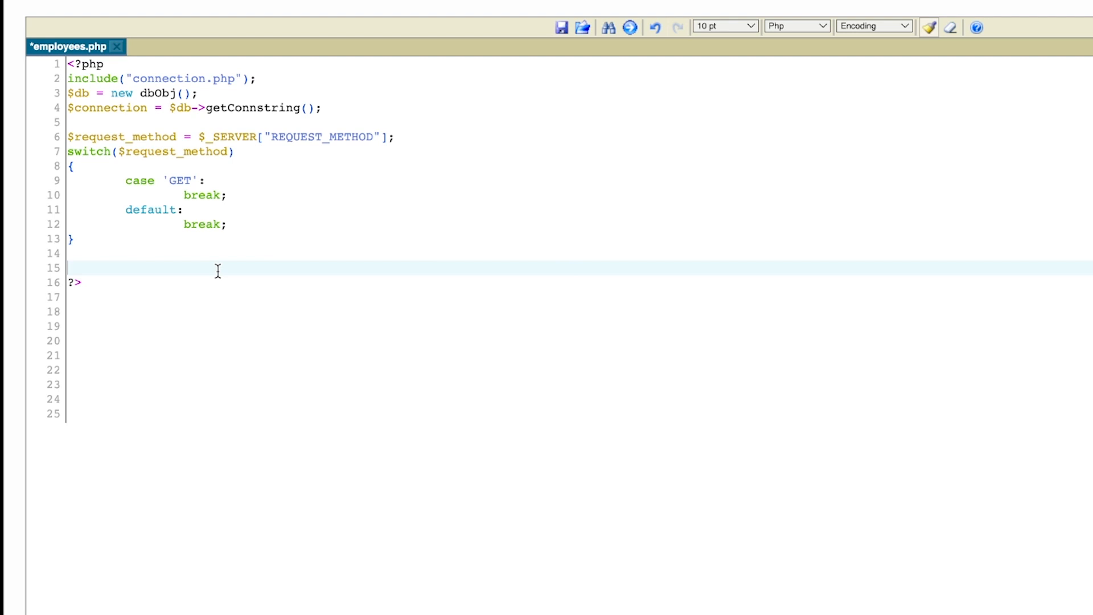
- Wrap the SELECT * from employees query in getEmployees() and call it for GET
{"action": "type", "text": "function"}
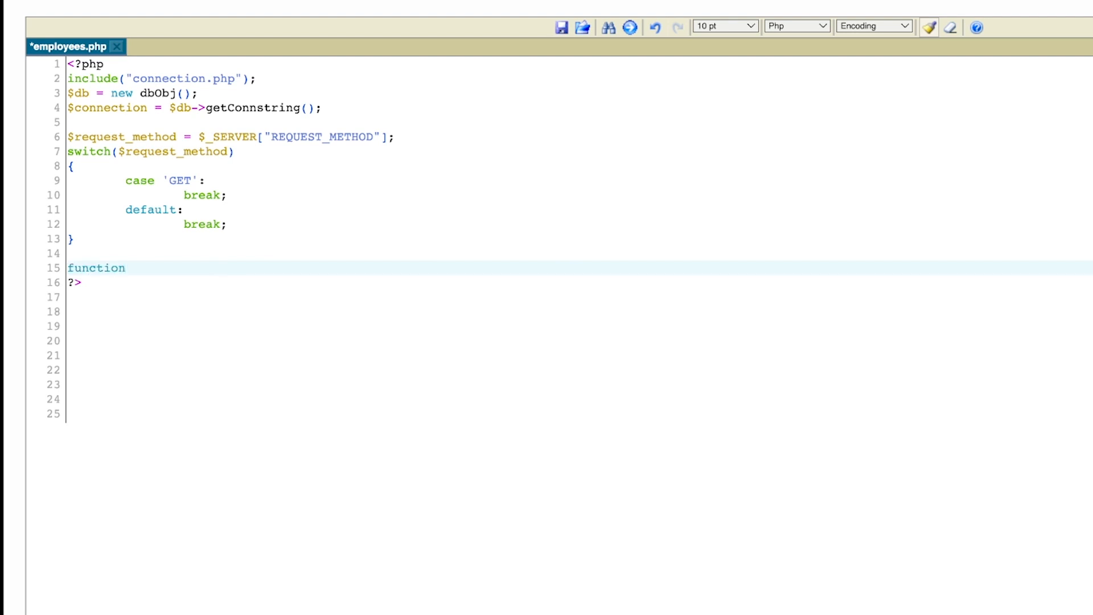
{"action": "type", "text": "getEm"}
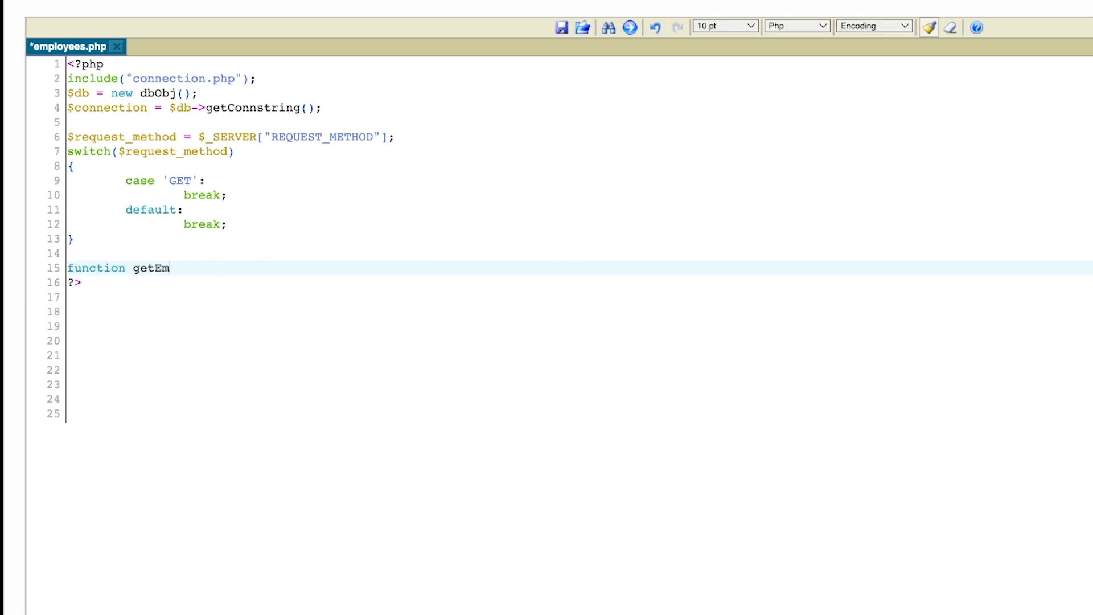
{"action": "type", "text": "ployees()"}
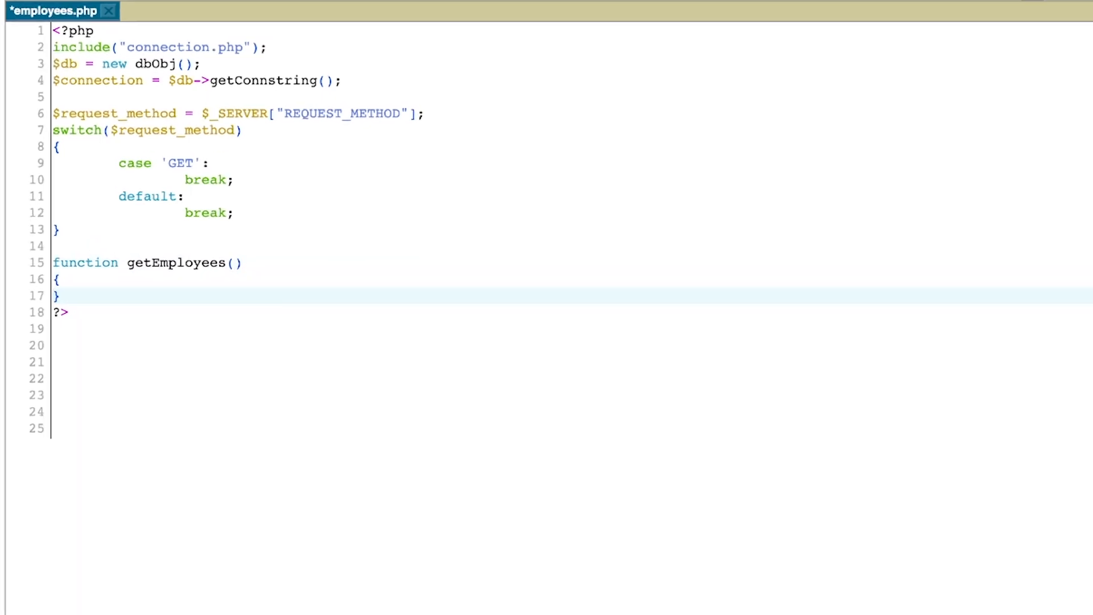
{"action": "type", "text": "$sql = \"SELECT * from employees\";"}
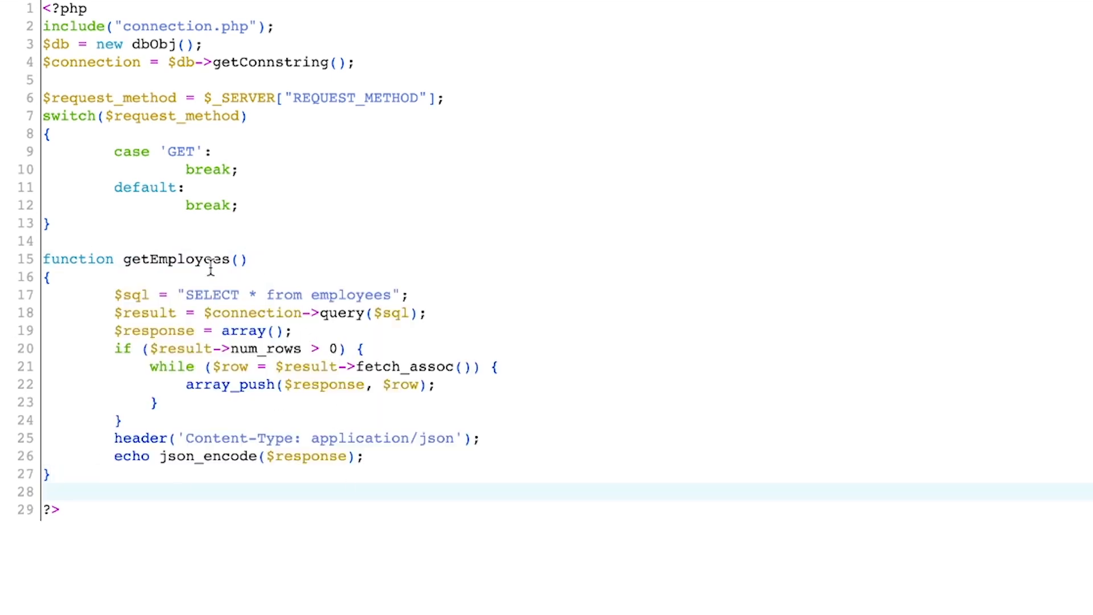
{"action": "double_click", "coordinate": [180, 259]}
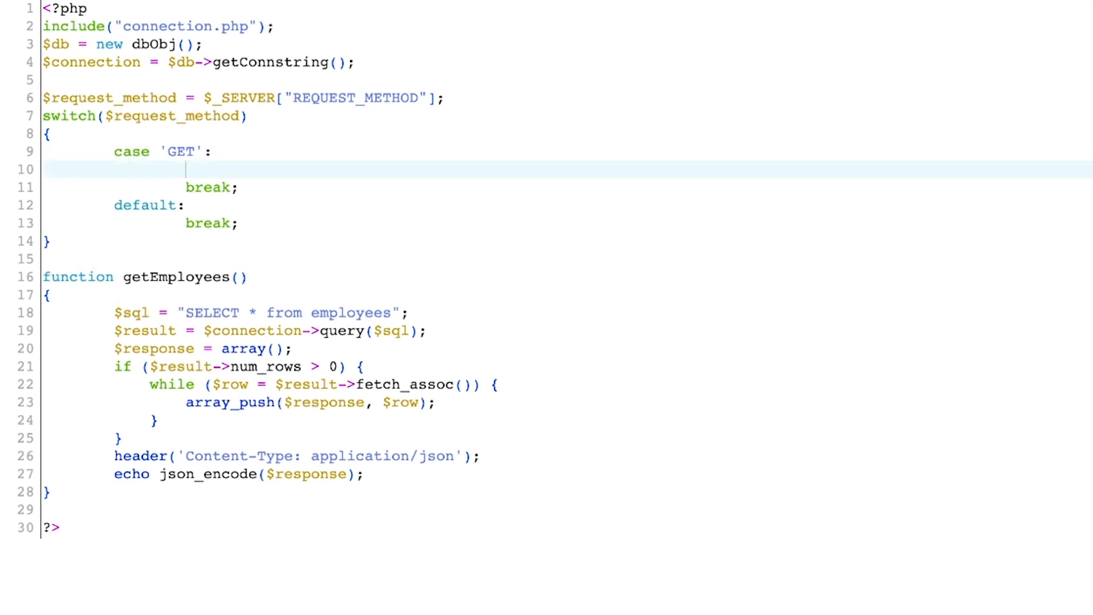
{"action": "type", "text": "getE"}
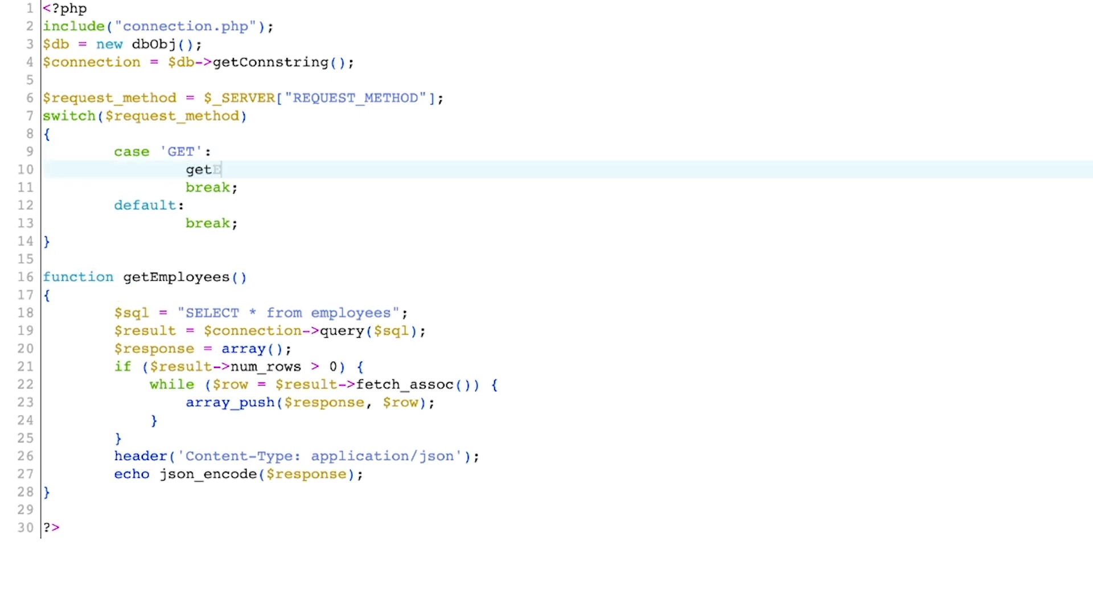
{"action": "type", "text": "Employees"}
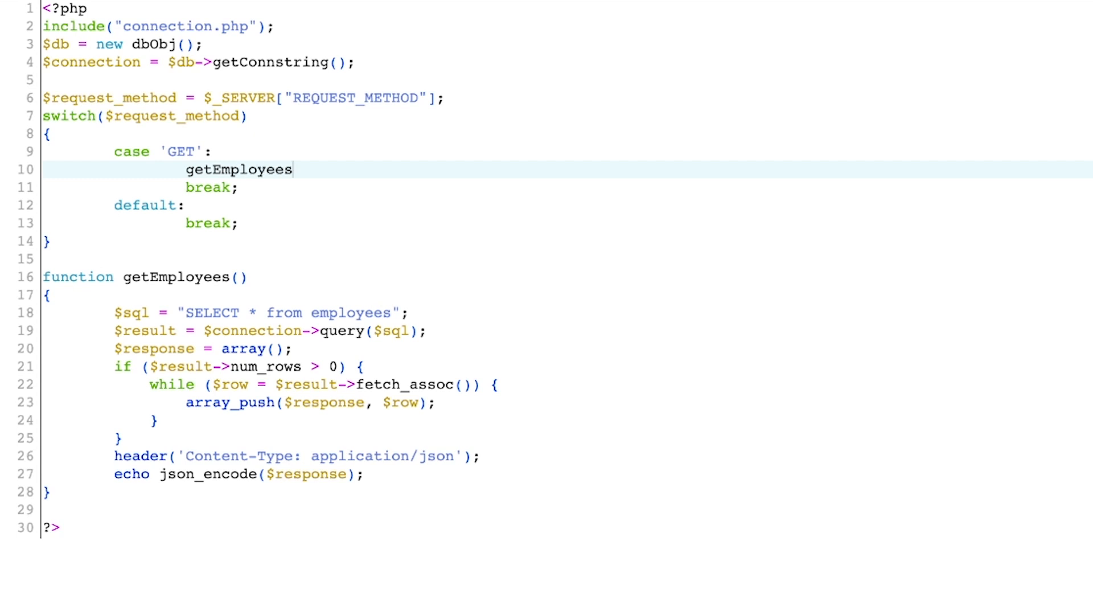
{"action": "type", "text": "();"}
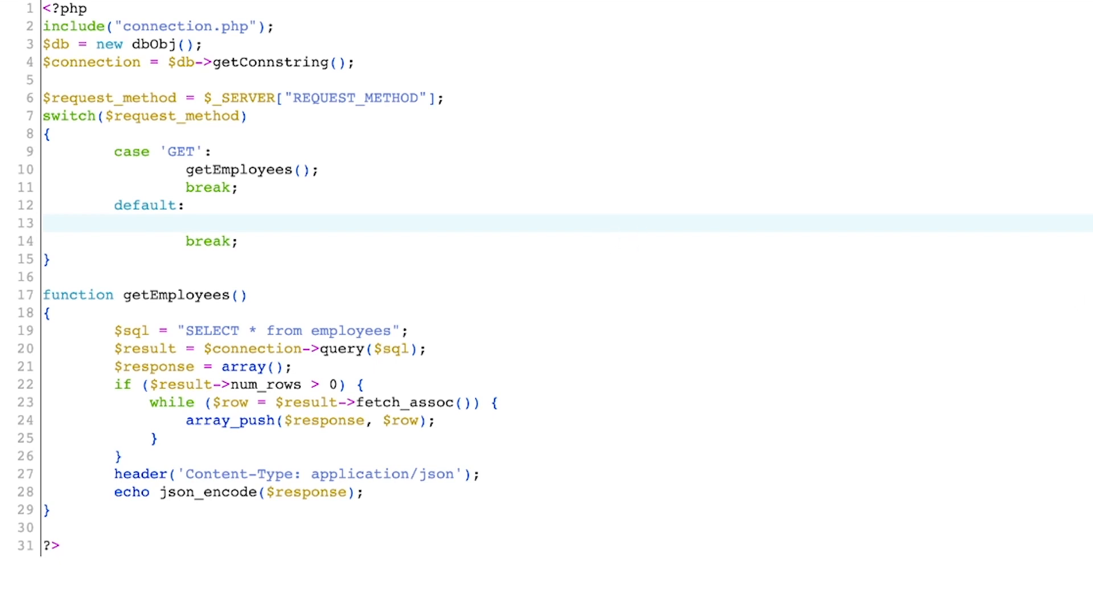
- Make the default case send header("HTTP/1.0 405 Method Not Implemented");
{"action": "type", "text": "head"}
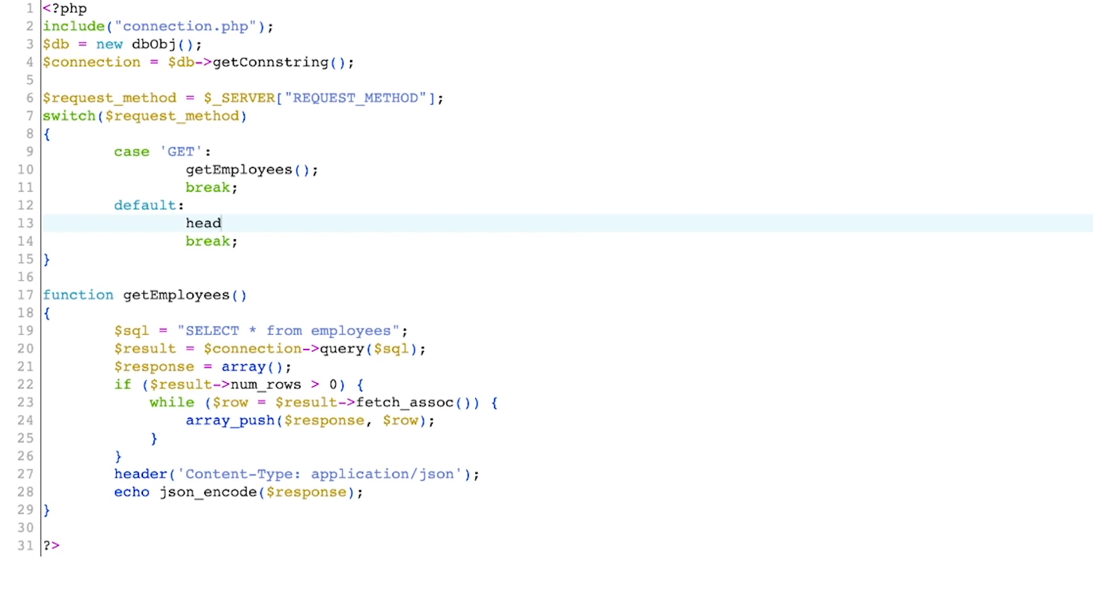
{"action": "type", "text": "er();"}
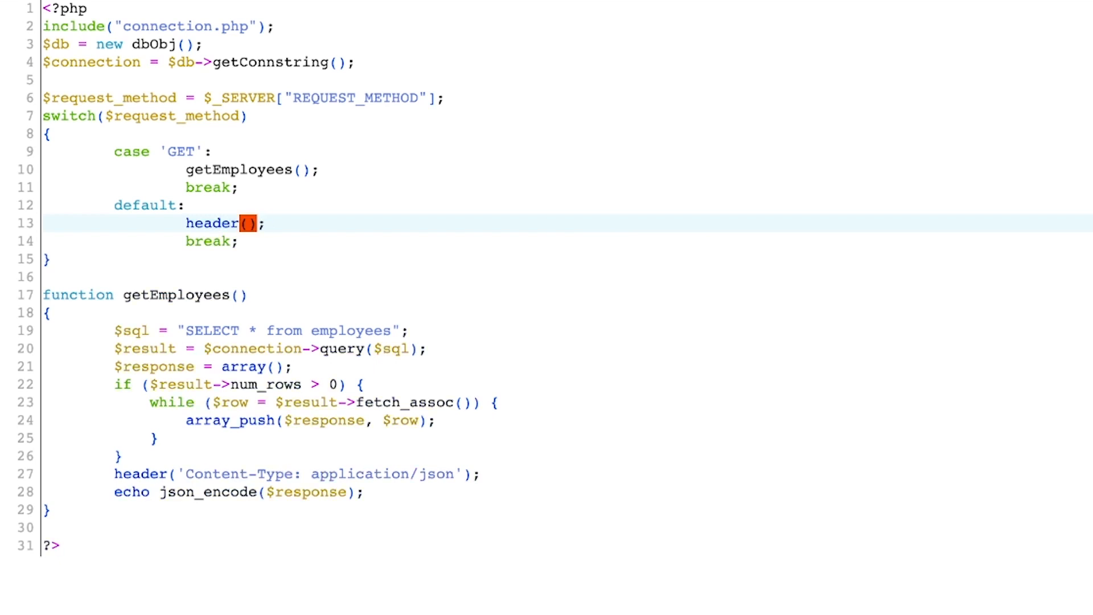
{"action": "type", "text": "\""}
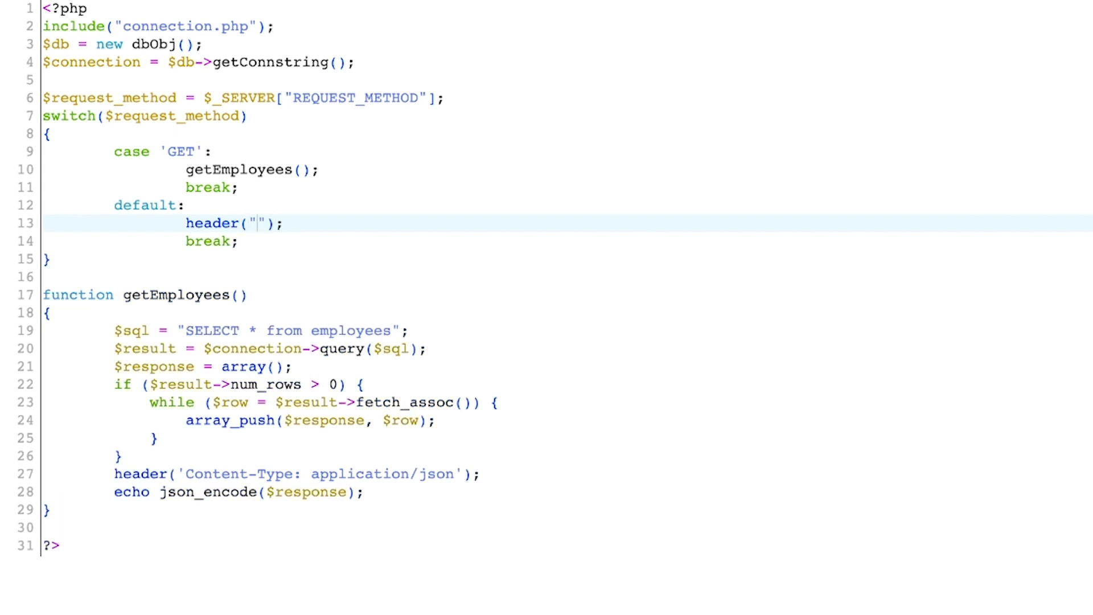
{"action": "type", "text": "HTT"}
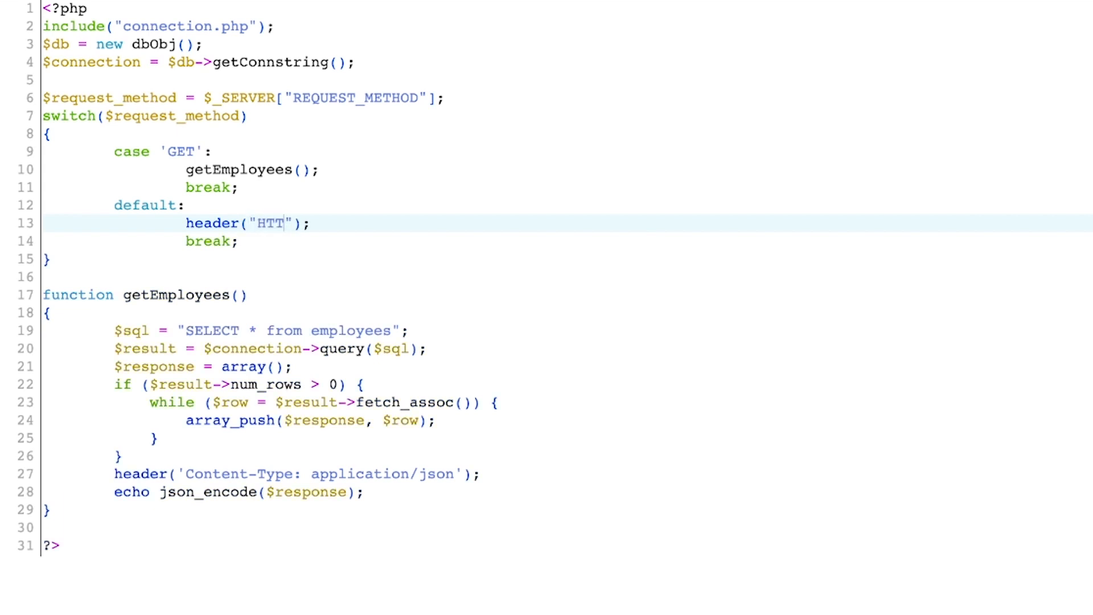
{"action": "type", "text": "P"}
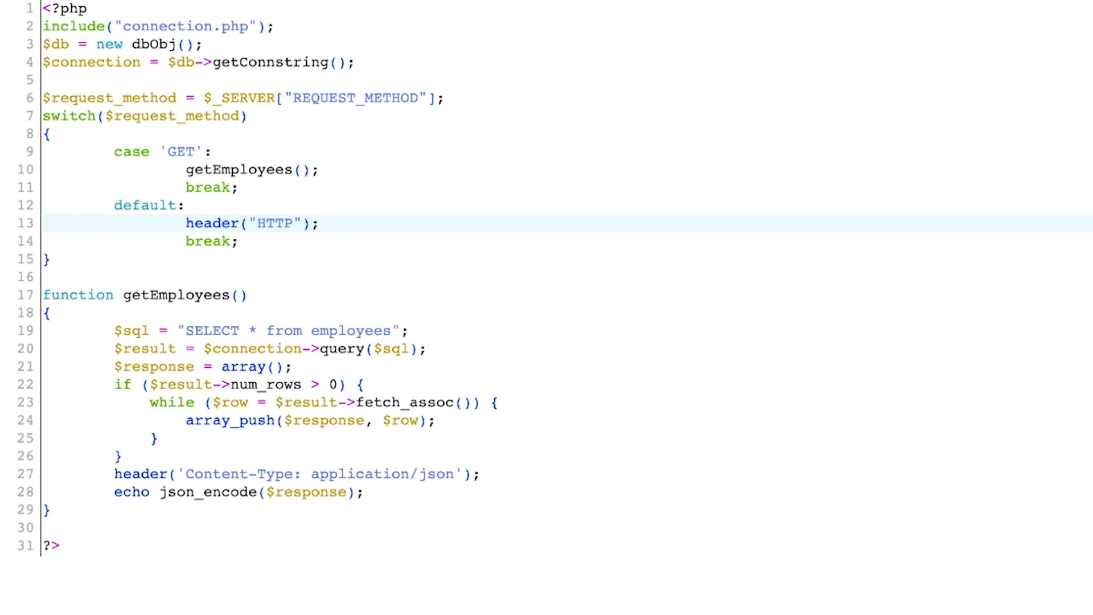
{"action": "type", "text": "/1.0 405 Method Not Implemented"}
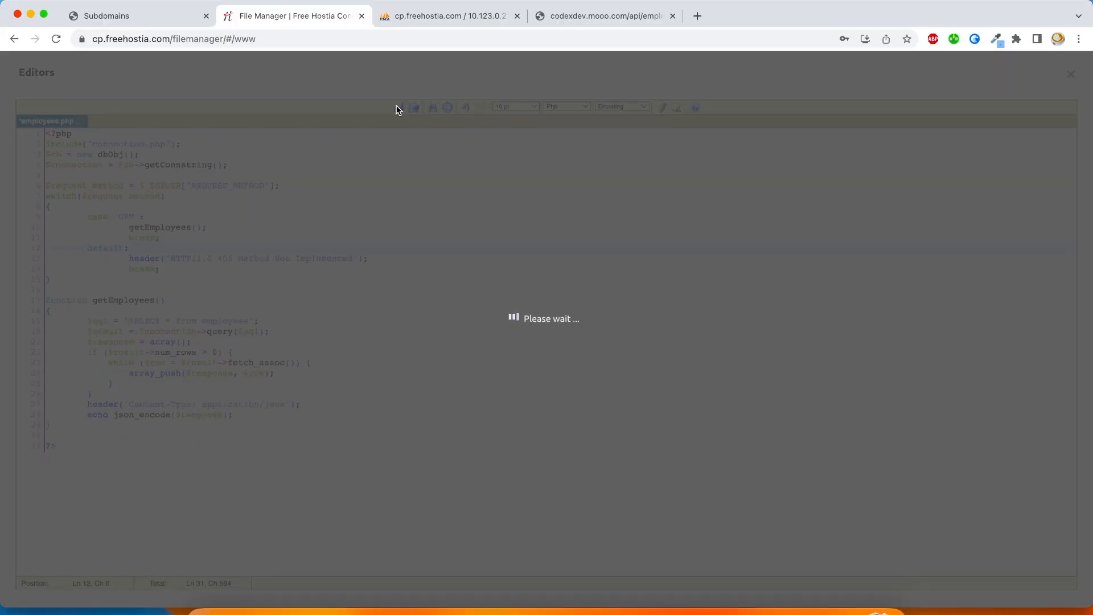
- Declare global $connection at the top of getEmployees() and save employees.php
{"action": "left_click", "coordinate": [398, 108]}
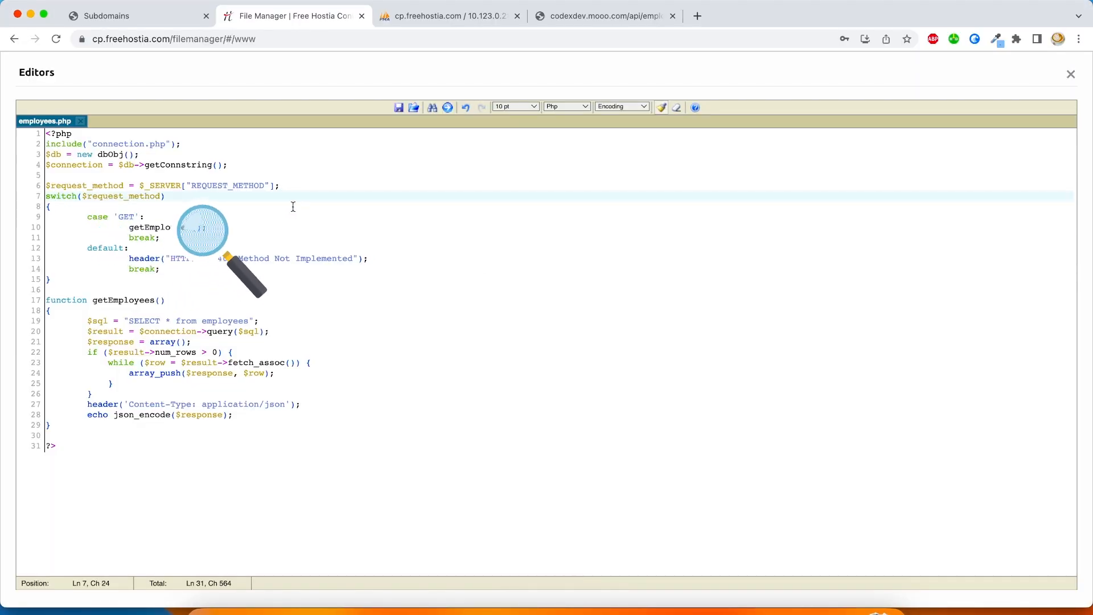
{"action": "left_click", "coordinate": [82, 445]}
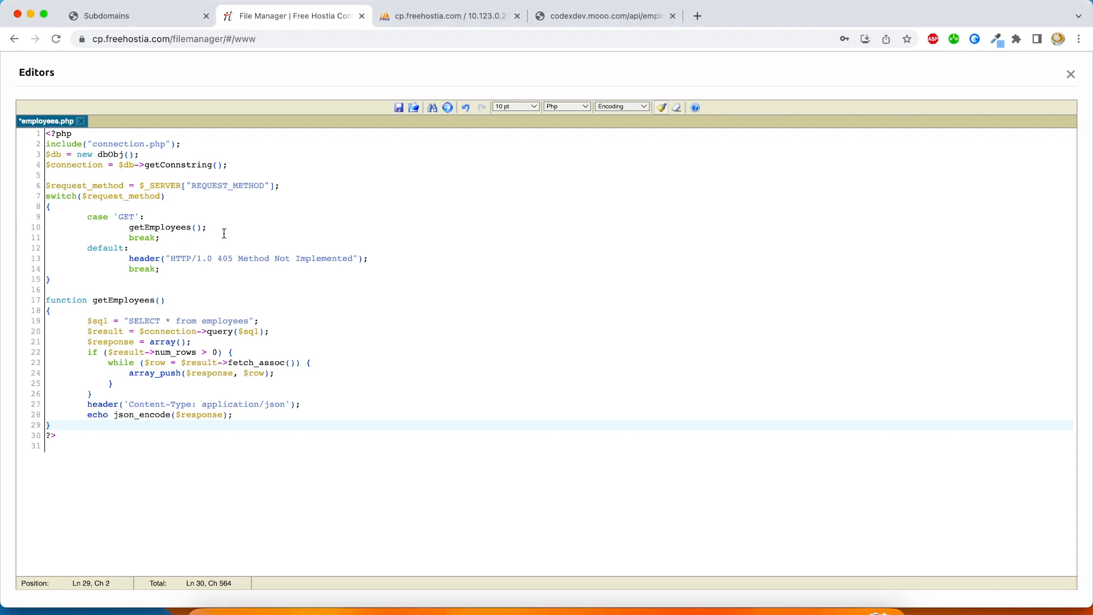
{"action": "mouse_move", "coordinate": [165, 229]}
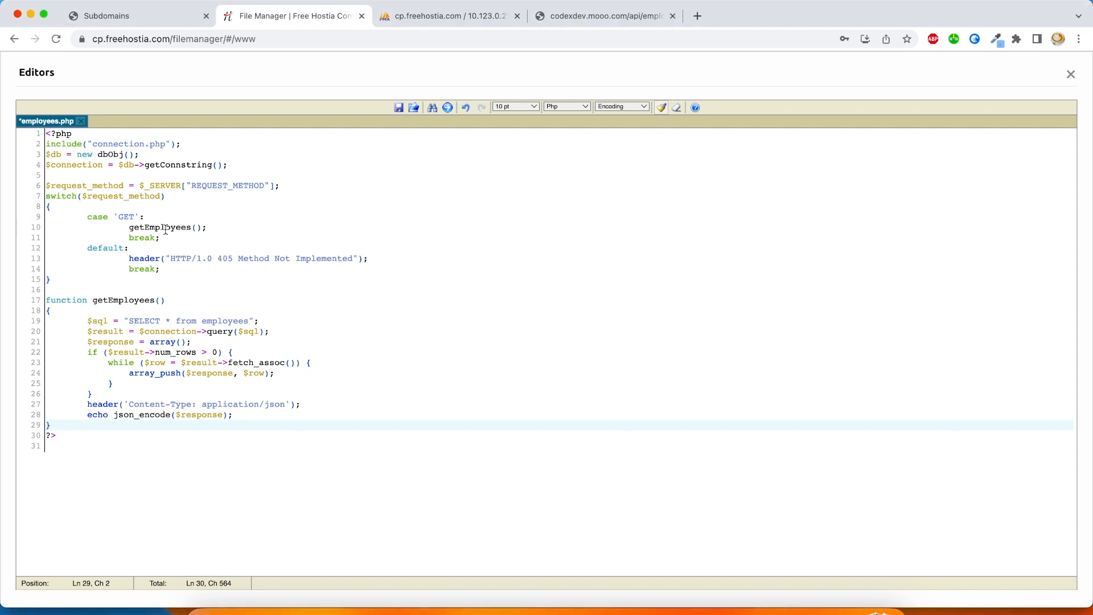
{"action": "left_click", "coordinate": [186, 185]}
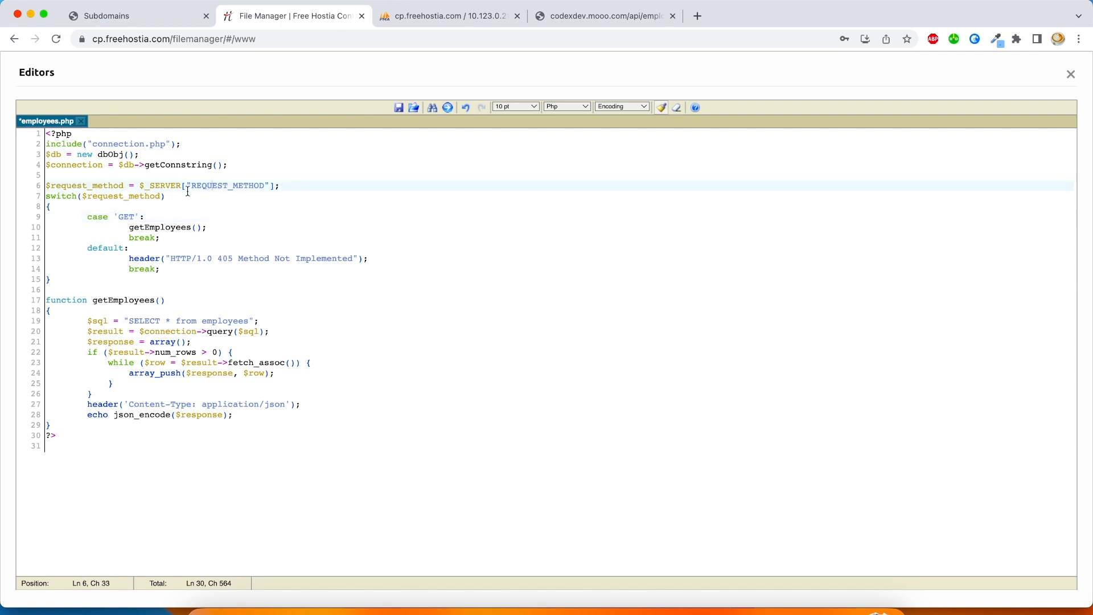
{"action": "double_click", "coordinate": [84, 186]}
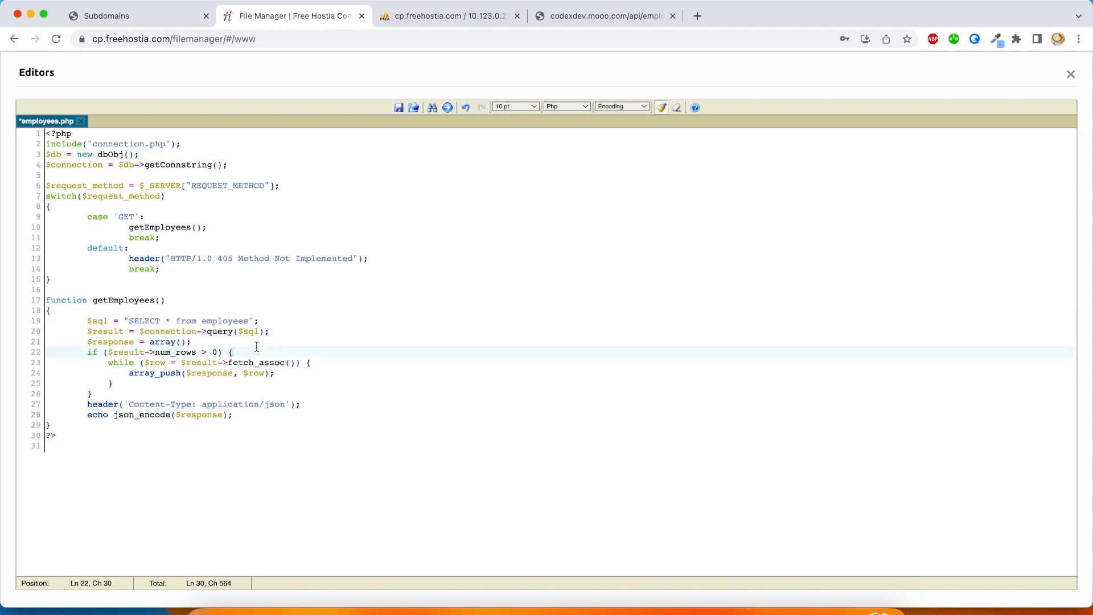
{"action": "left_click", "coordinate": [49, 310]}
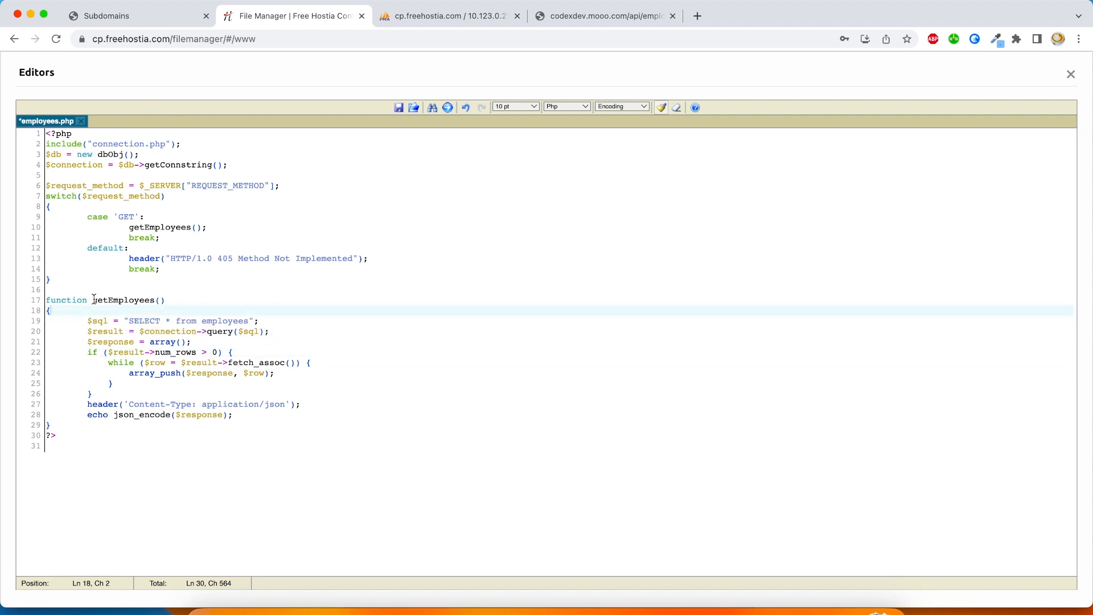
{"action": "key", "text": "enter"}
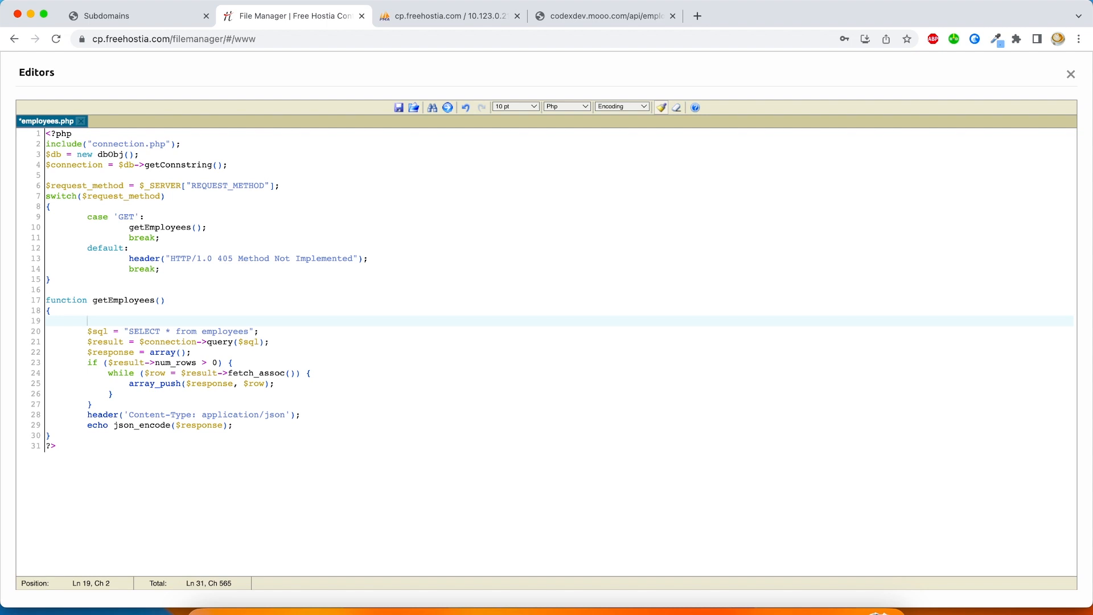
{"action": "type", "text": "global conn"}
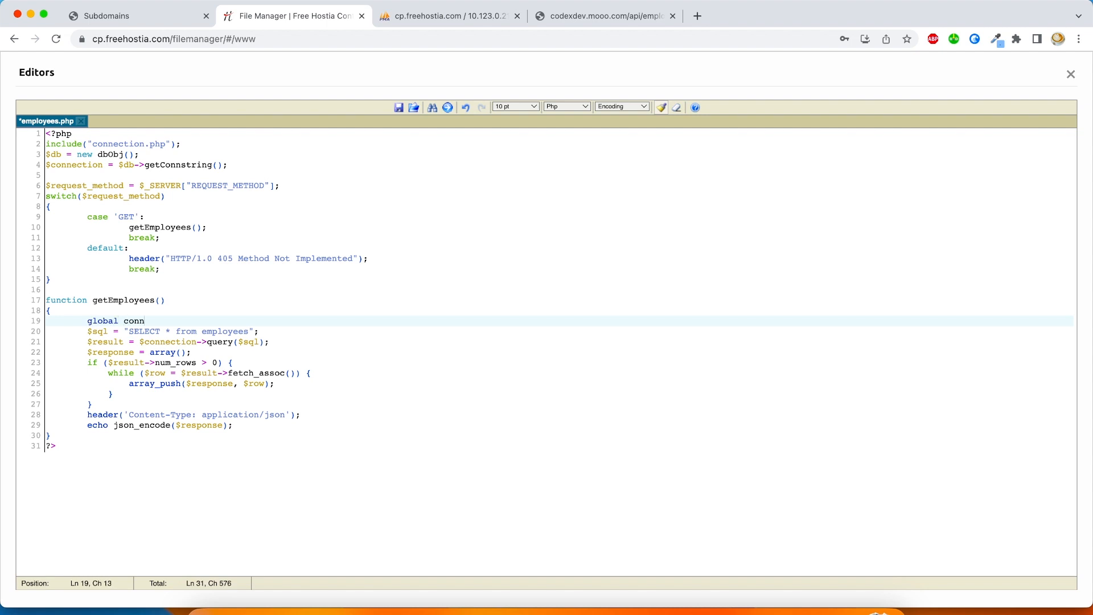
{"action": "key", "text": "Backspace"}
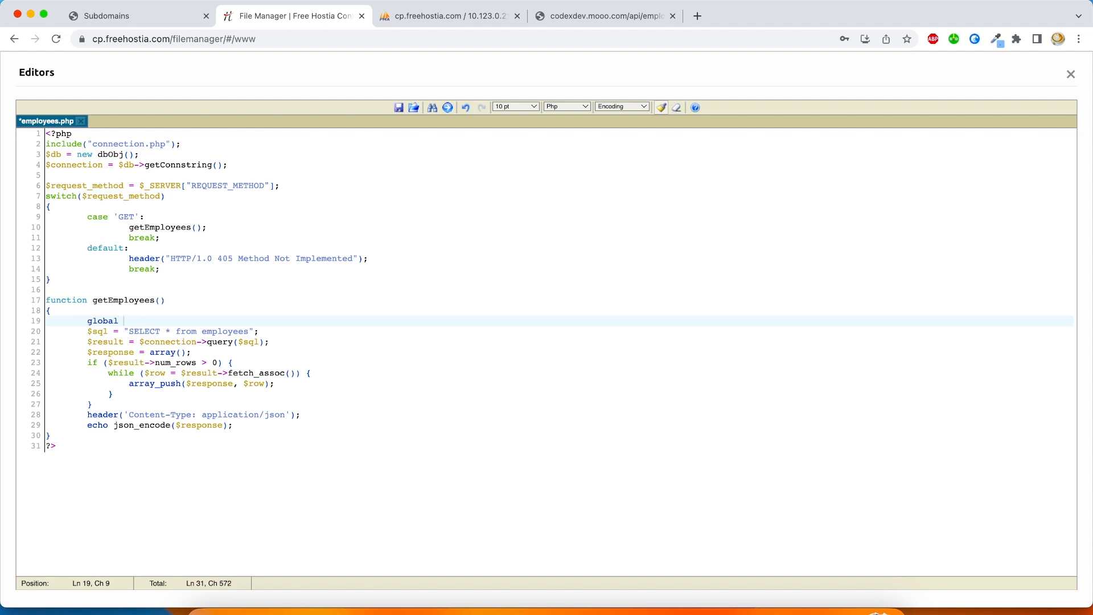
{"action": "type", "text": "$connection;"}
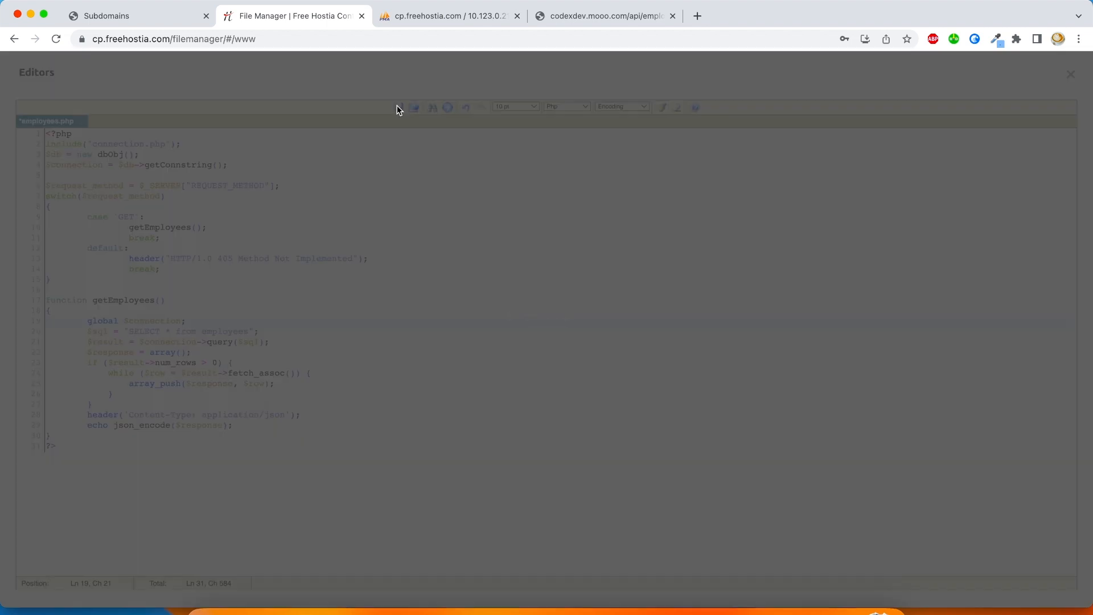
{"action": "left_click", "coordinate": [399, 107]}
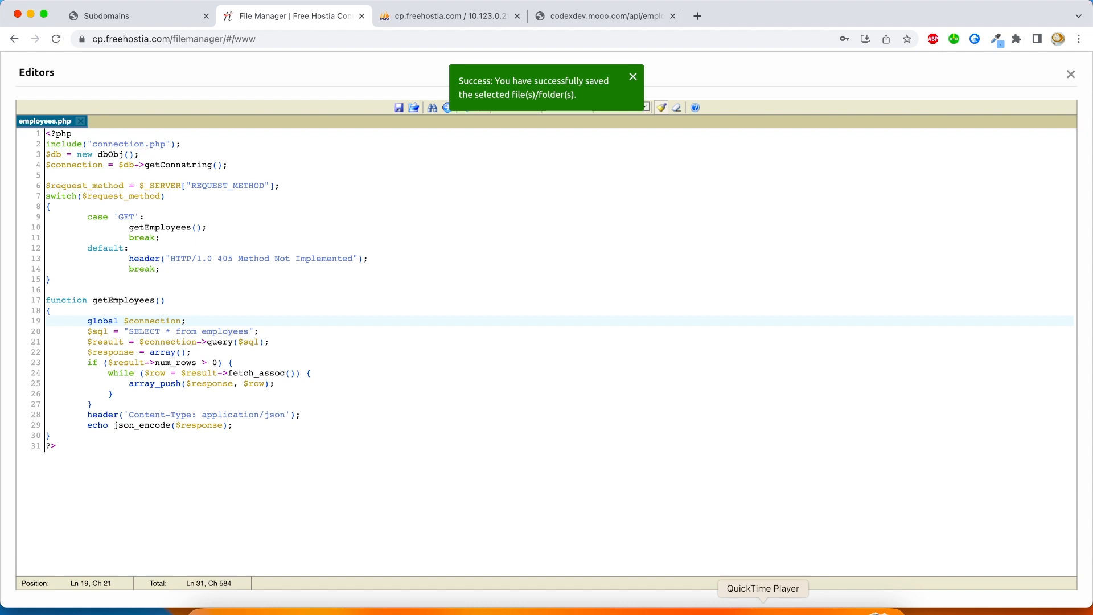
- Resend the GET request to employees.php, getting both employees with 200 OK
{"action": "left_click", "coordinate": [1013, 125]}
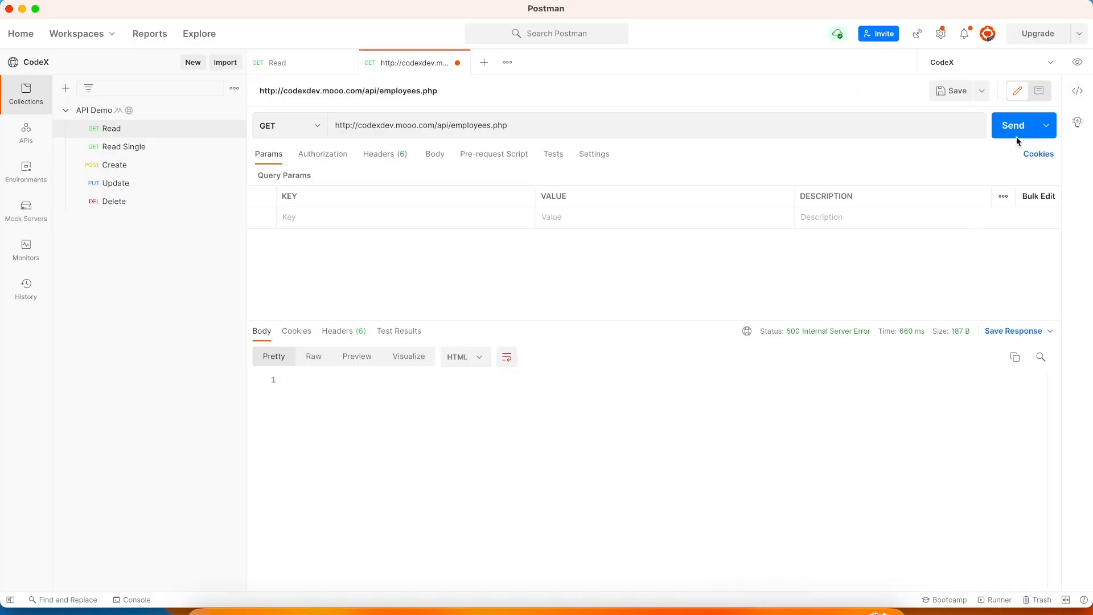
{"action": "left_click", "coordinate": [1013, 126]}
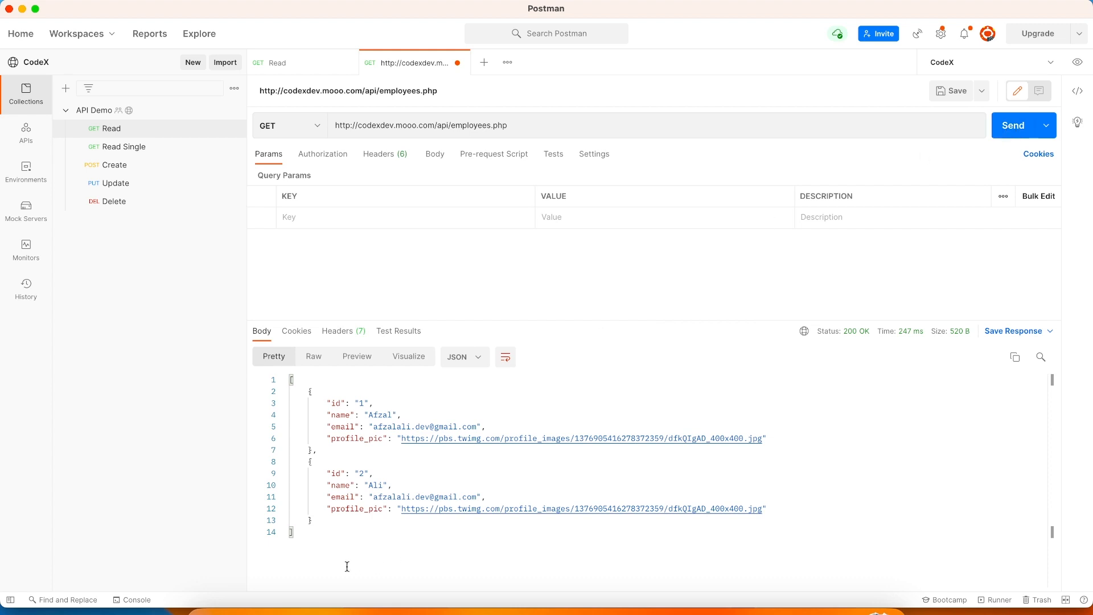
{"action": "left_click", "coordinate": [372, 403]}
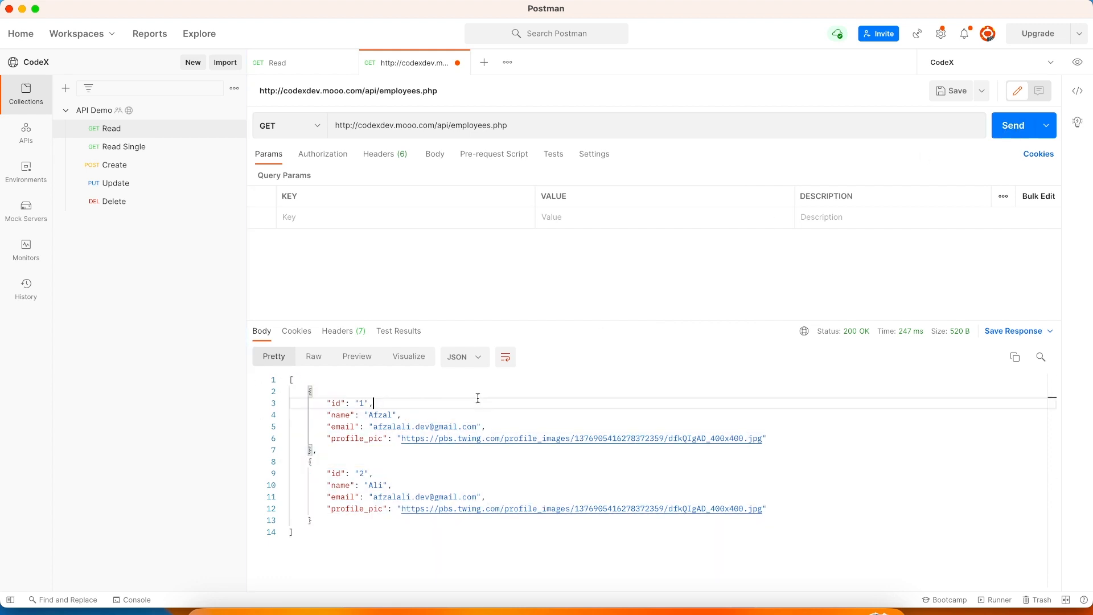
- Change the method to POST and send, receiving 405 Method Not Implemented
{"action": "left_click", "coordinate": [288, 125]}
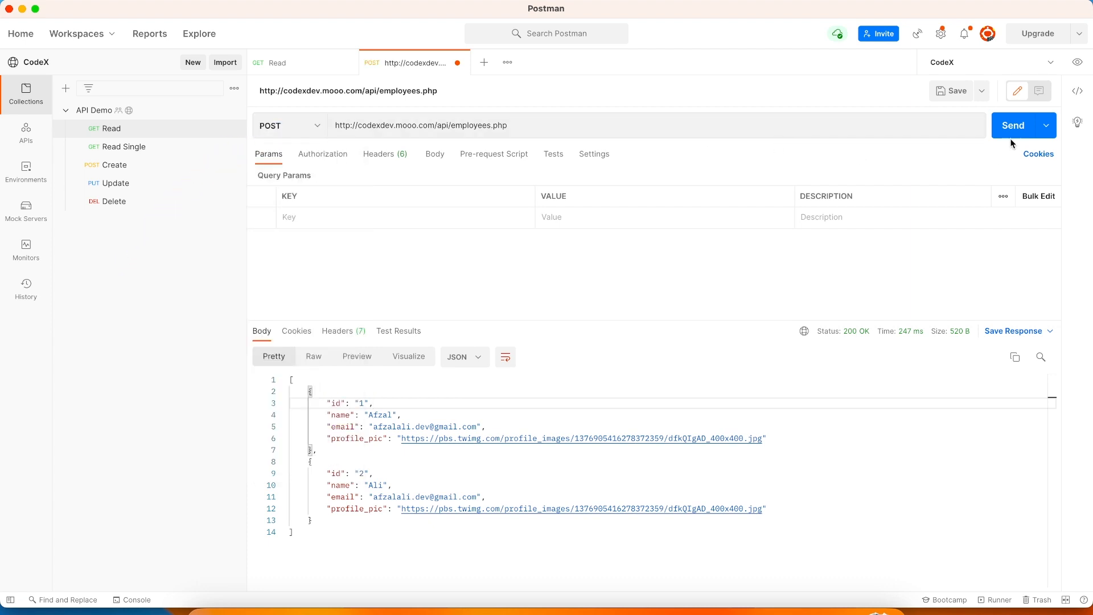
{"action": "left_click", "coordinate": [1012, 125]}
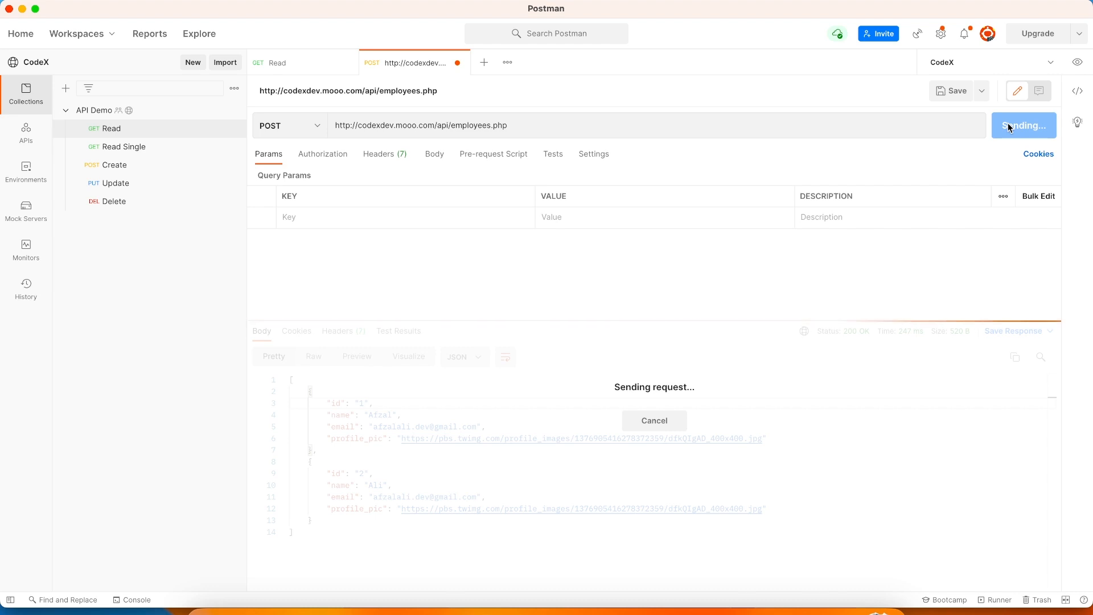
{"action": "left_click", "coordinate": [1017, 126]}
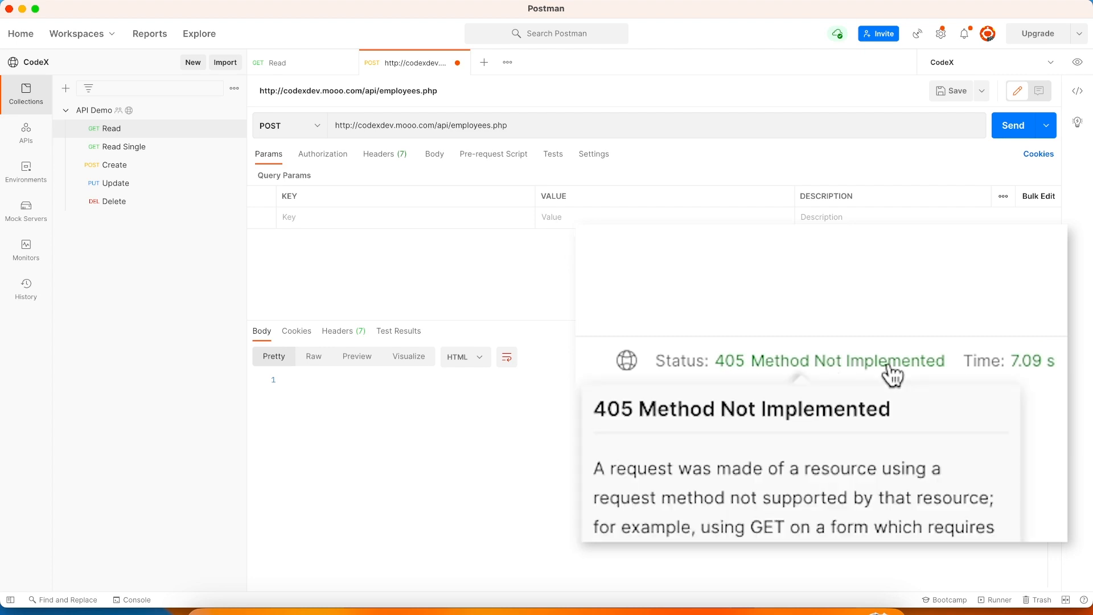
{"action": "left_click", "coordinate": [288, 126]}
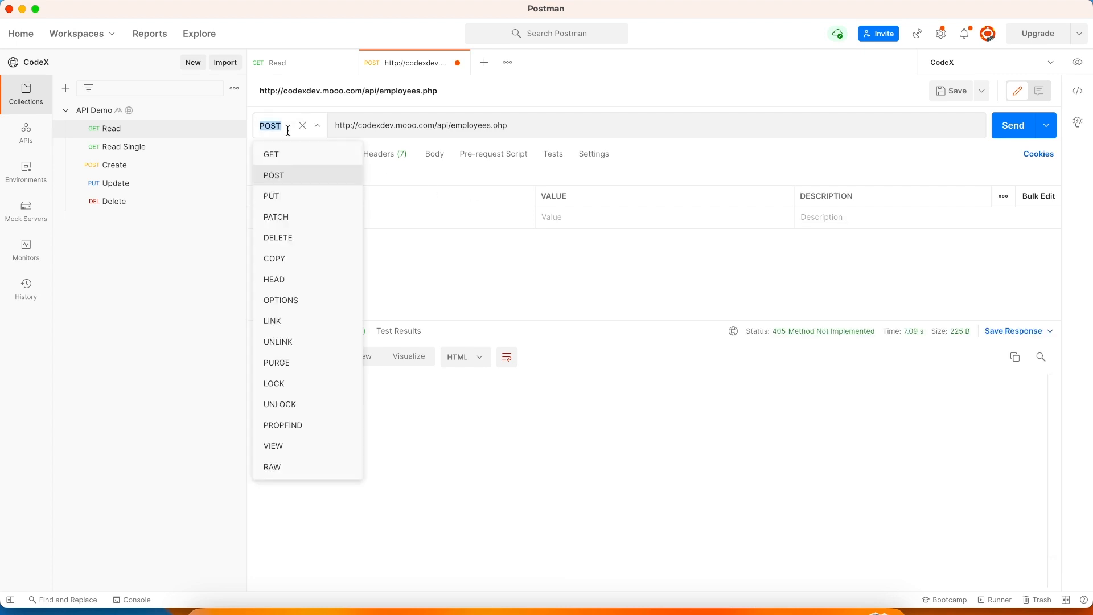
- Check the employees.php JSON tab in Chrome, then return to the File Manager editor
{"action": "left_click", "coordinate": [271, 154]}
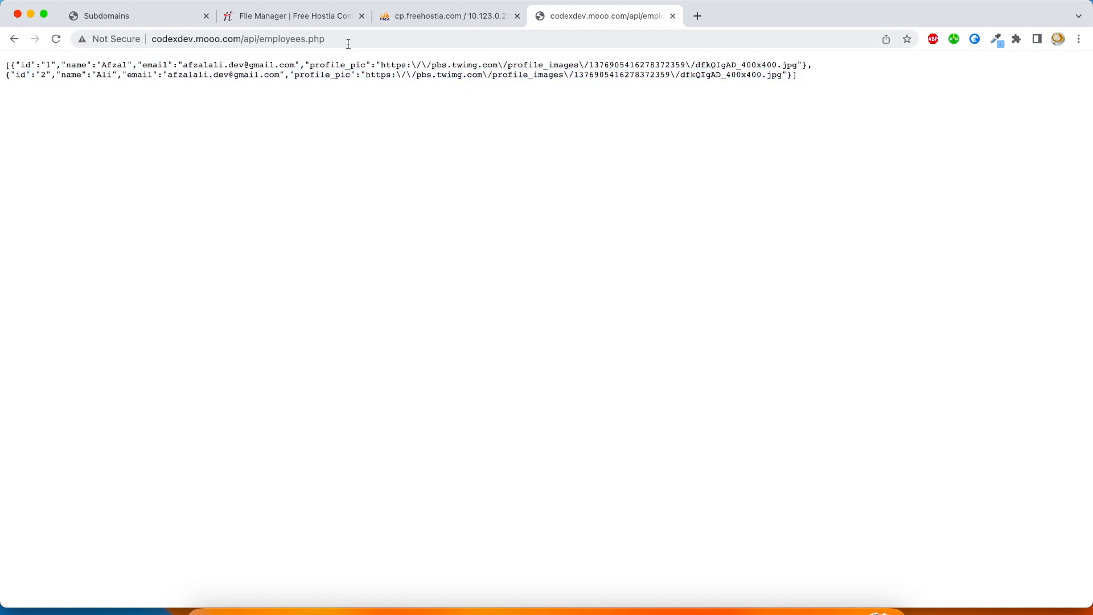
{"action": "left_click", "coordinate": [293, 16]}
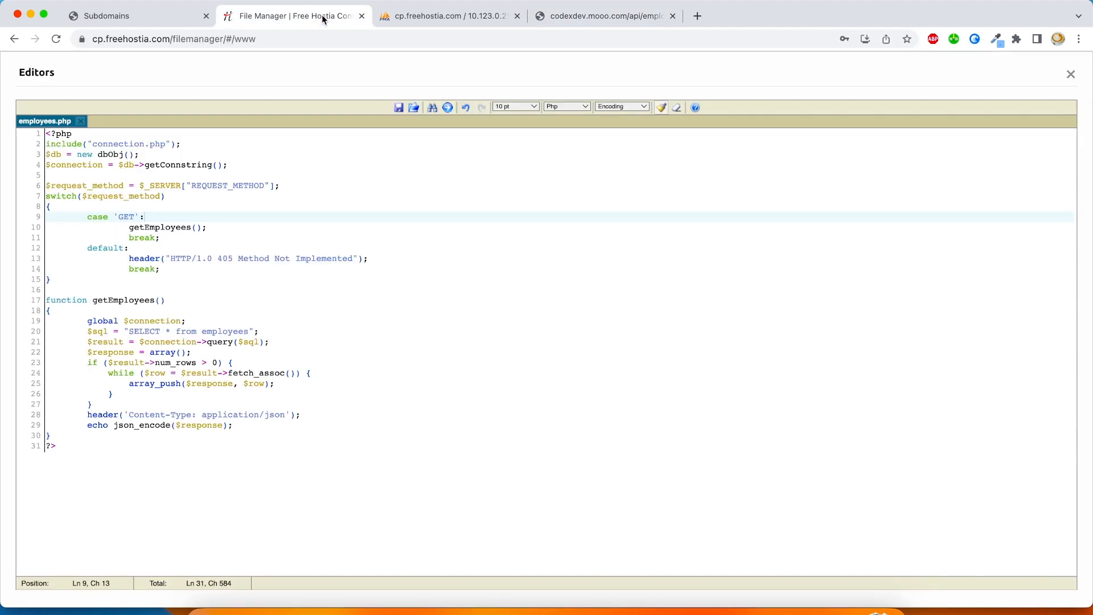